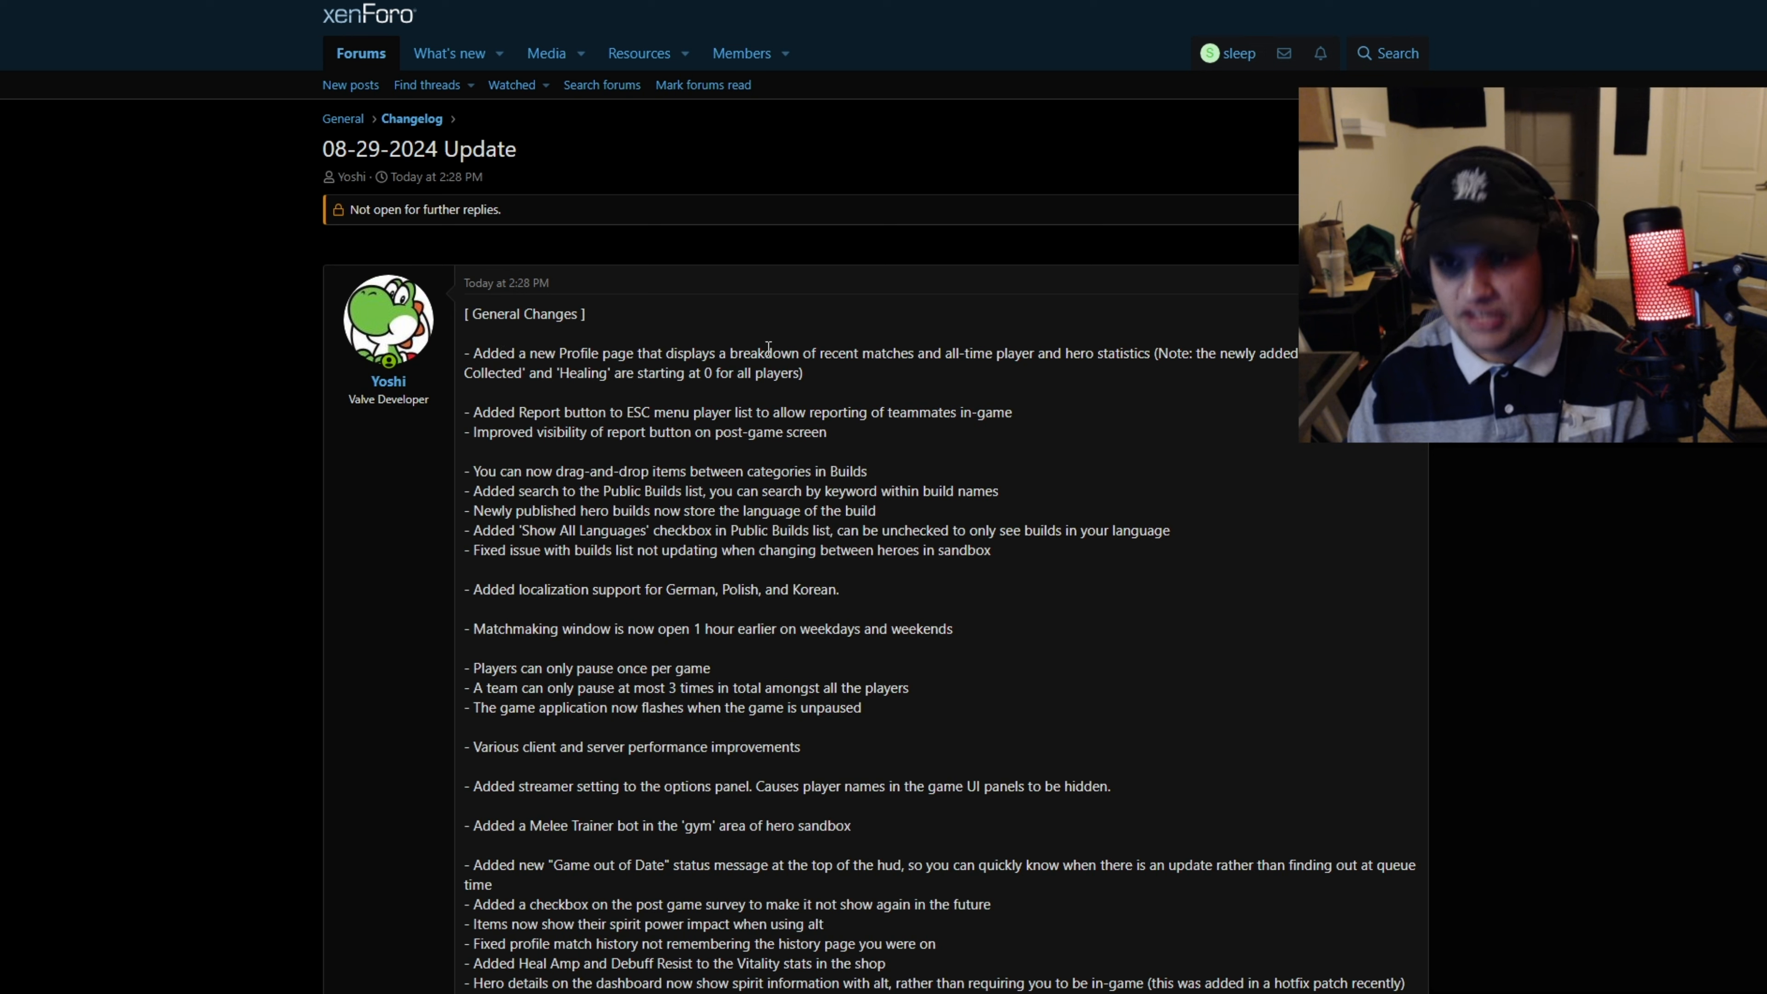
Read the General Changes items, highlighting the report button visibility and Builds changes lines
left_click_drag(561, 352, 804, 373)
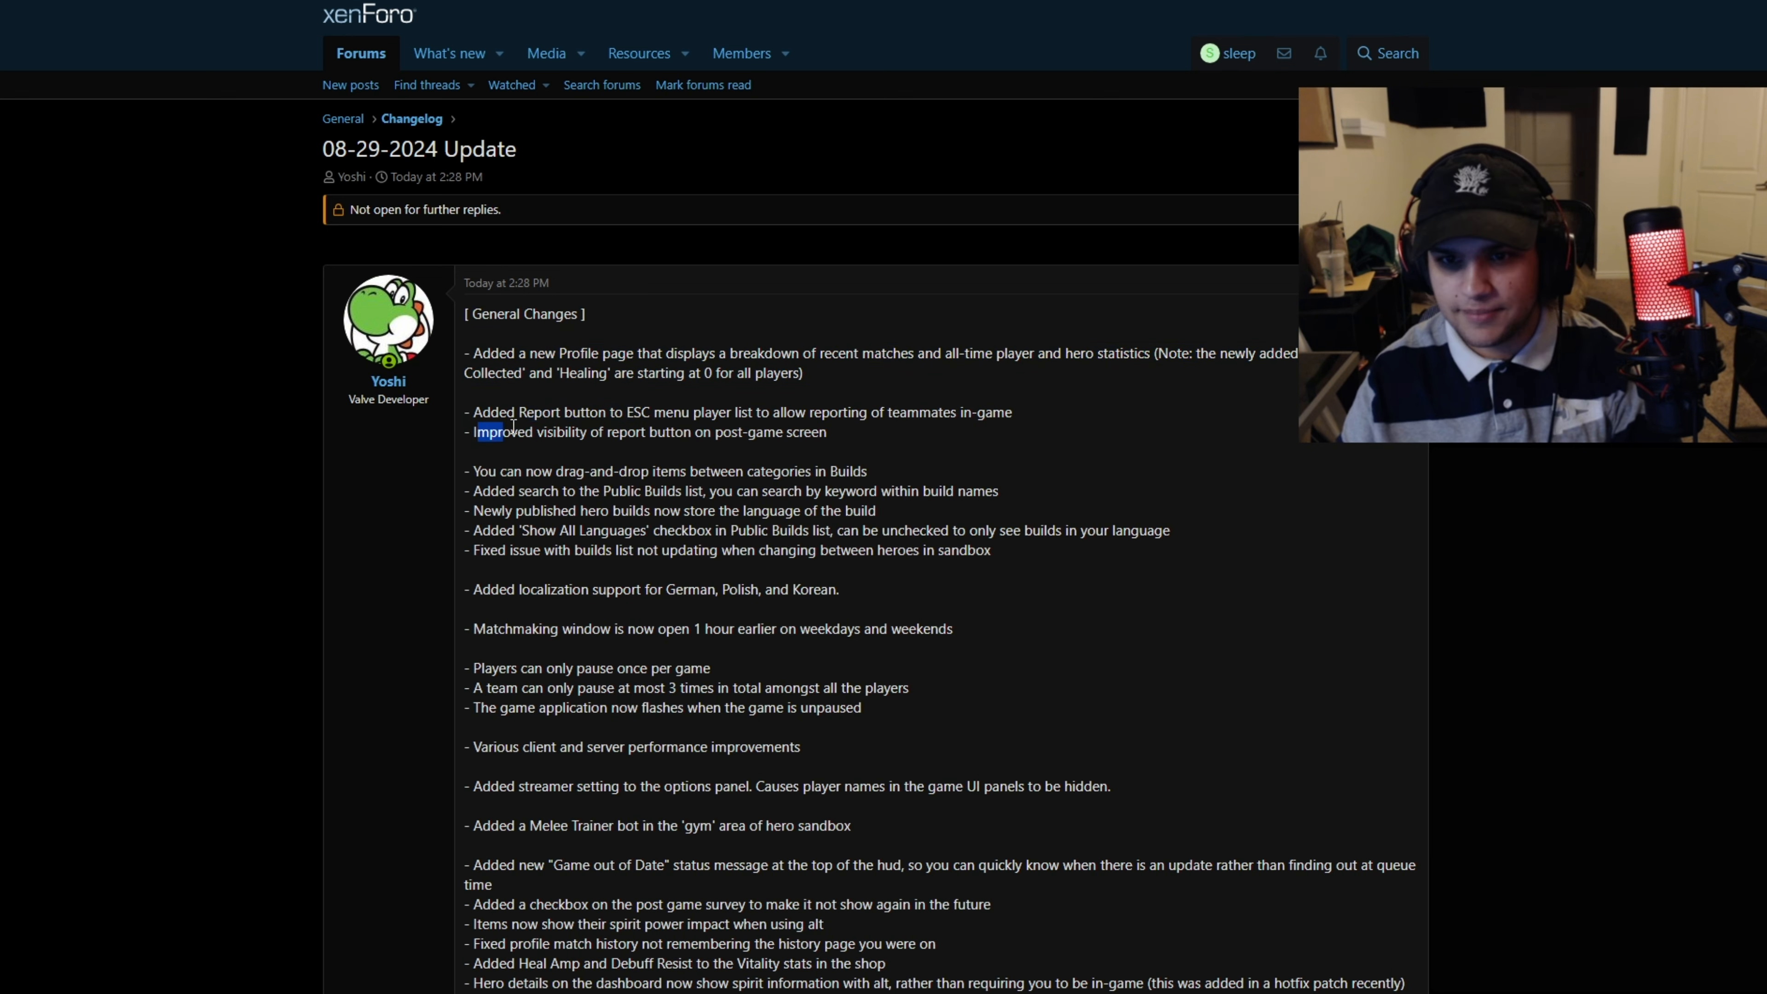
left_click_drag(475, 432, 825, 432)
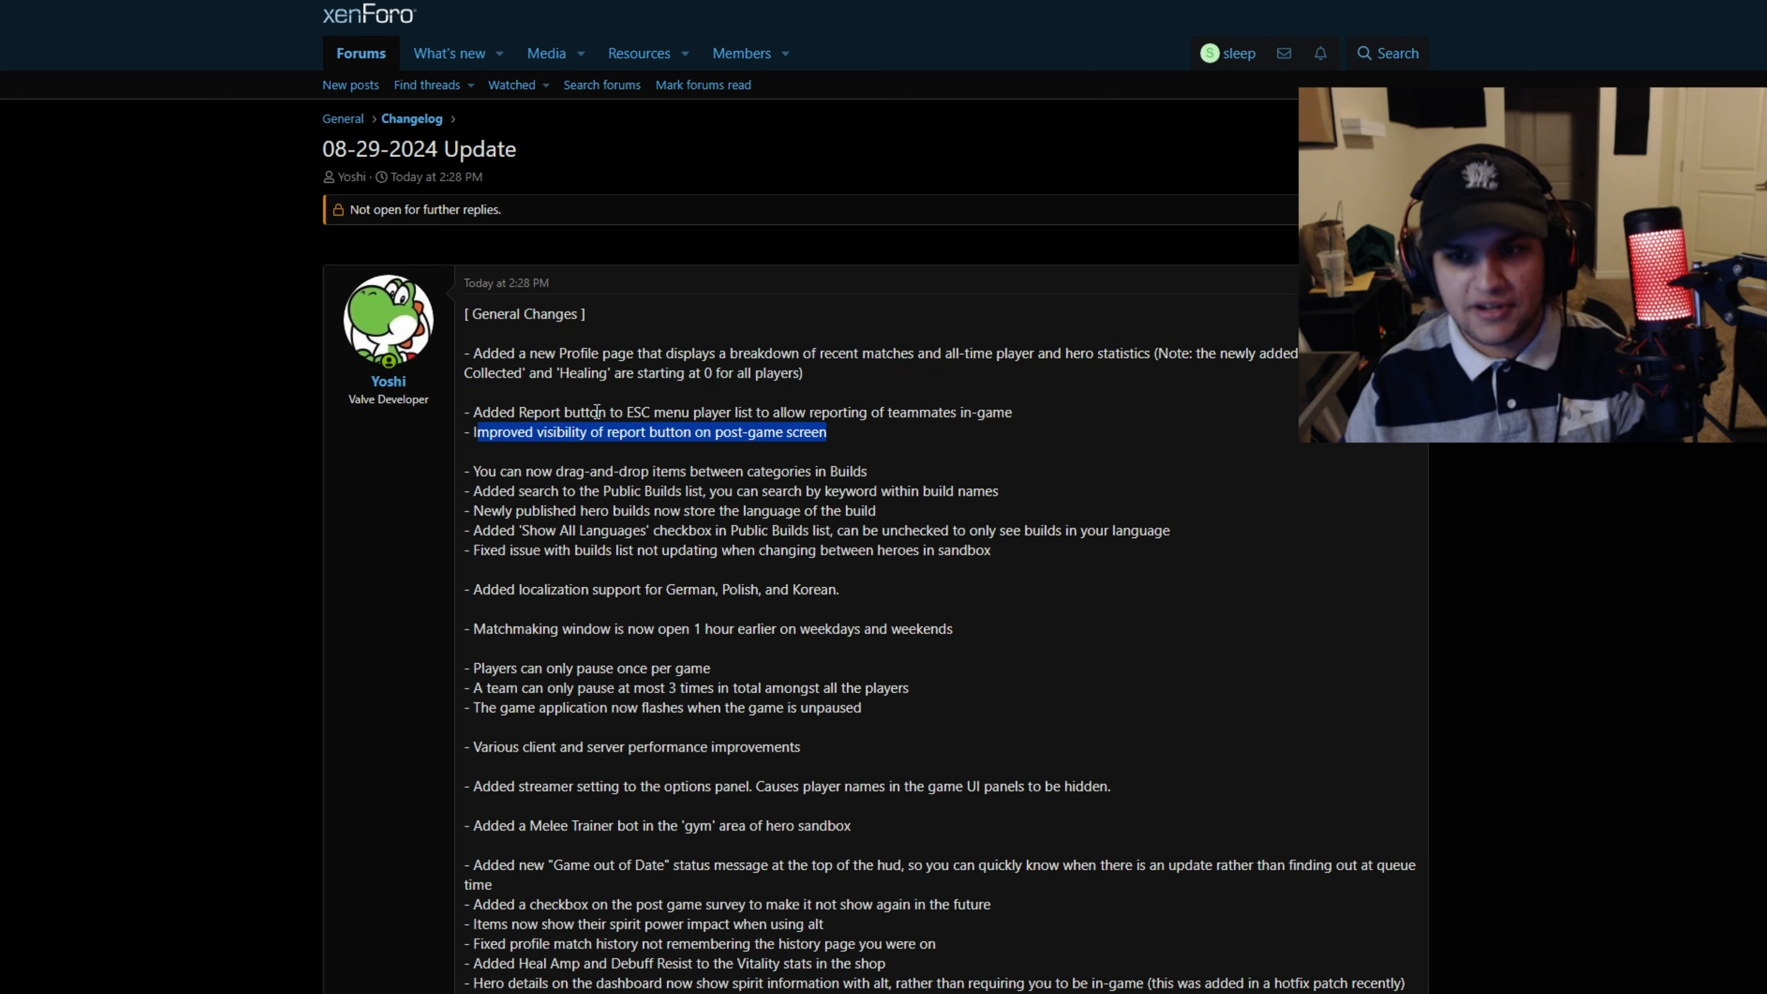
scroll("down", 3)
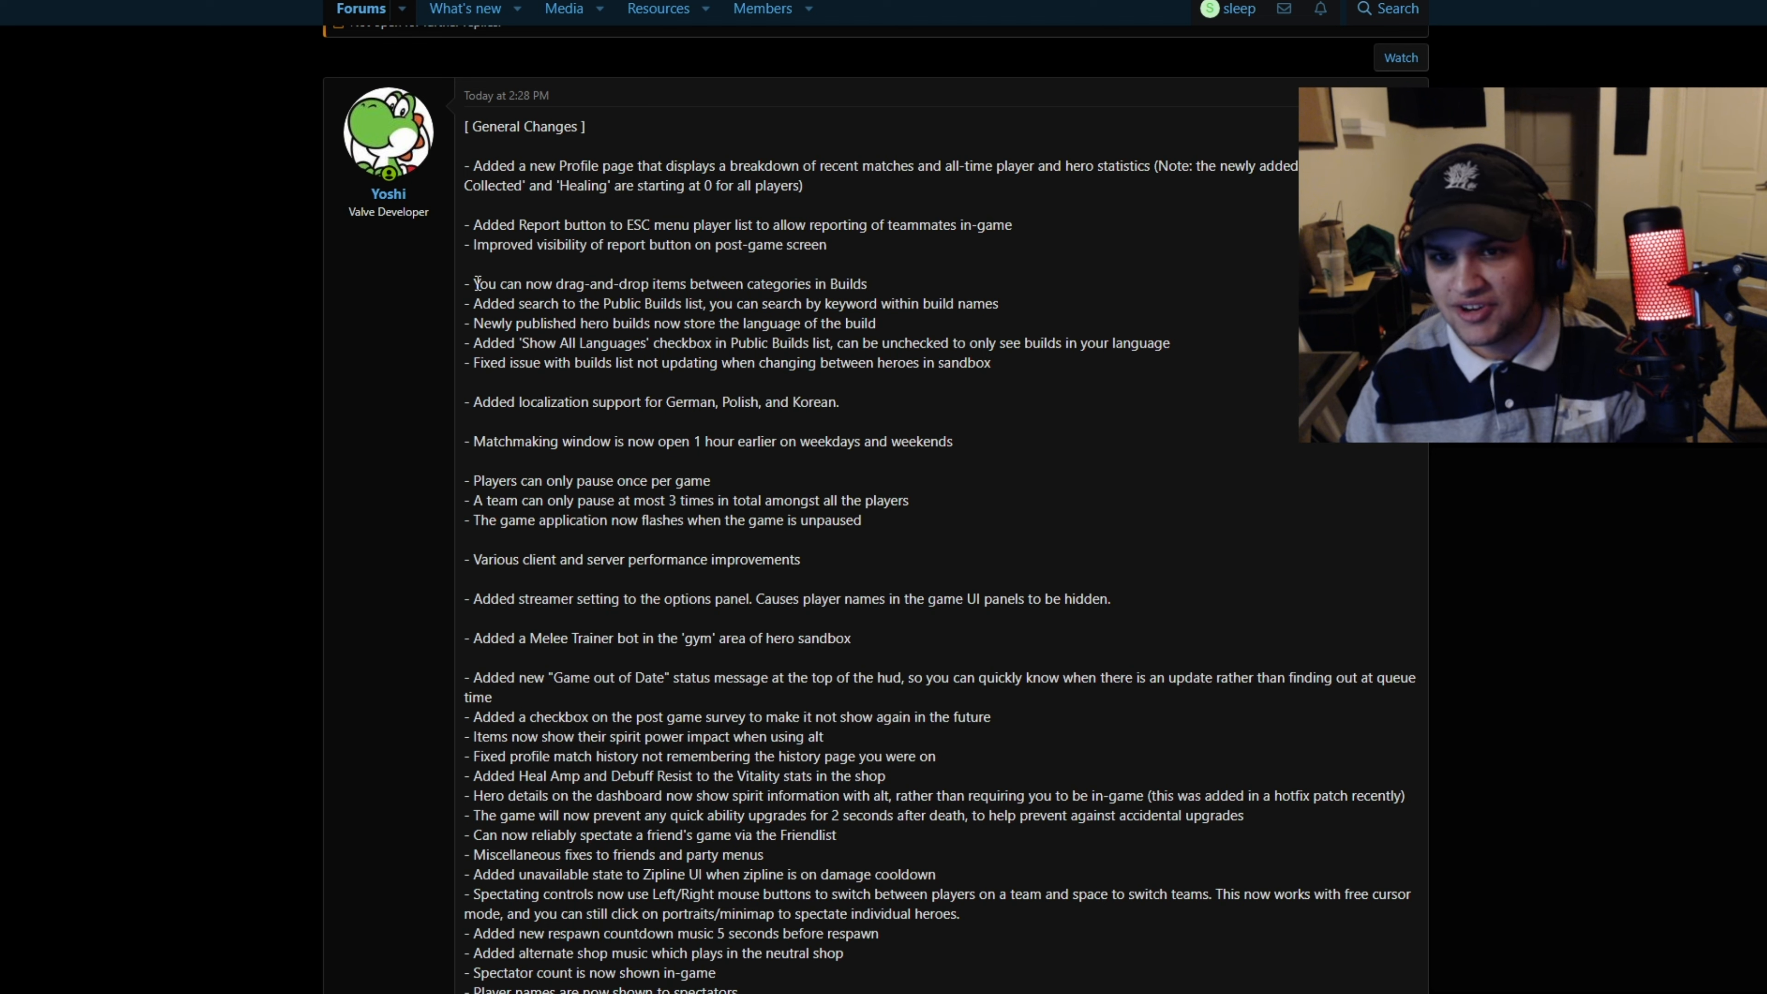
left_click_drag(475, 282, 851, 283)
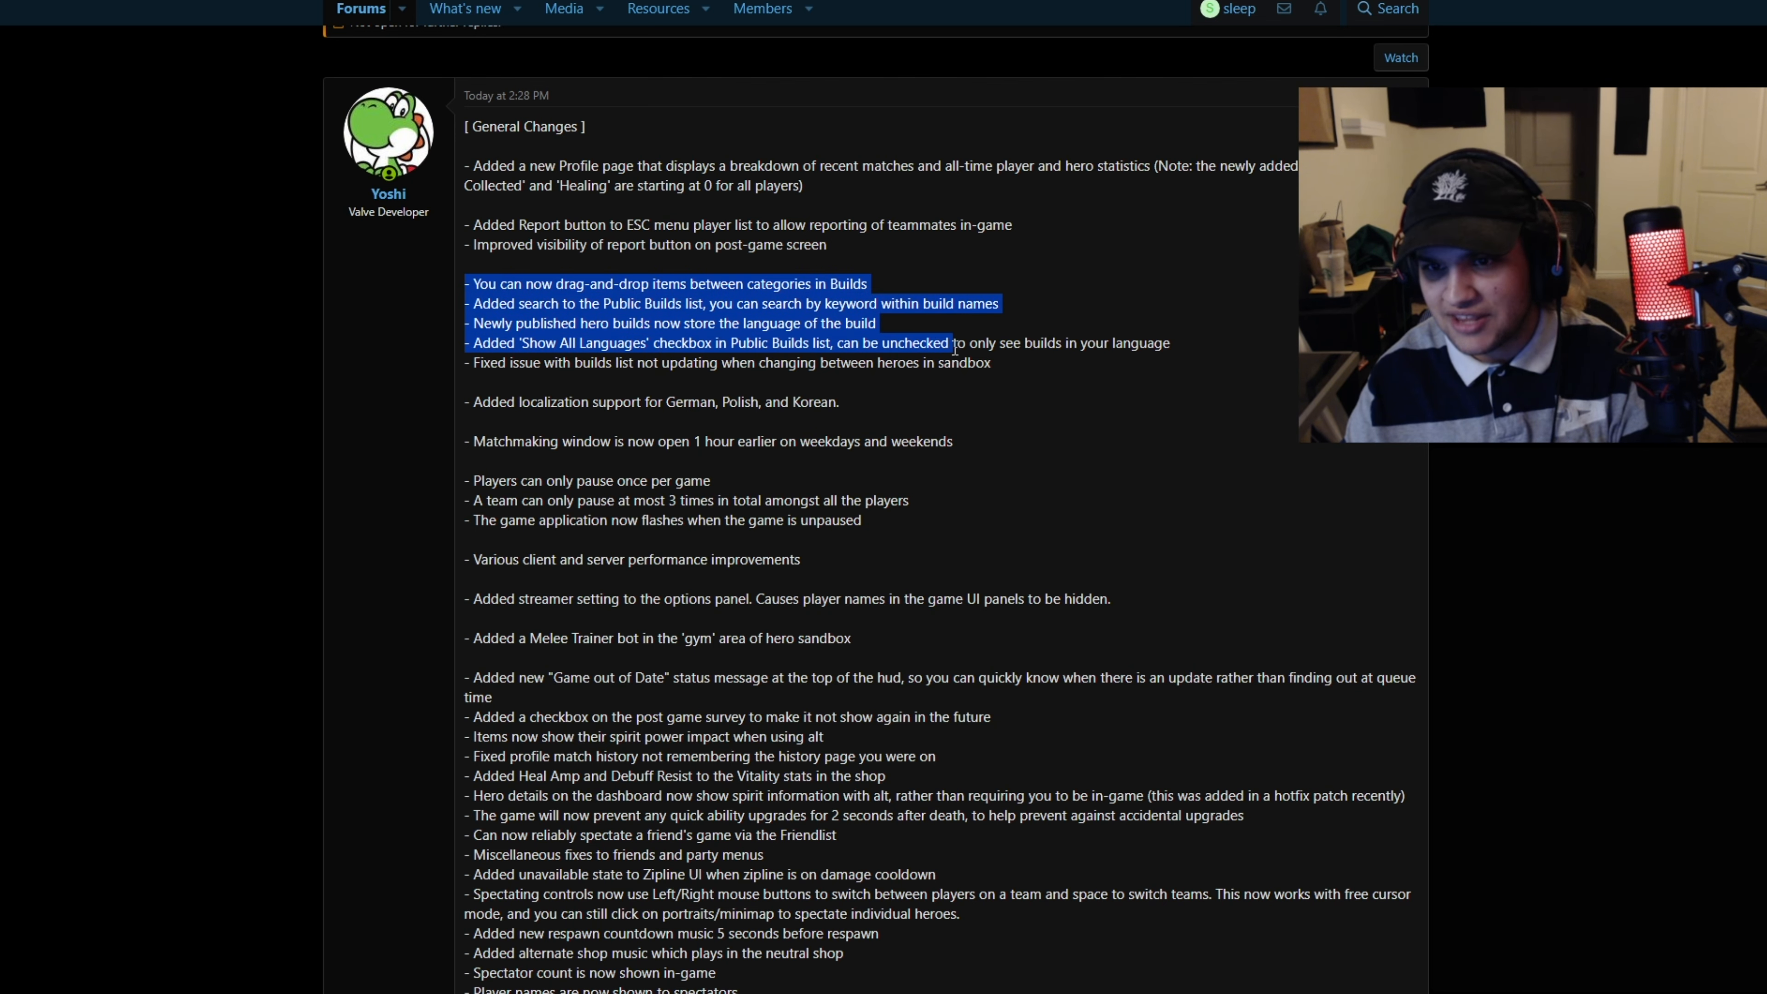
scroll("down", 3)
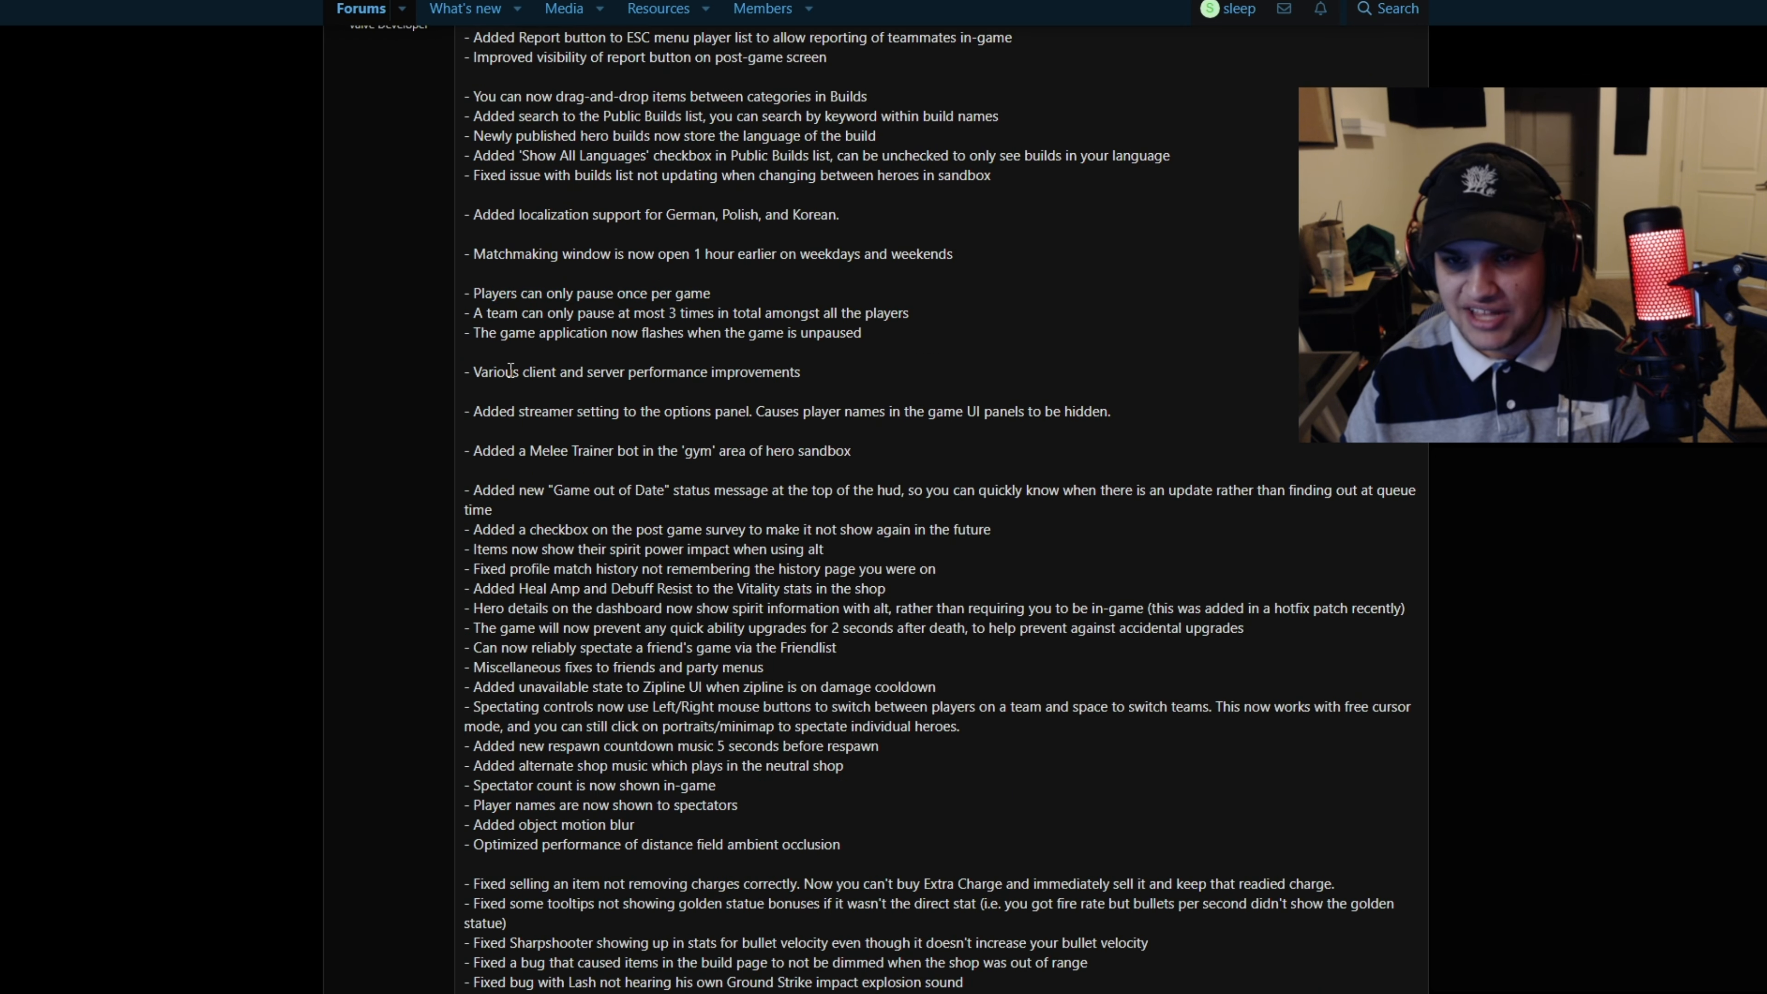
Highlight the Melee Trainer, Game out of Date and spirit power impact lines while reading
left_click_drag(506, 372, 800, 371)
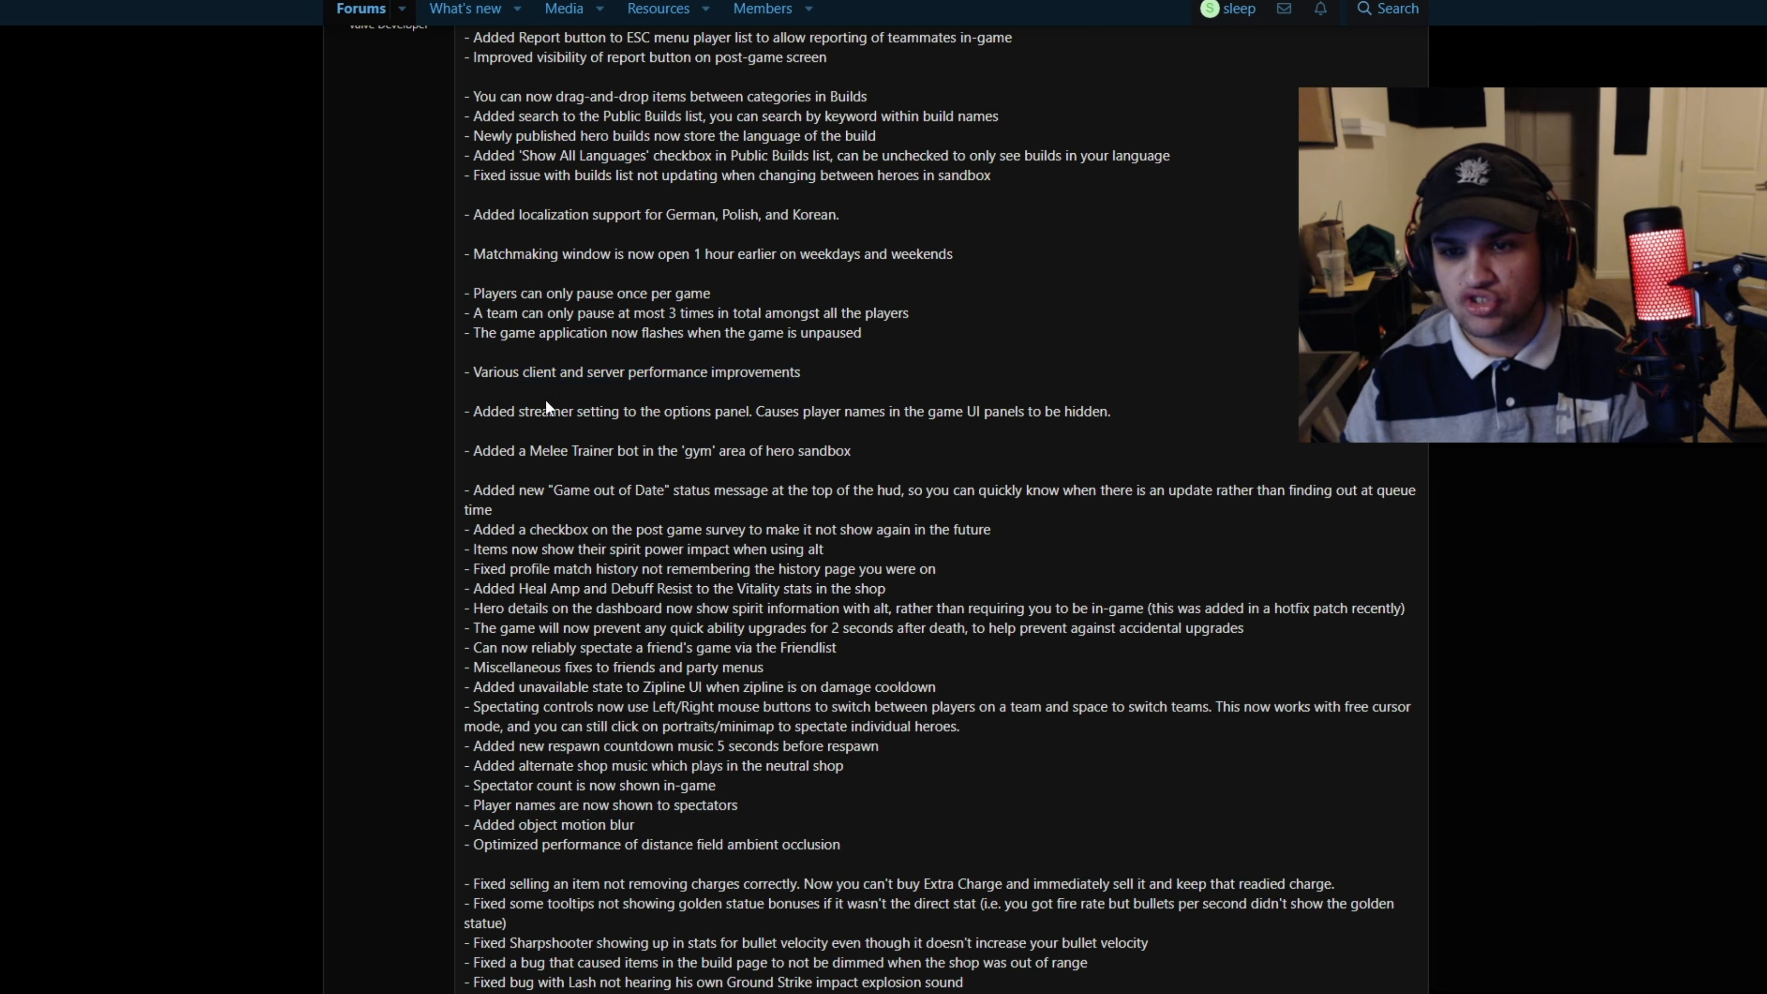
left_click_drag(463, 410, 926, 411)
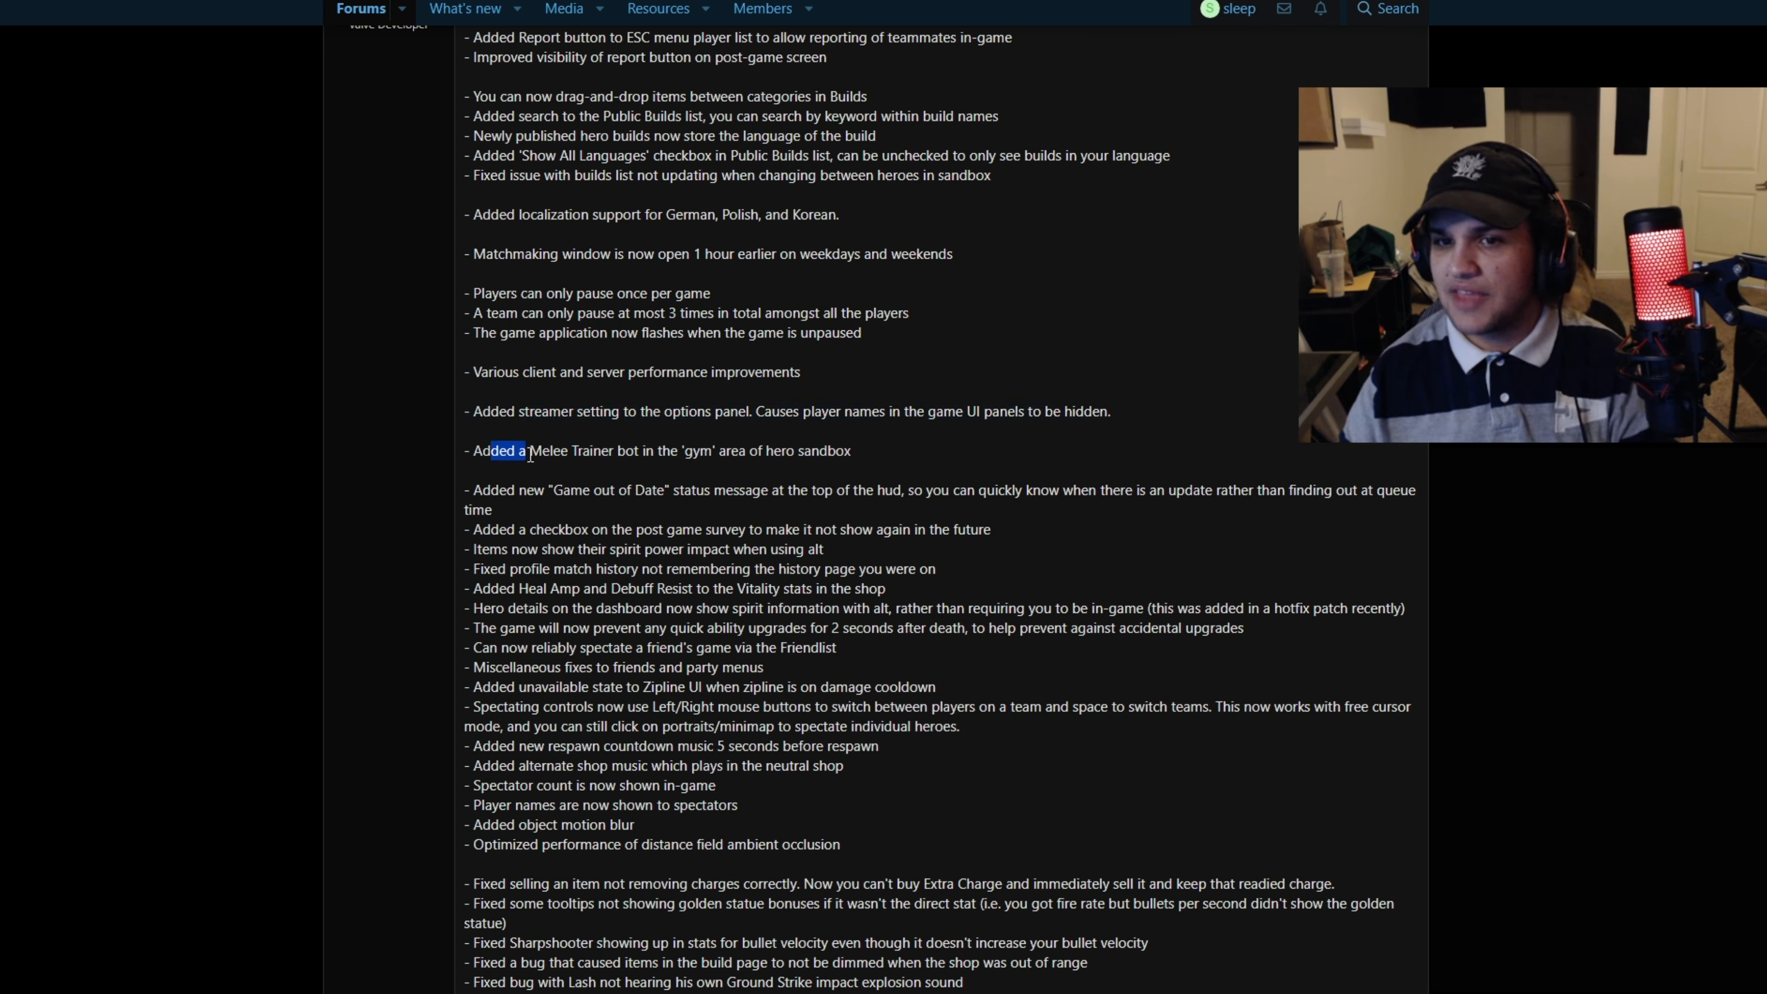
left_click_drag(488, 450, 718, 450)
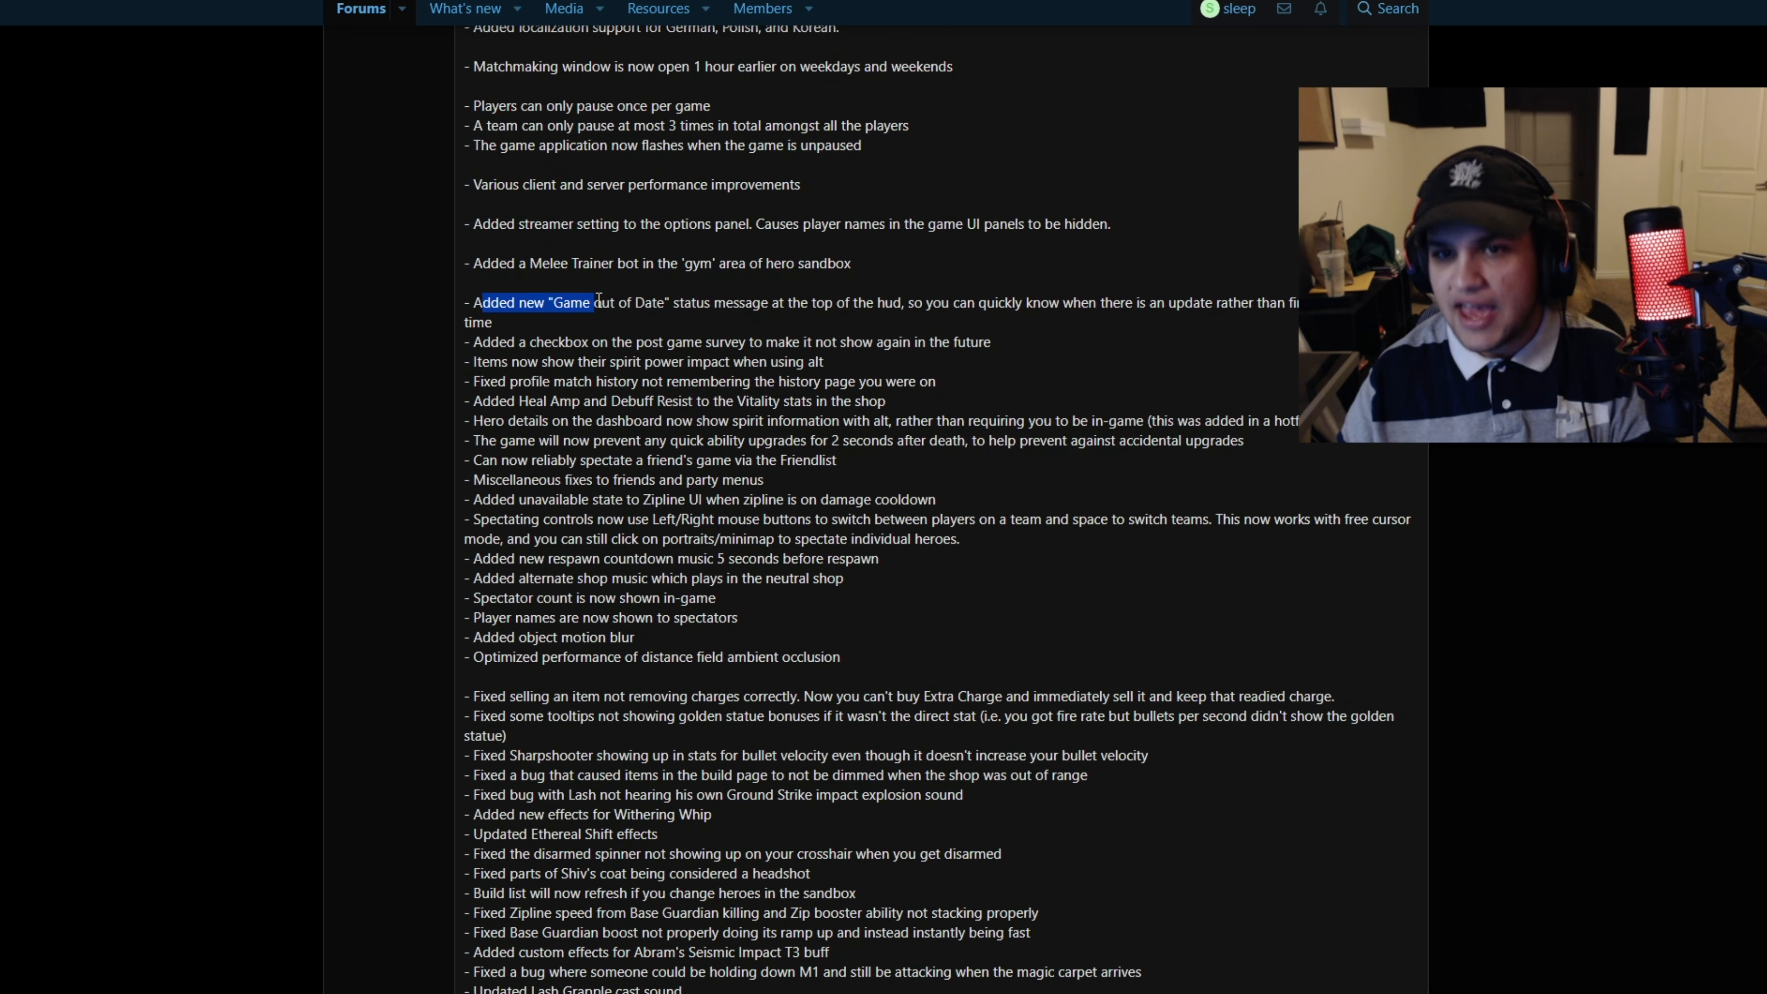
left_click_drag(482, 302, 854, 342)
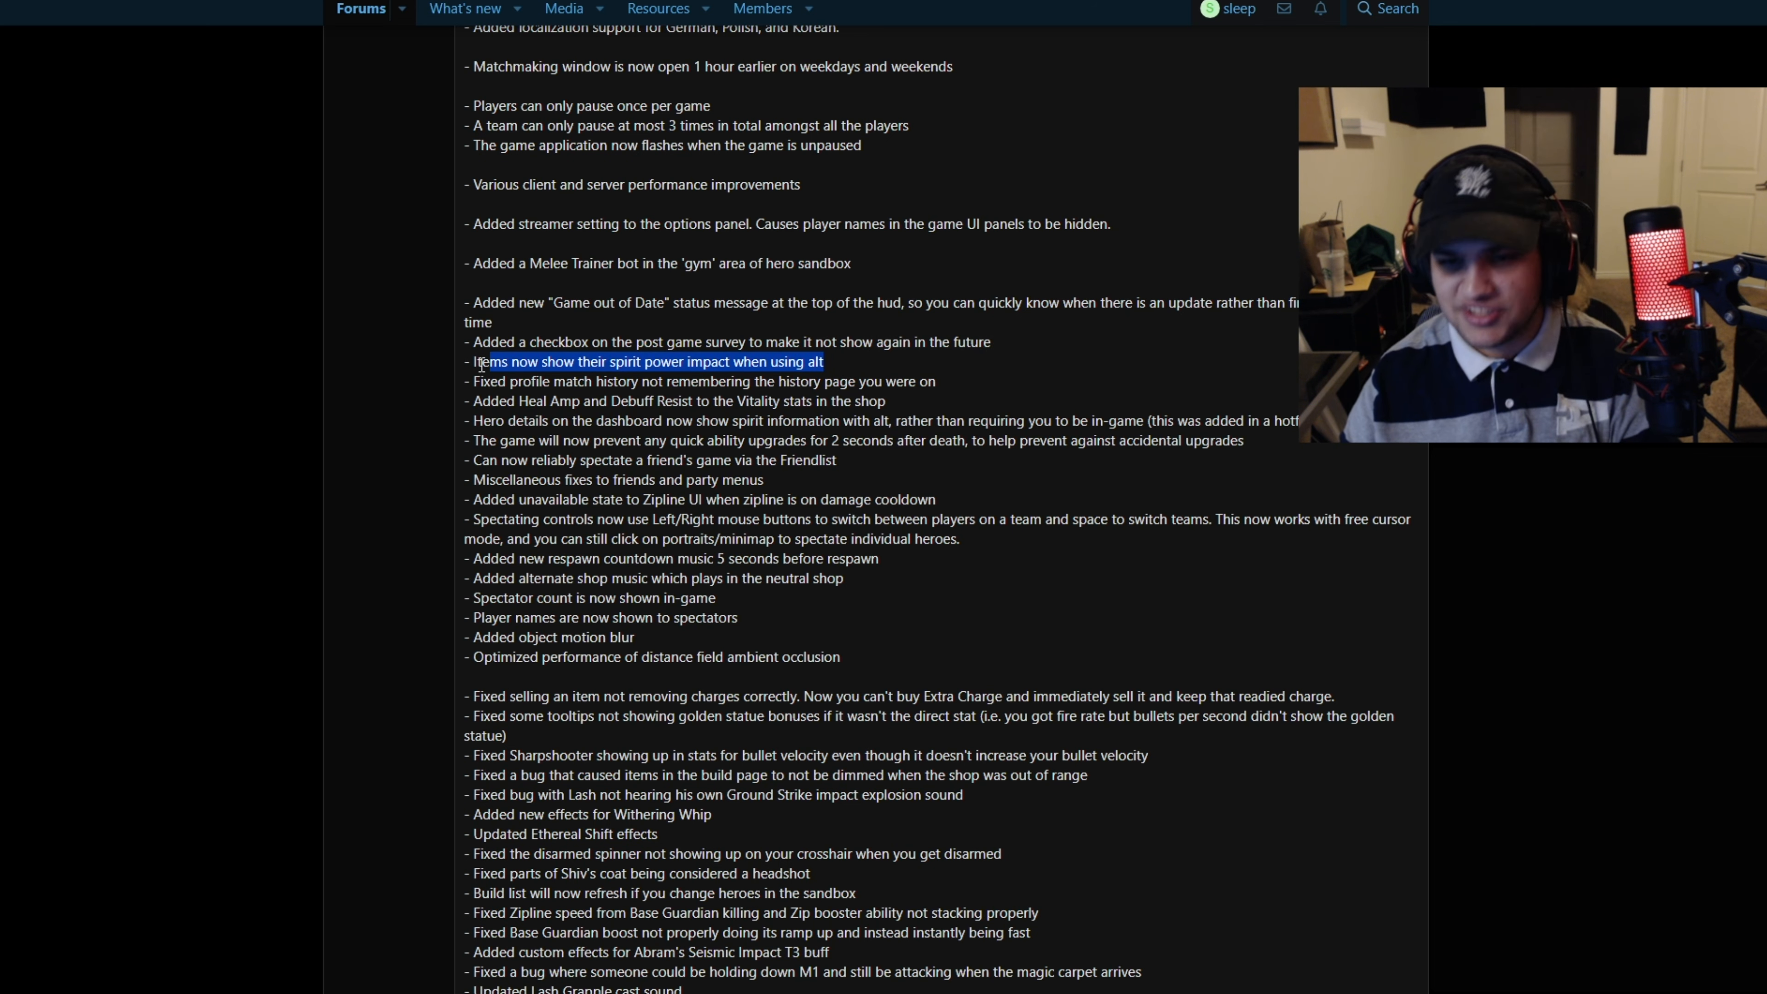
mouse_move(461, 405)
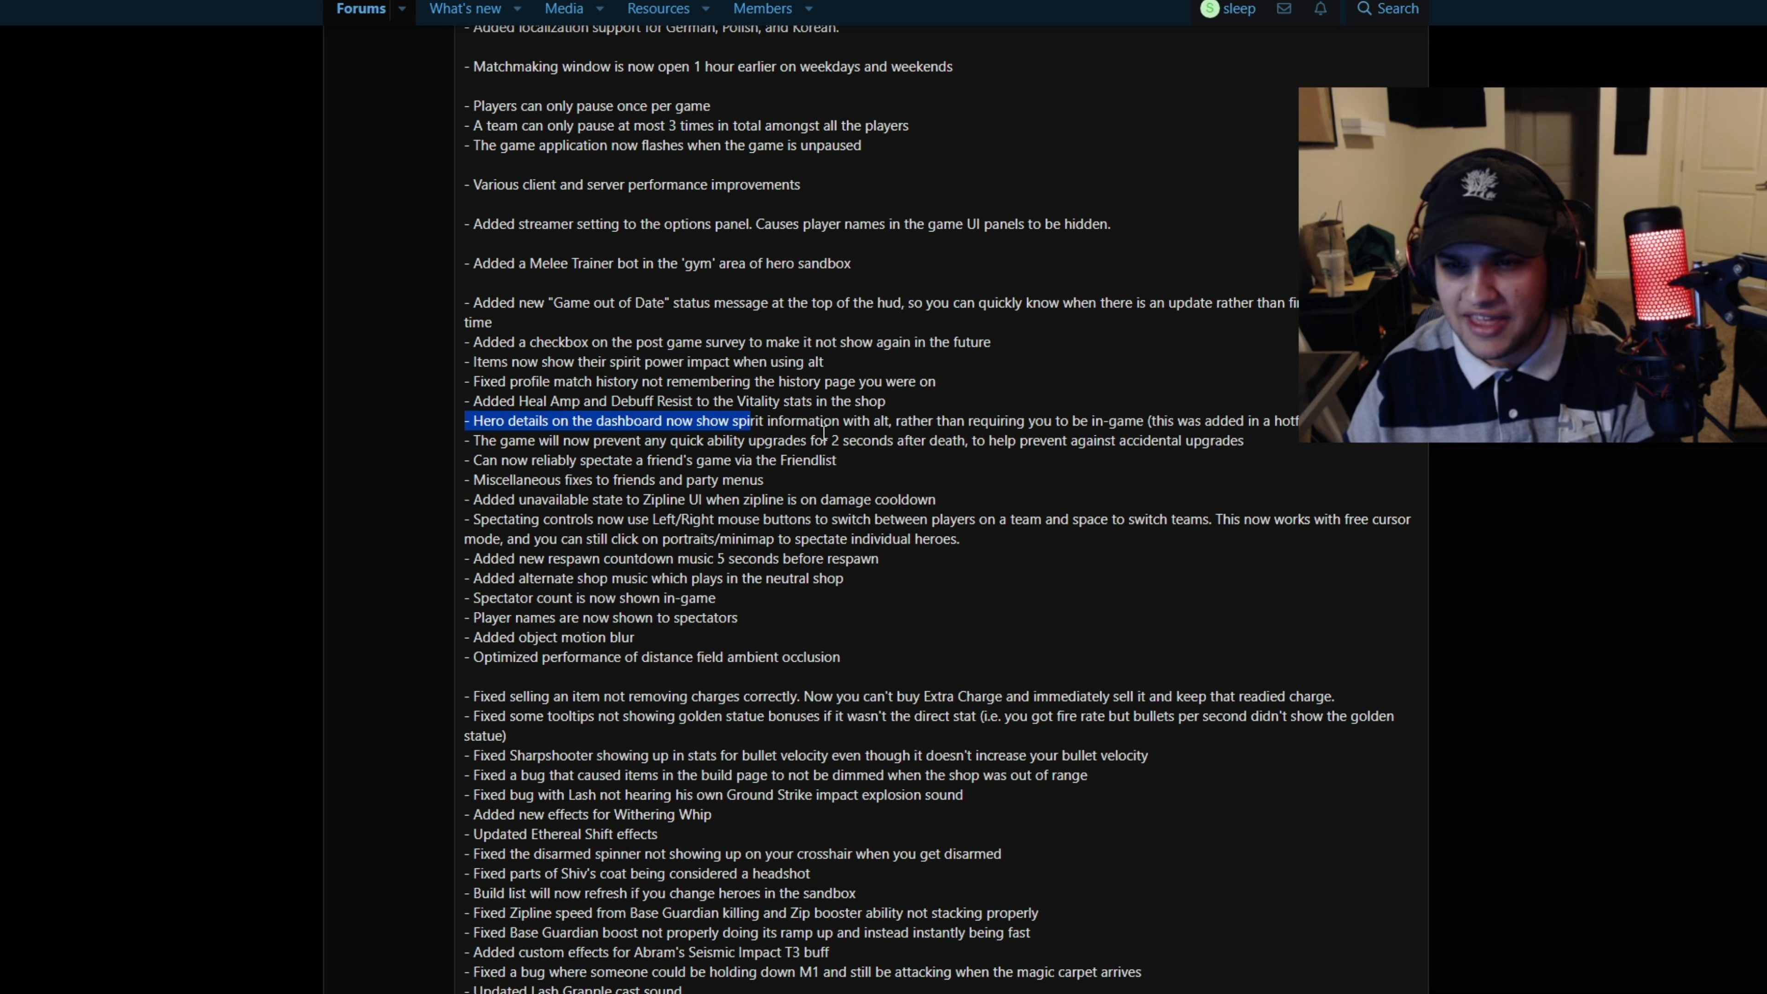
Highlight the quick ability upgrade and zipline state lines, then continue past the shop music fix
left_click_drag(743, 421, 1180, 440)
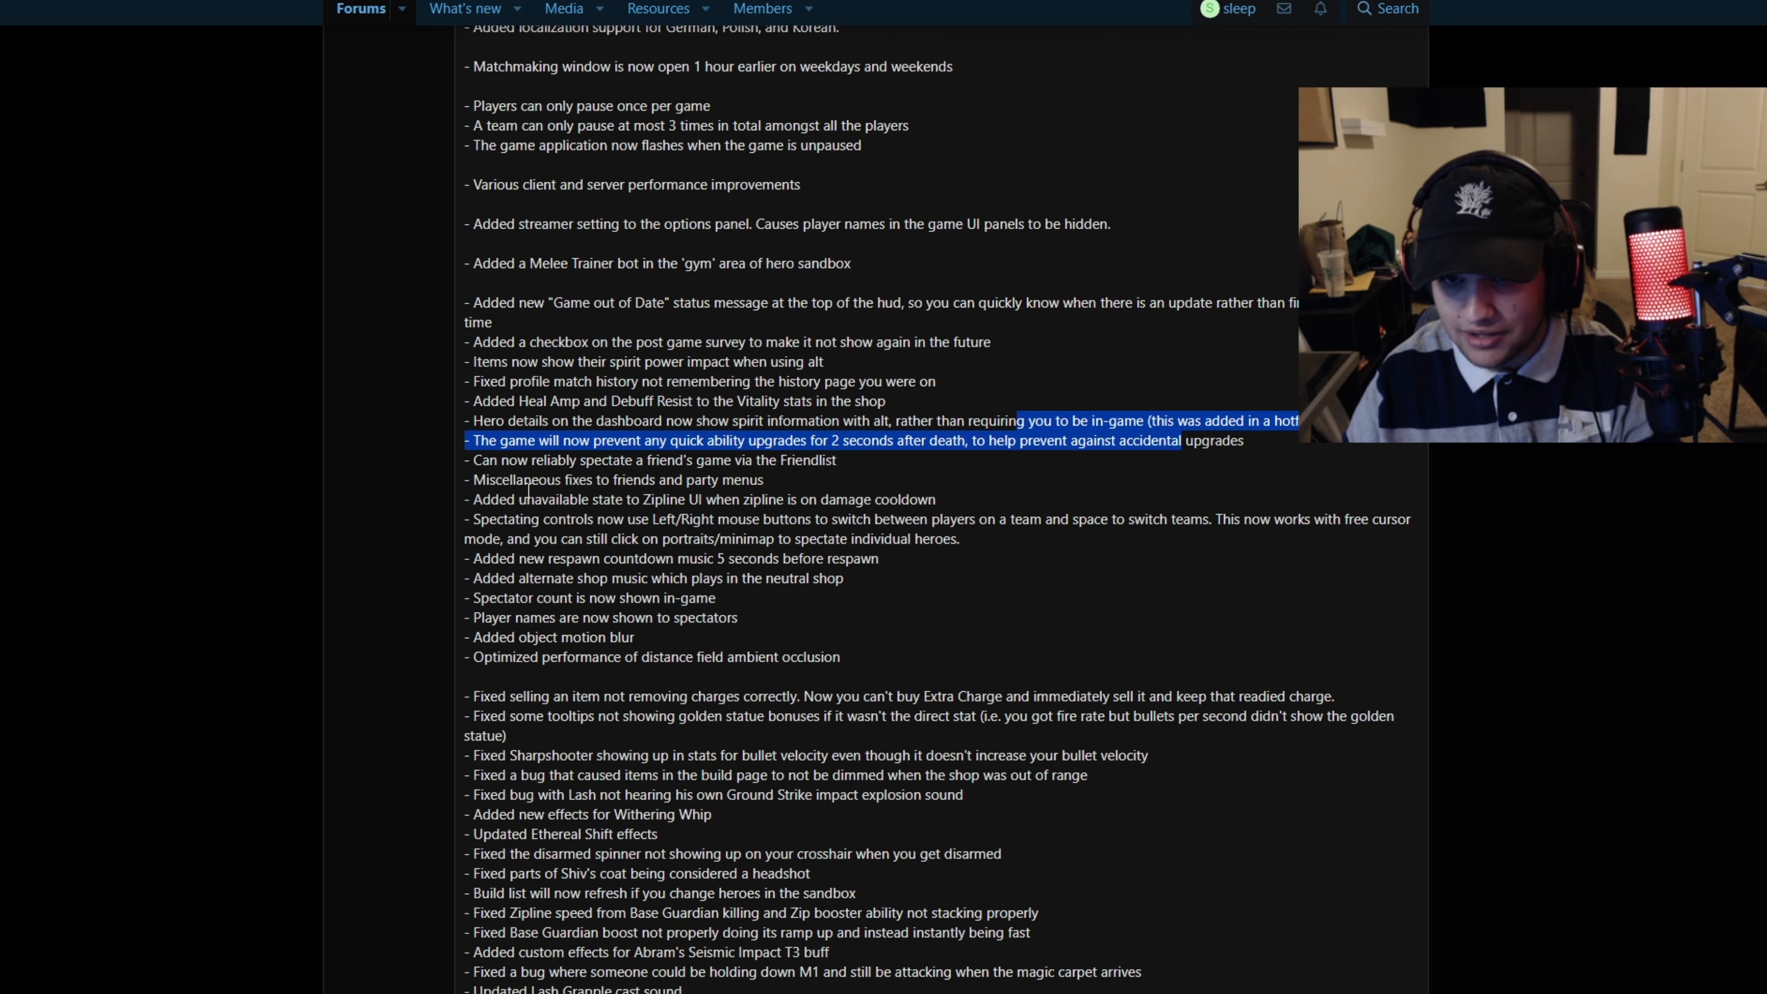
left_click_drag(526, 498, 854, 499)
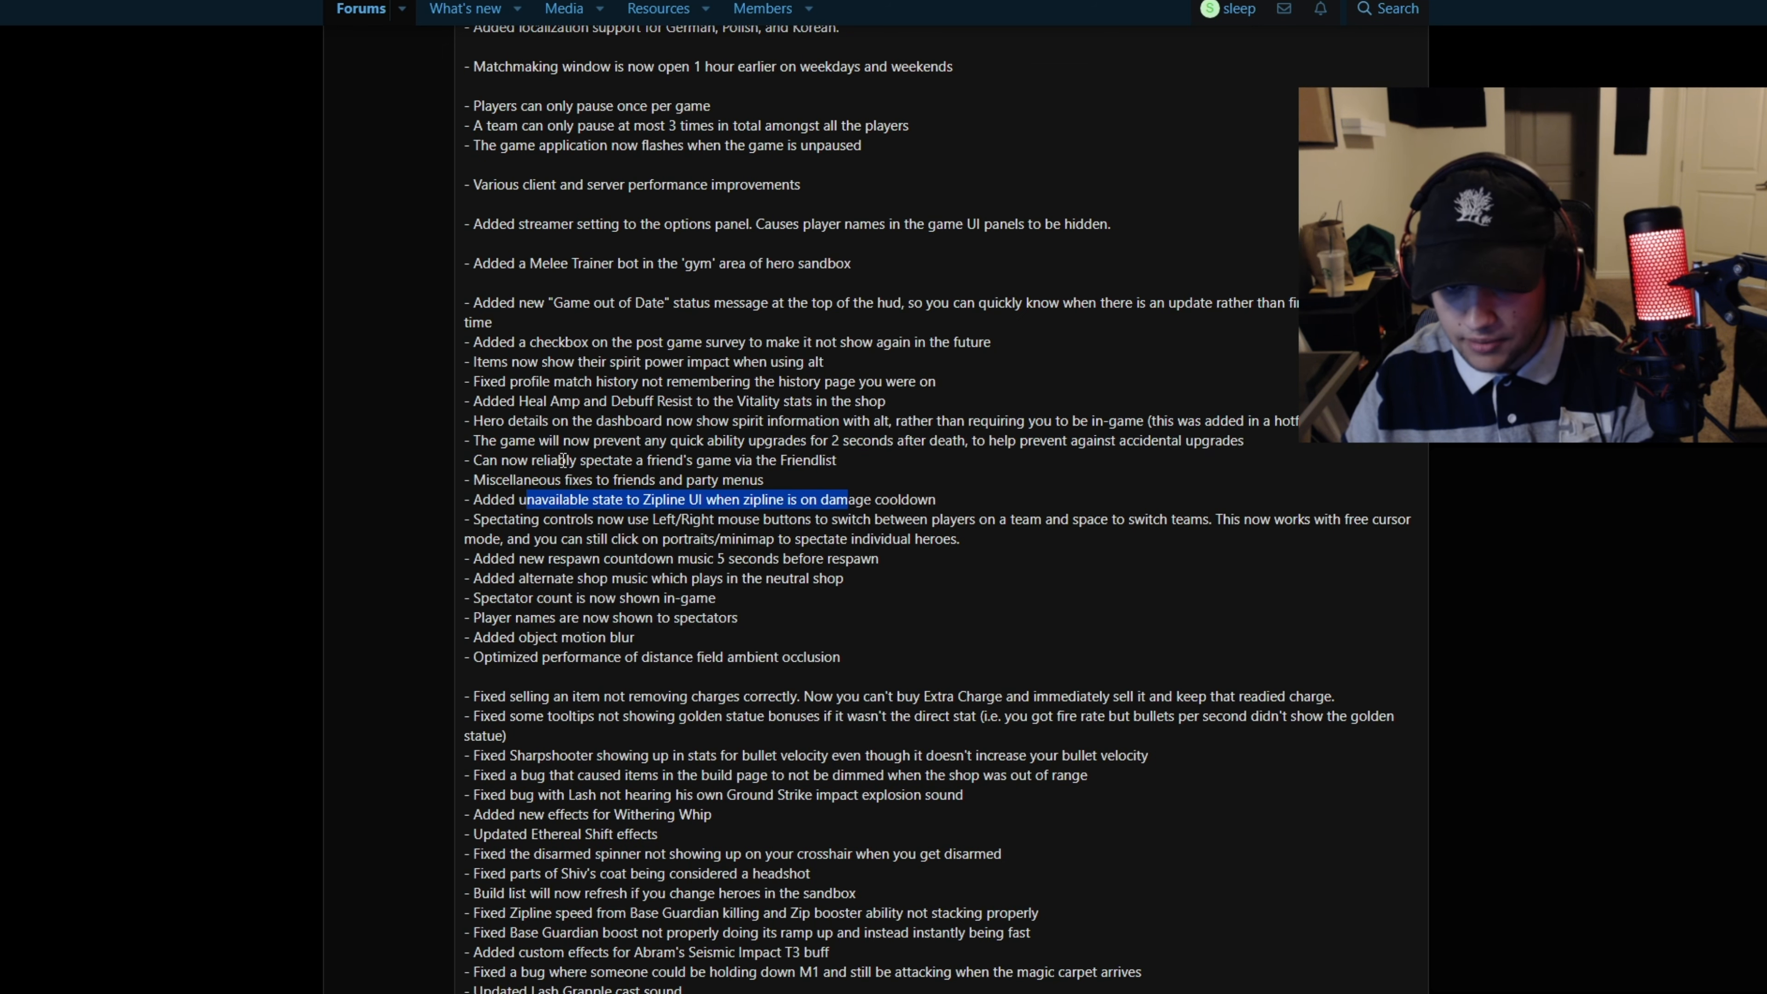
scroll("down", 3)
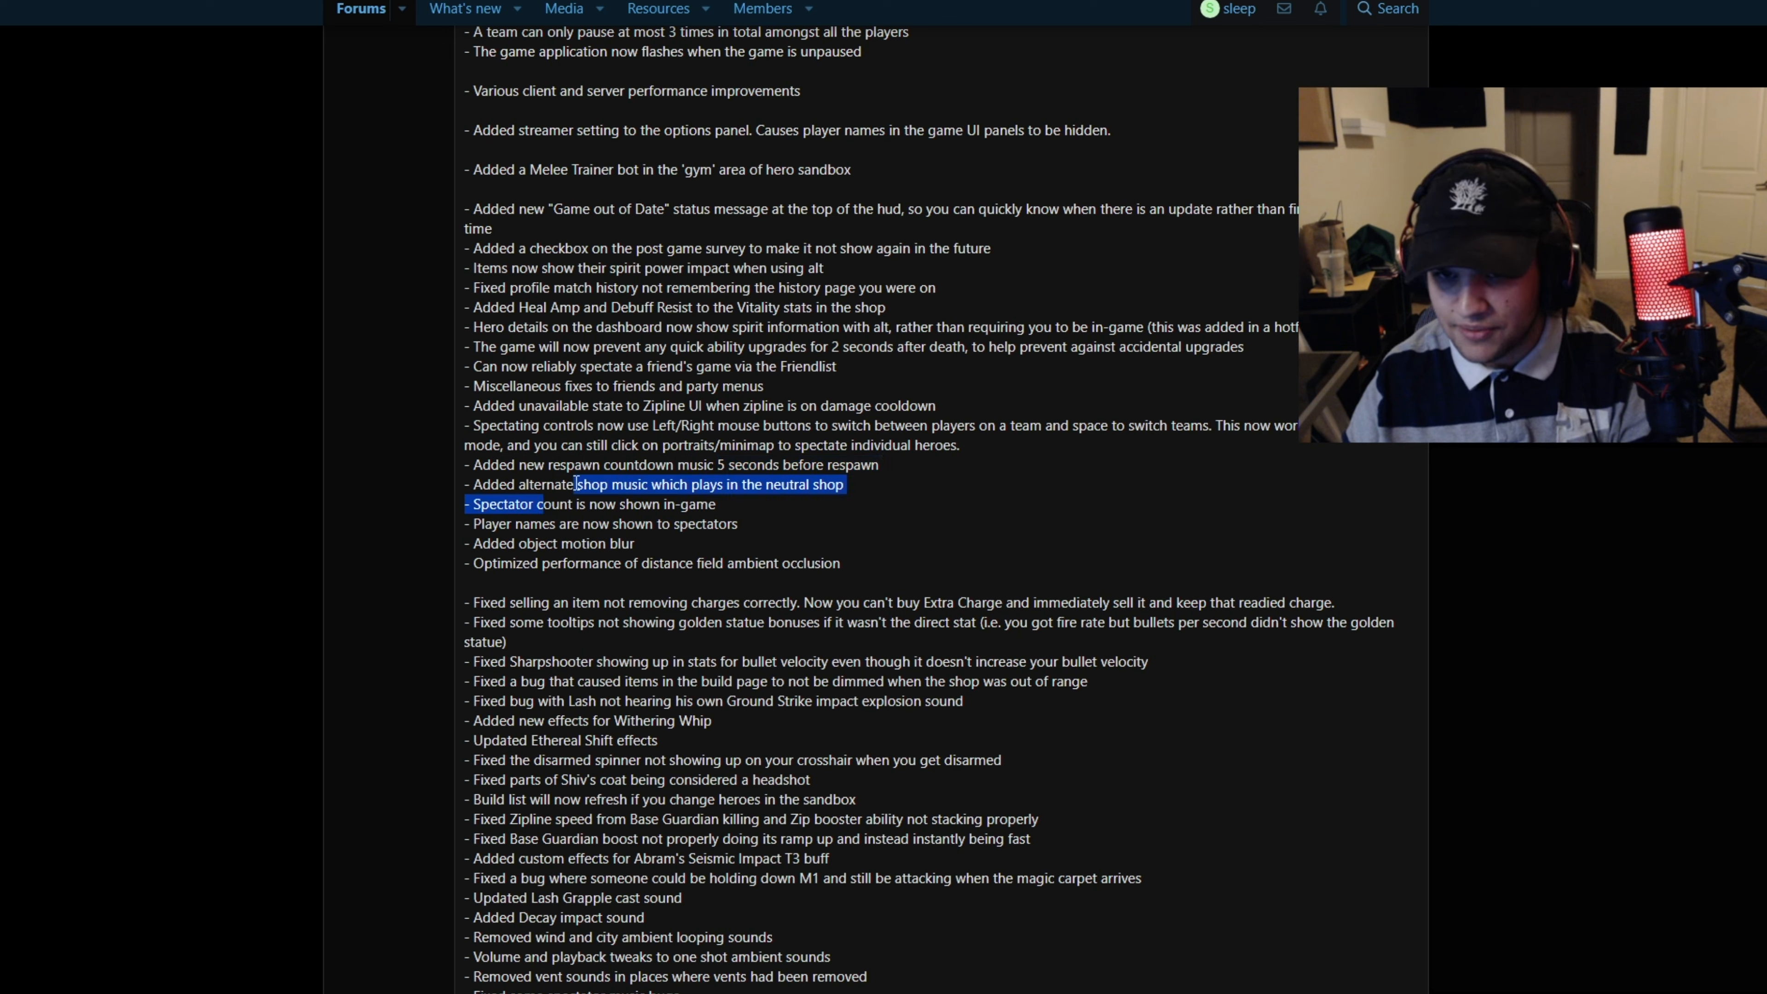
left_click(502, 503)
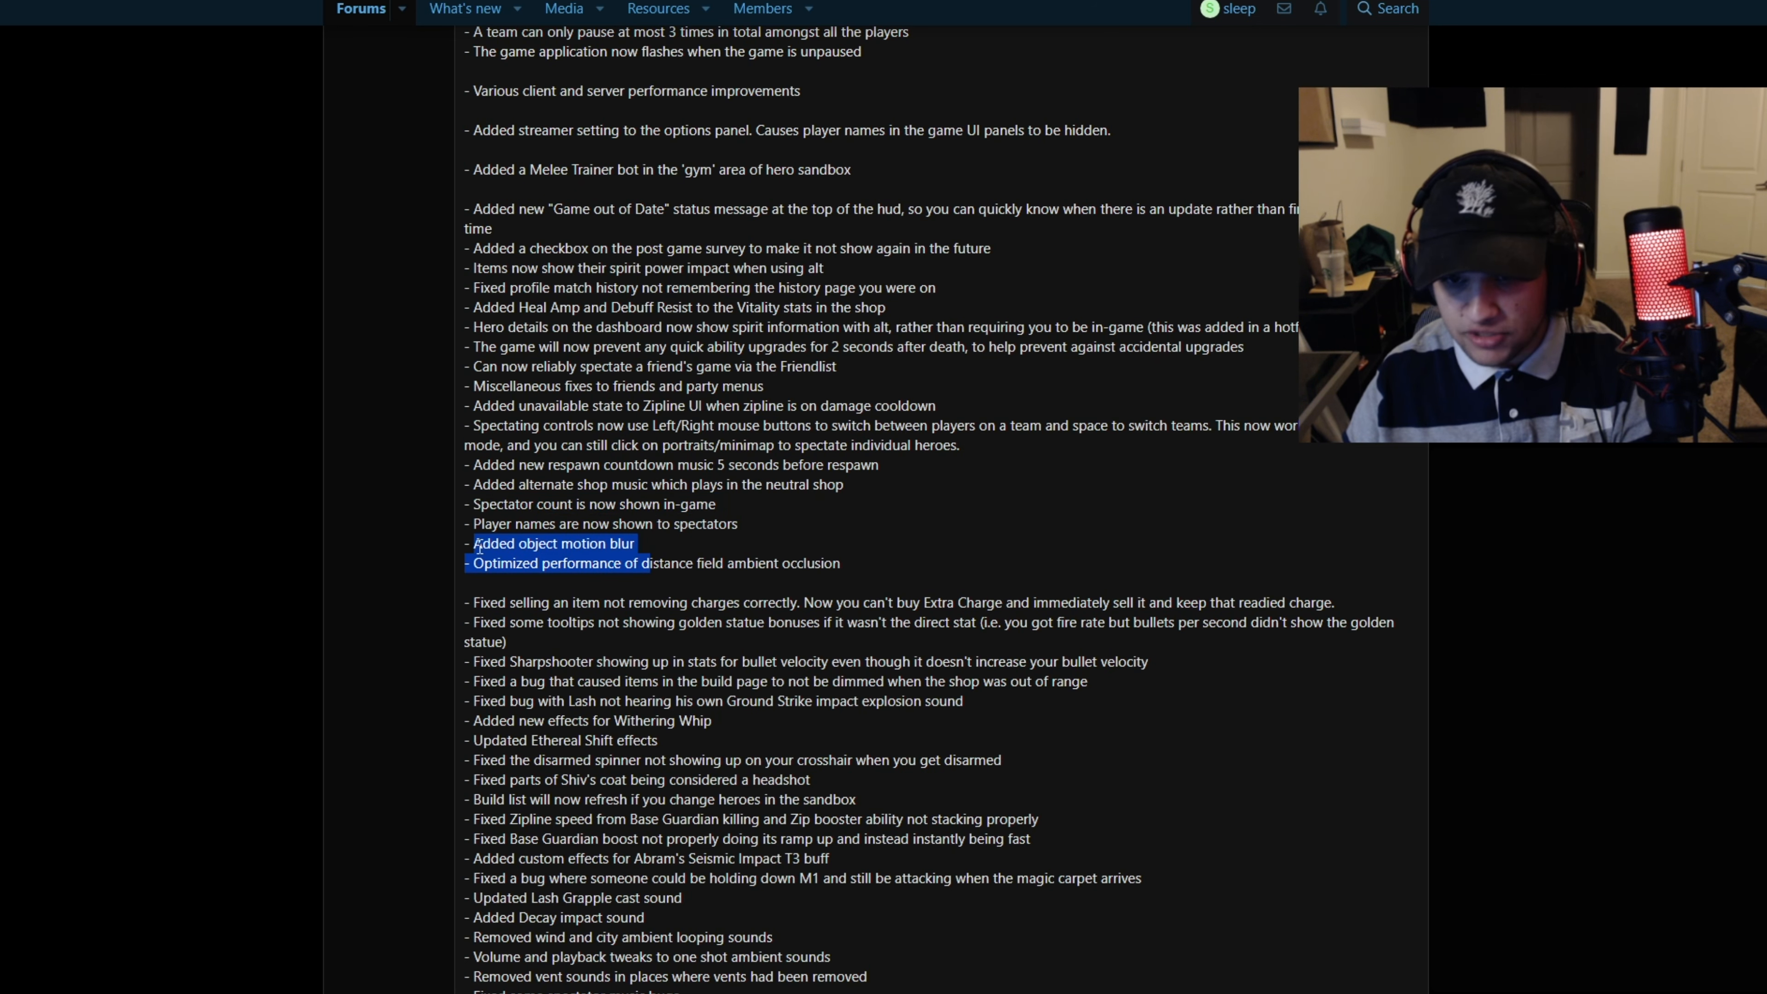
scroll("down", 3)
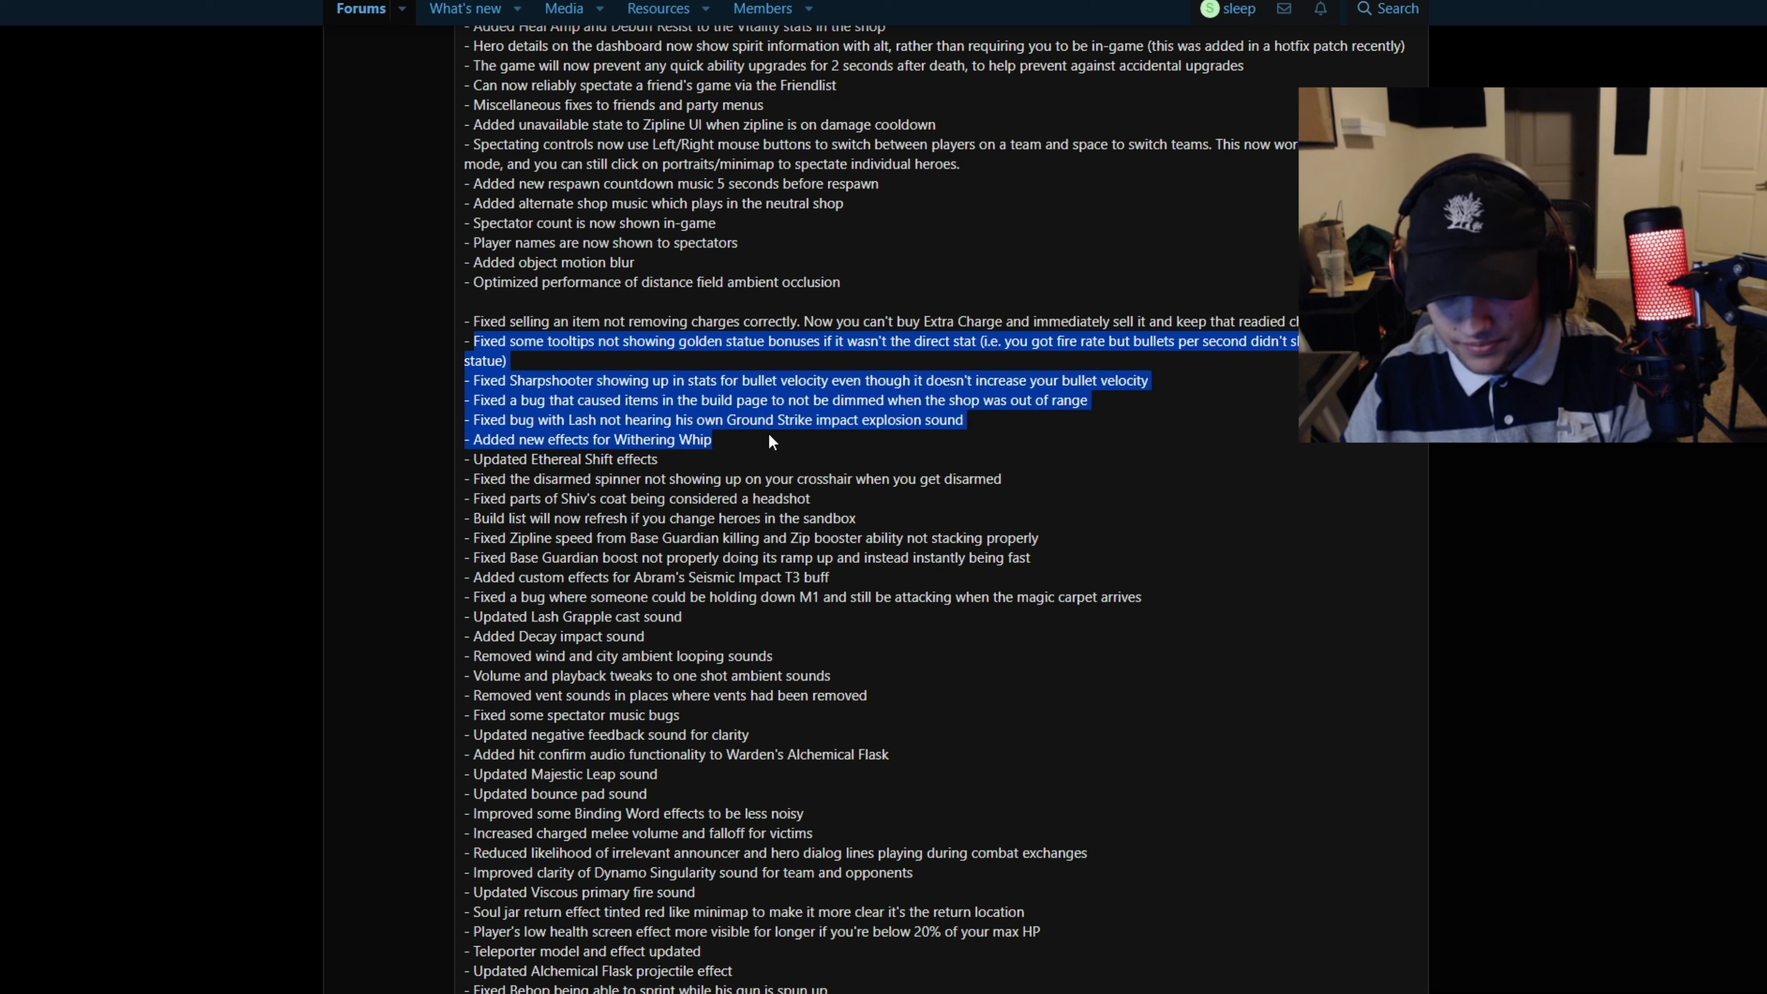
Highlight the build list and zipline speed fixes and scroll toward the end of General Changes
left_click(591, 458)
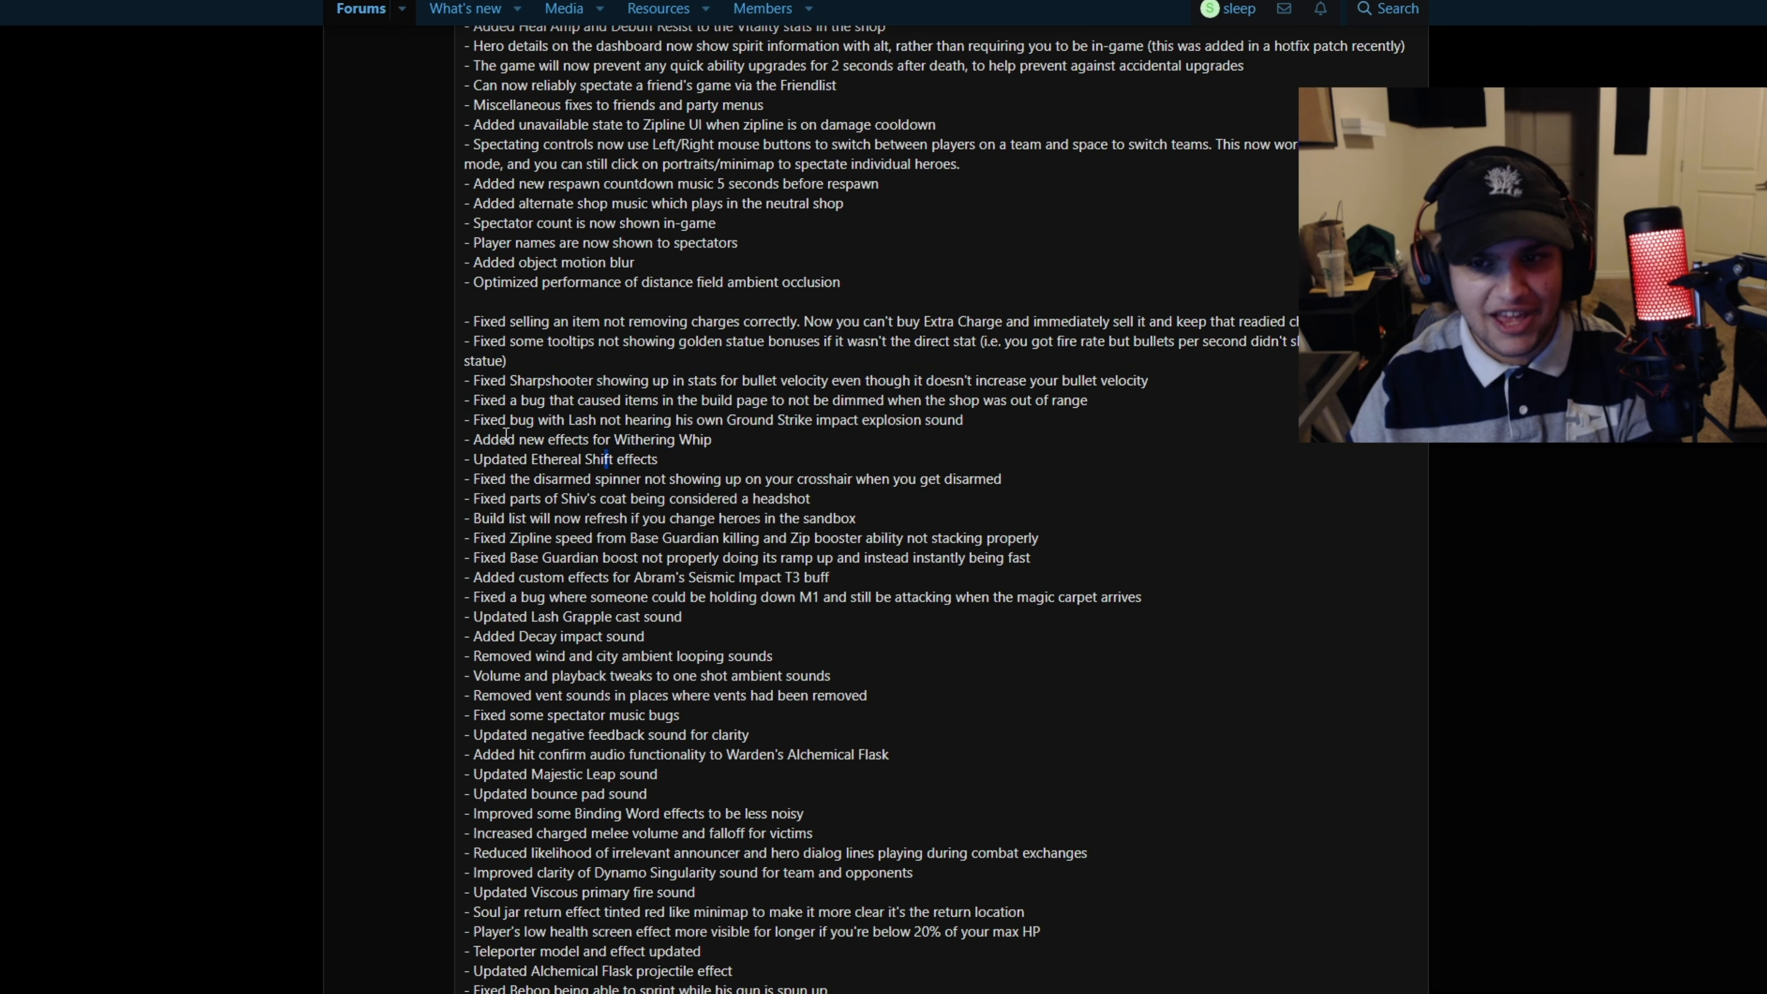
left_click_drag(467, 477, 887, 498)
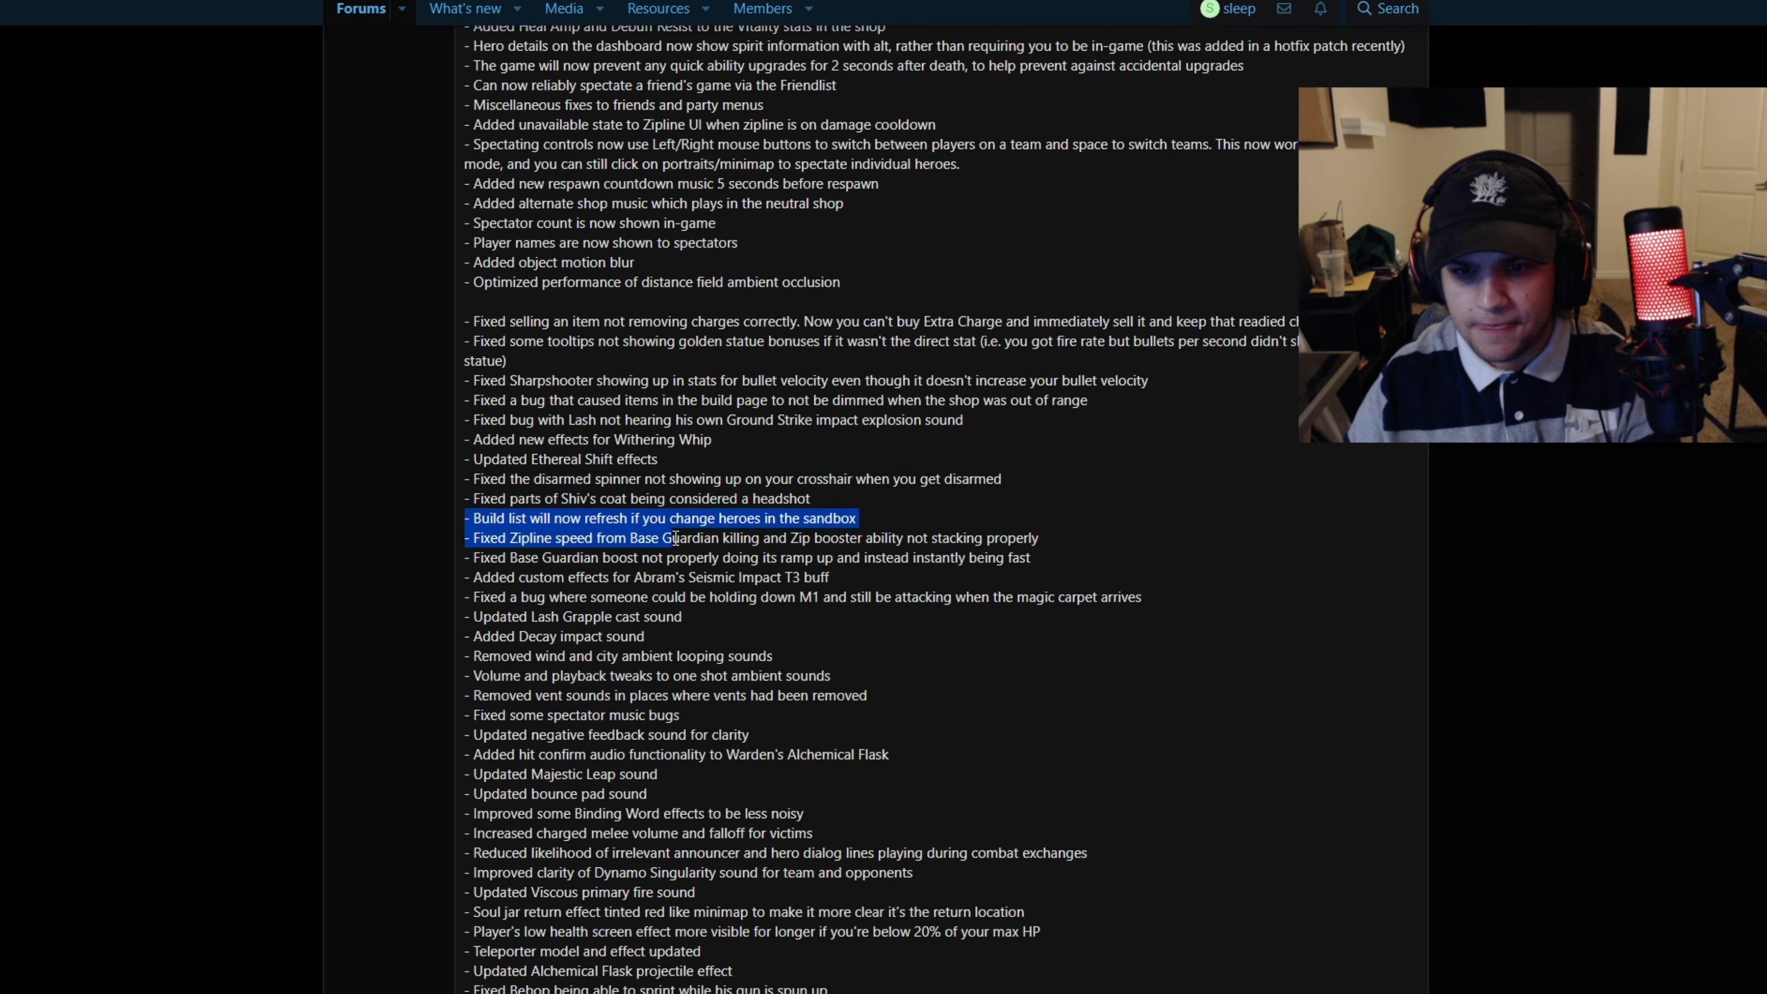
scroll("down", 3)
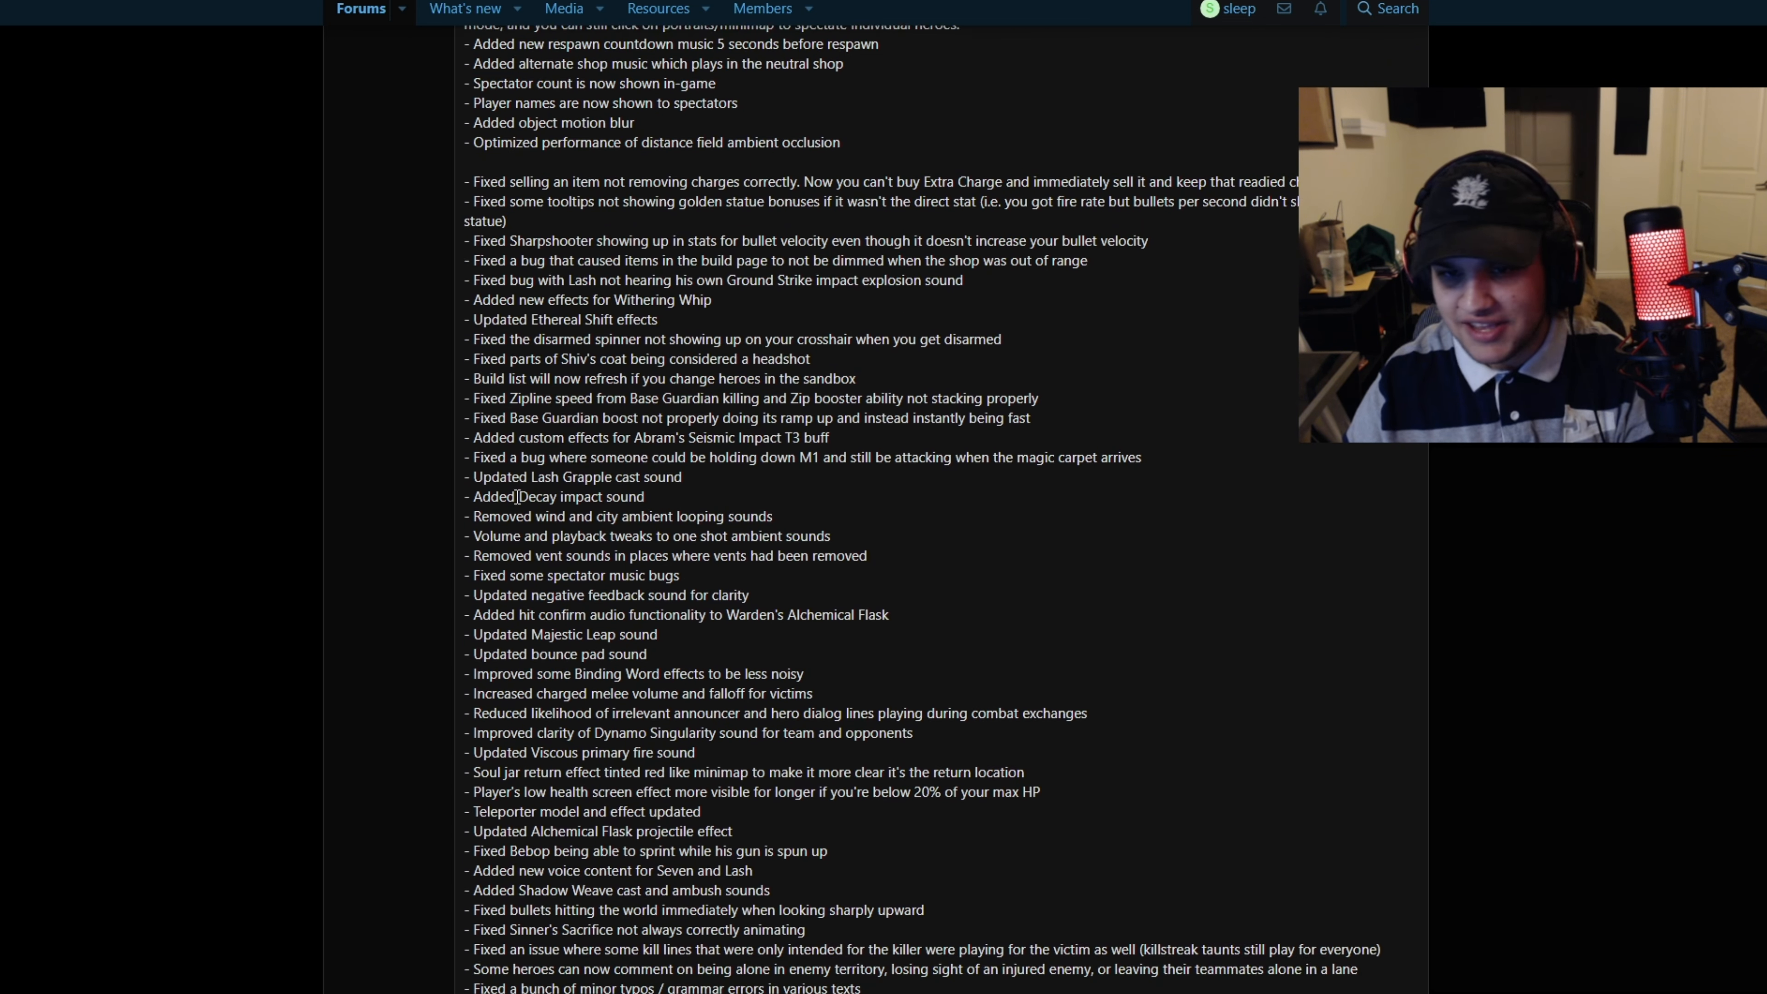
scroll("down", 3)
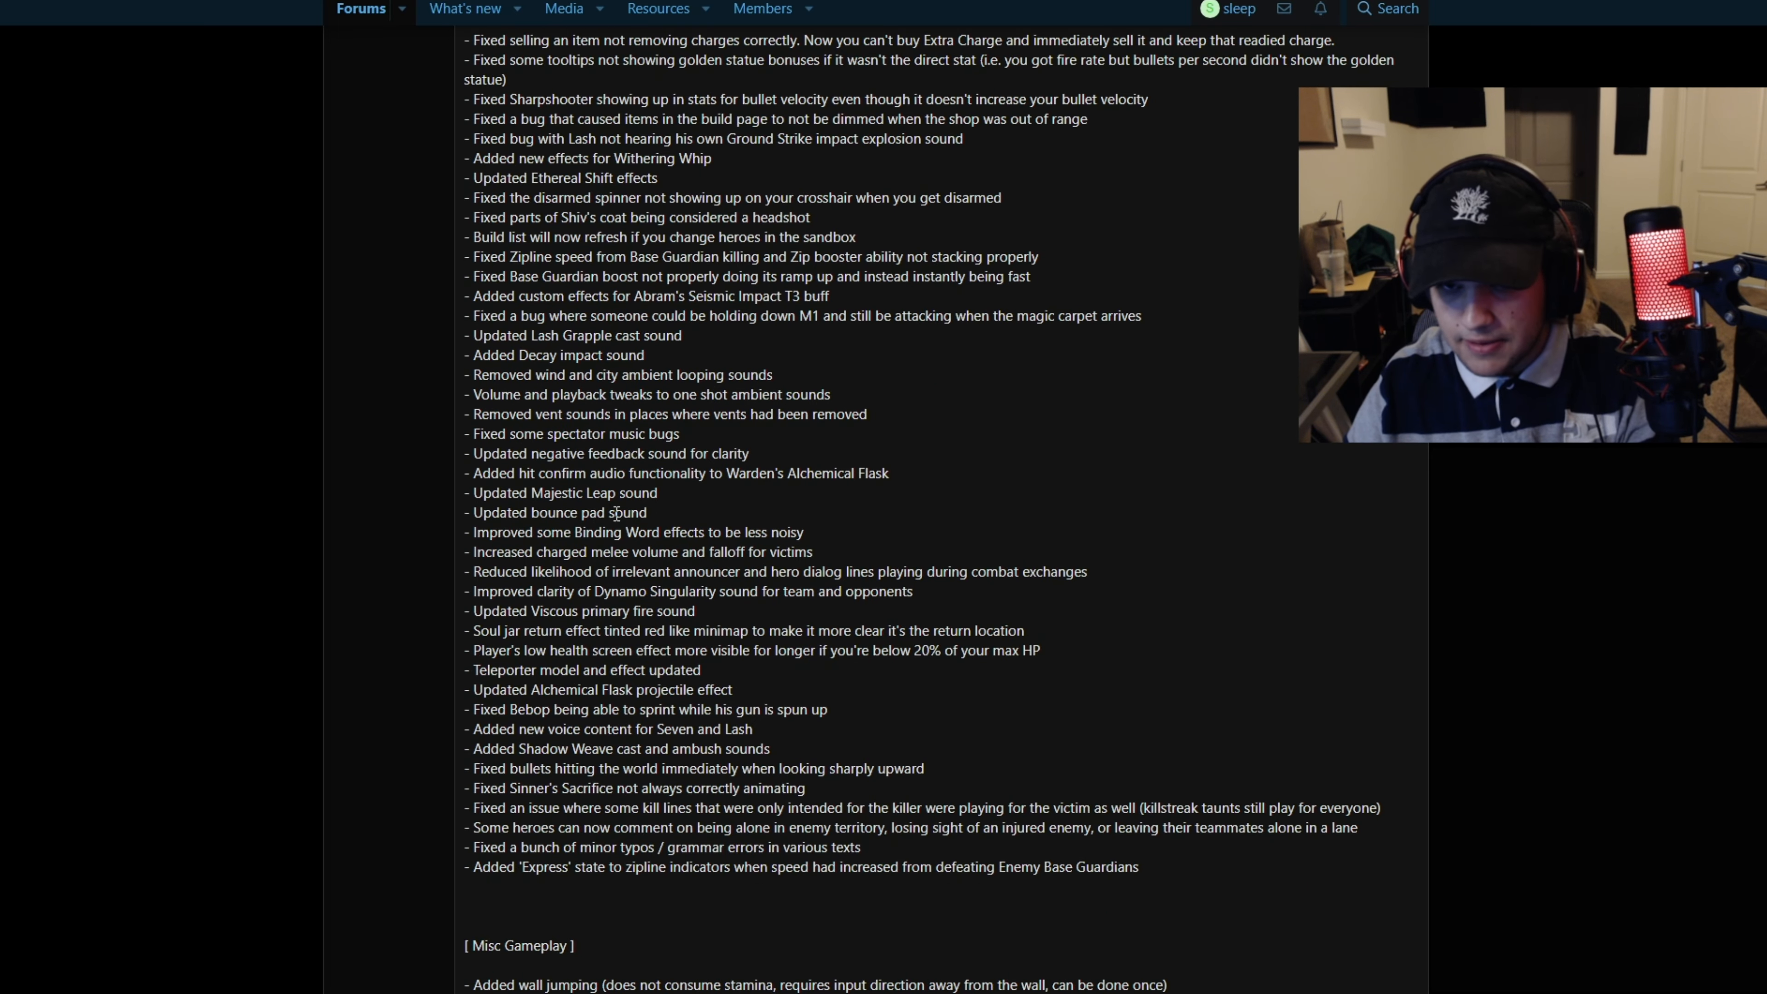
scroll("down", 3)
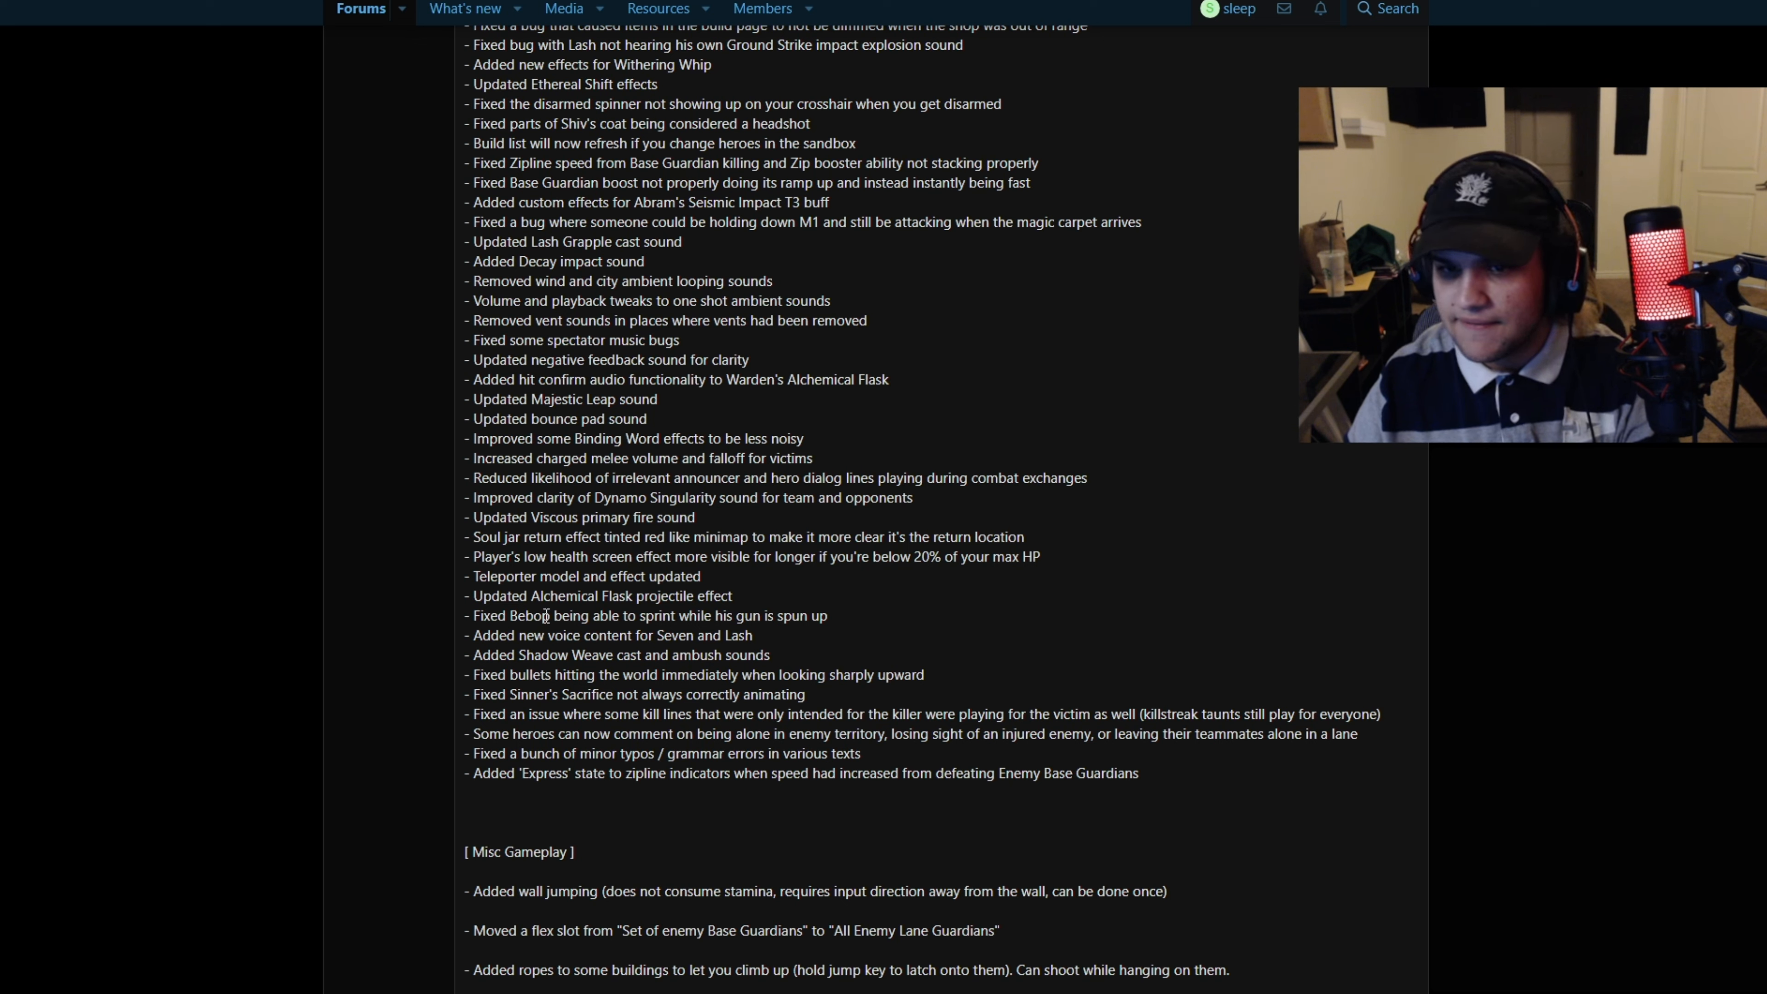
Highlight the new Seven and Lash voice content line and reach the typo fix near Misc Gameplay
left_click_drag(542, 615, 827, 616)
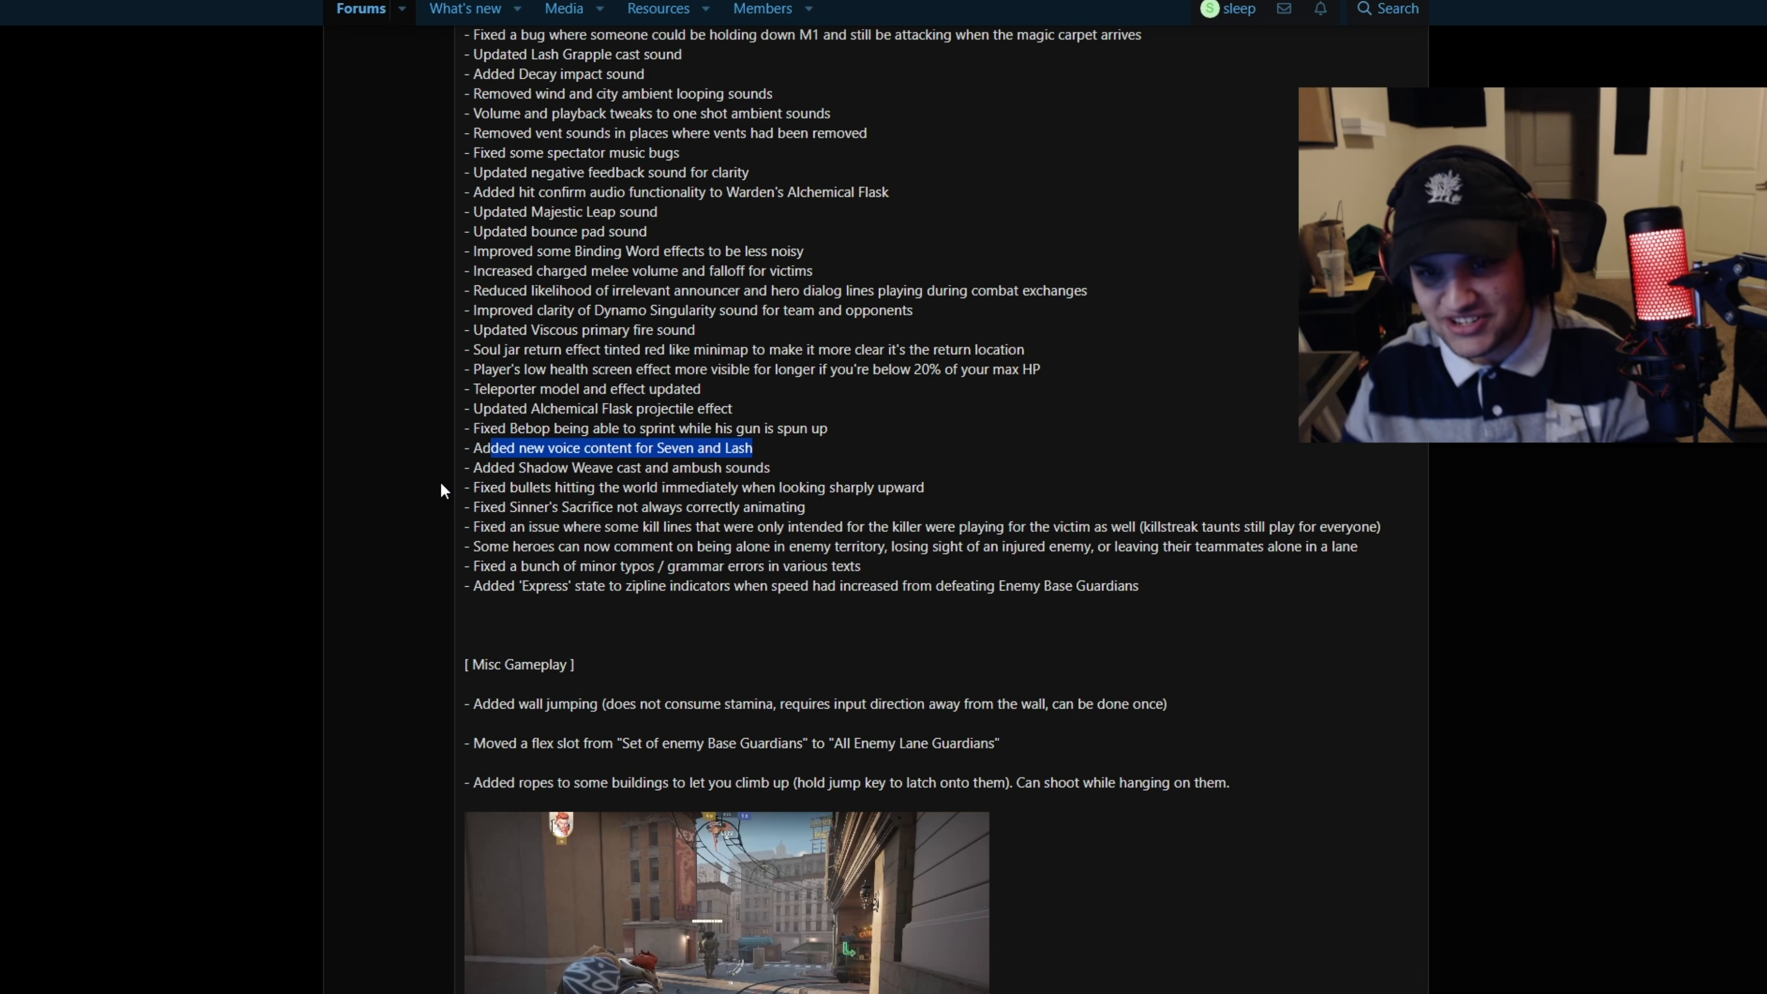
scroll("down", 3)
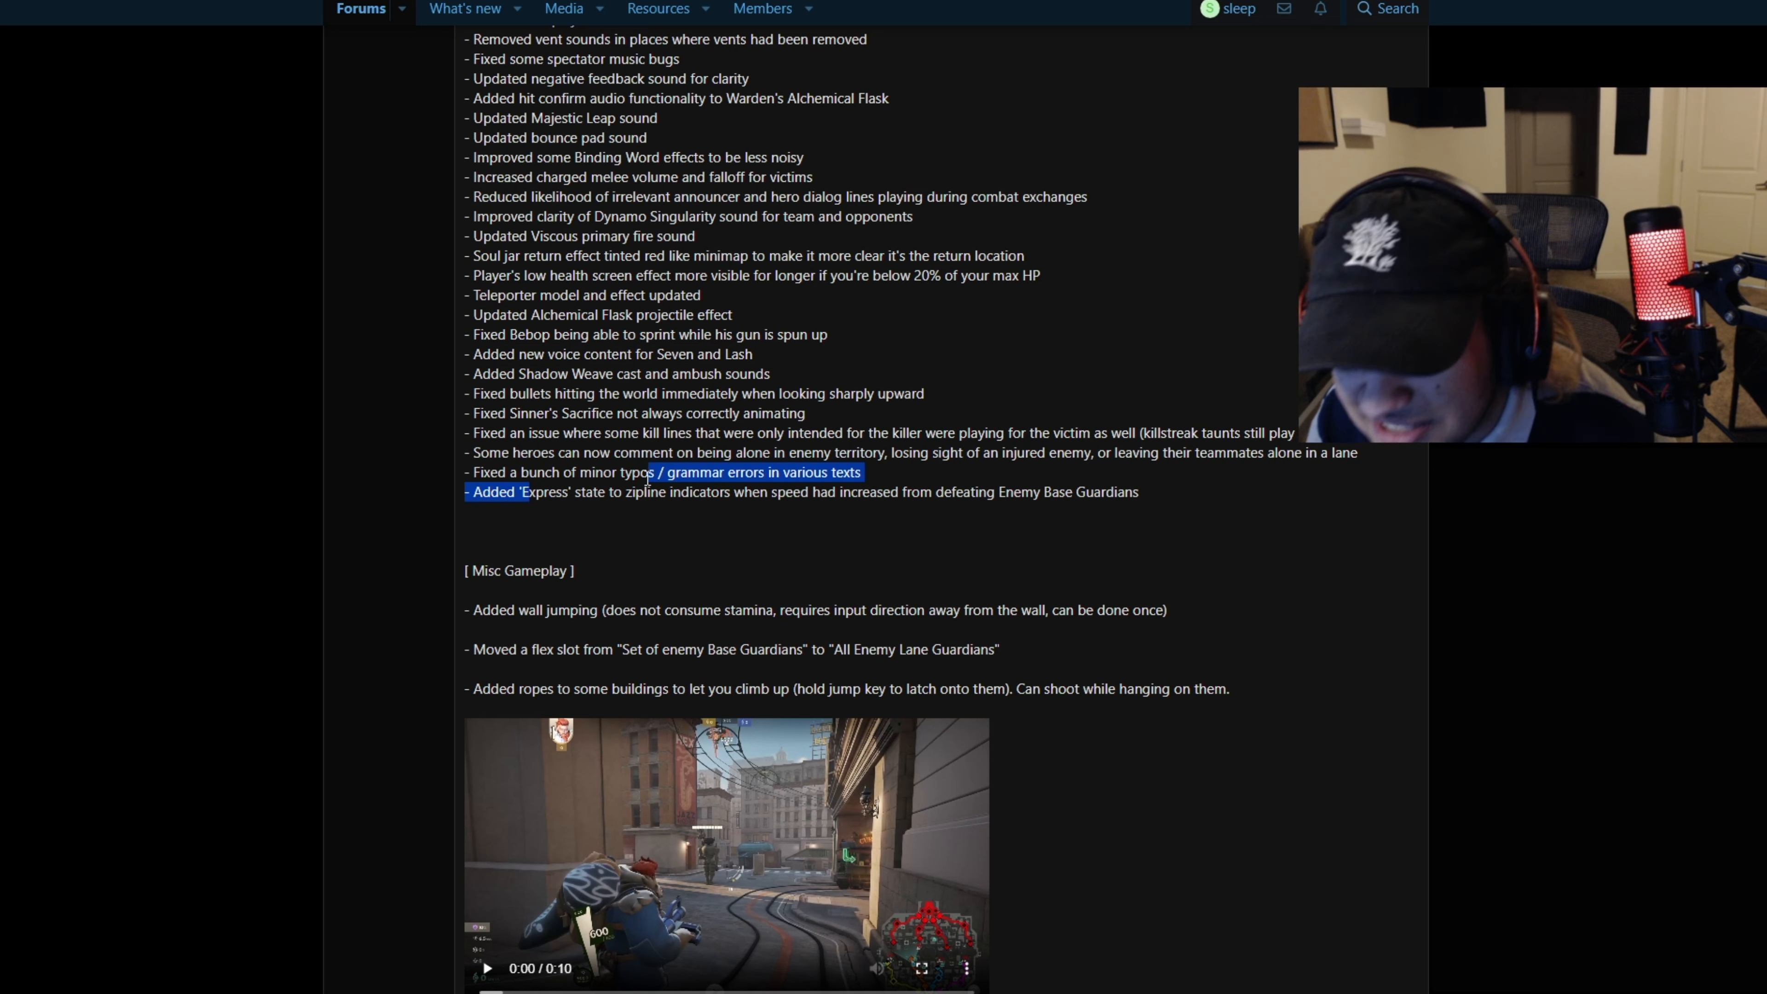
left_click_drag(651, 471, 1139, 492)
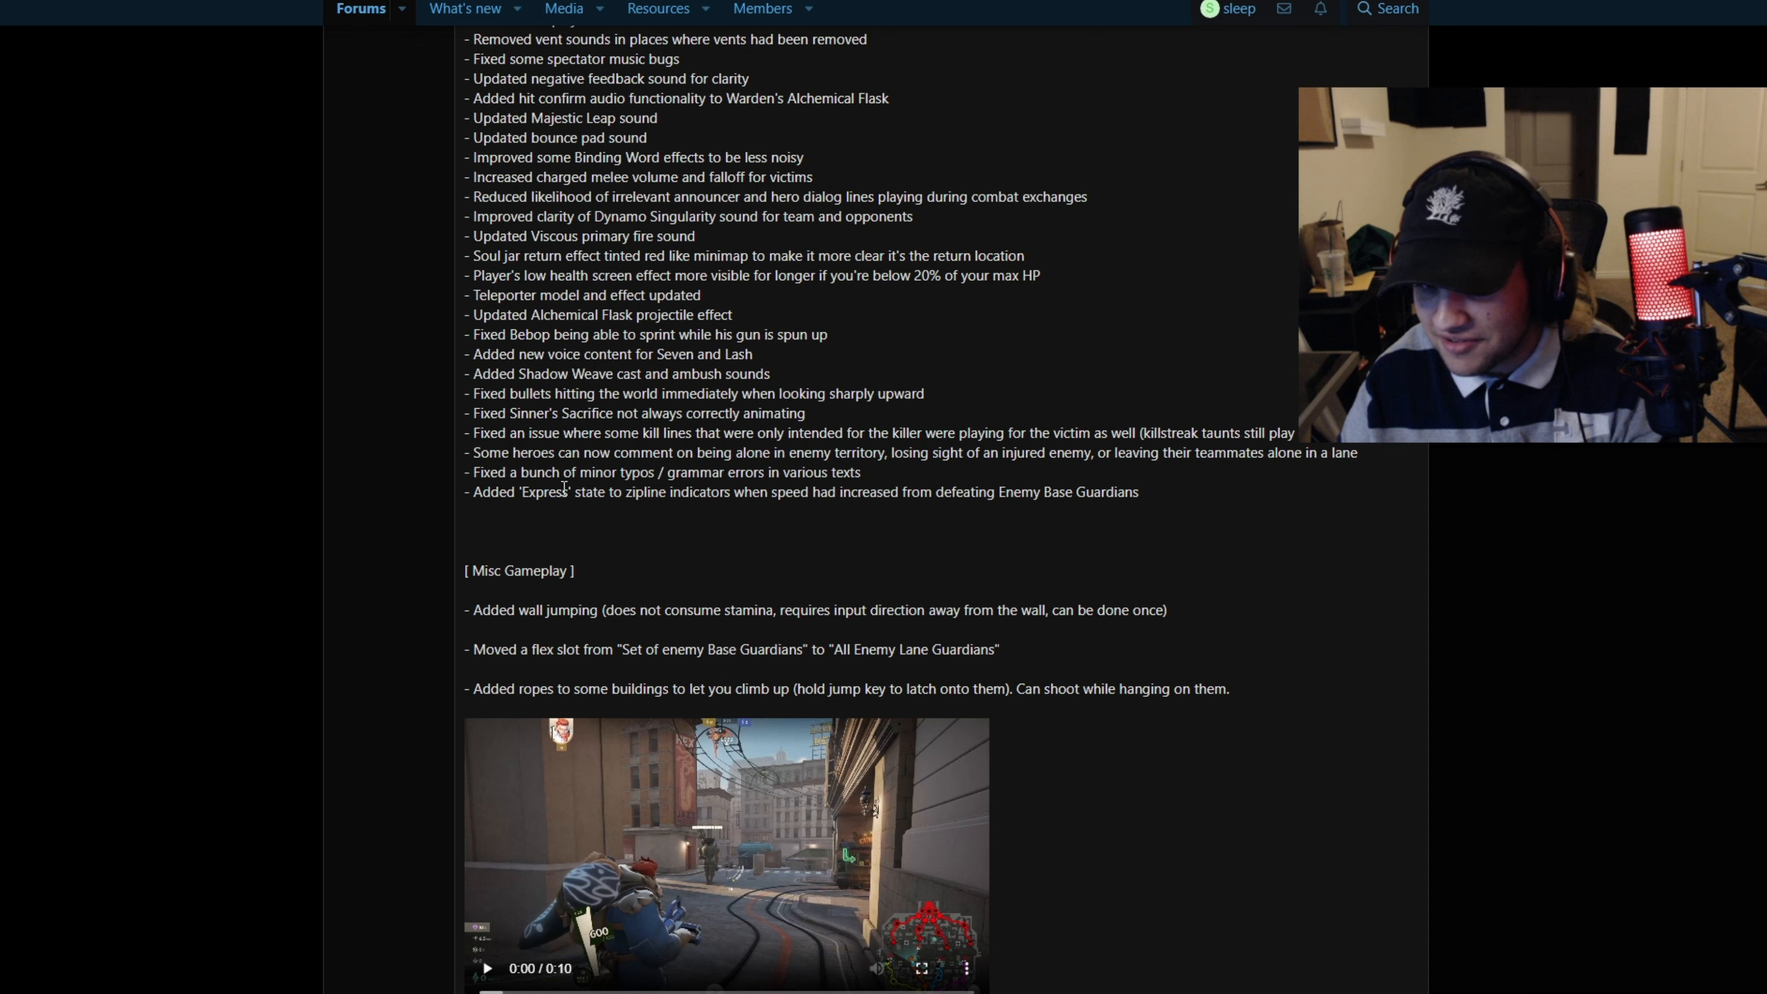
Highlight the wall jumping item and the climbable ropes line above the video
double_click(551, 609)
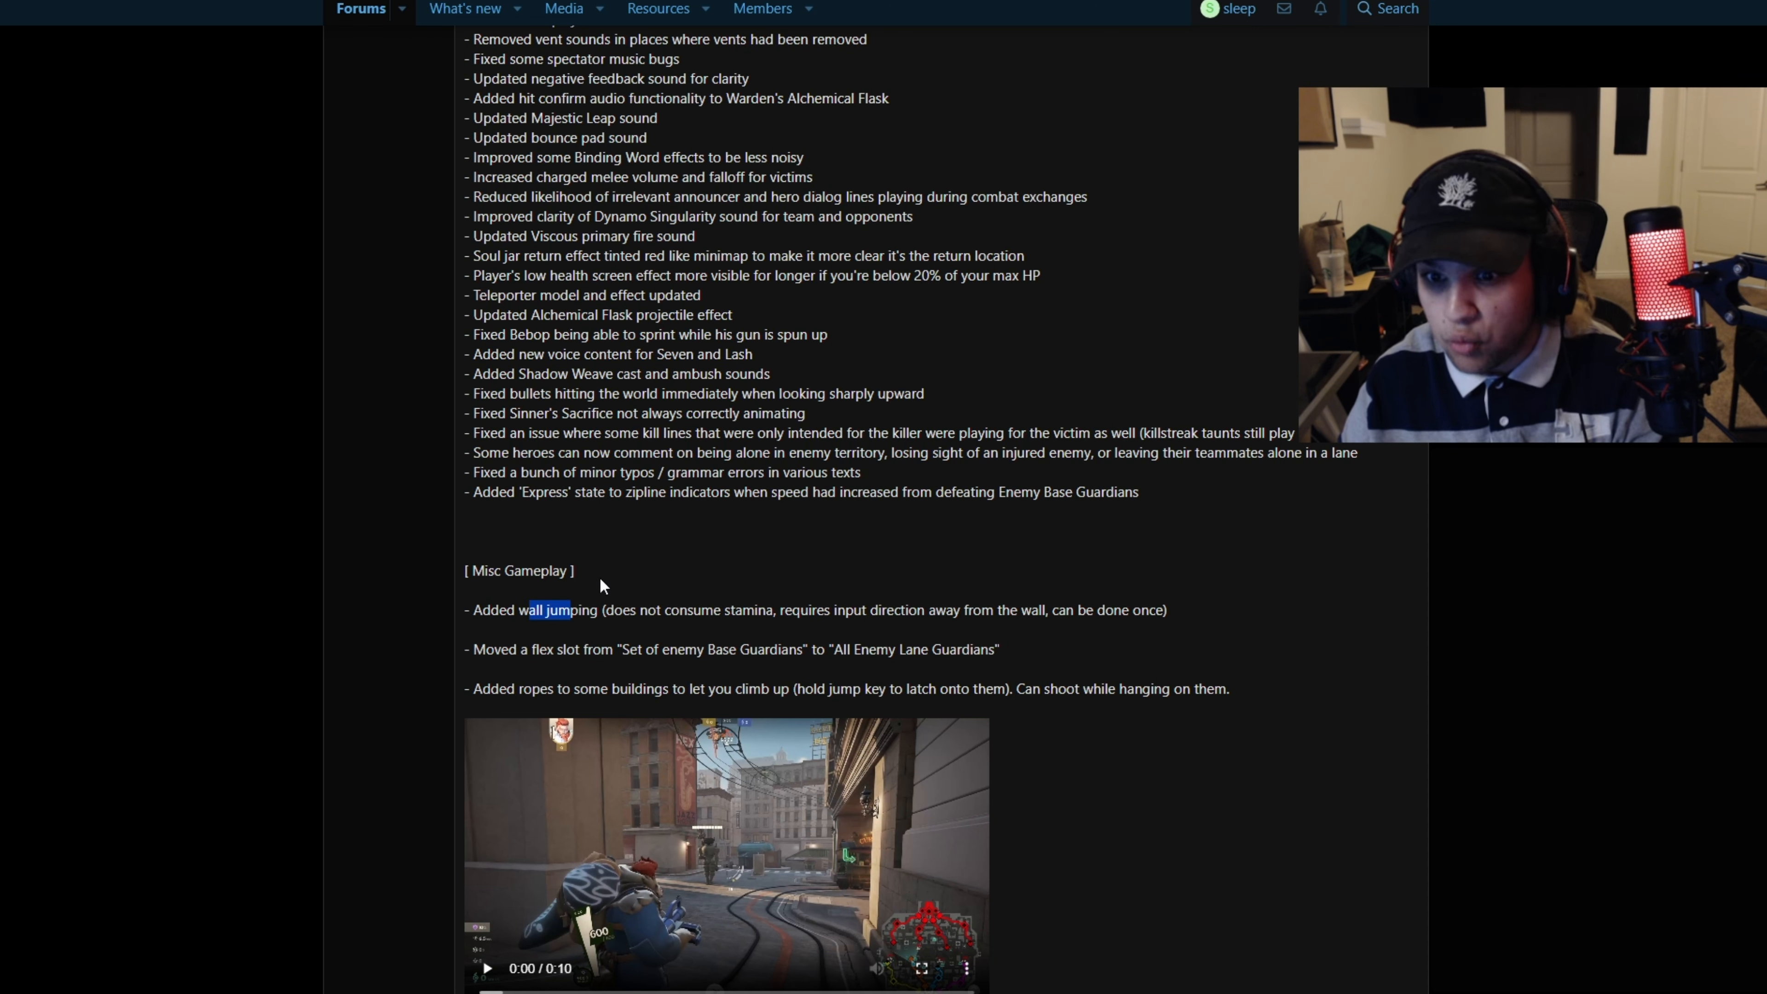
scroll("down", 3)
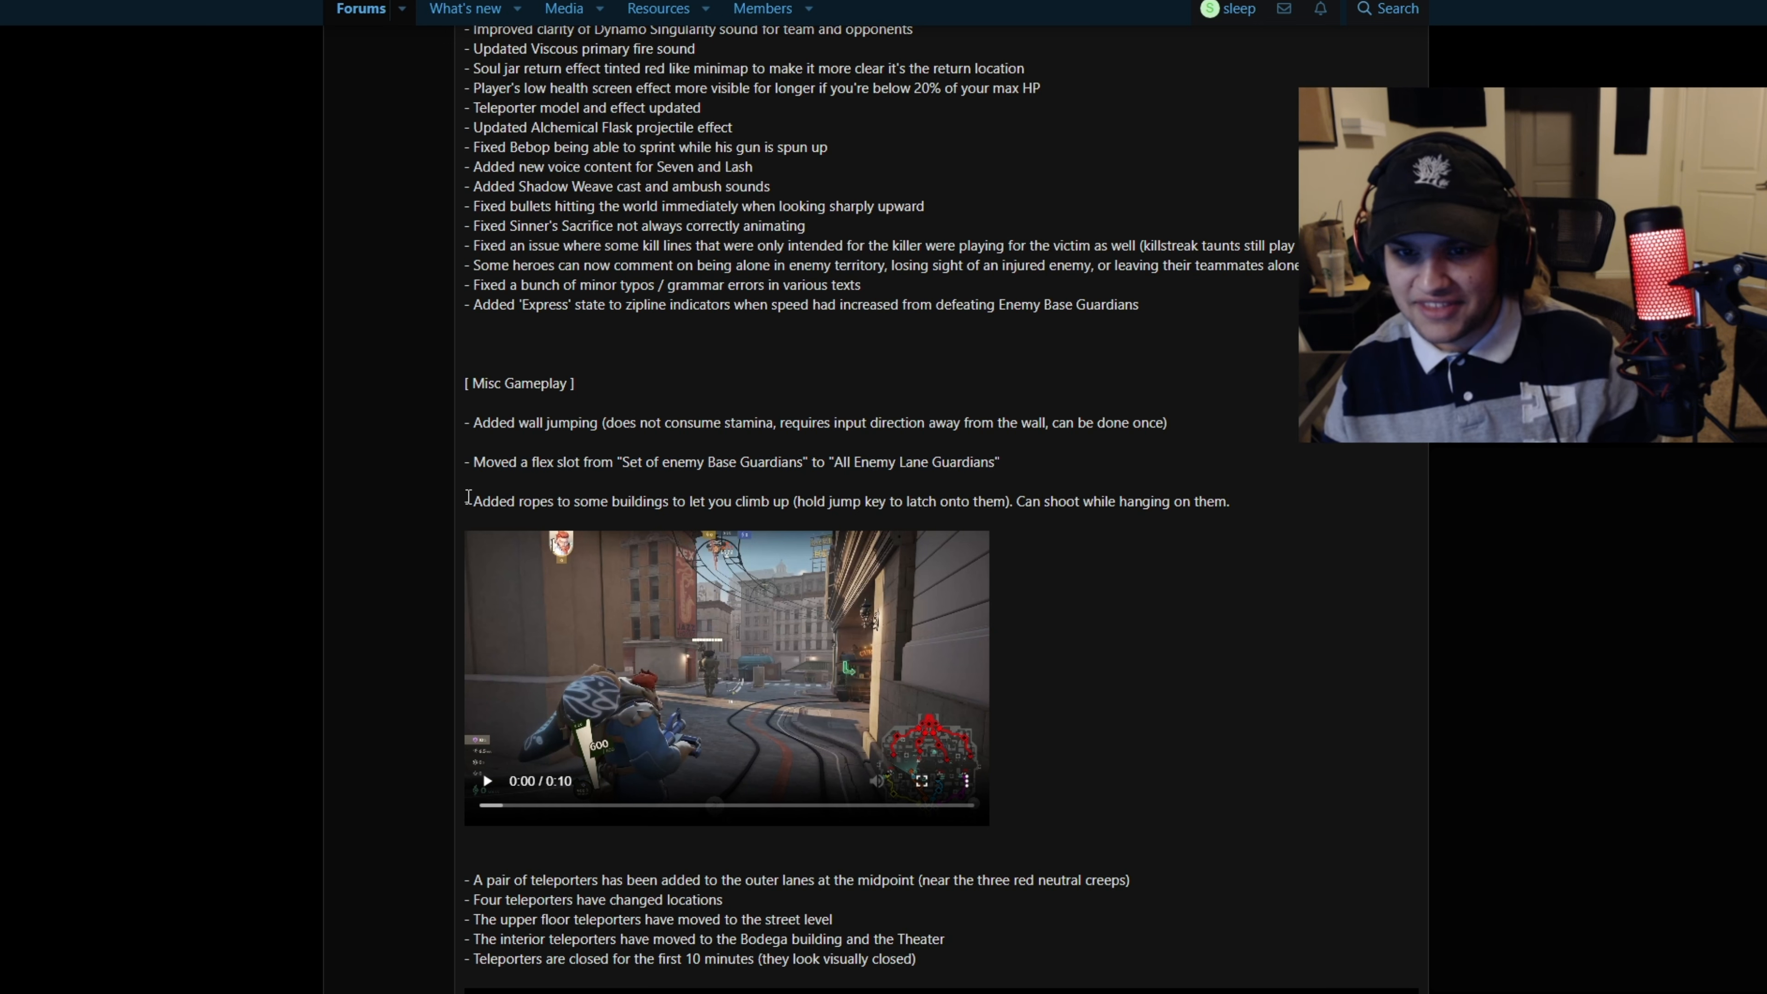
left_click_drag(466, 501, 774, 501)
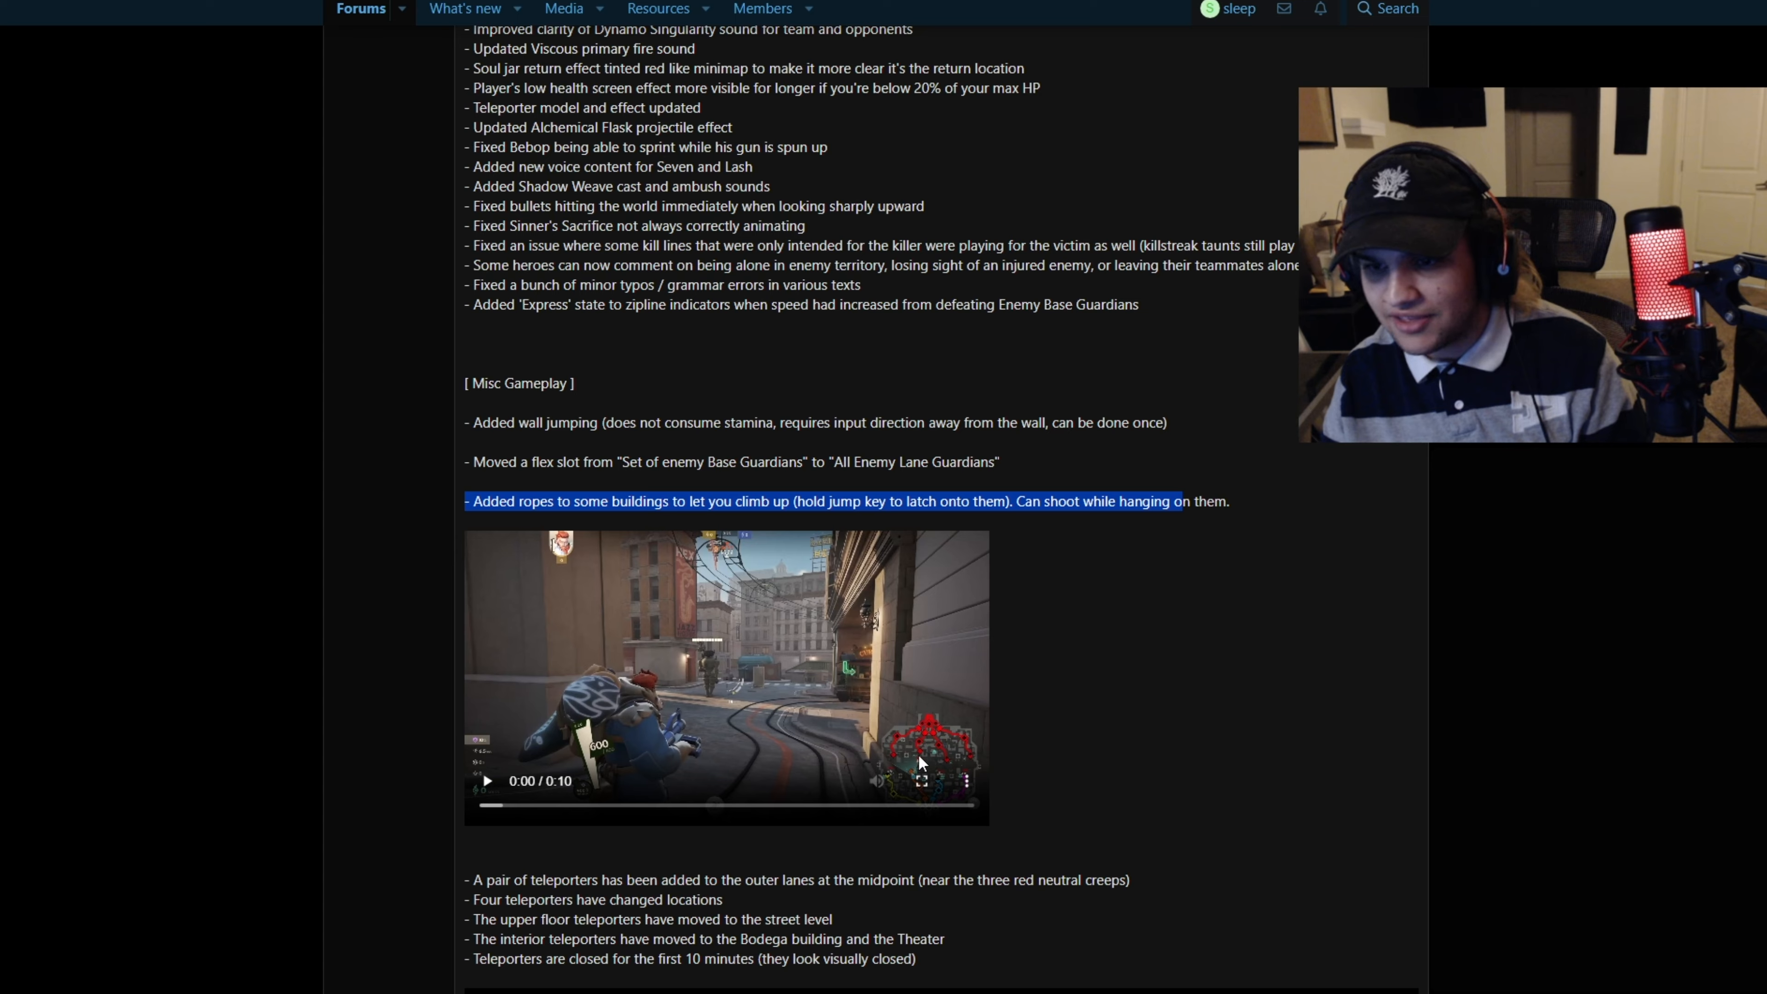
Play the rope-climbing clip full screen, then scroll down to the teleporter notes
left_click(950, 779)
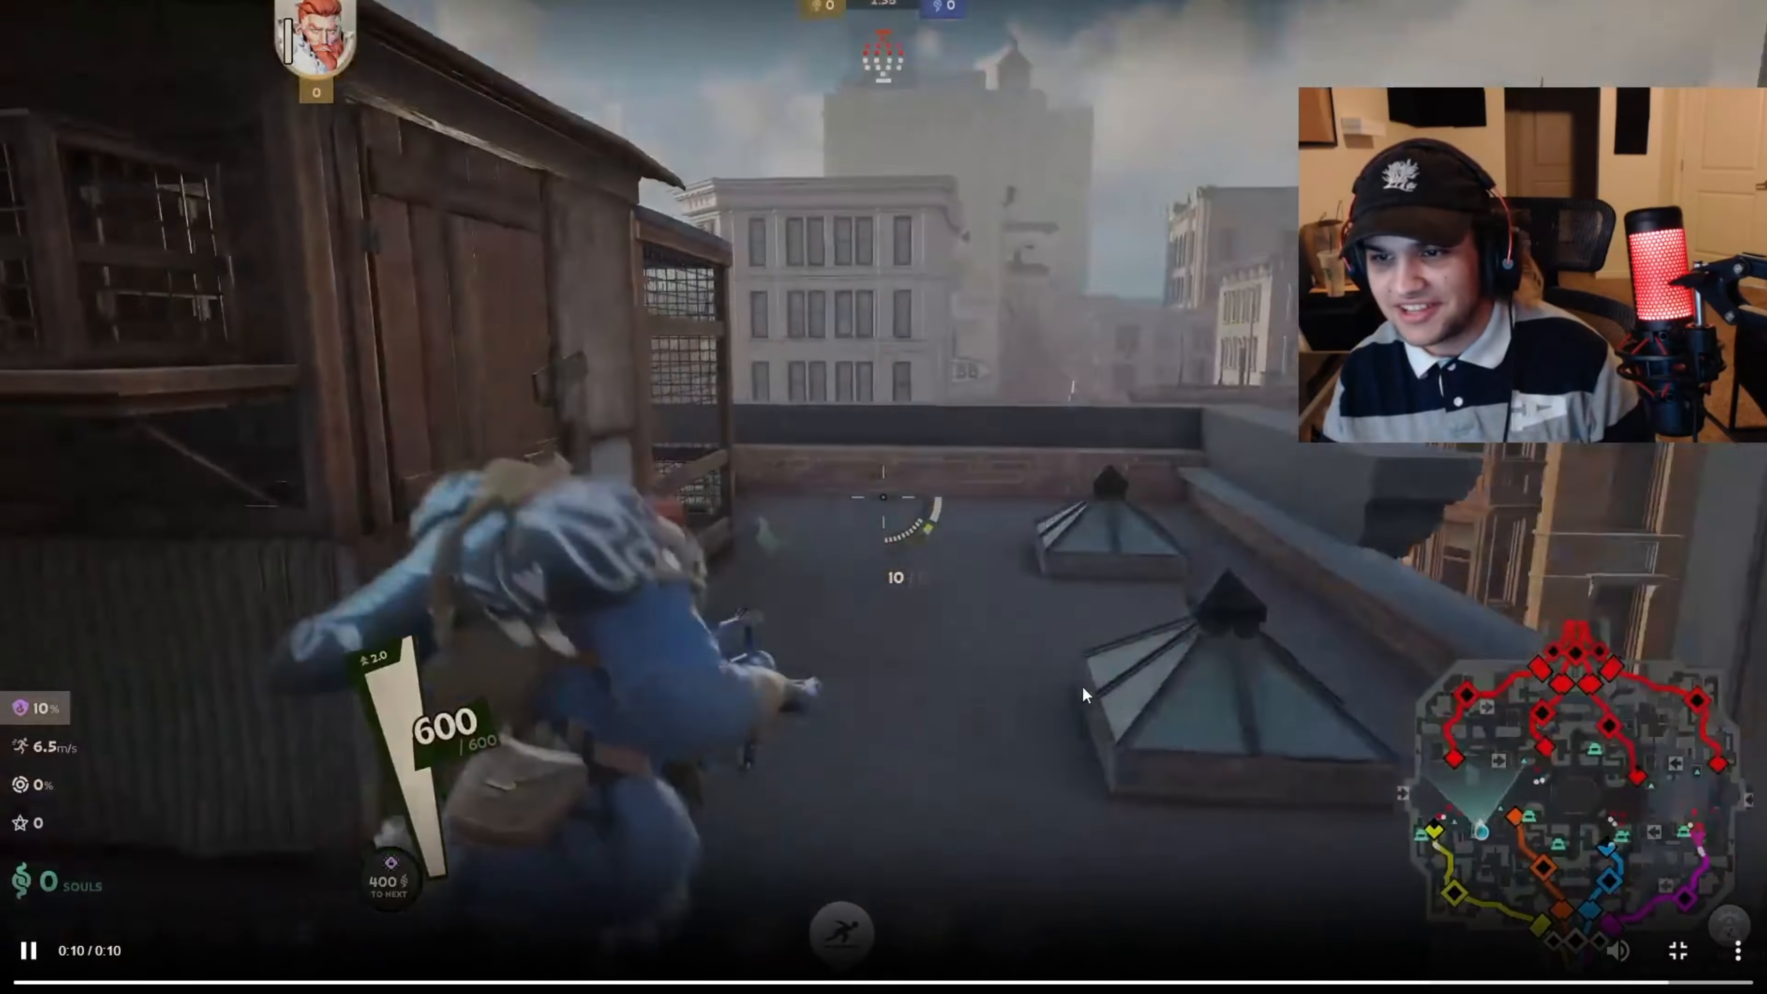
left_click(918, 668)
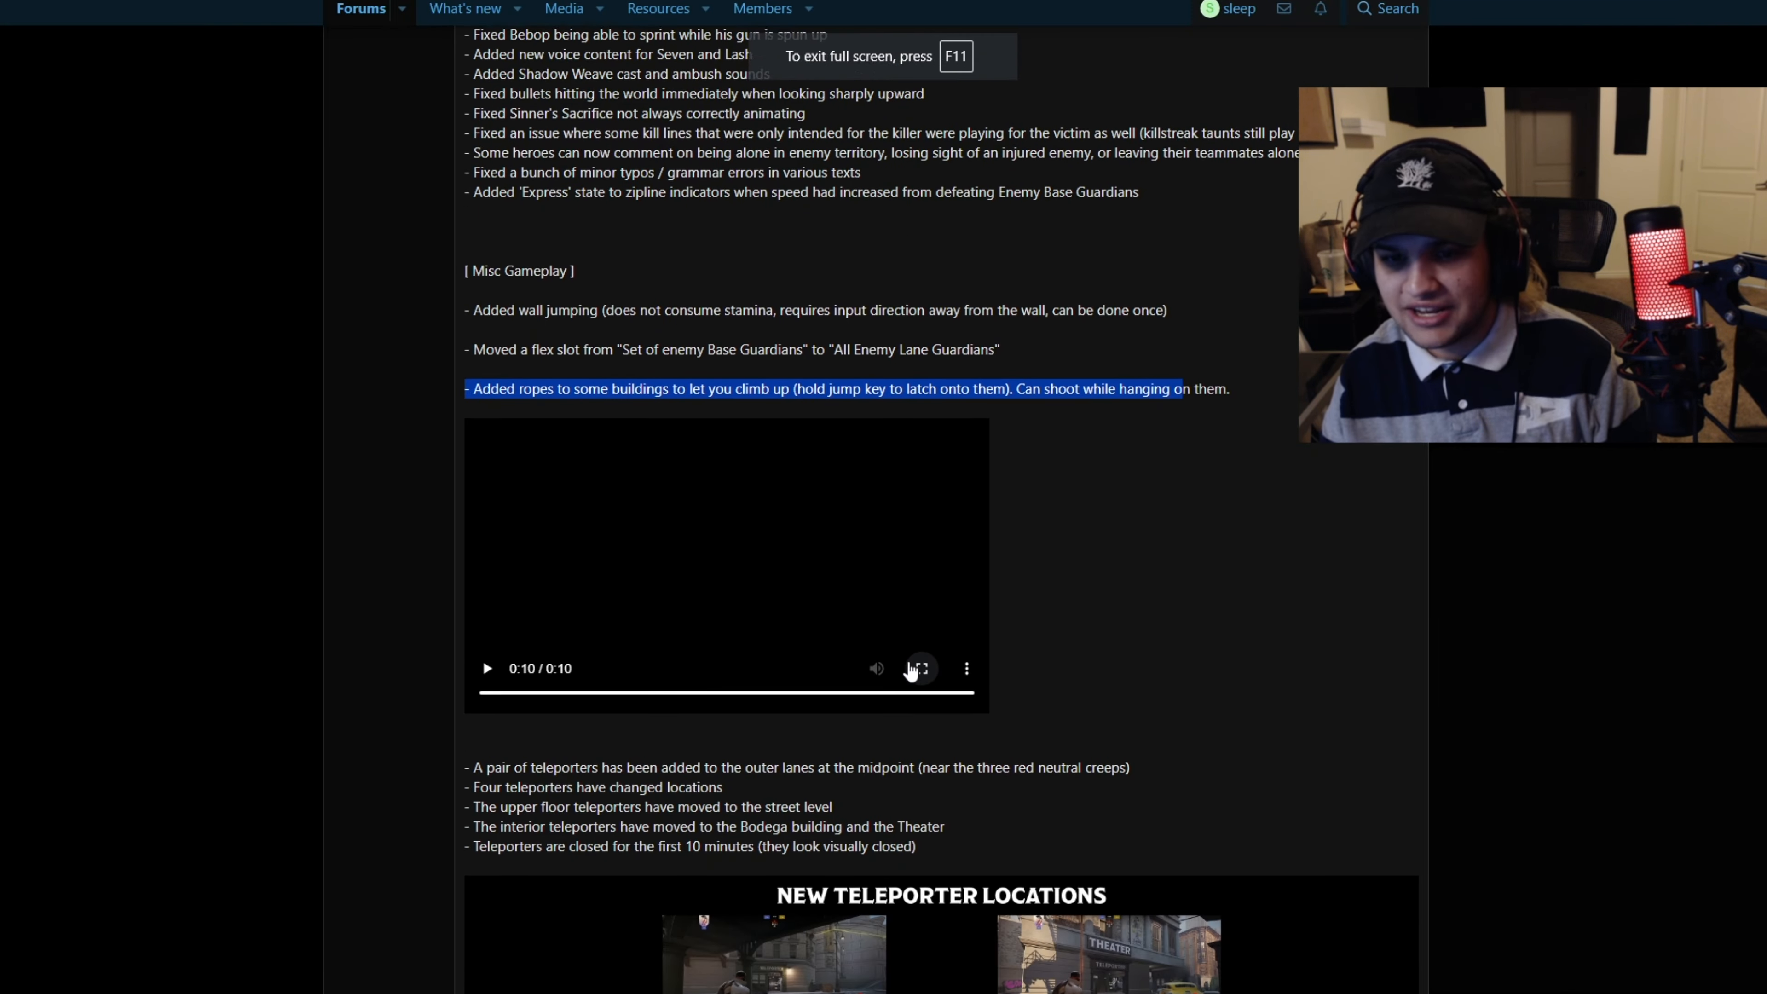
scroll("down", 3)
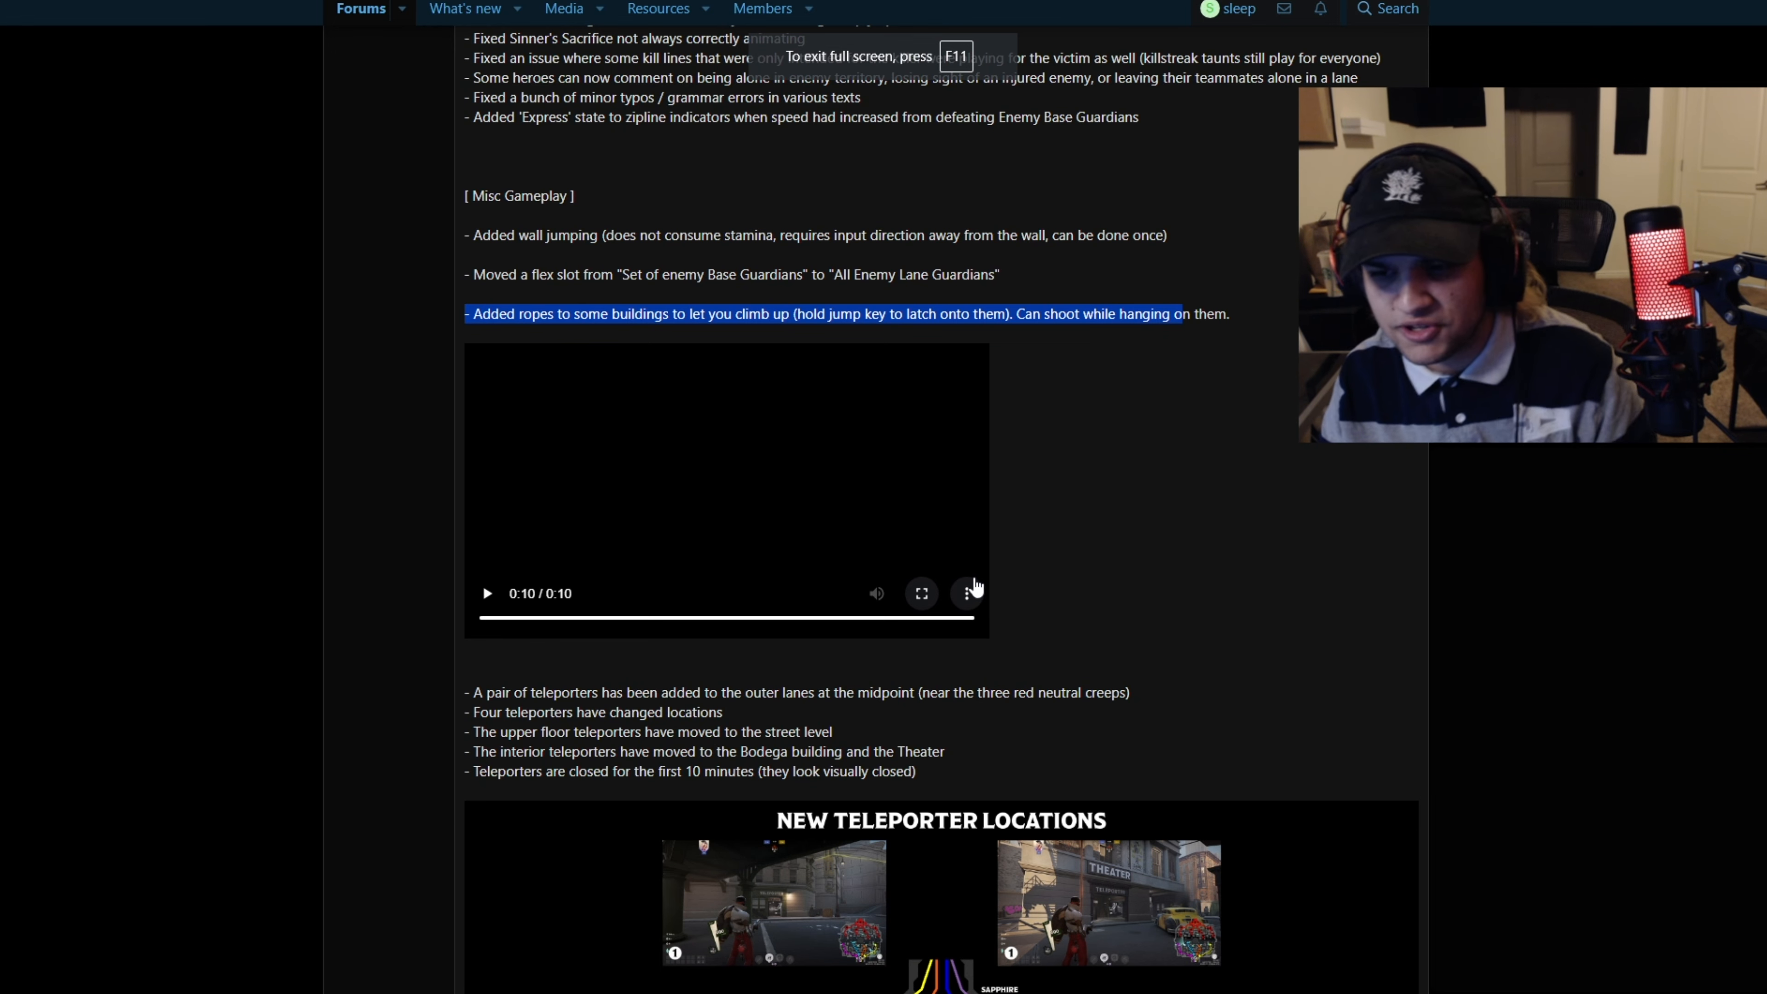
scroll("down", 3)
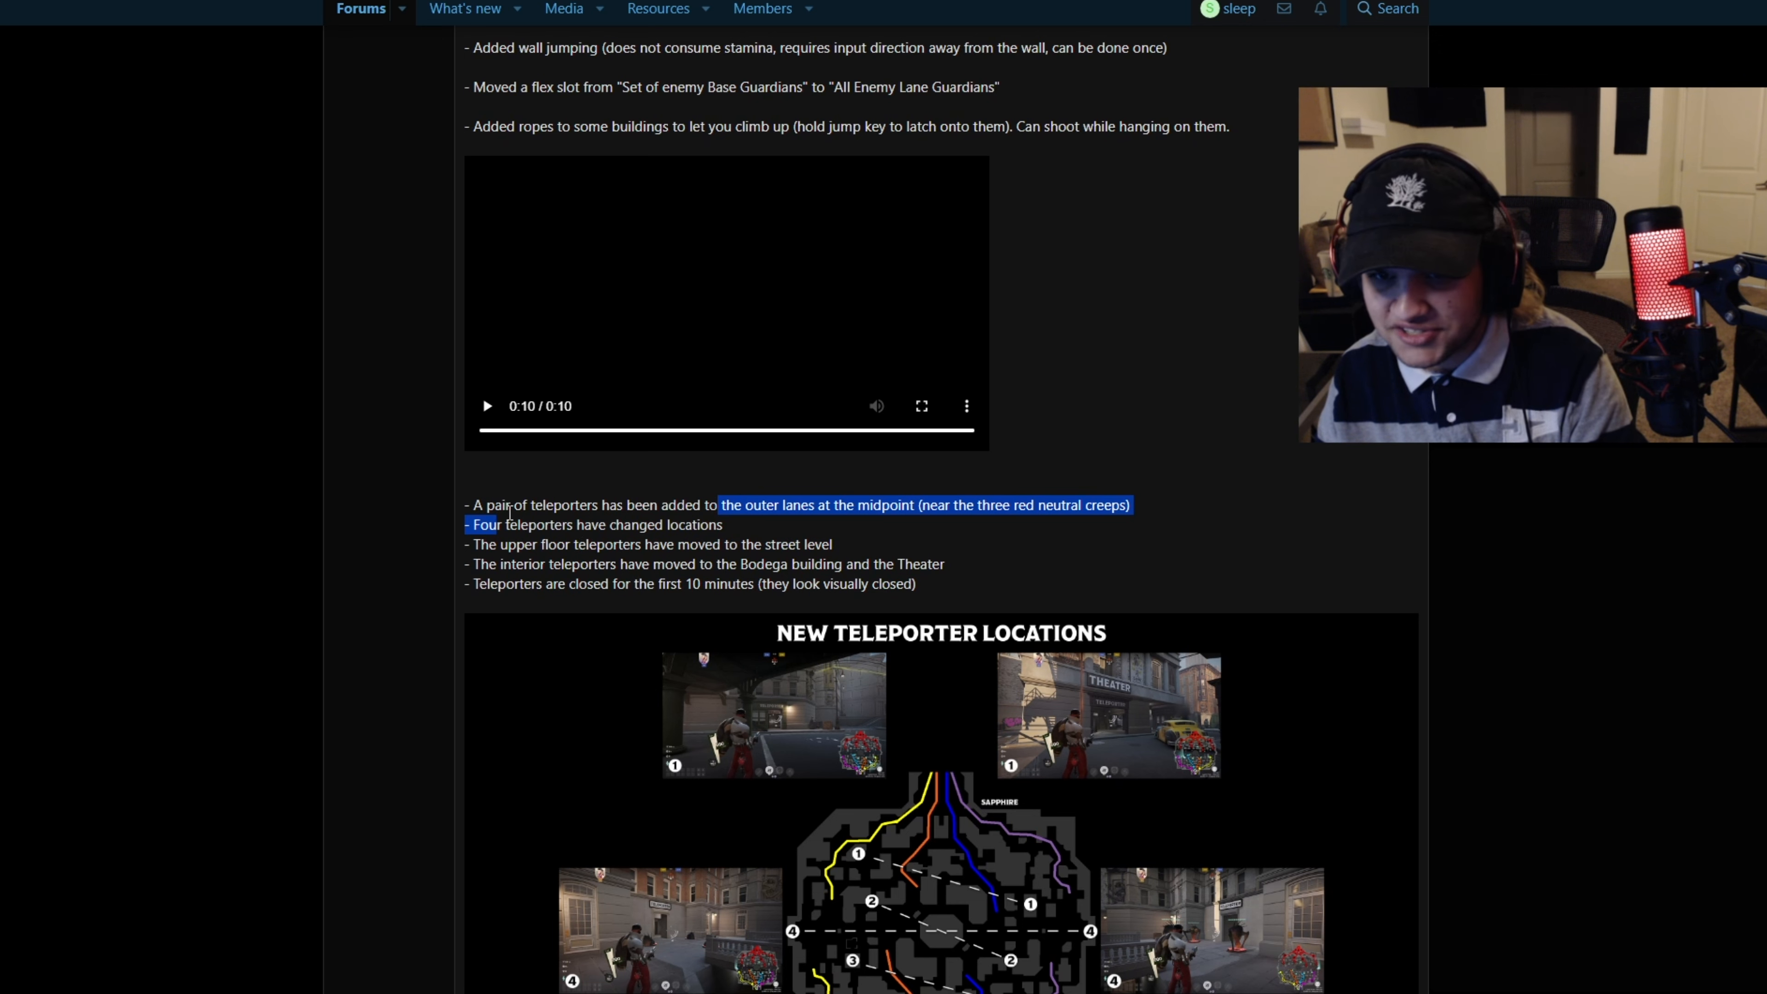
Scroll past the teleporter map and highlight the AP Soul levels line with its 8000 Soul value
scroll("down", 3)
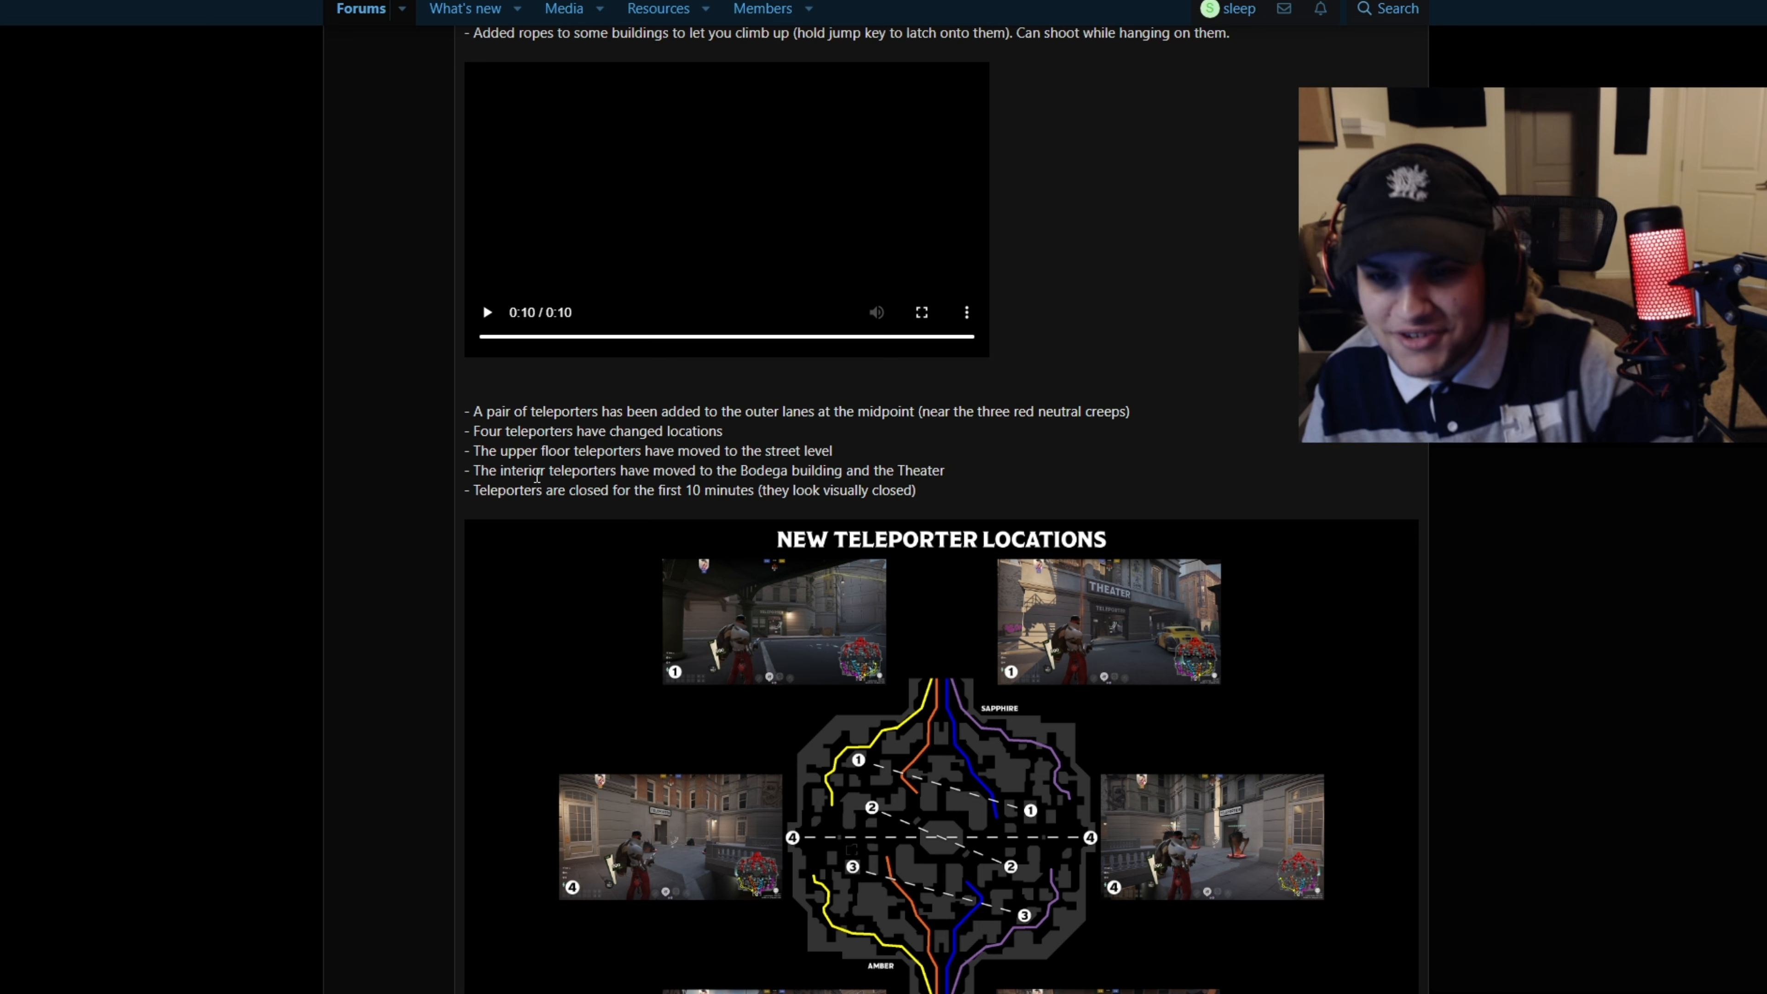
scroll("down", 3)
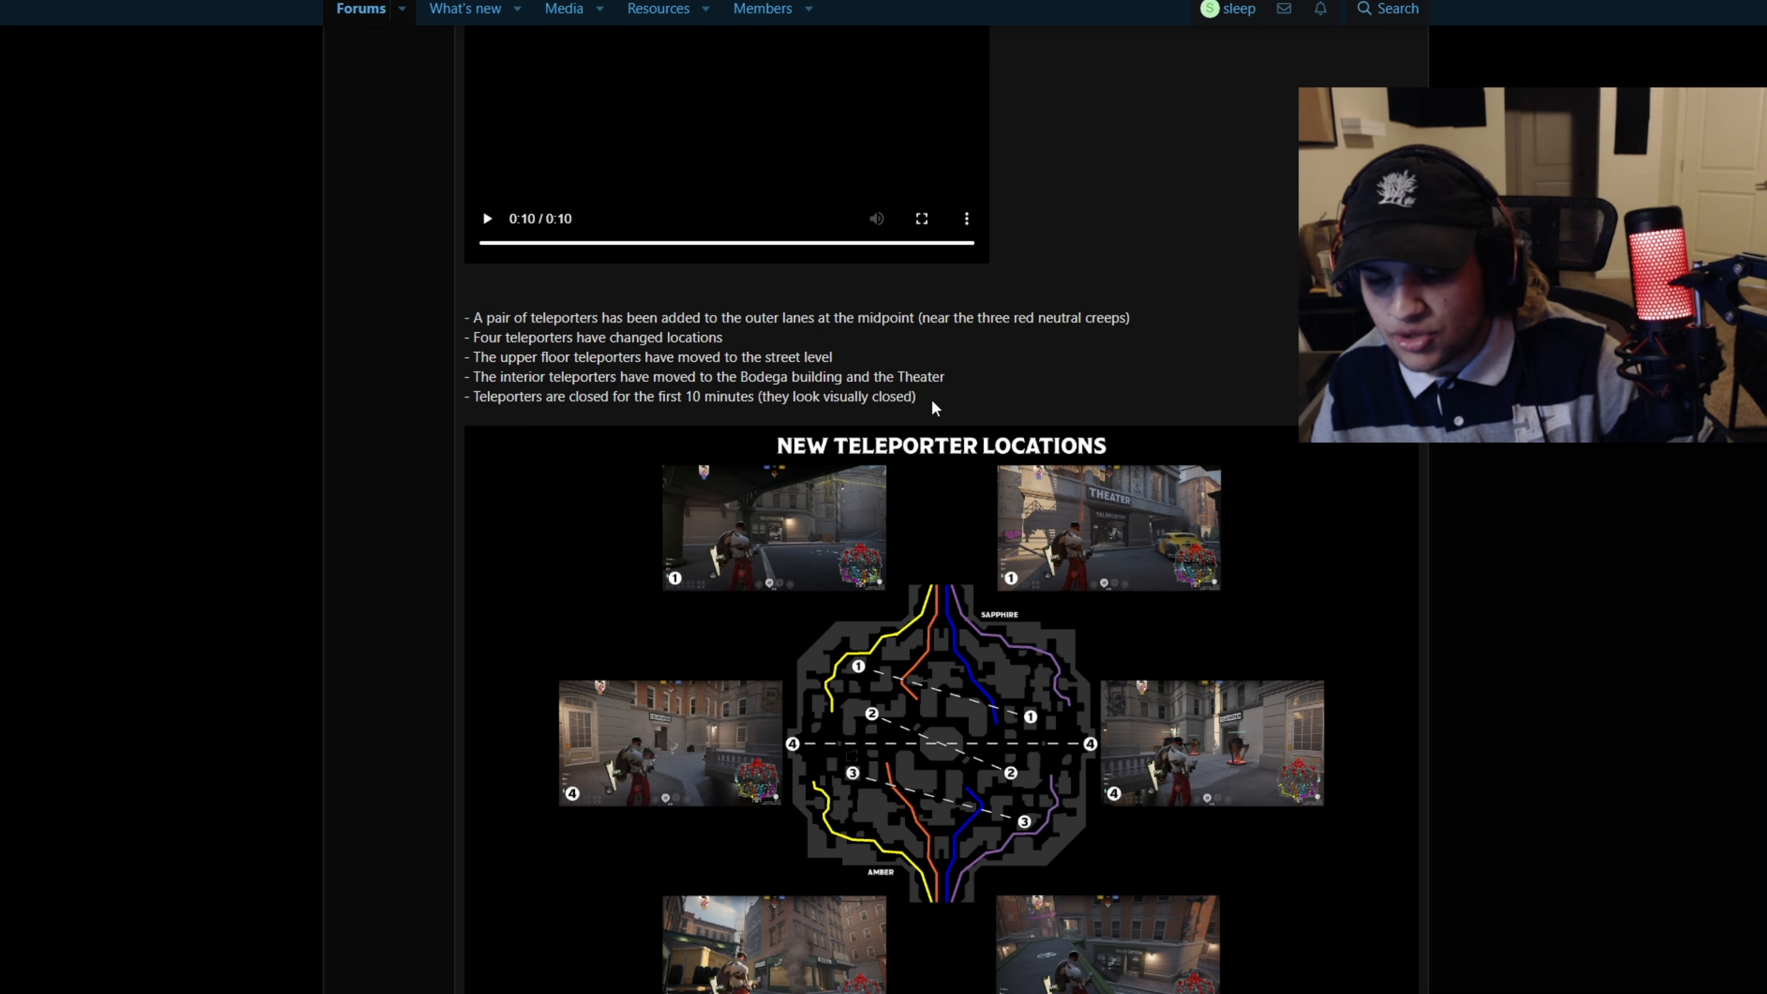
scroll("down", 3)
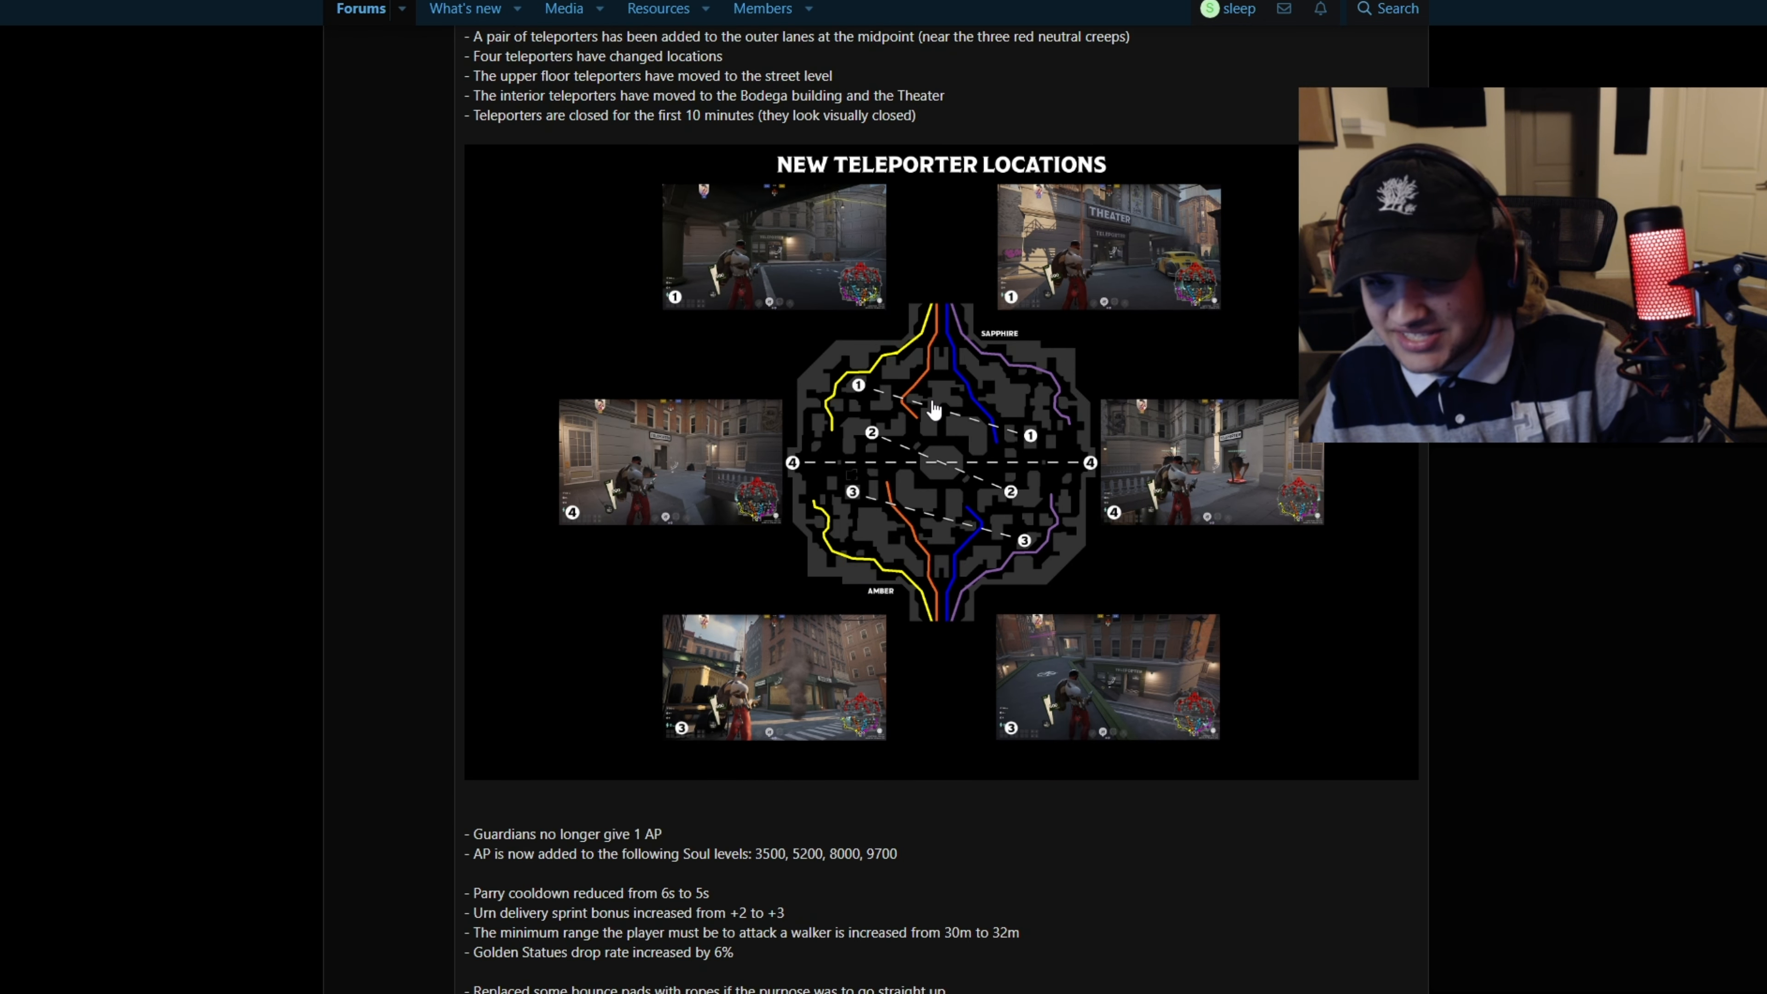
scroll("down", 3)
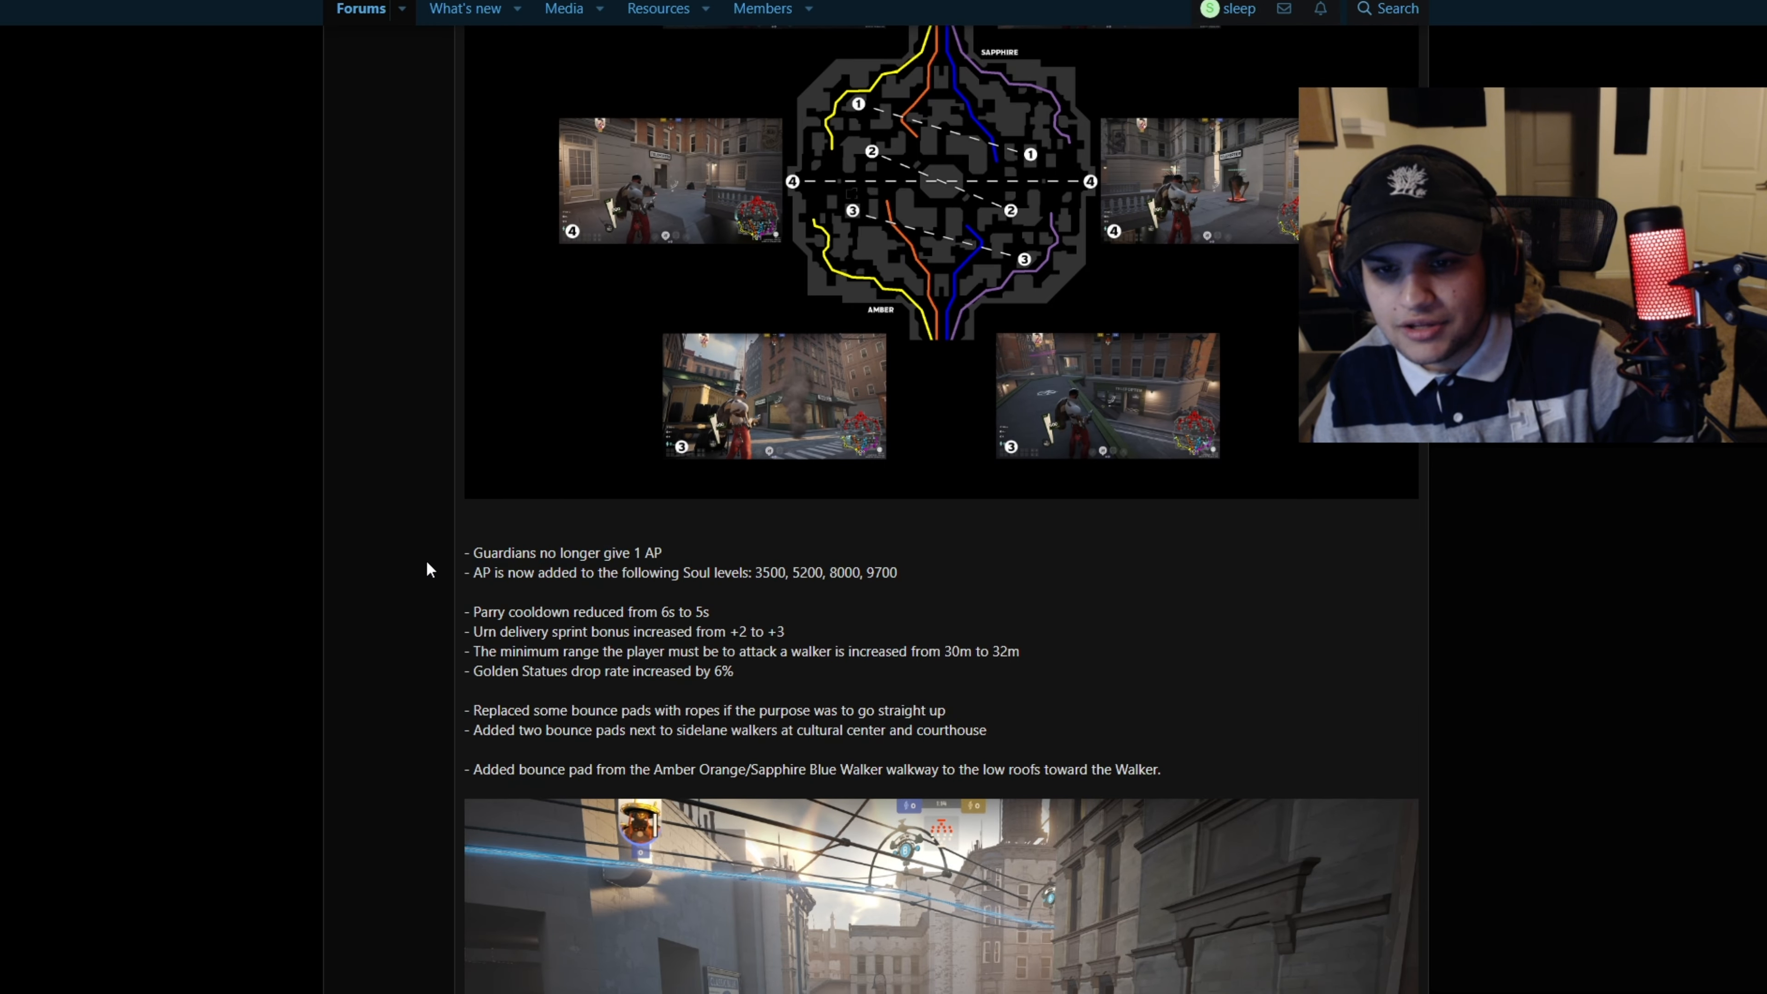
left_click_drag(507, 573, 897, 573)
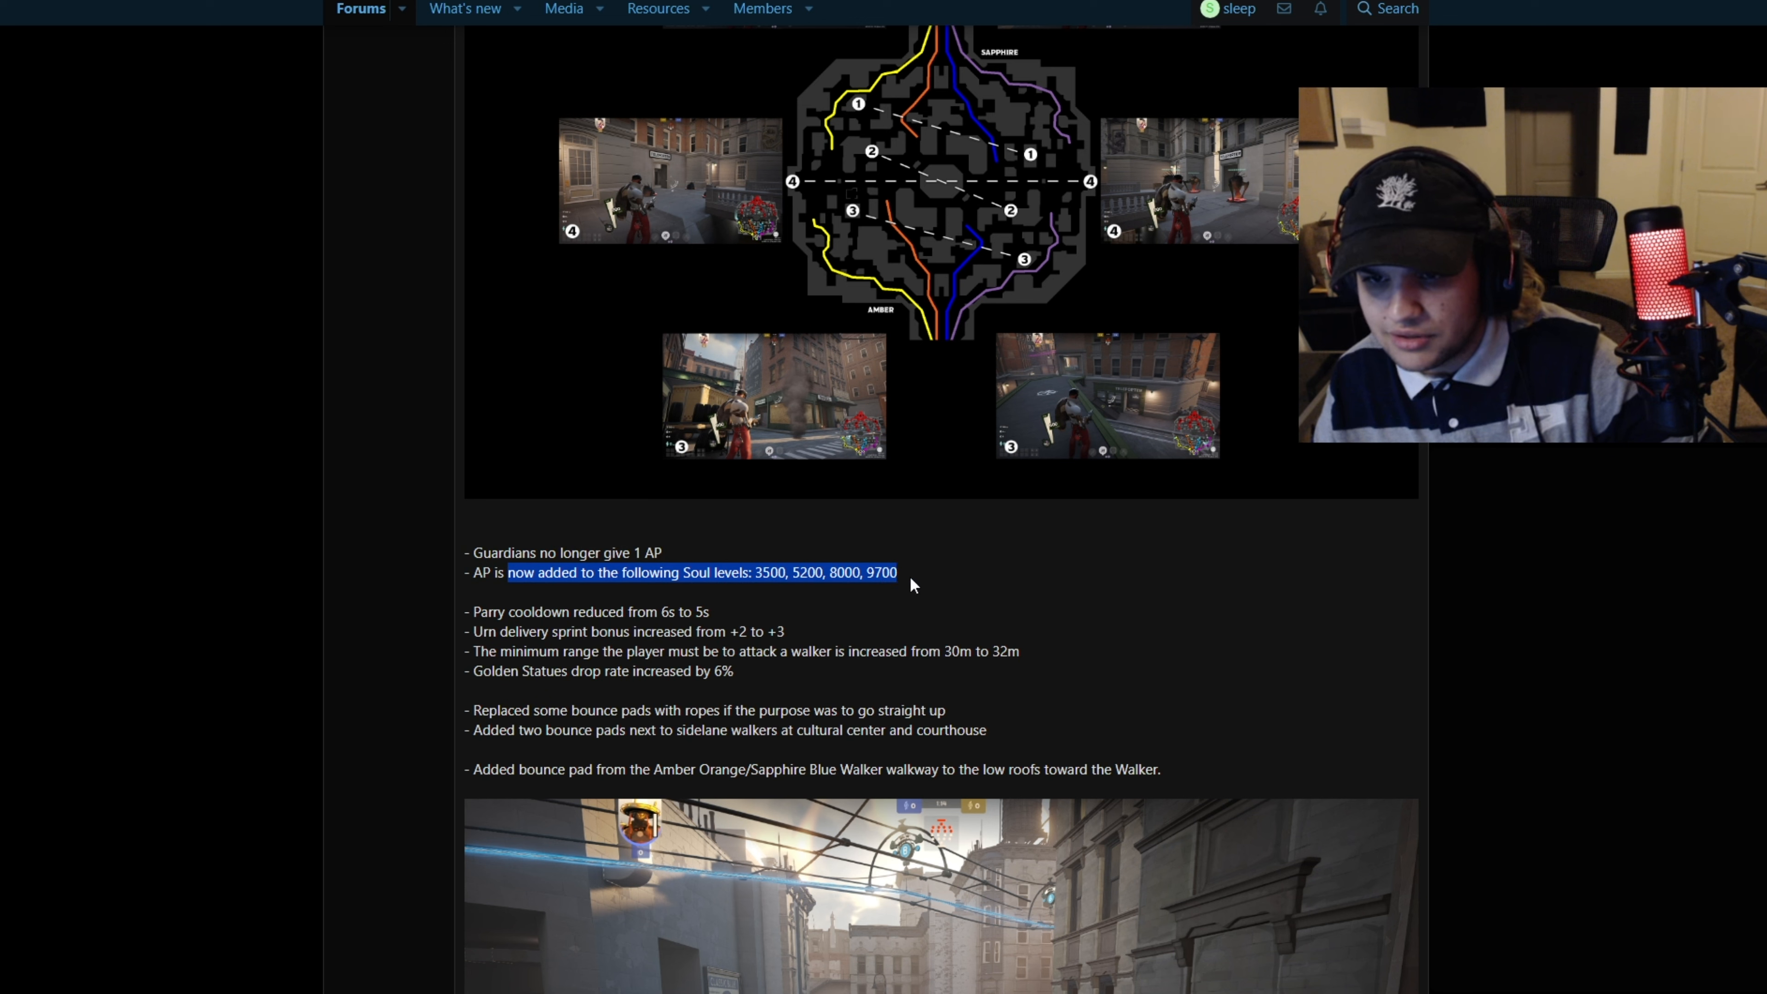
left_click(902, 581)
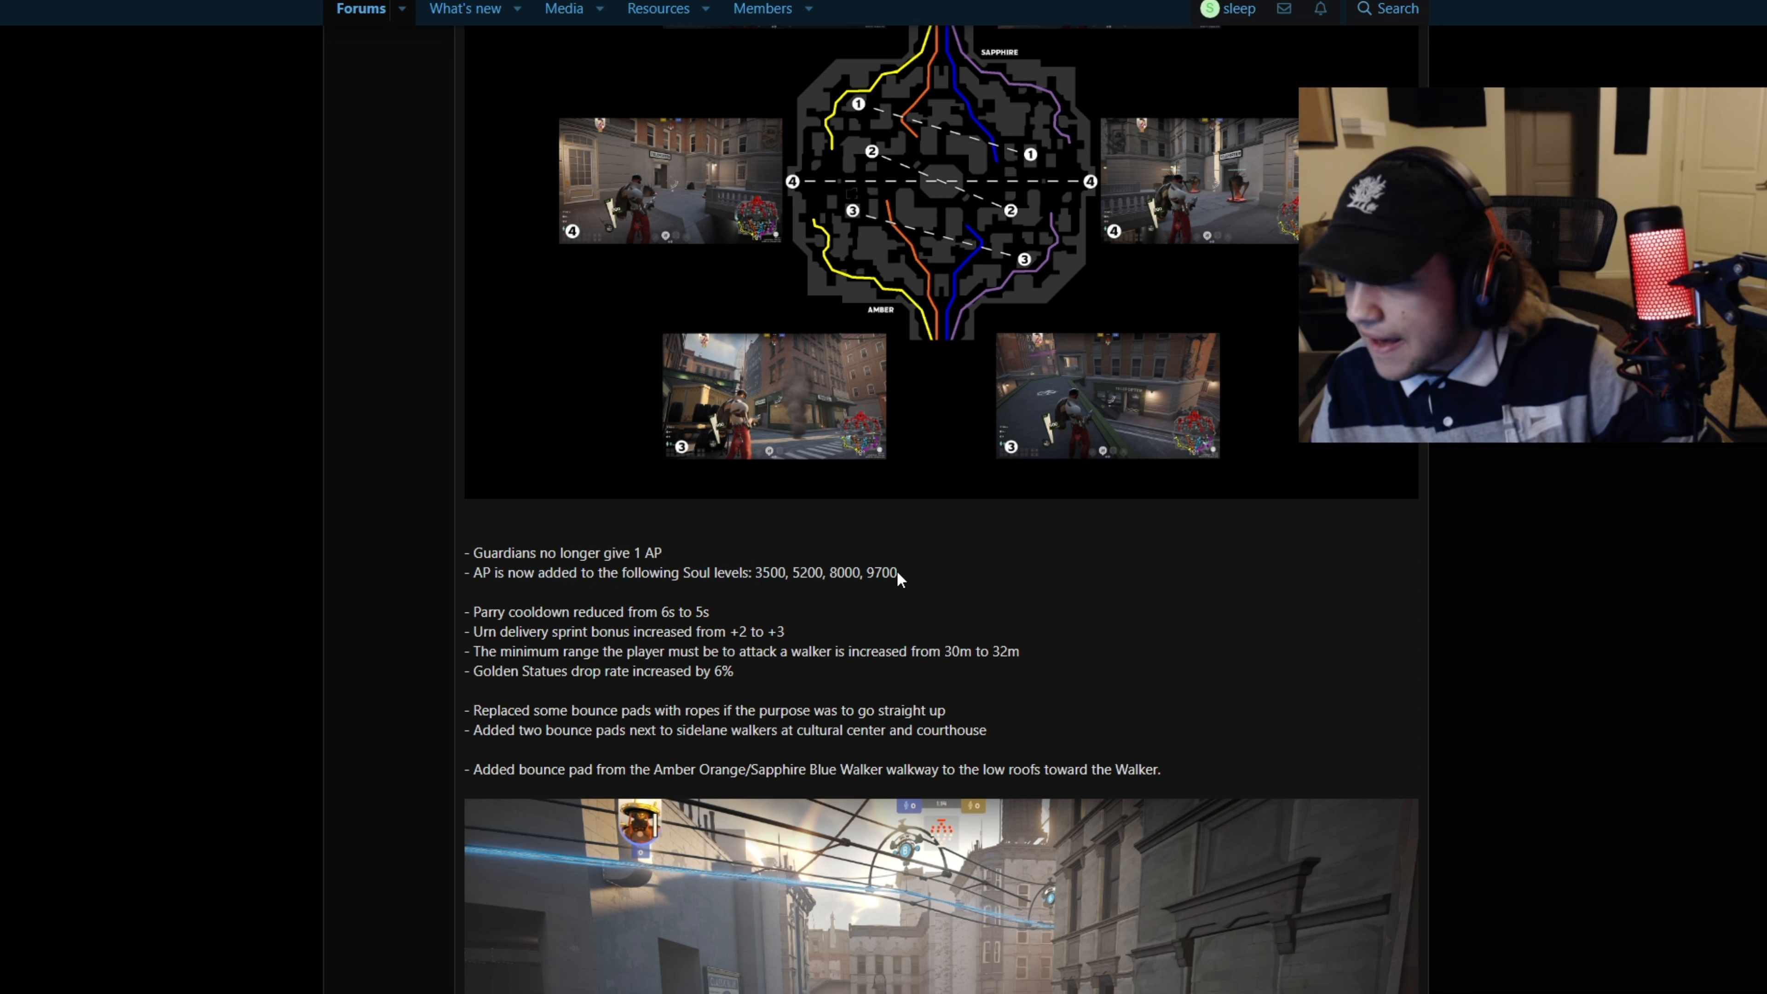
mouse_move(758, 573)
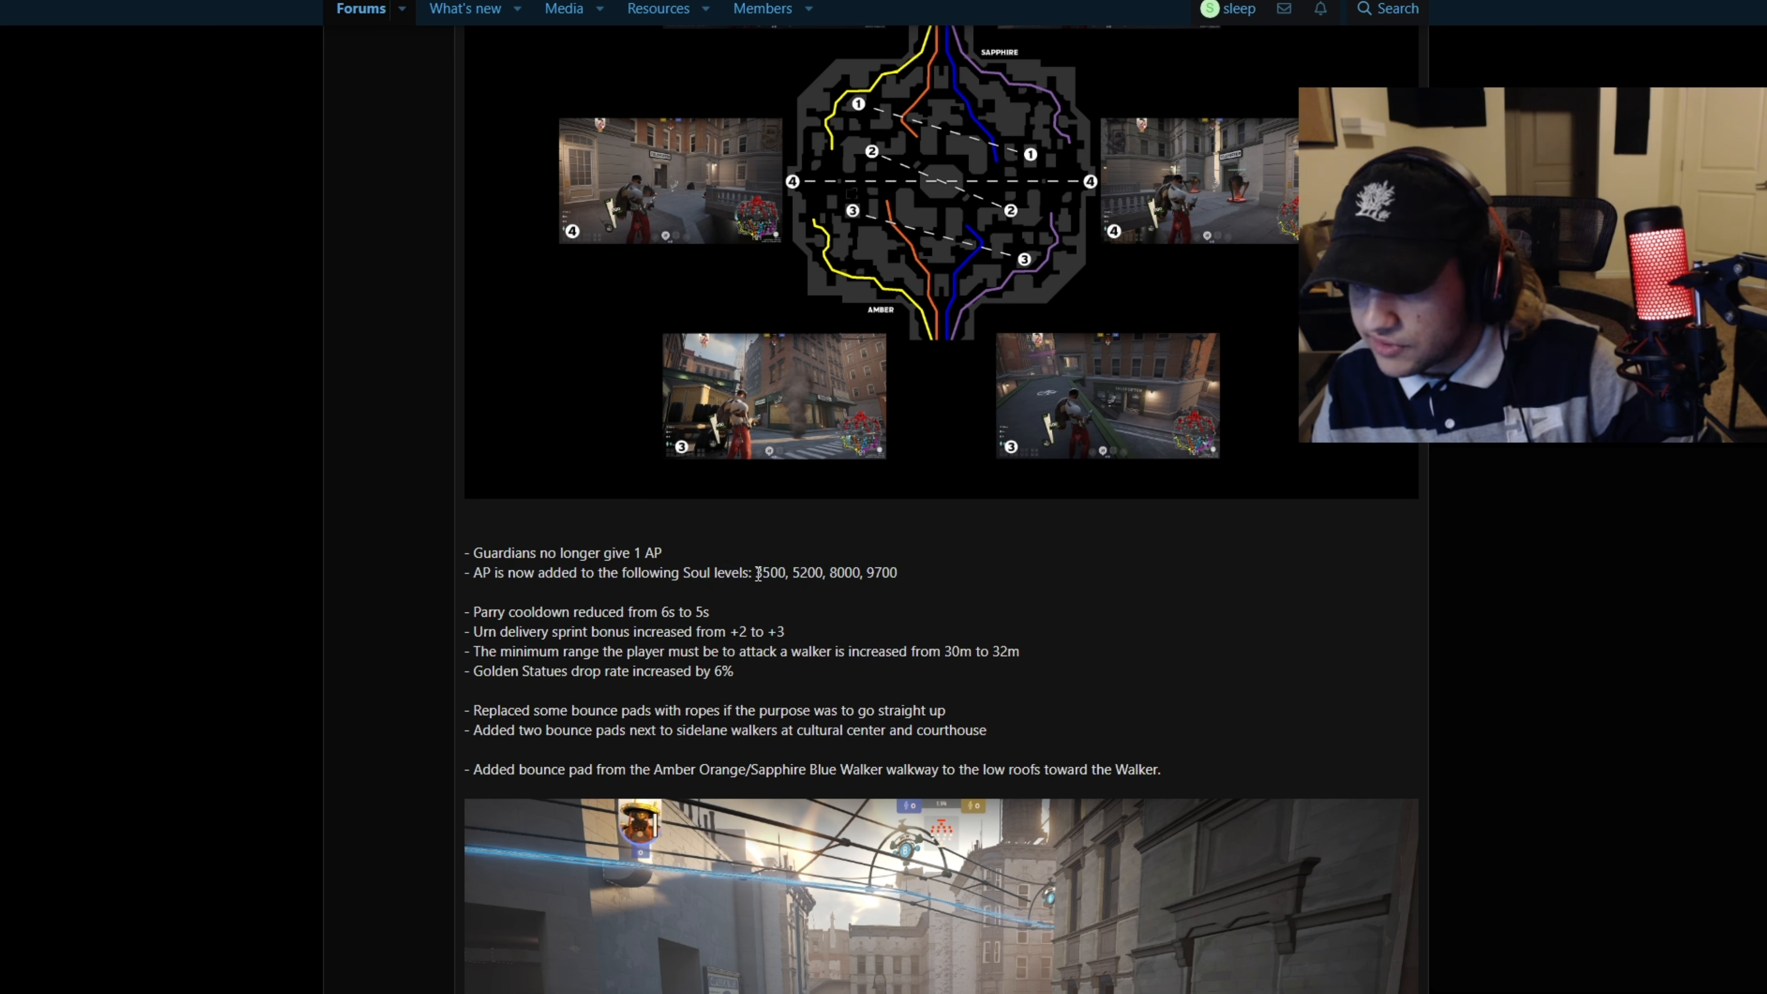
double_click(771, 572)
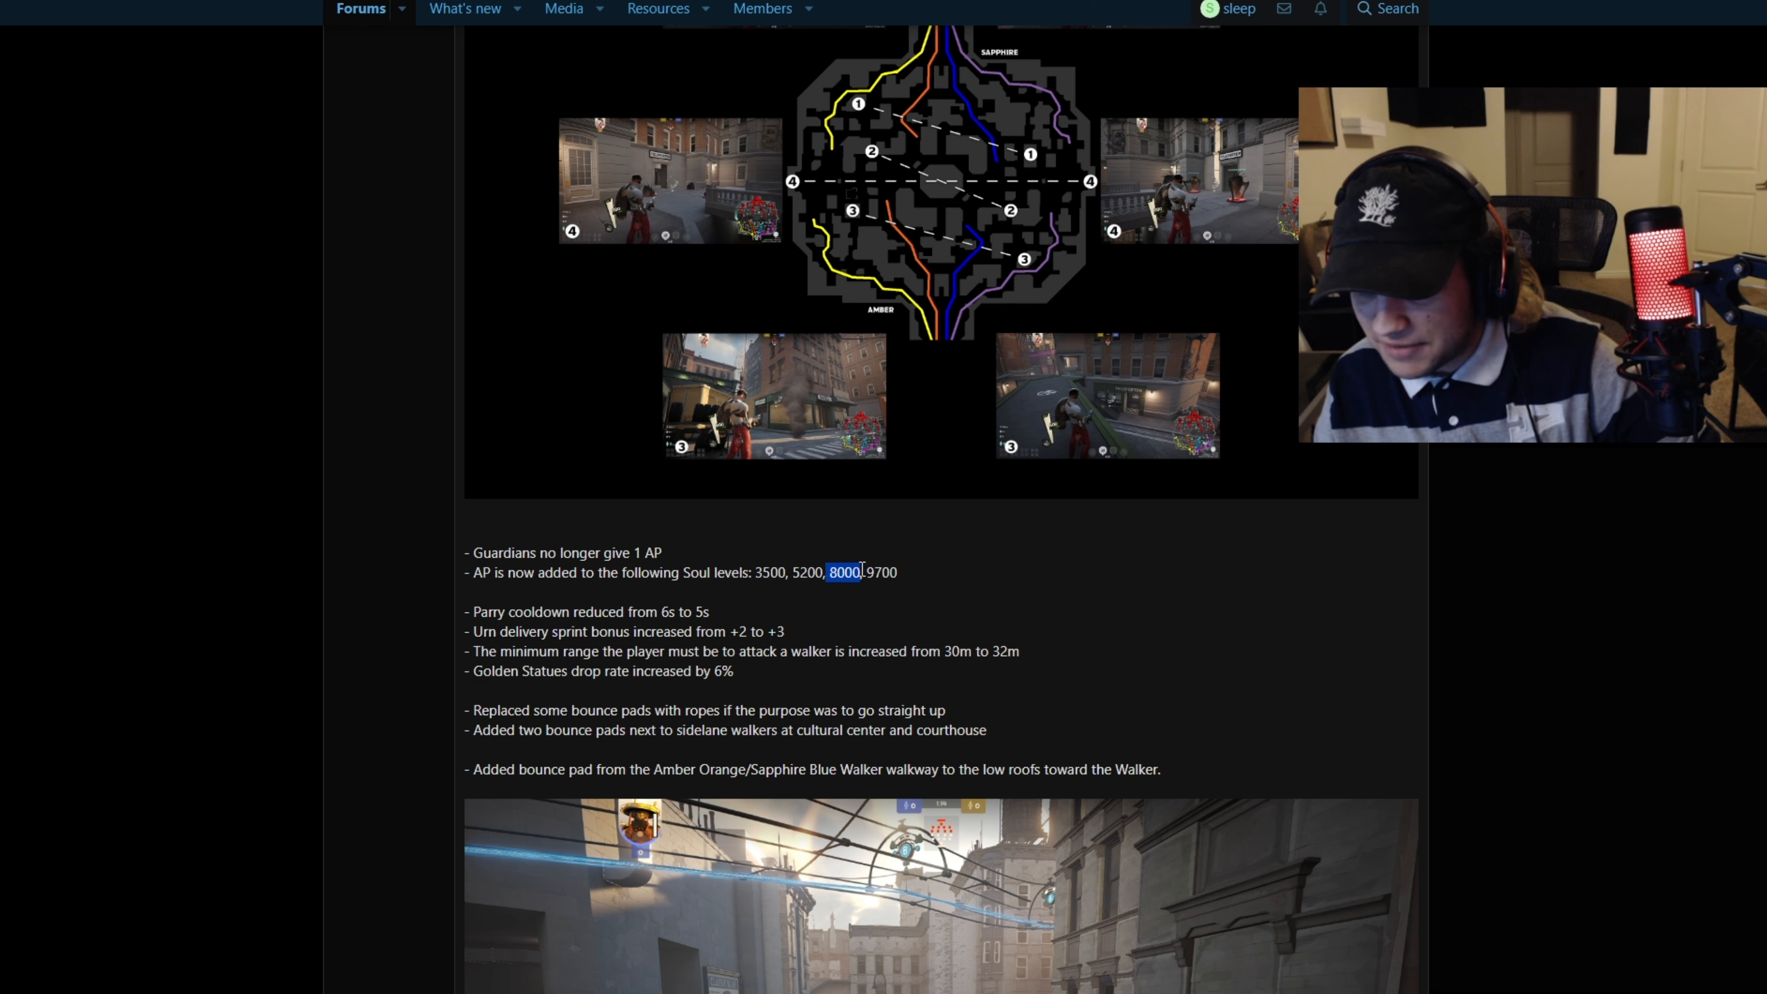
scroll("down", 3)
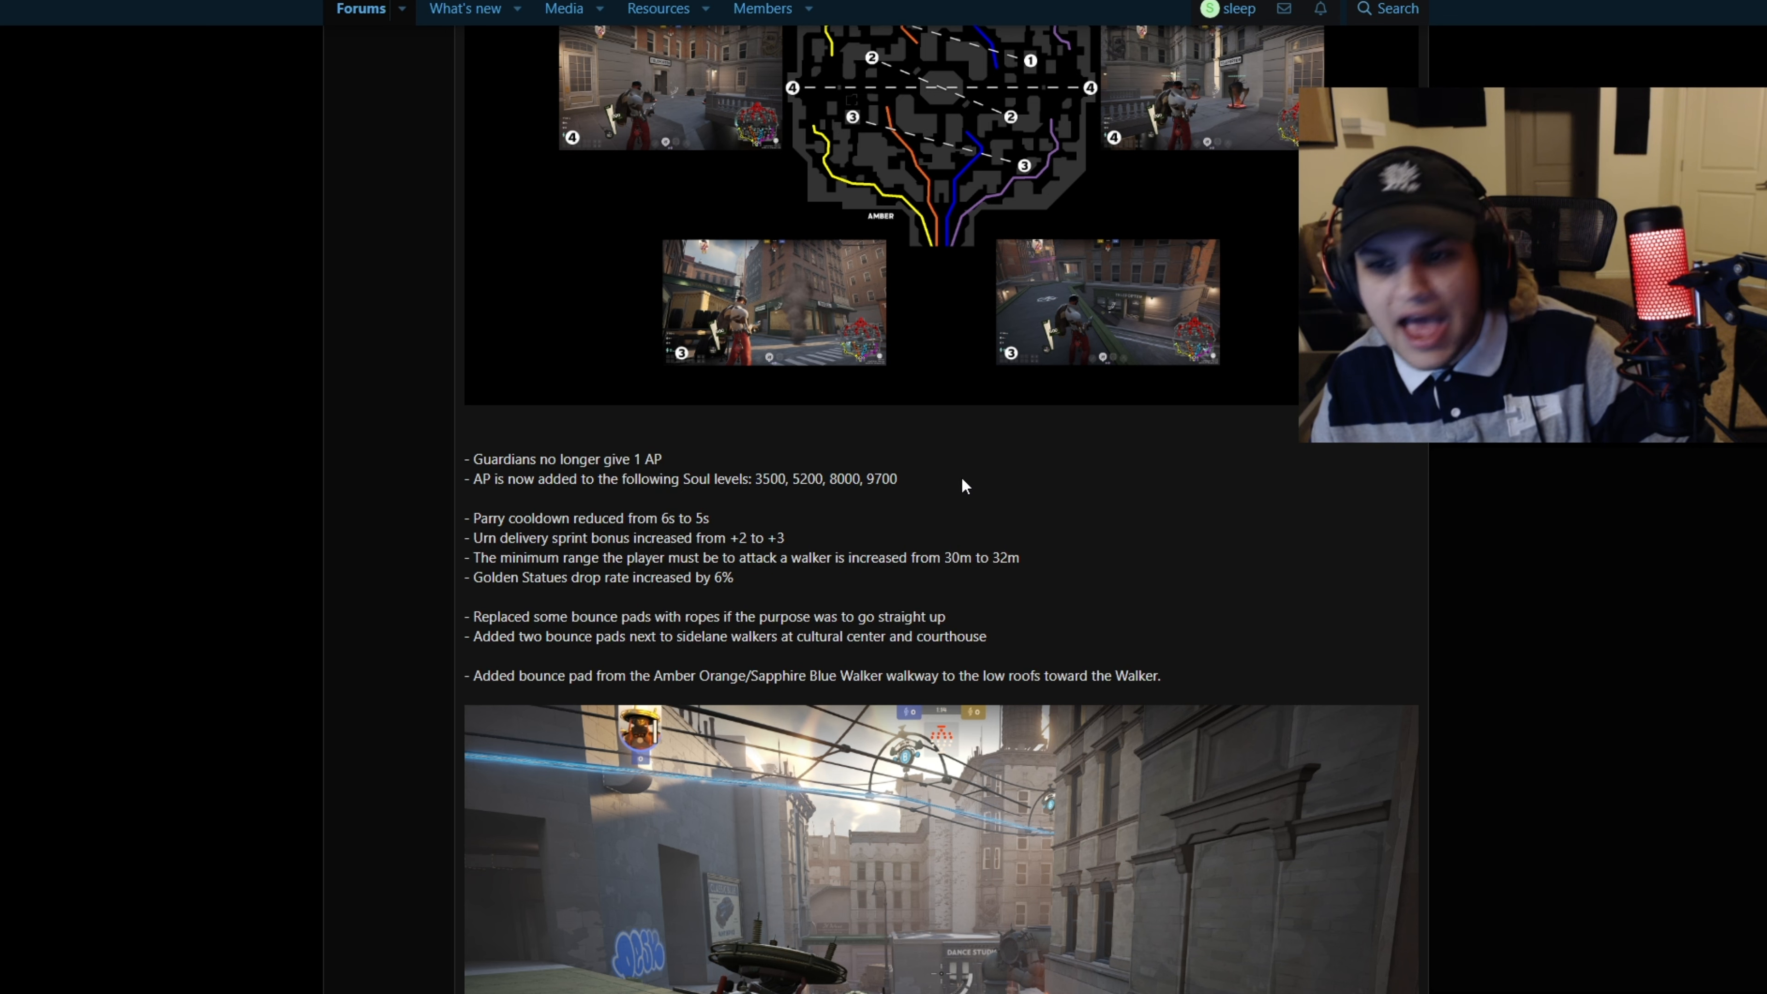
mouse_move(767, 657)
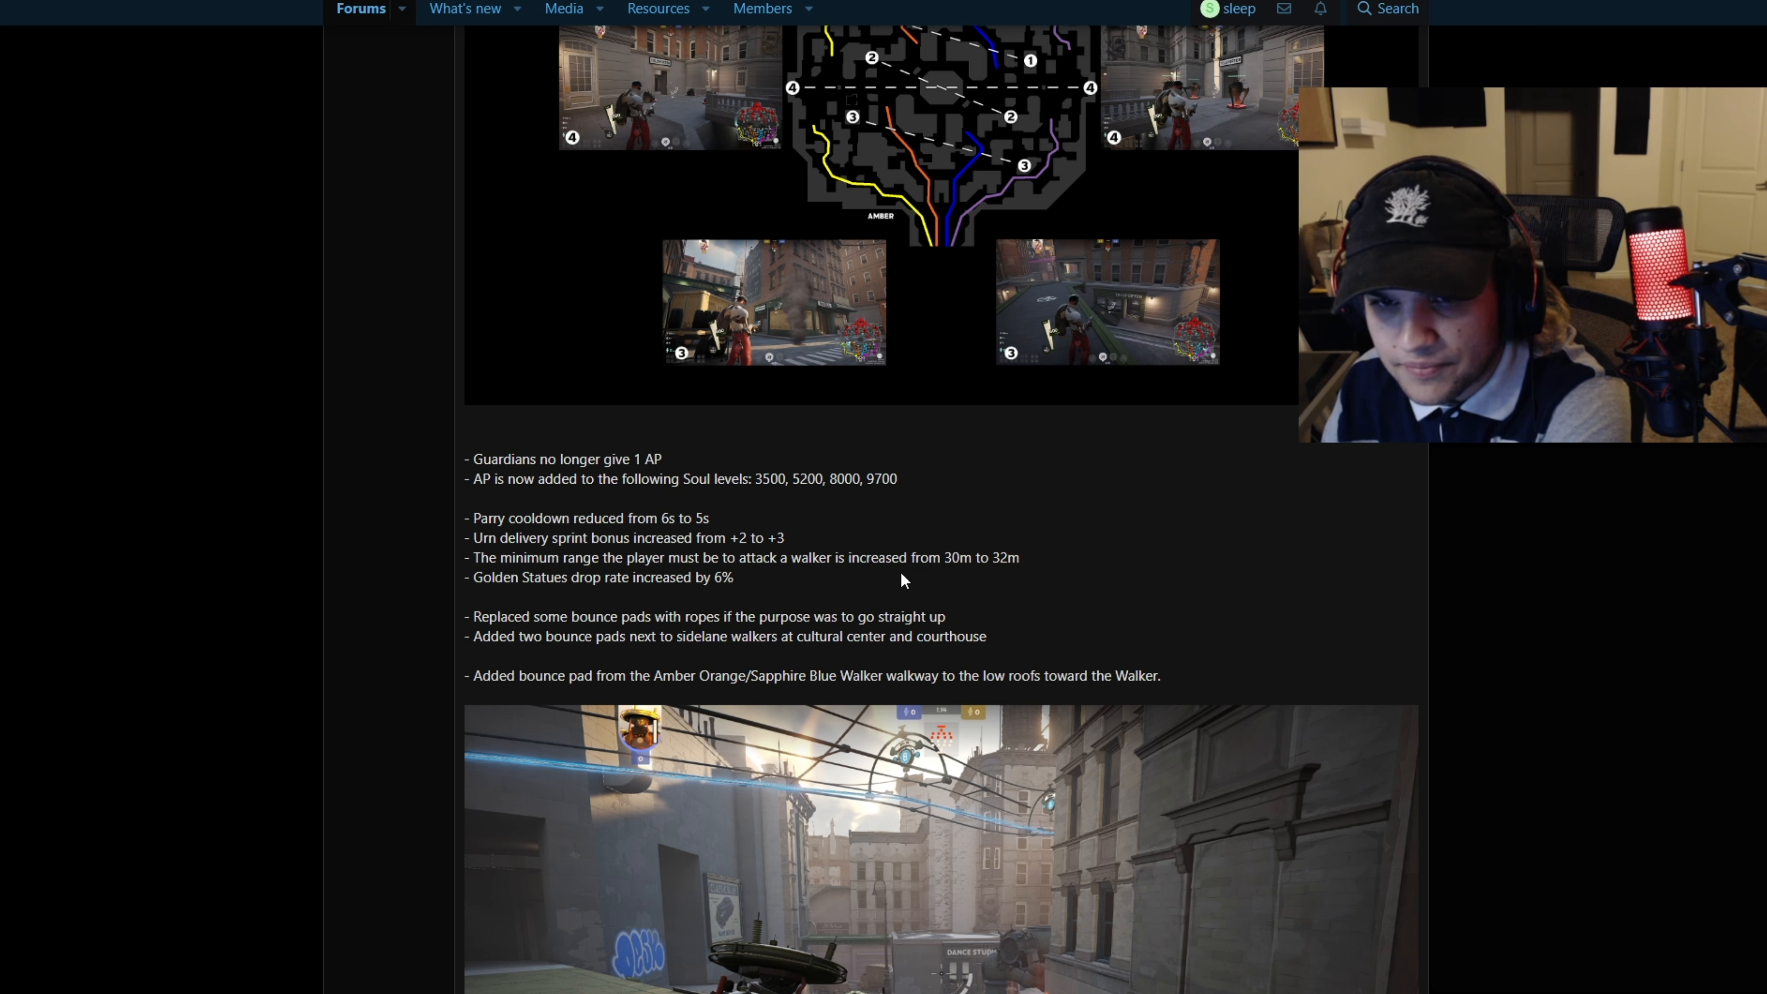
Highlight the walker attack range change and the bounce pad replacement and walkway notes
left_click_drag(713, 557, 904, 557)
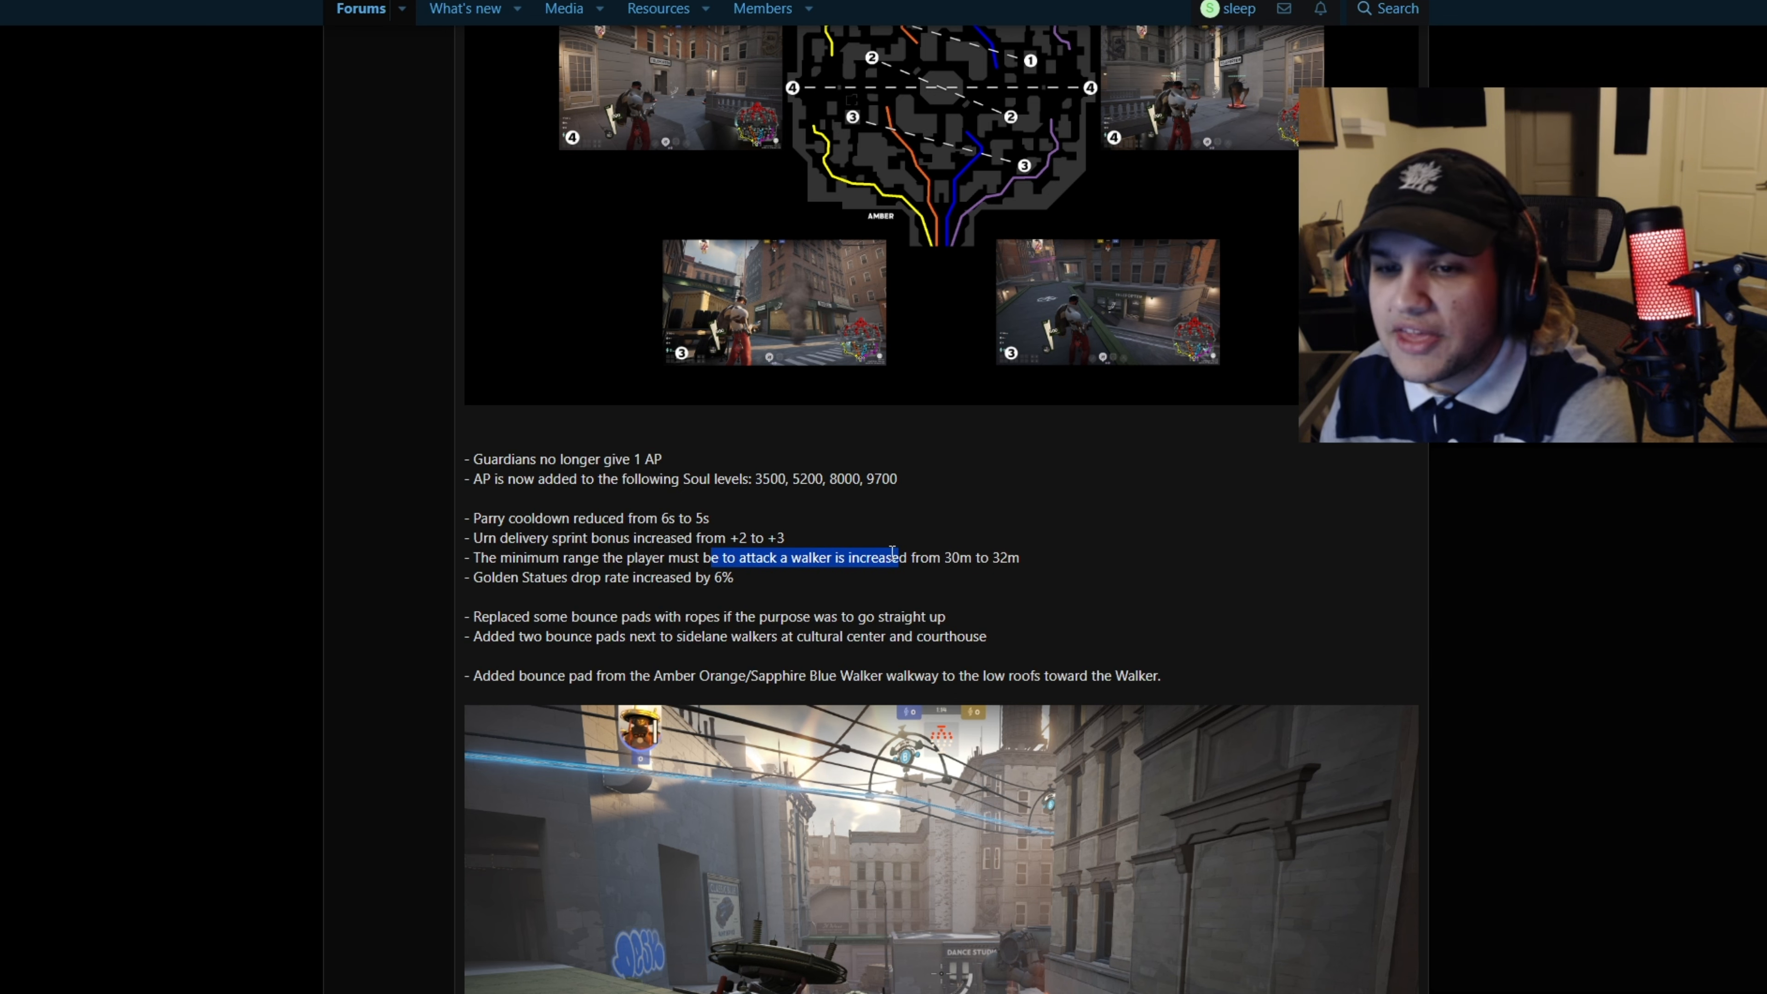
left_click(592, 553)
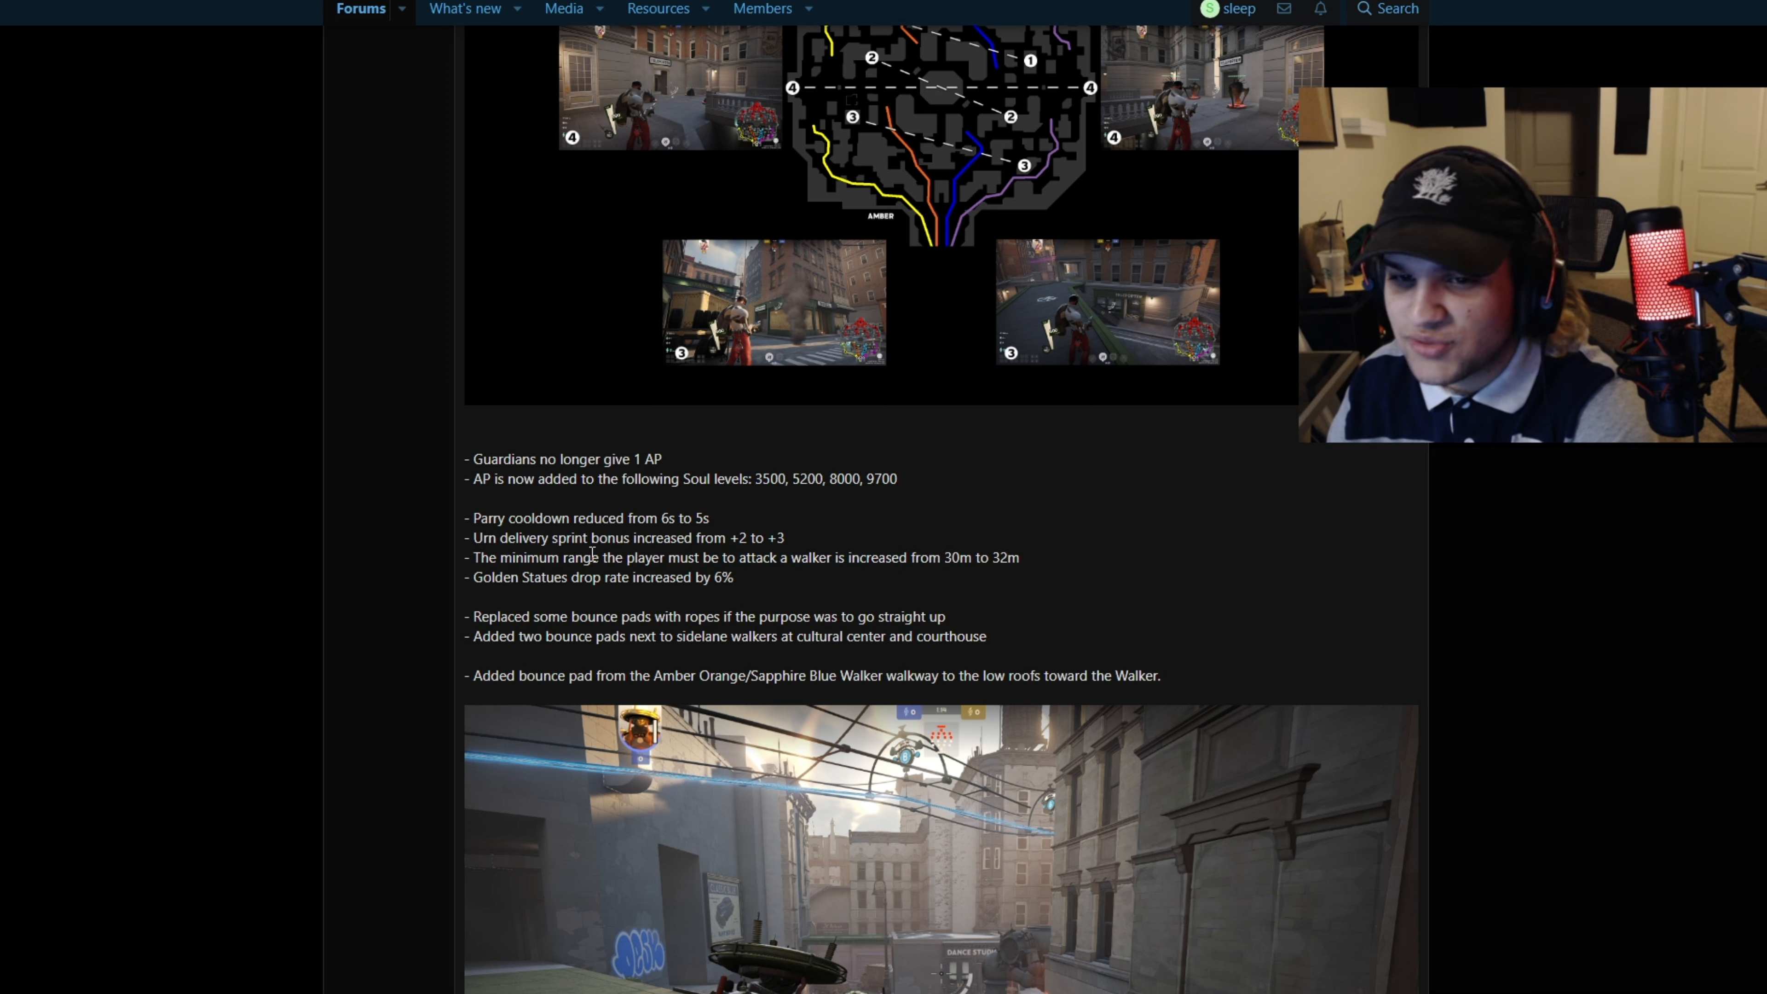
left_click_drag(595, 557, 1016, 557)
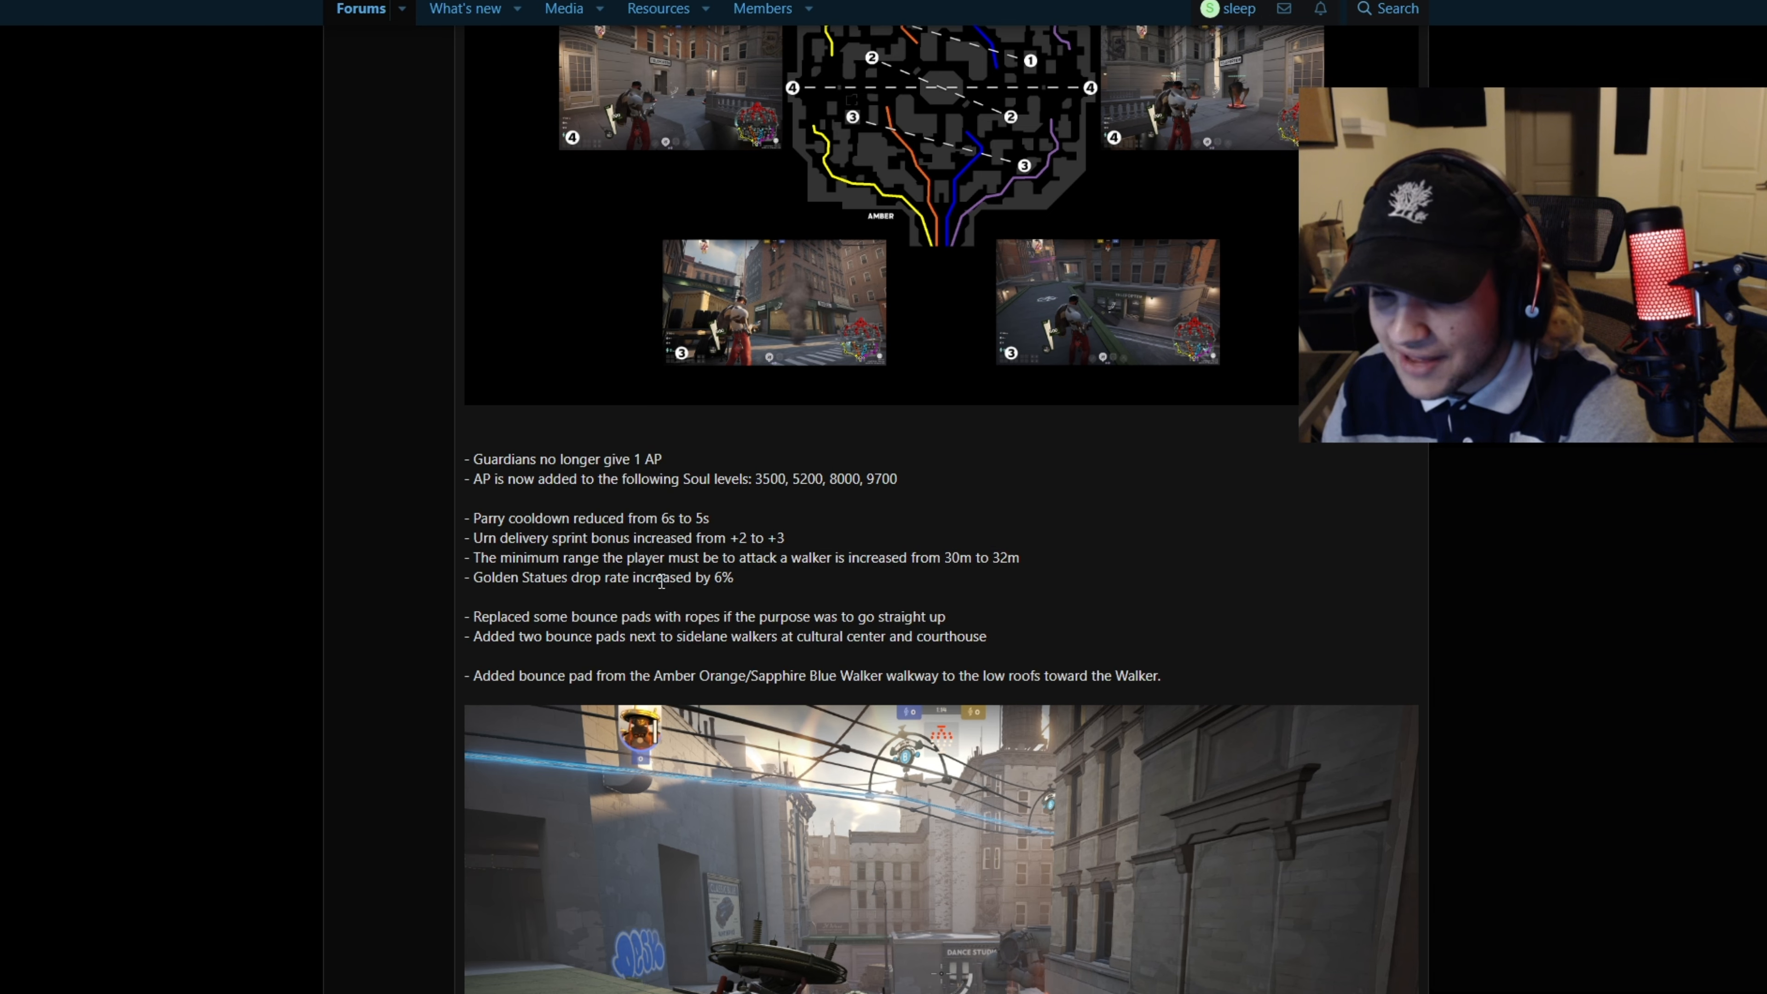
scroll("down", 3)
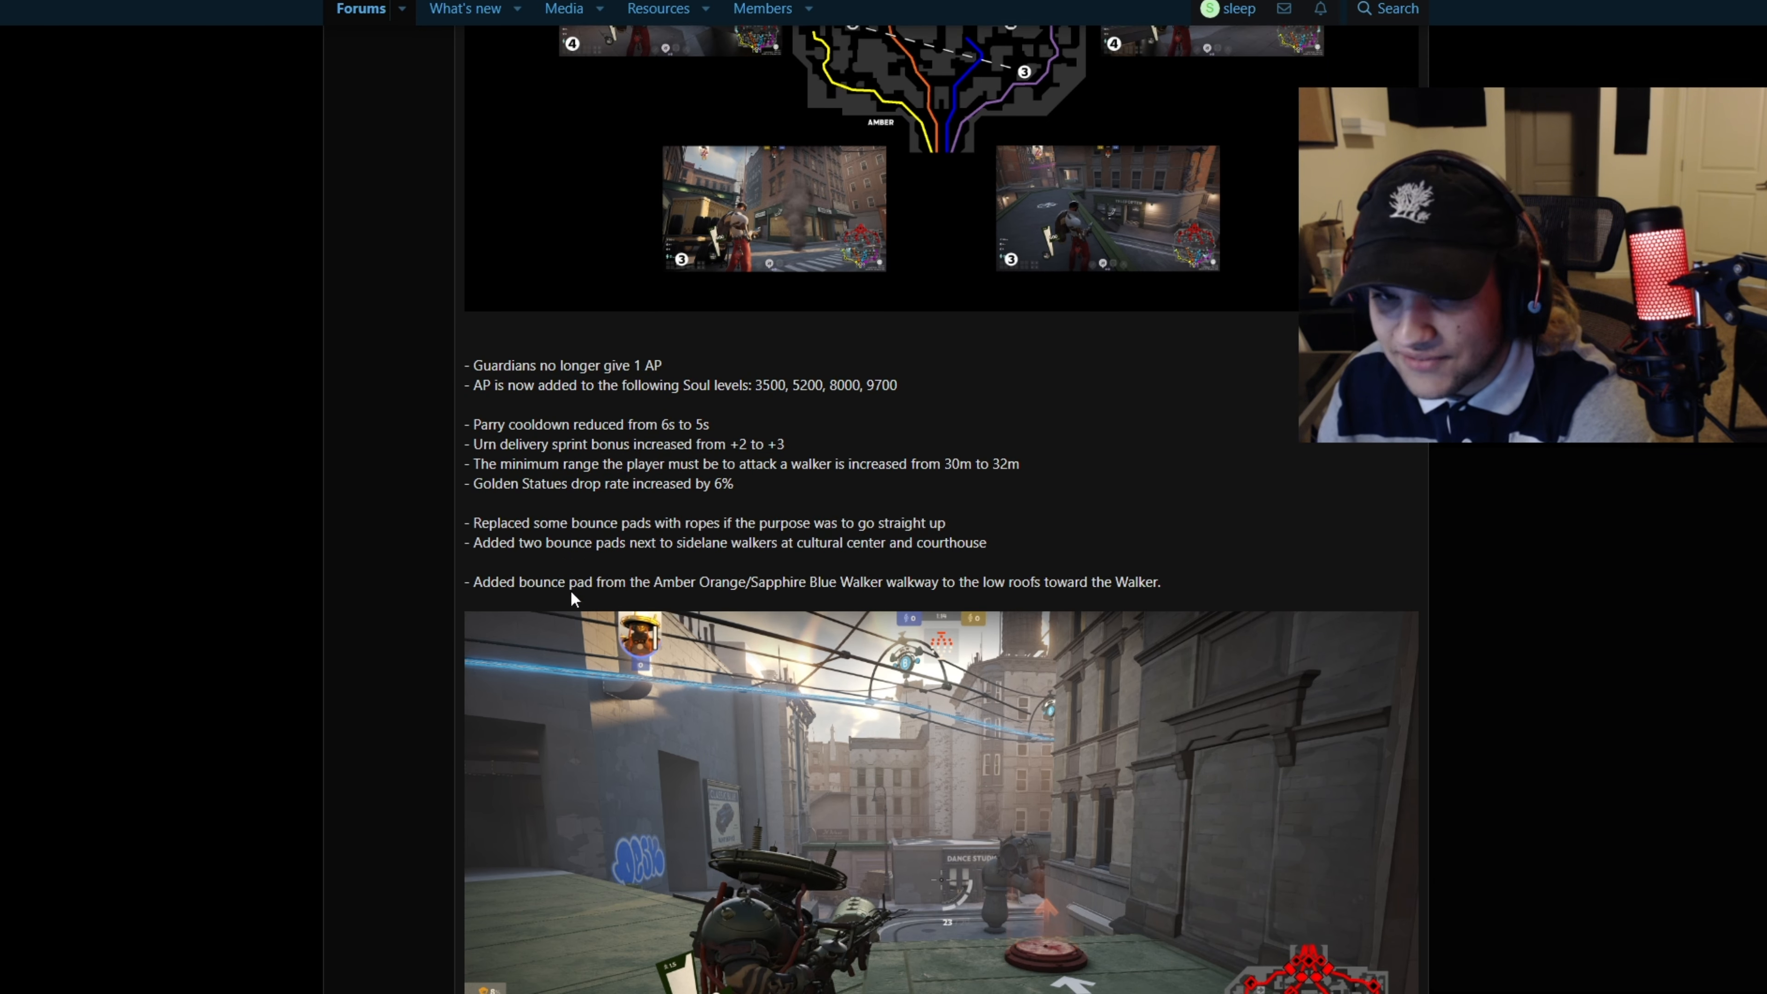
left_click_drag(548, 523, 638, 523)
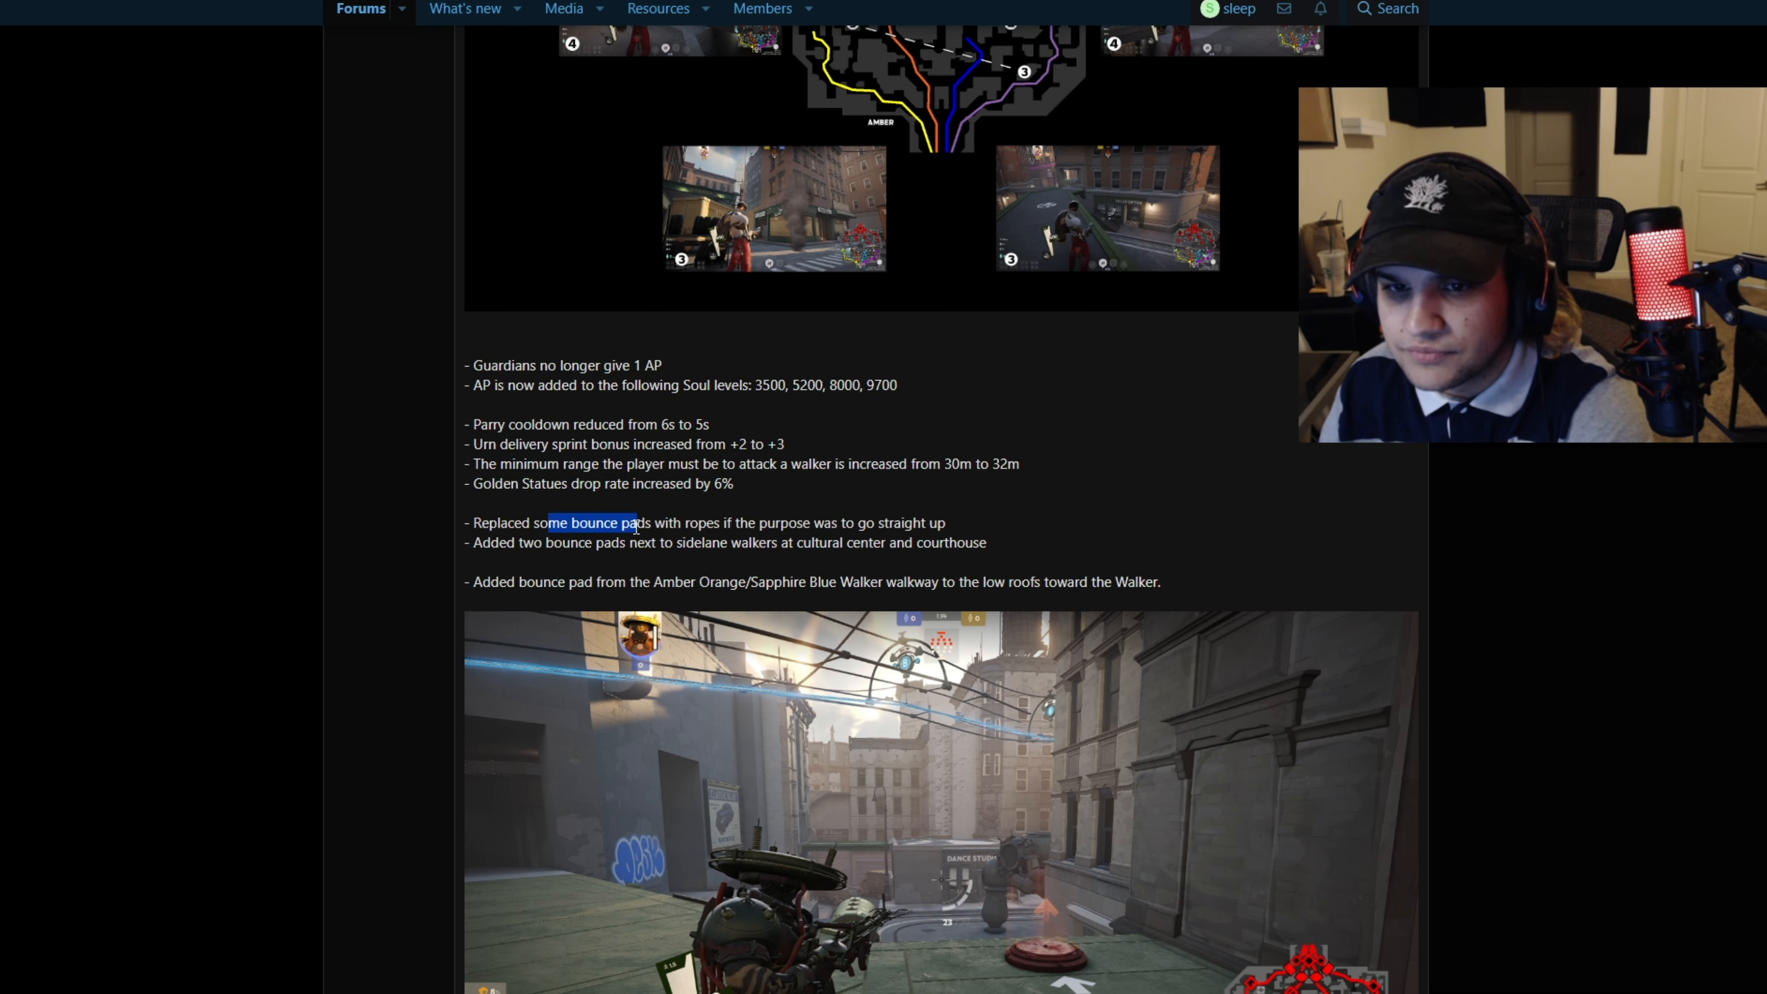
left_click_drag(631, 522, 947, 521)
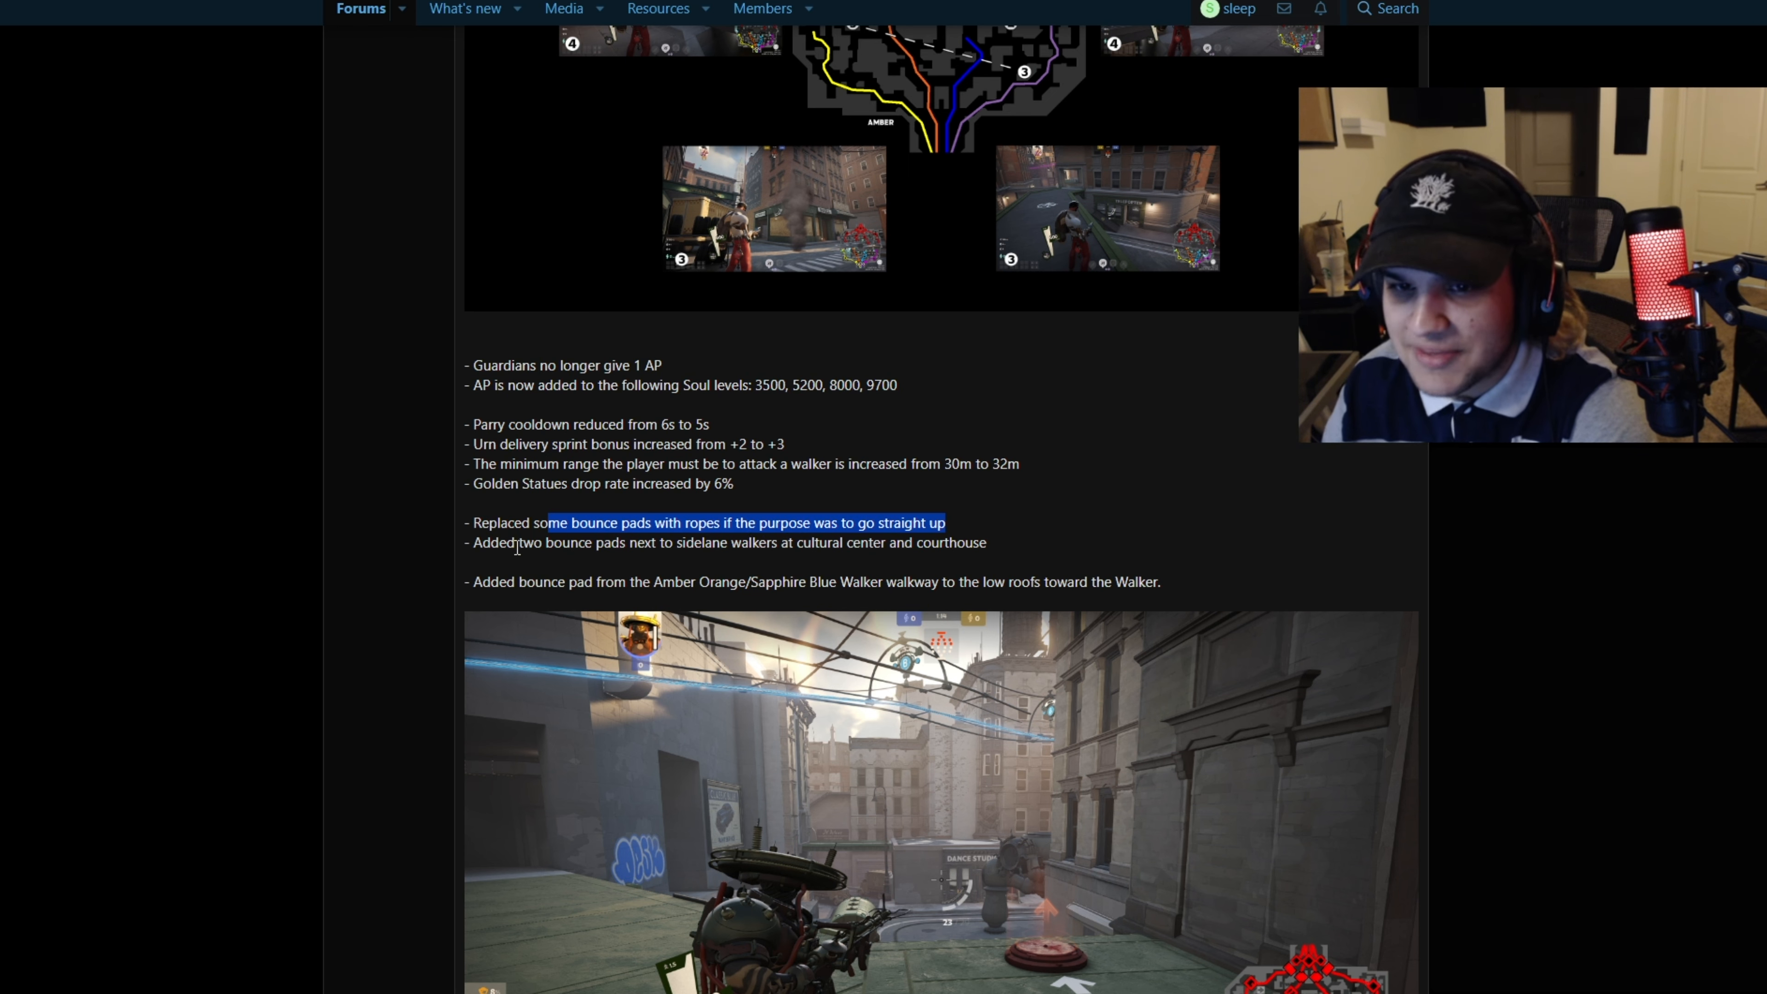
left_click_drag(547, 522, 840, 542)
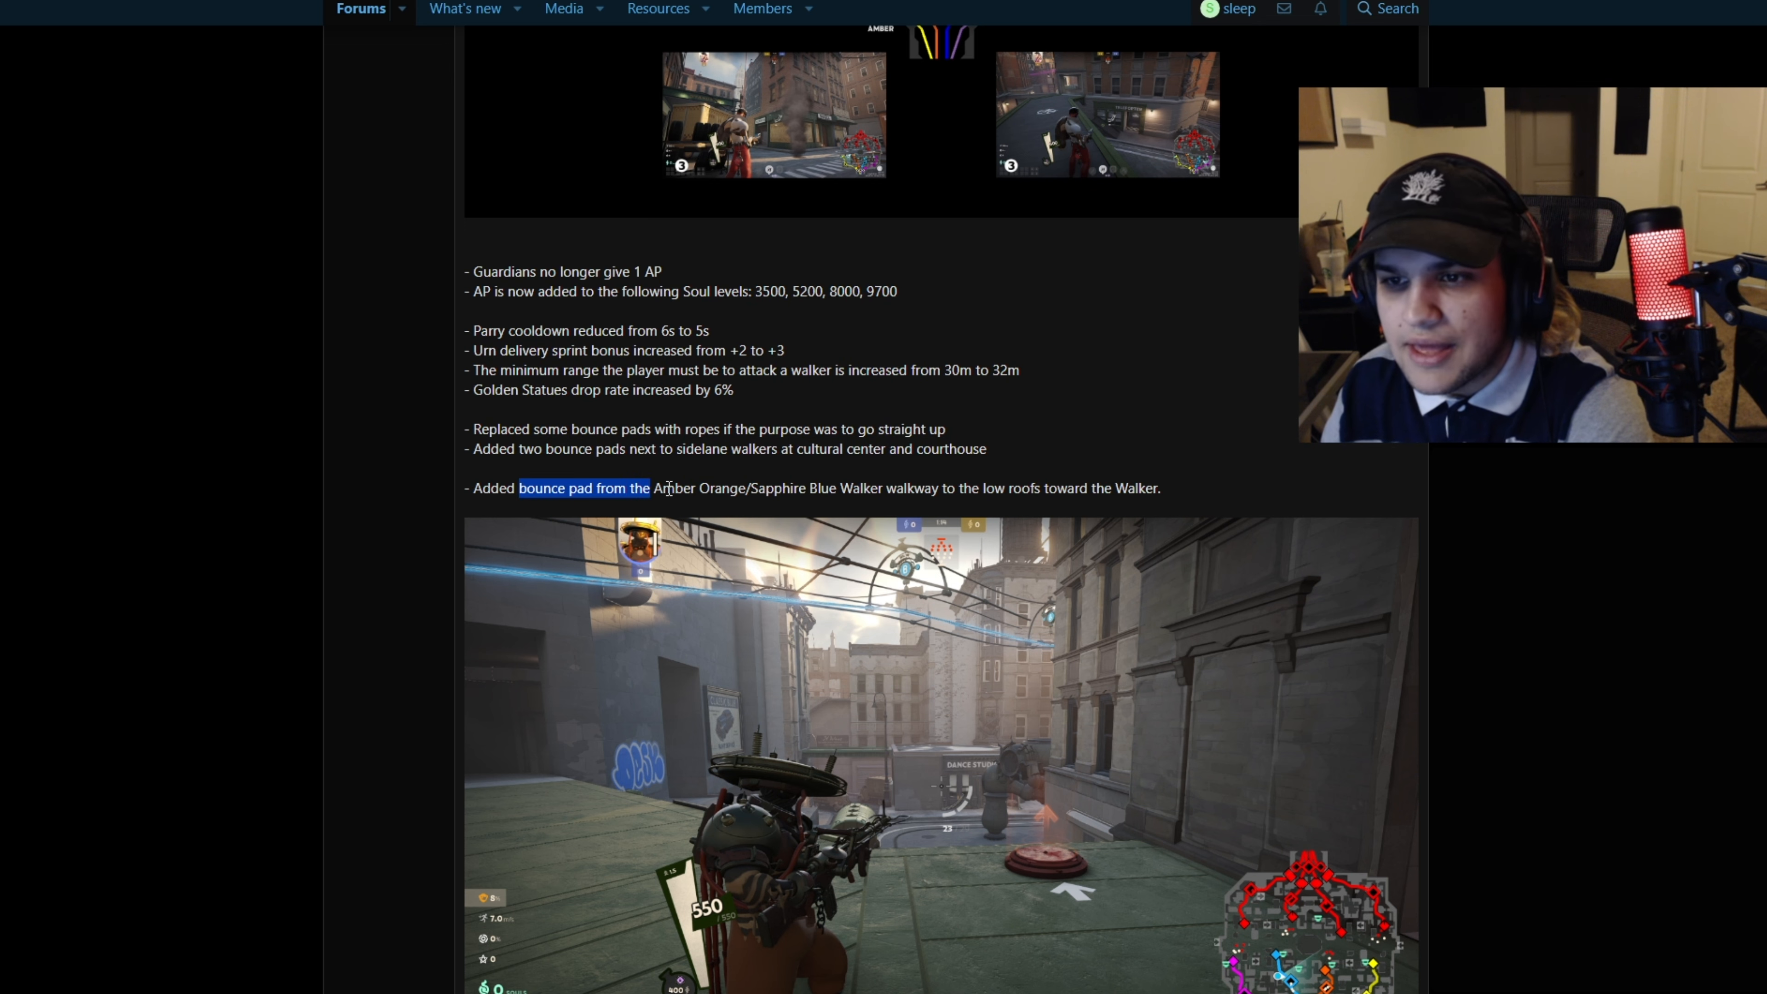
Scroll down to the New Valid Roof Locations map and the passageways clip
scroll("down", 3)
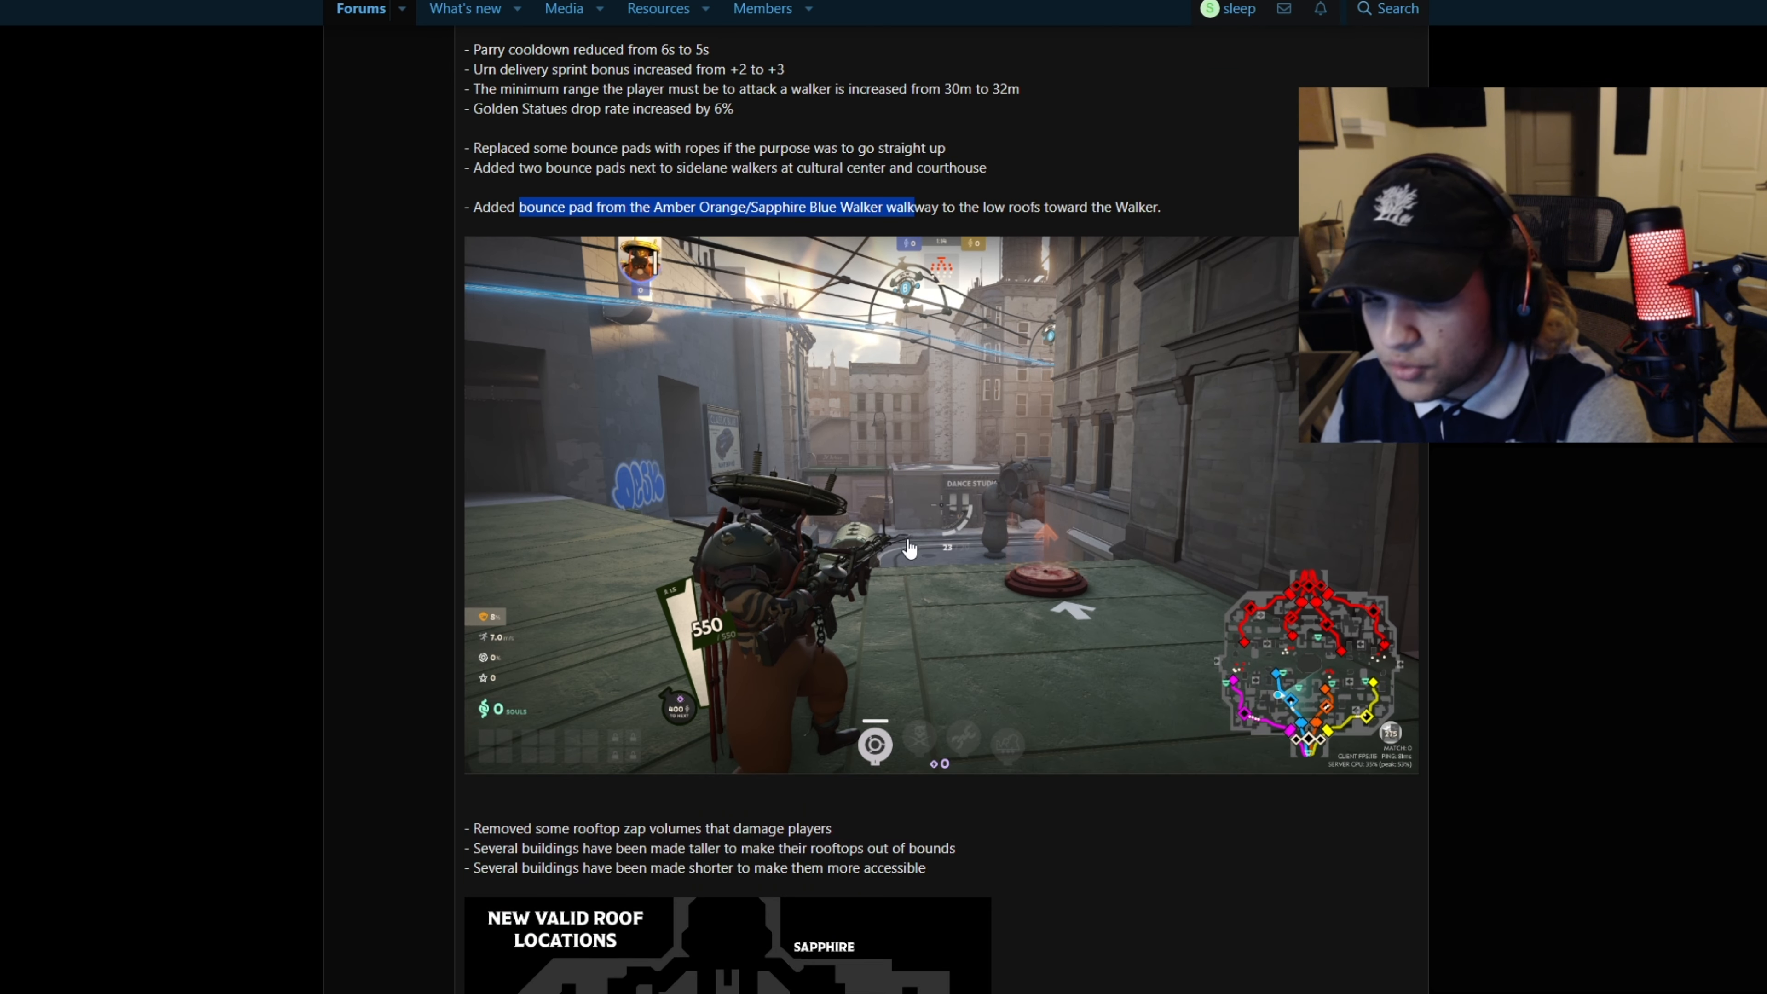
scroll("down", 3)
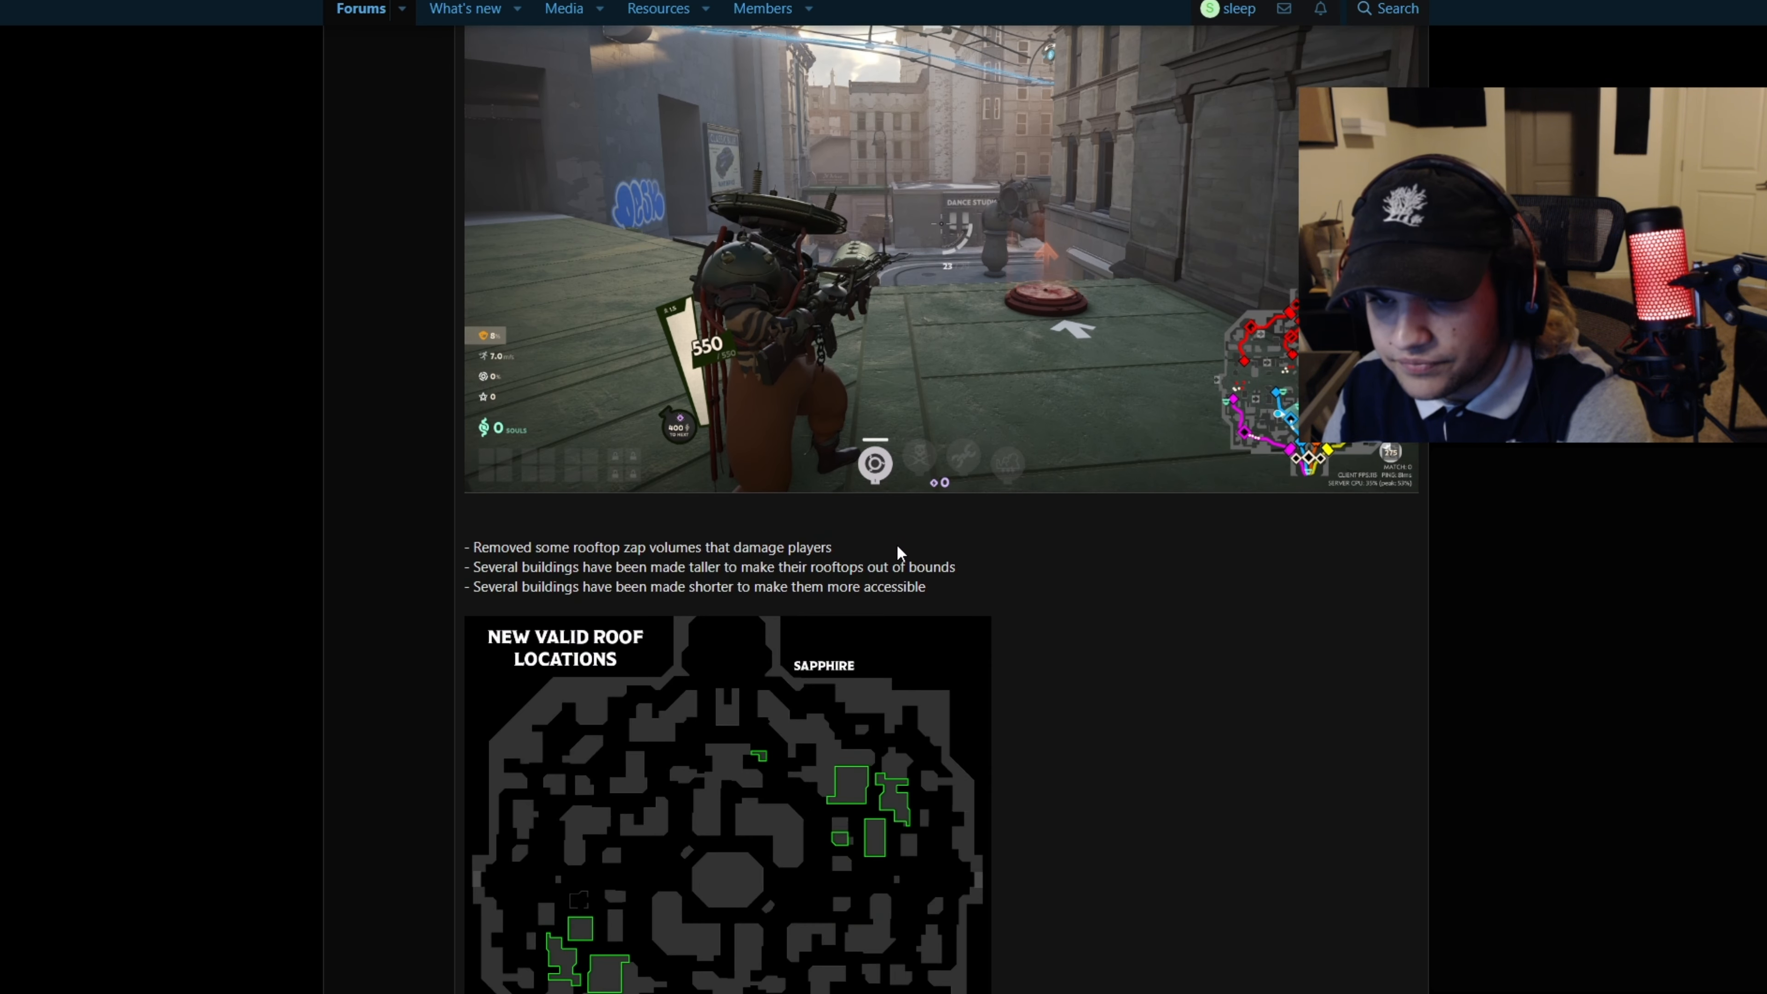
scroll("down", 3)
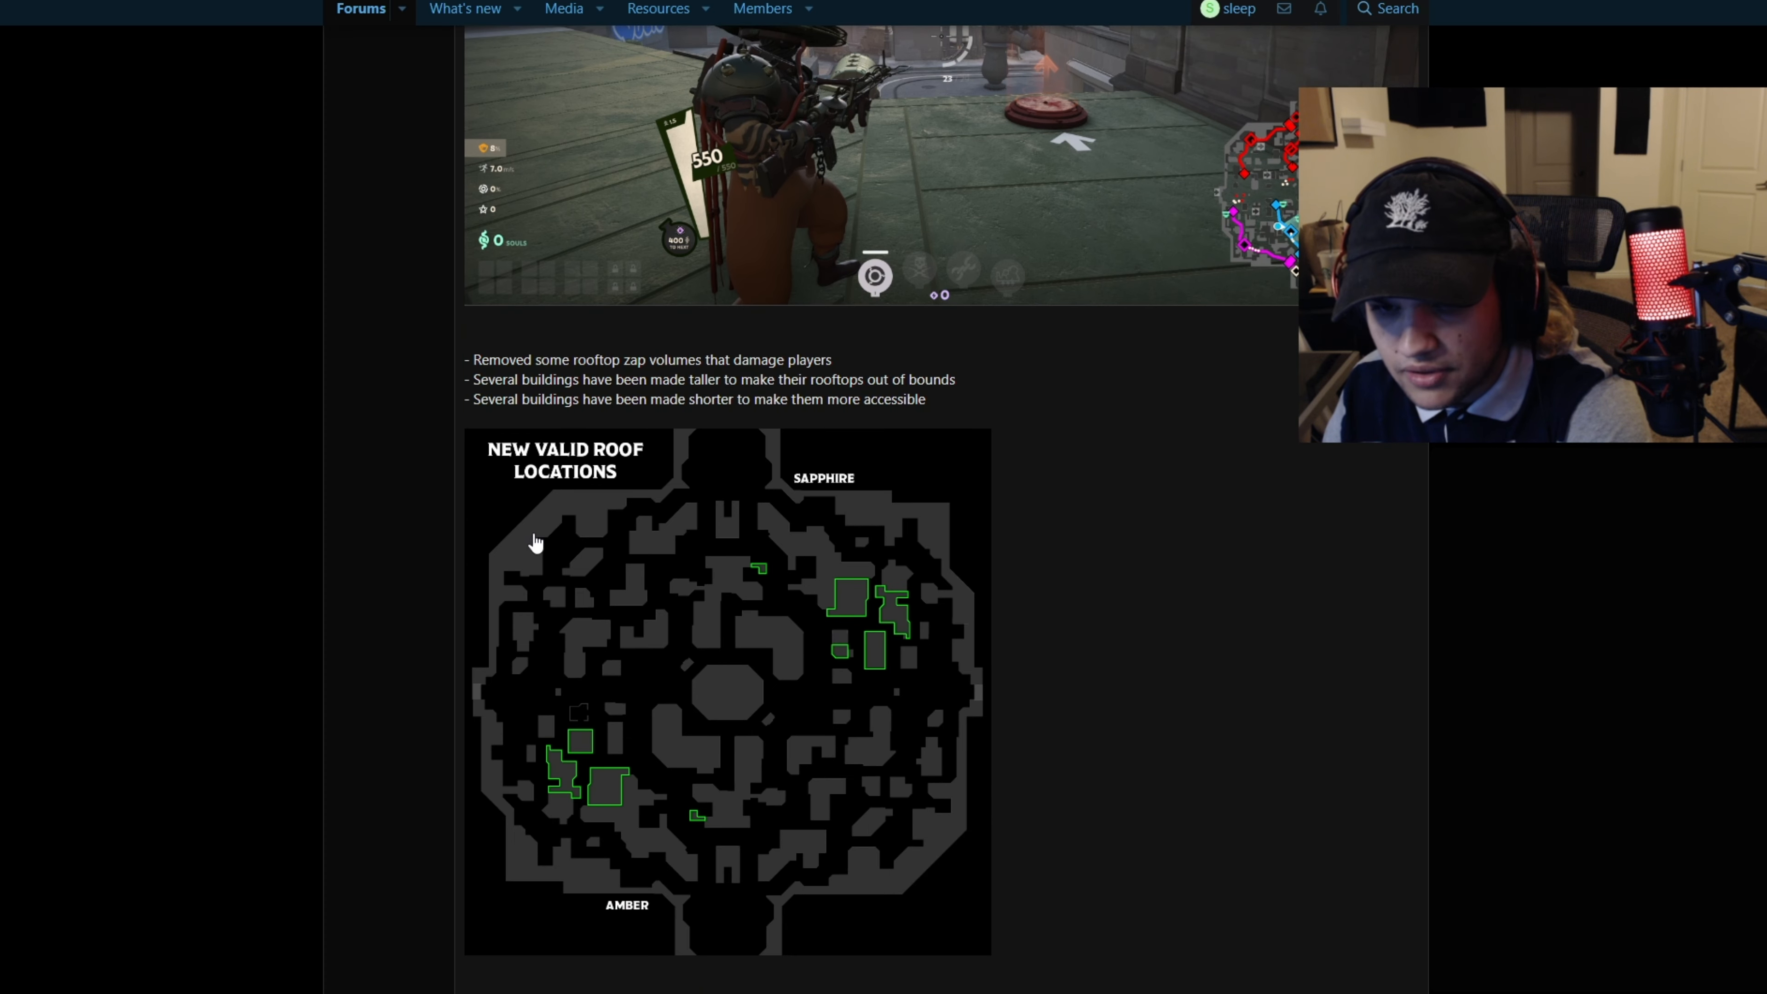
scroll("down", 3)
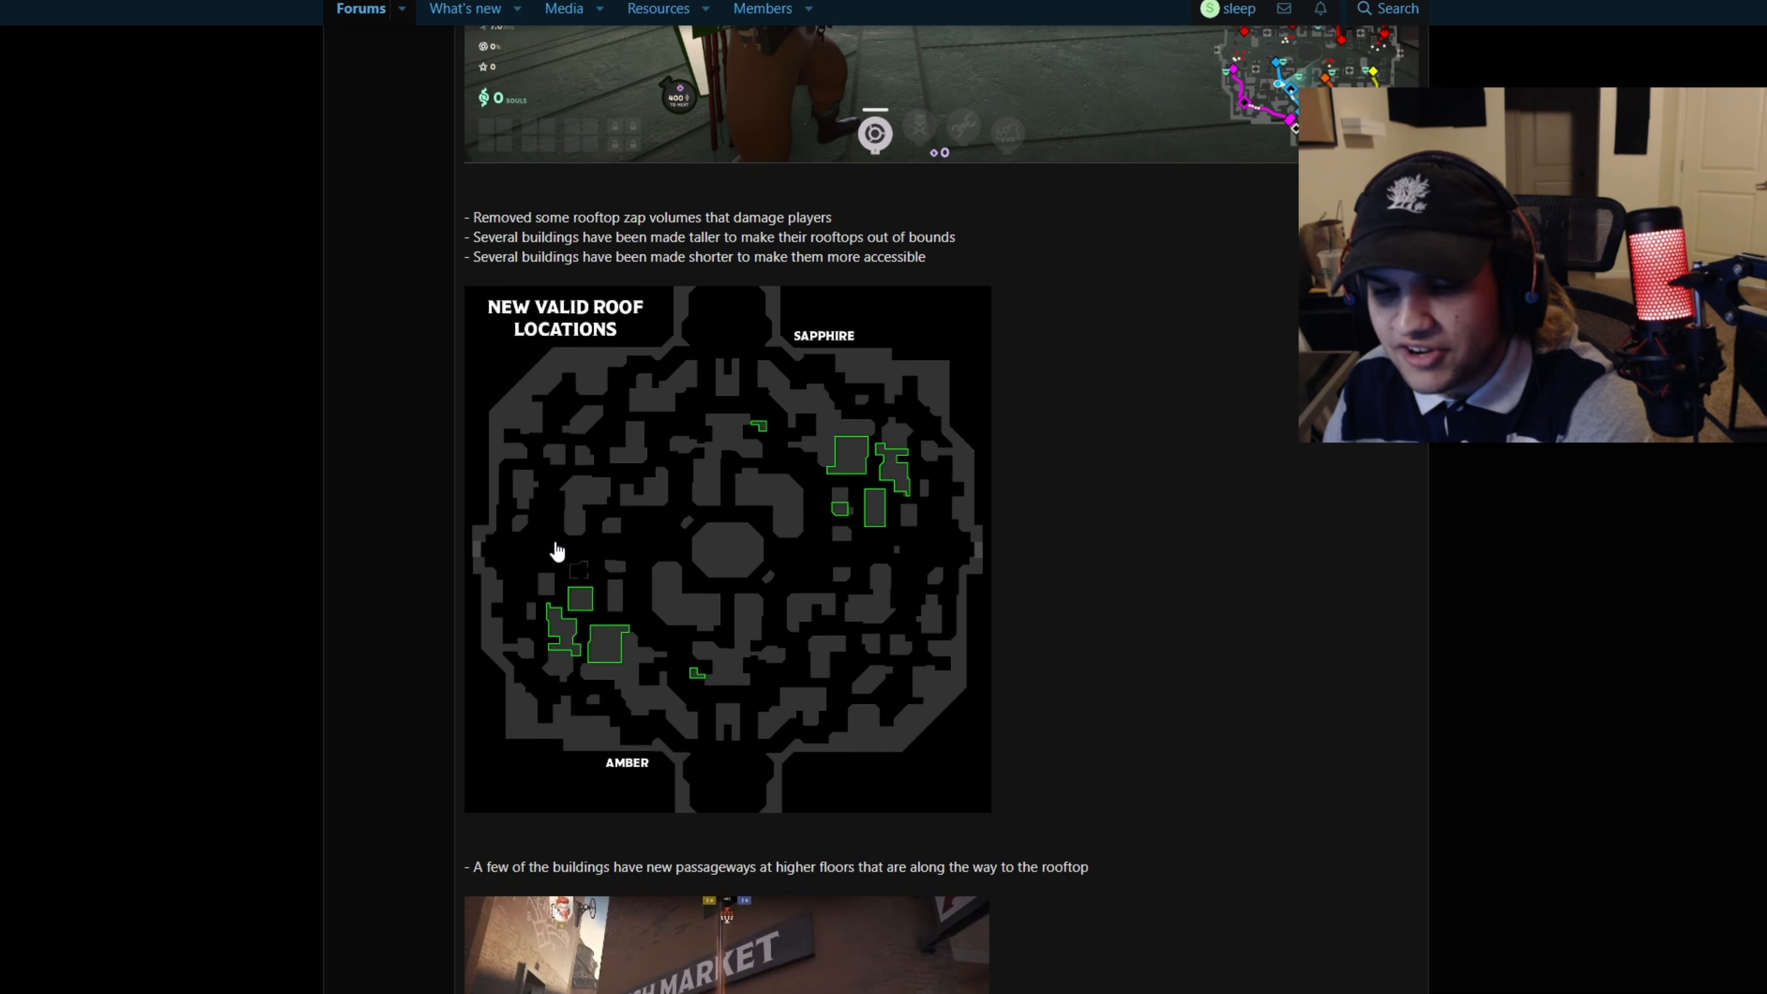
scroll("down", 3)
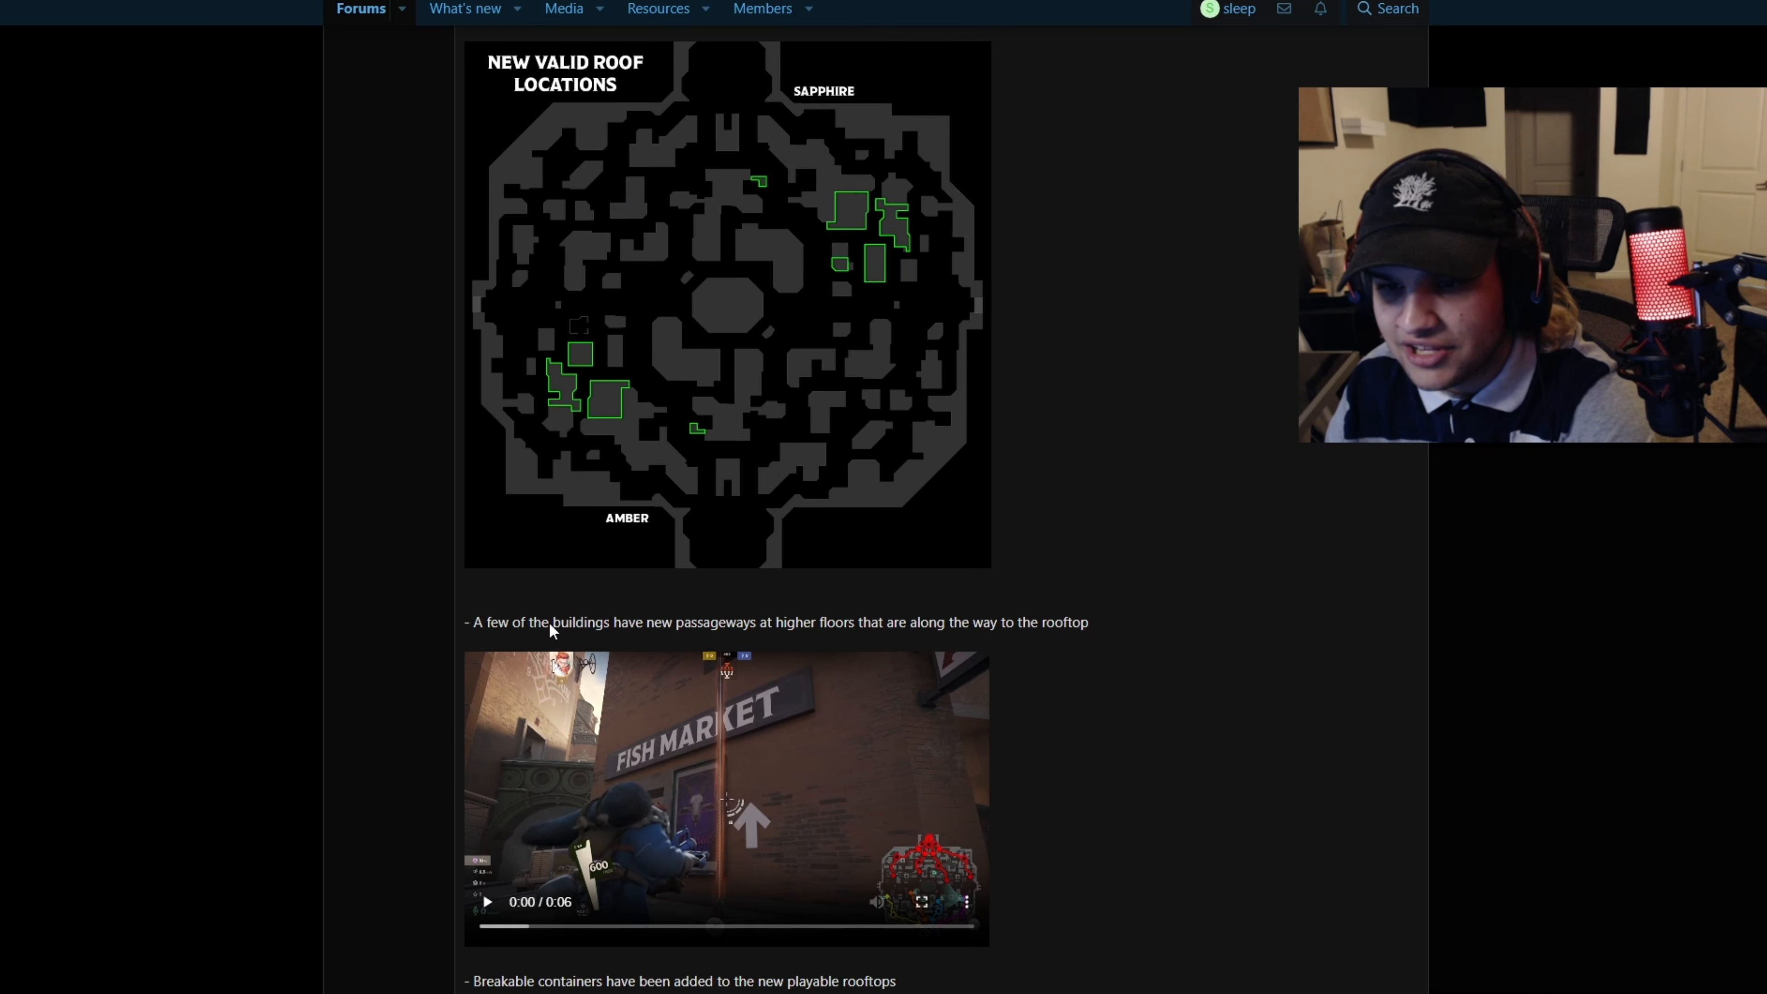
Watch the higher-floor passageways clip full screen and return to the thread
left_click(921, 902)
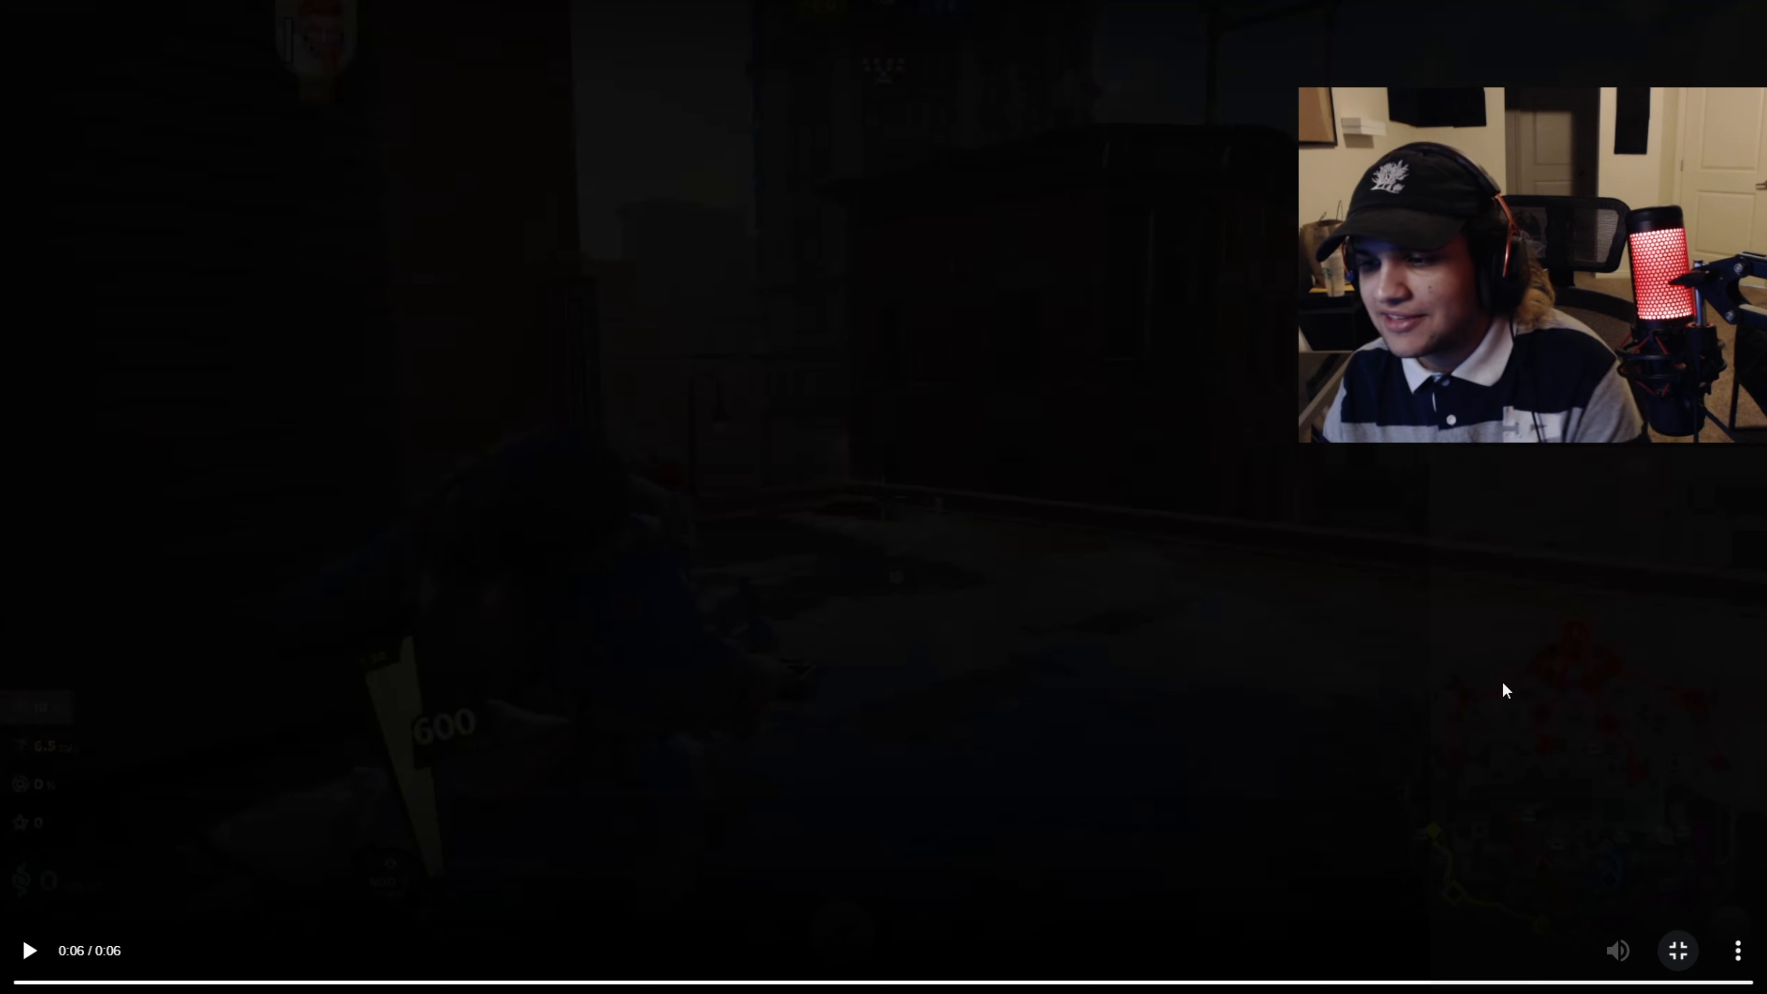
left_click(1677, 950)
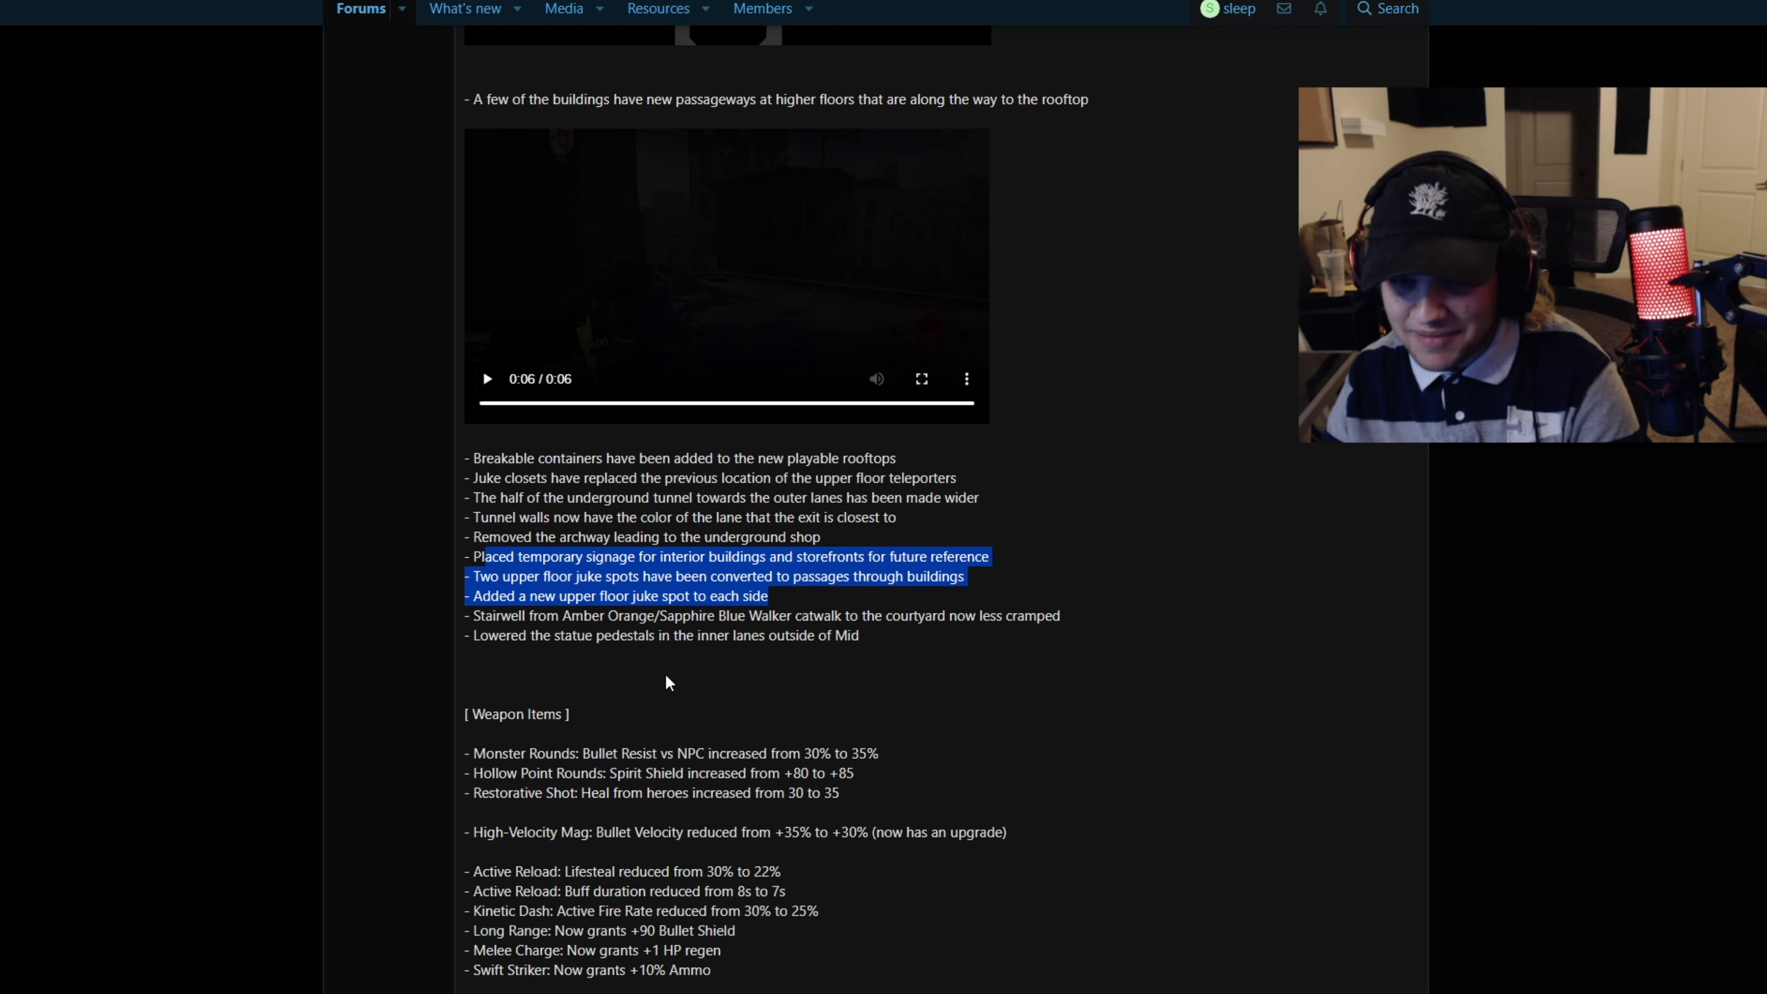
Scroll into Weapon Items, highlighting a weapon item line while reading
scroll("down", 3)
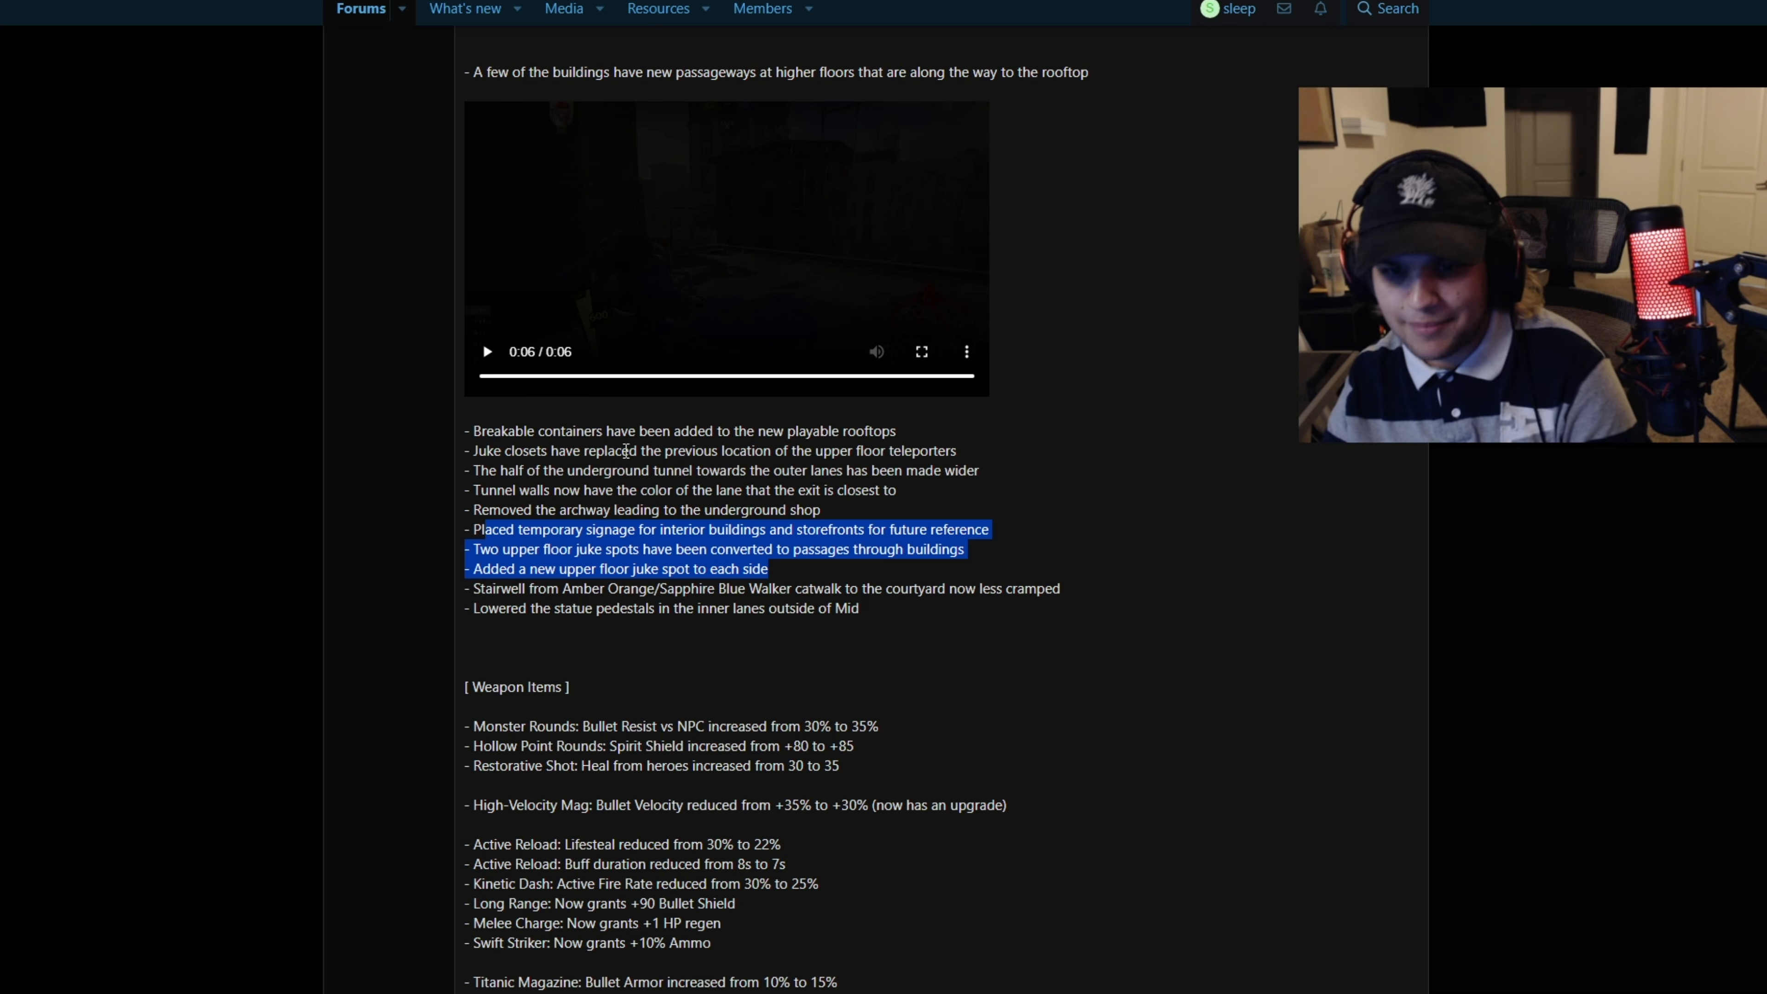
scroll("down", 3)
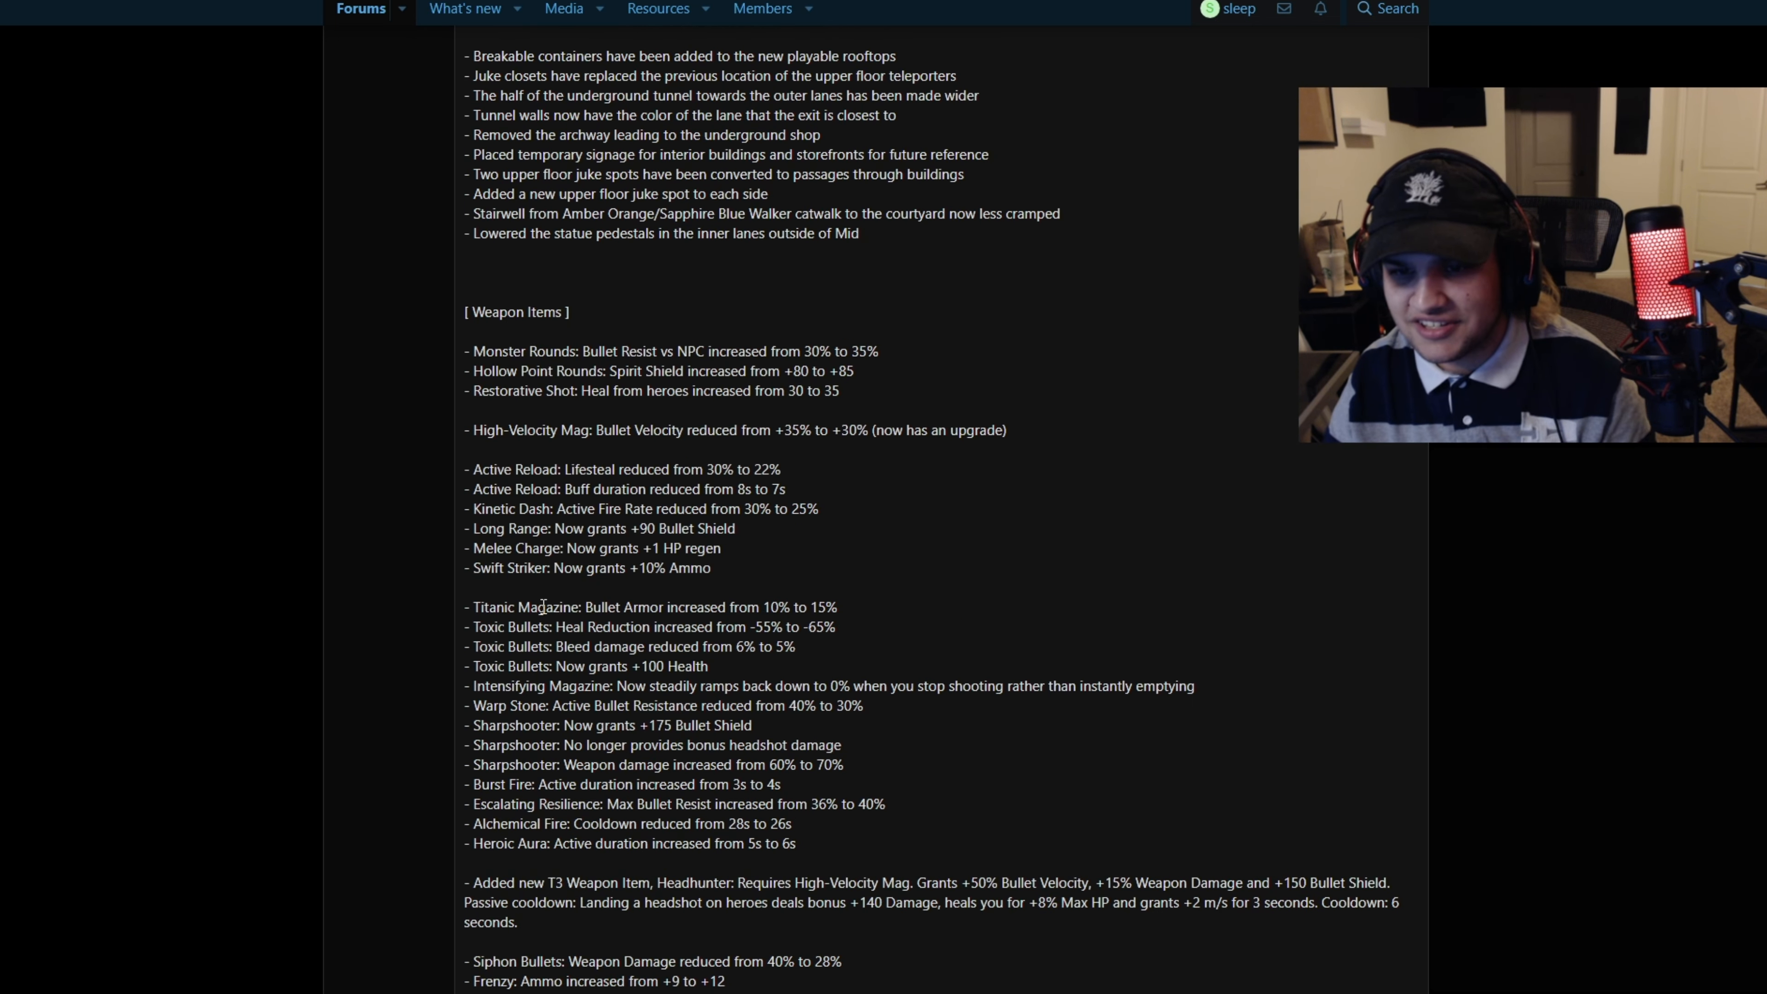
triple_click(652, 607)
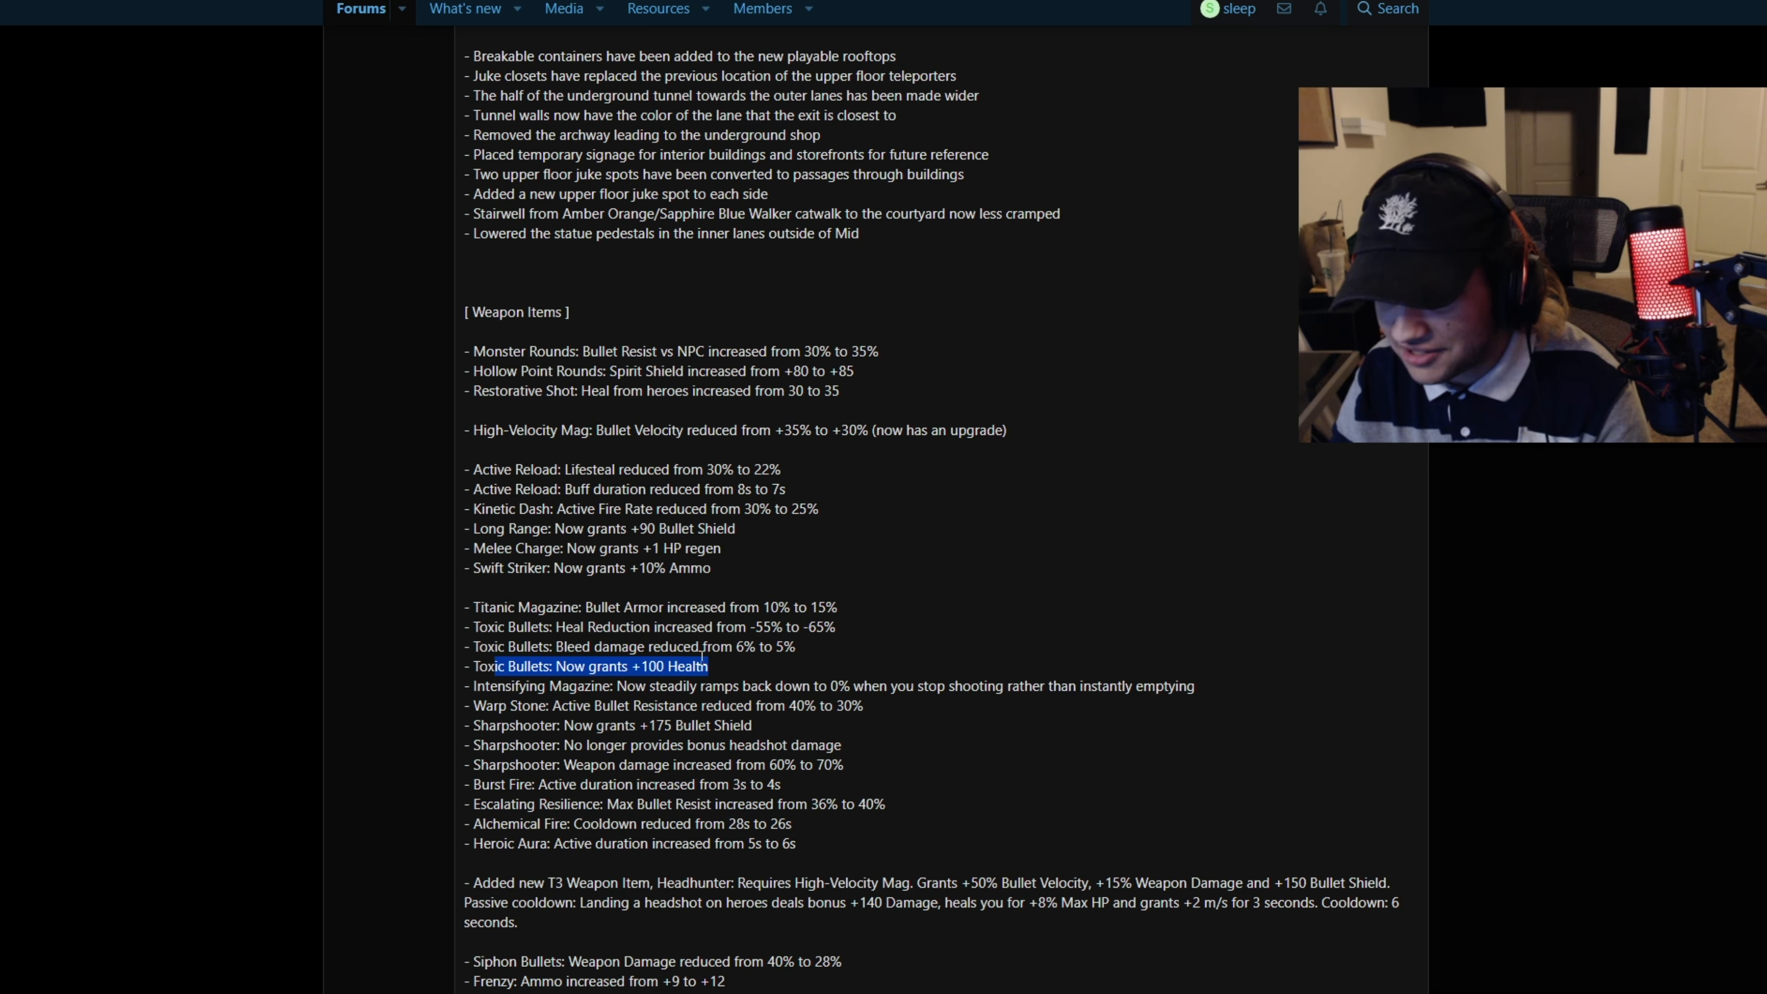
scroll("down", 3)
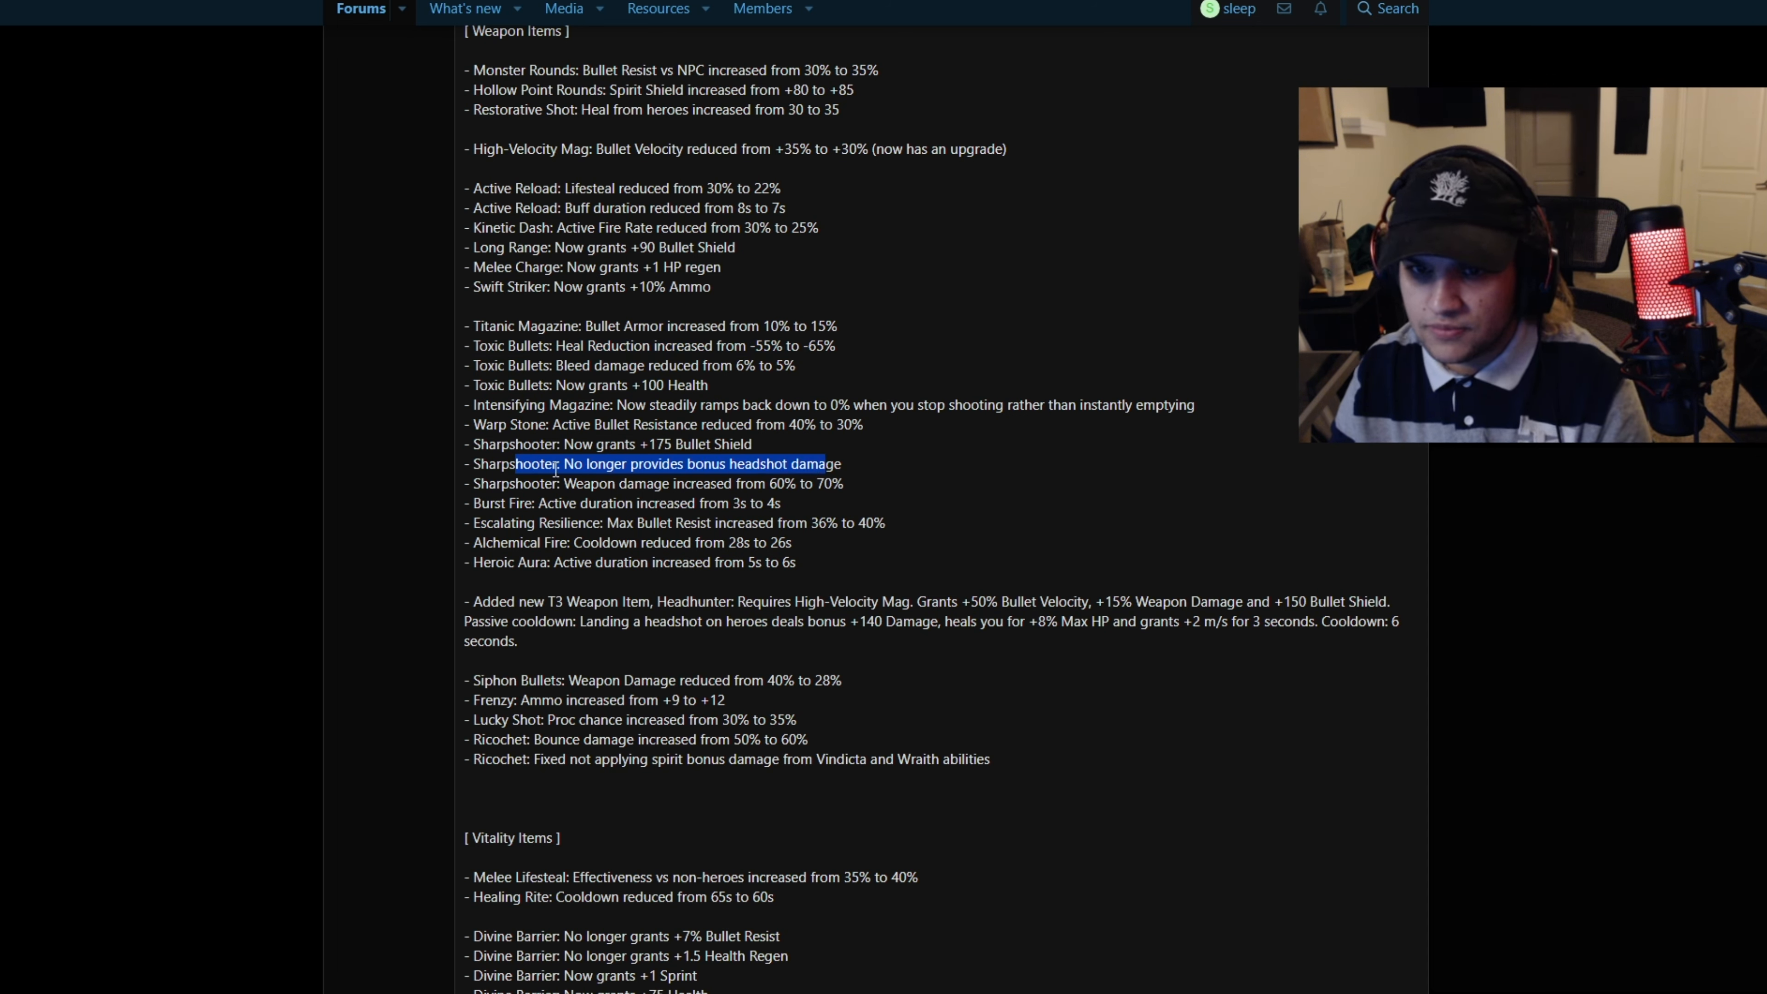
scroll("down", 3)
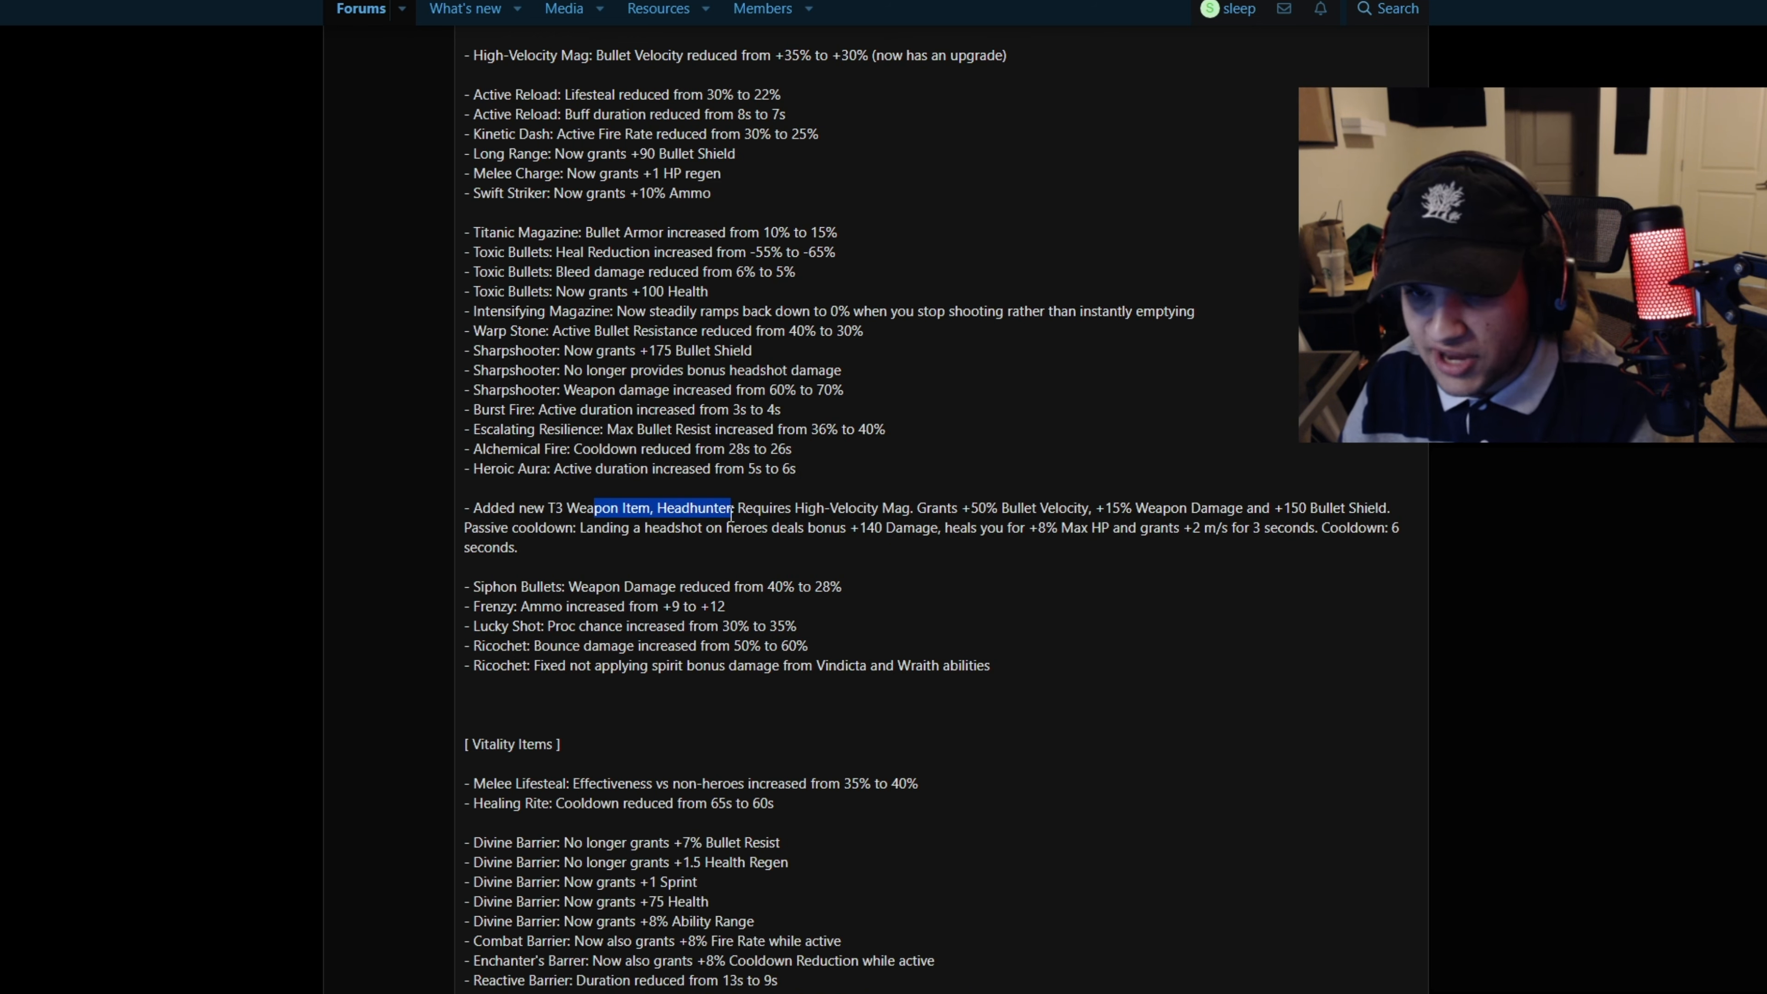
Highlight the bonus +140 Damage in the Headhunter entry and scroll down to Vitality Items
left_click(980, 513)
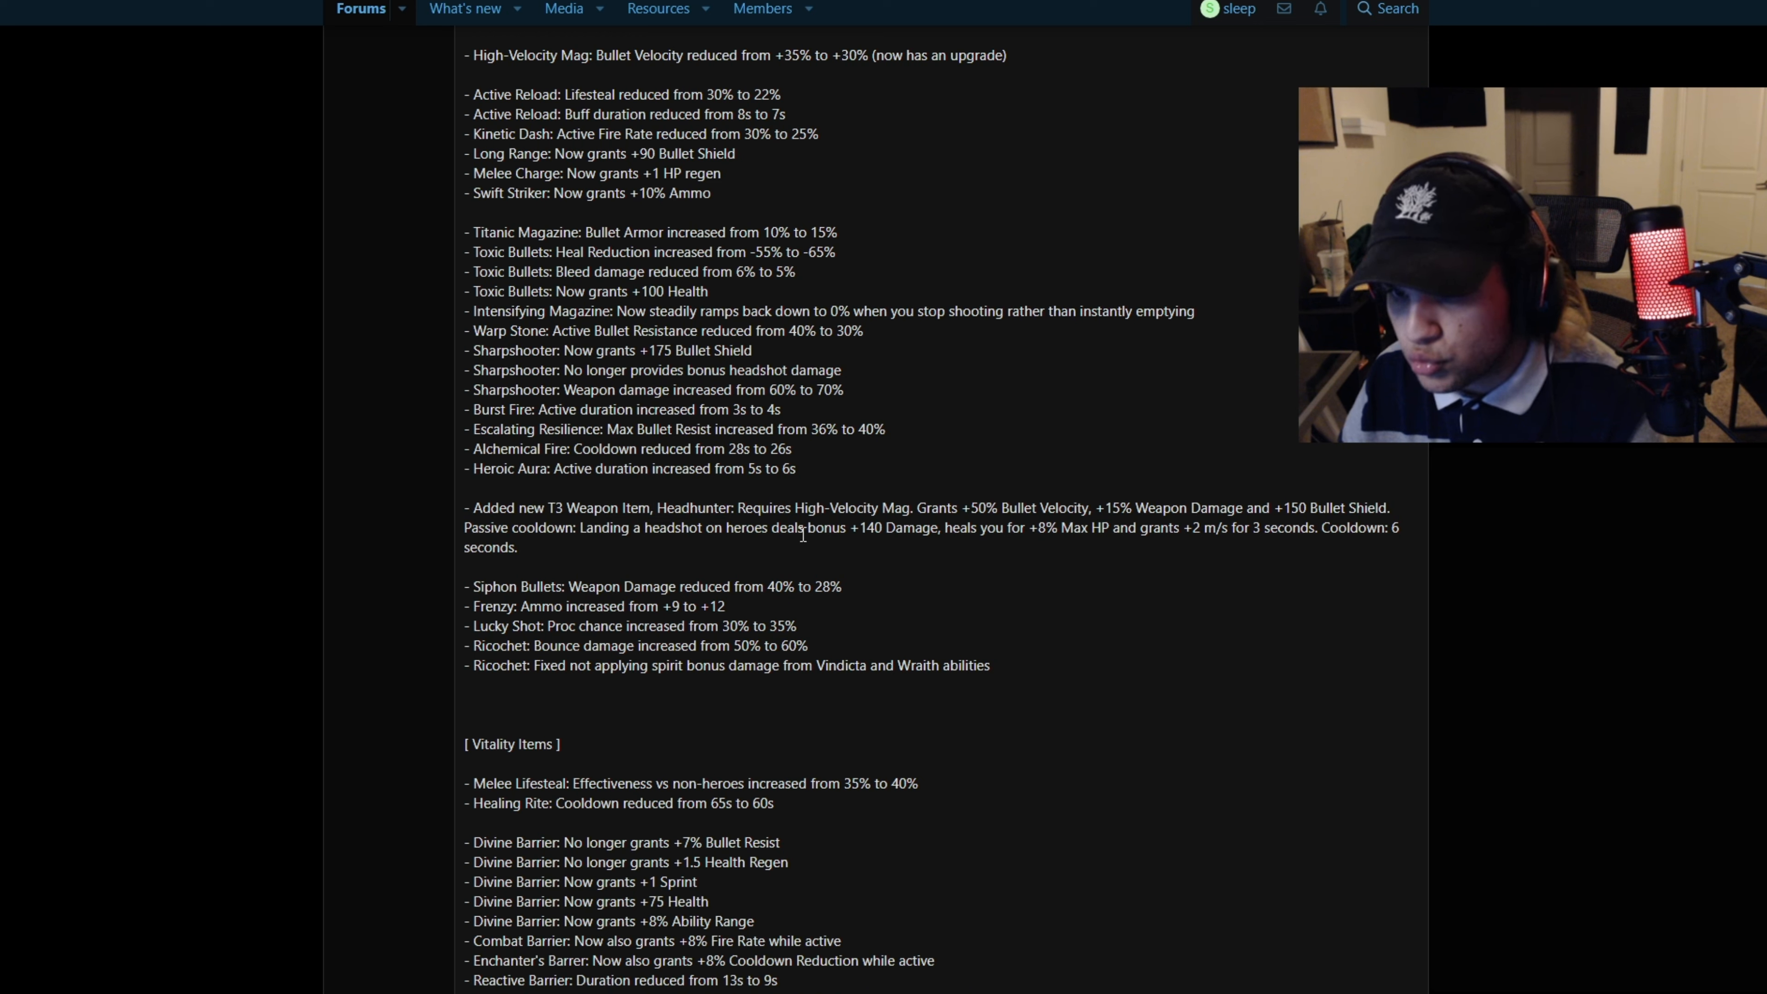
left_click_drag(810, 527, 944, 526)
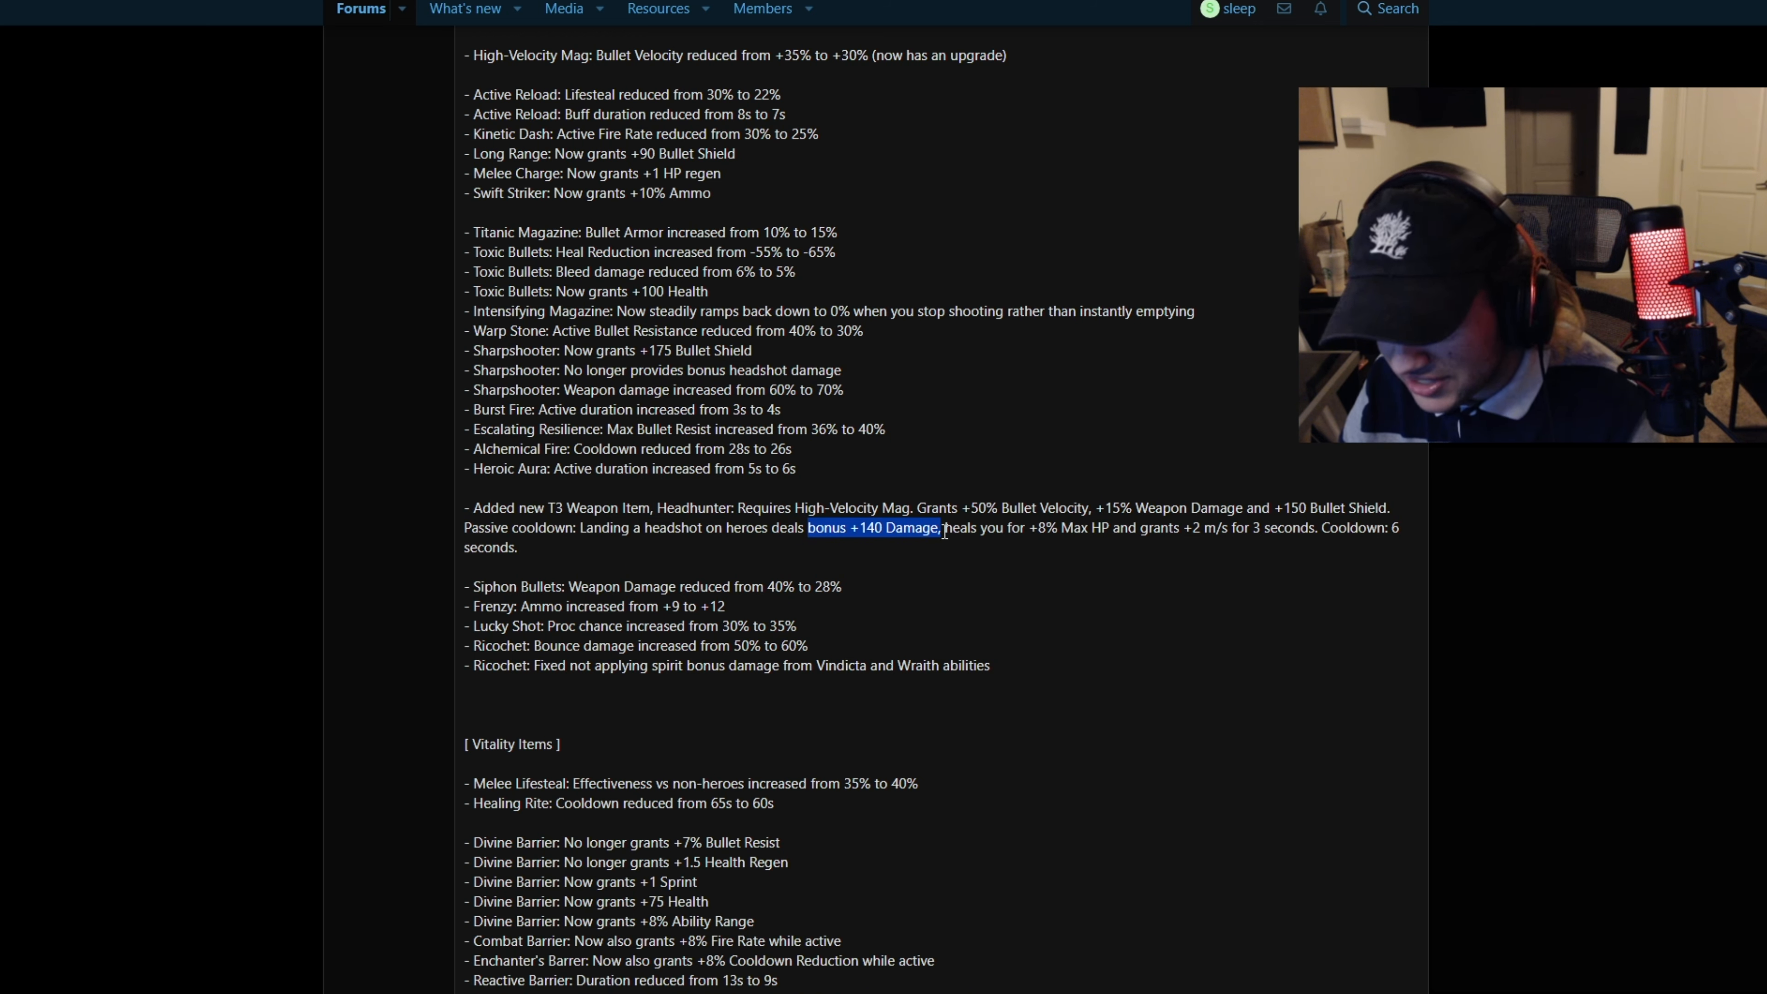
scroll("down", 3)
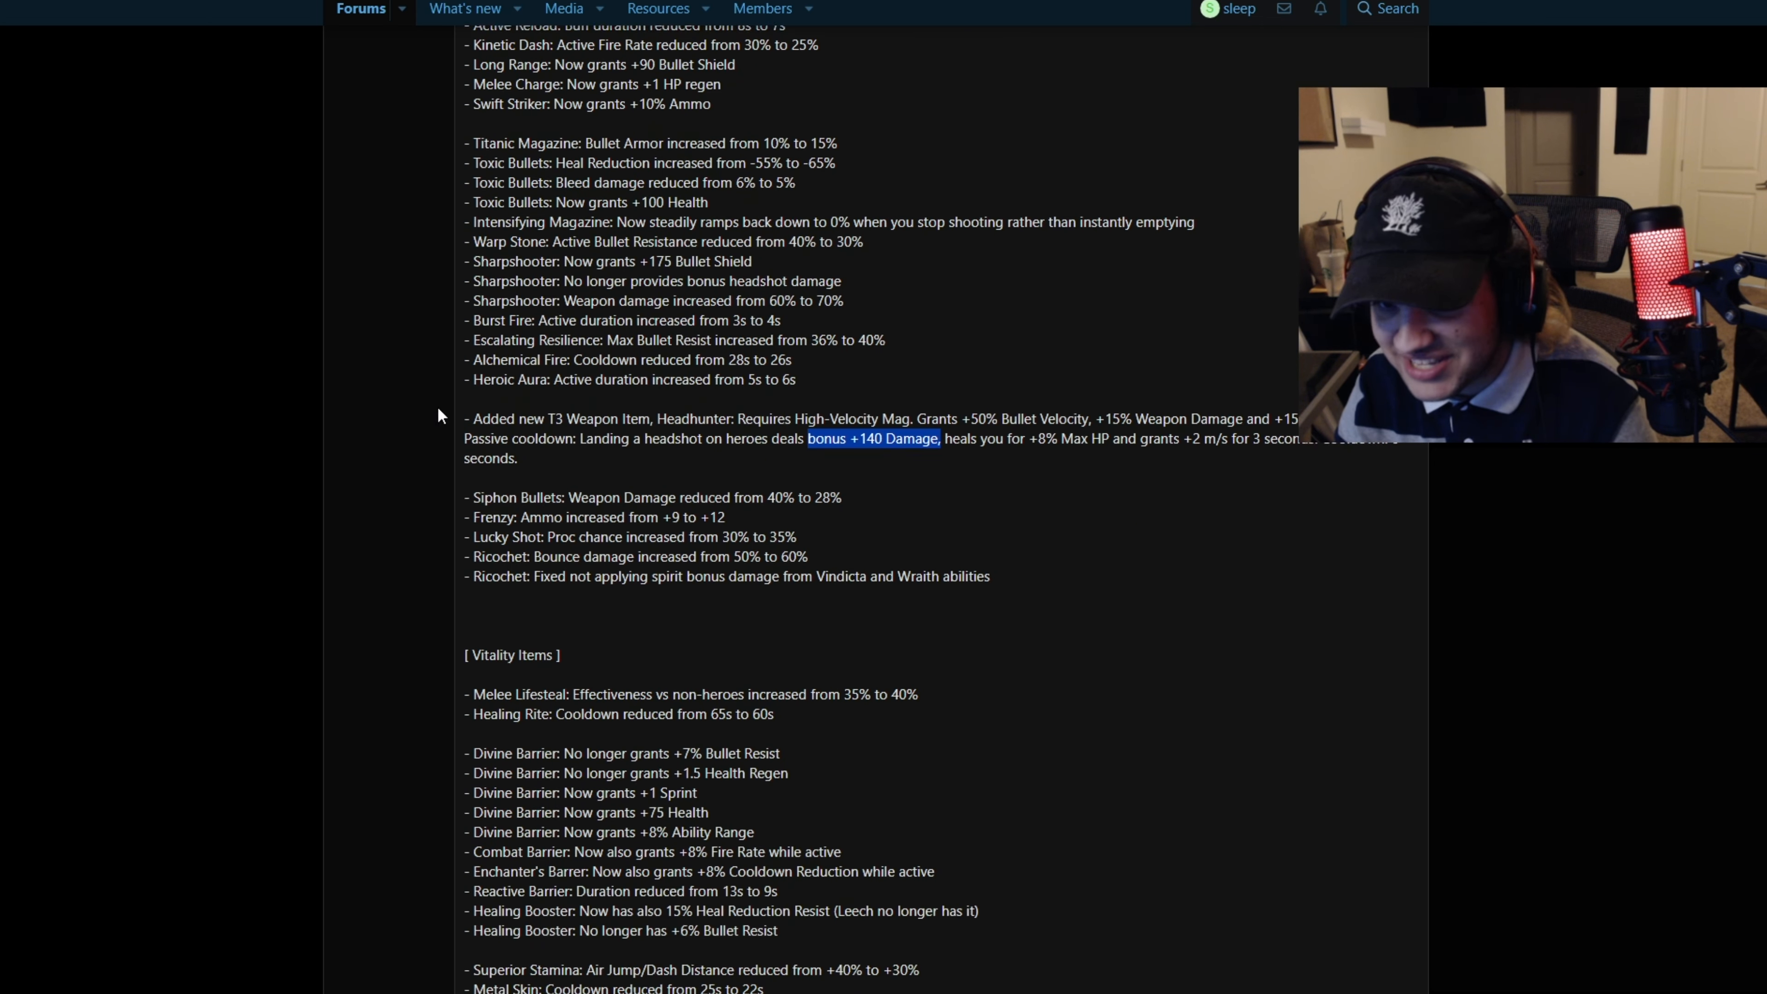
scroll("down", 3)
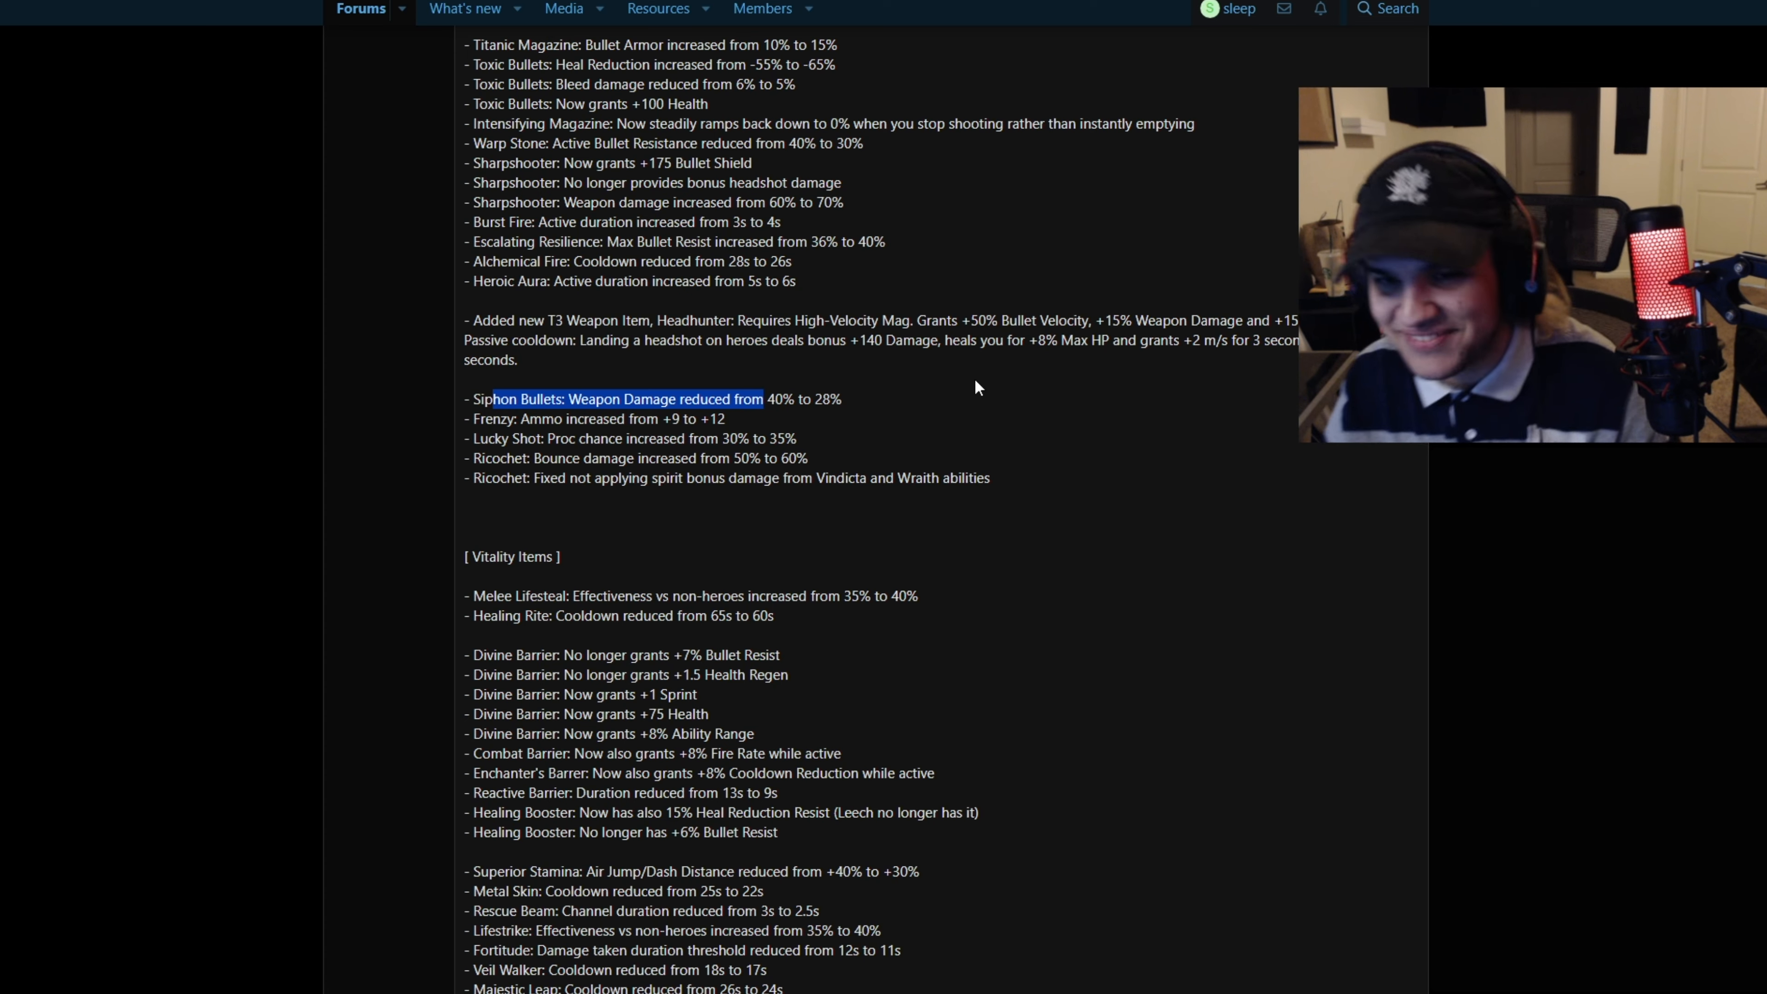
scroll("down", 3)
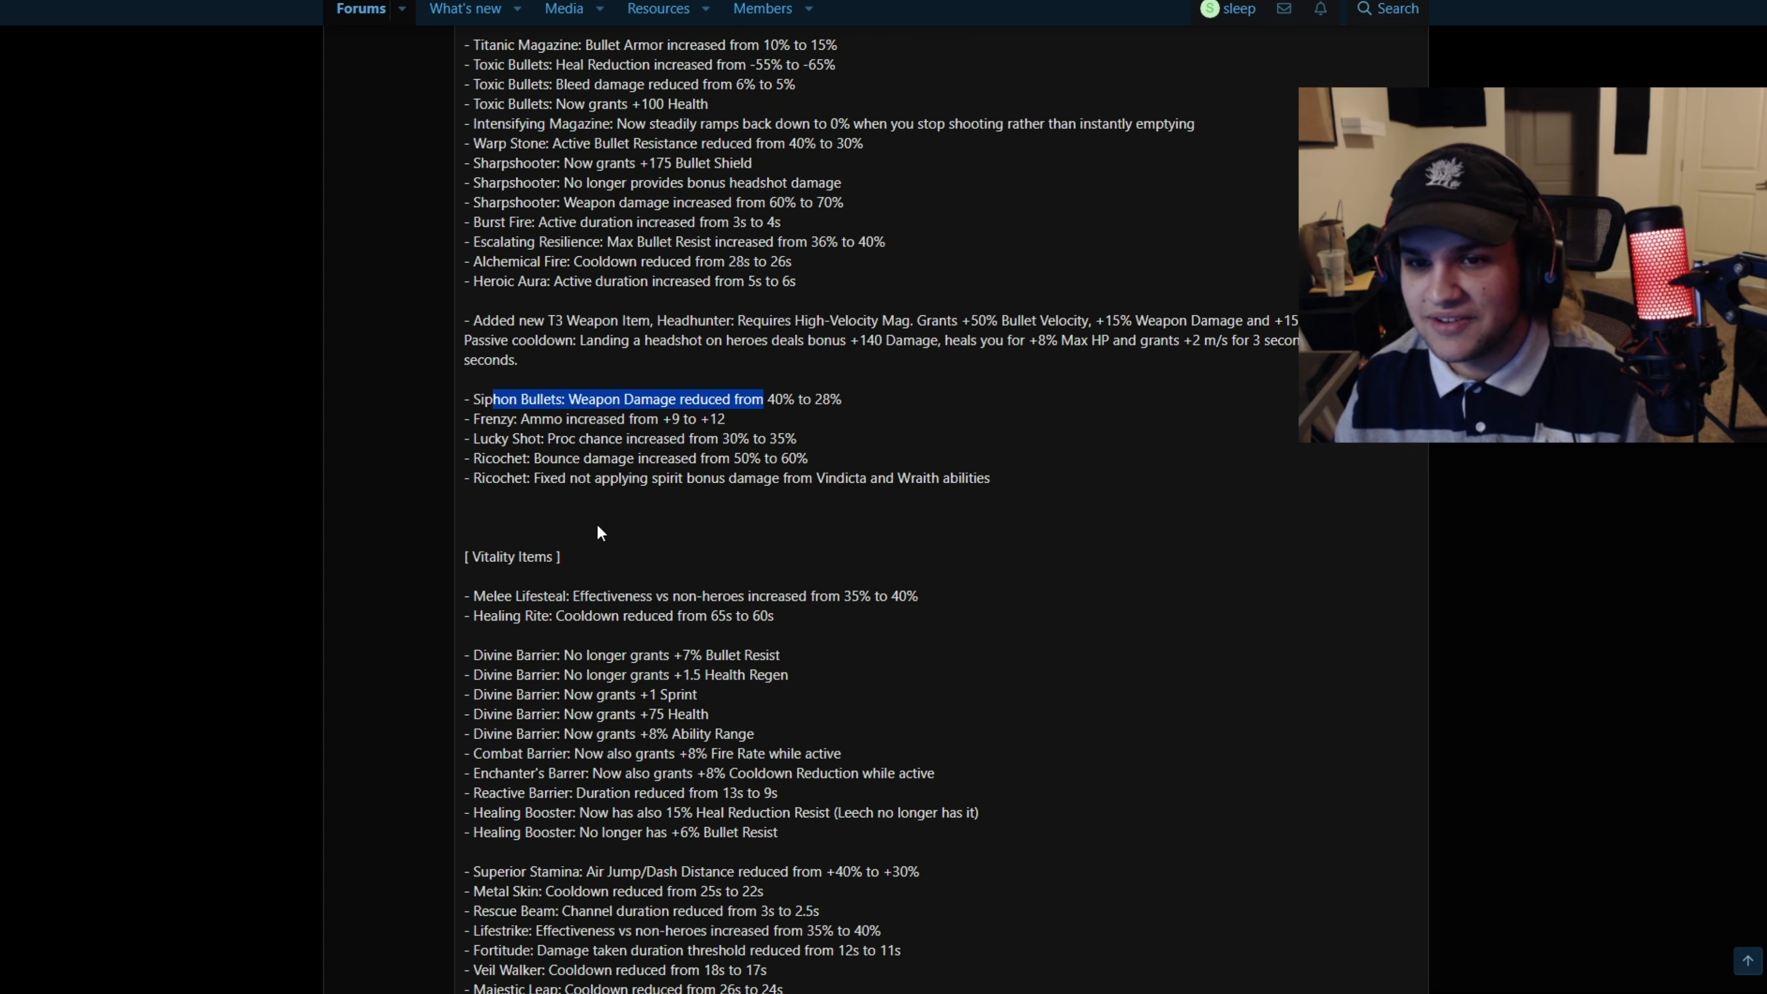
Read Vitality Items, highlighting the Melee Lifesteal and Healing Booster Bullet Resist lines
left_click_drag(490, 399, 794, 438)
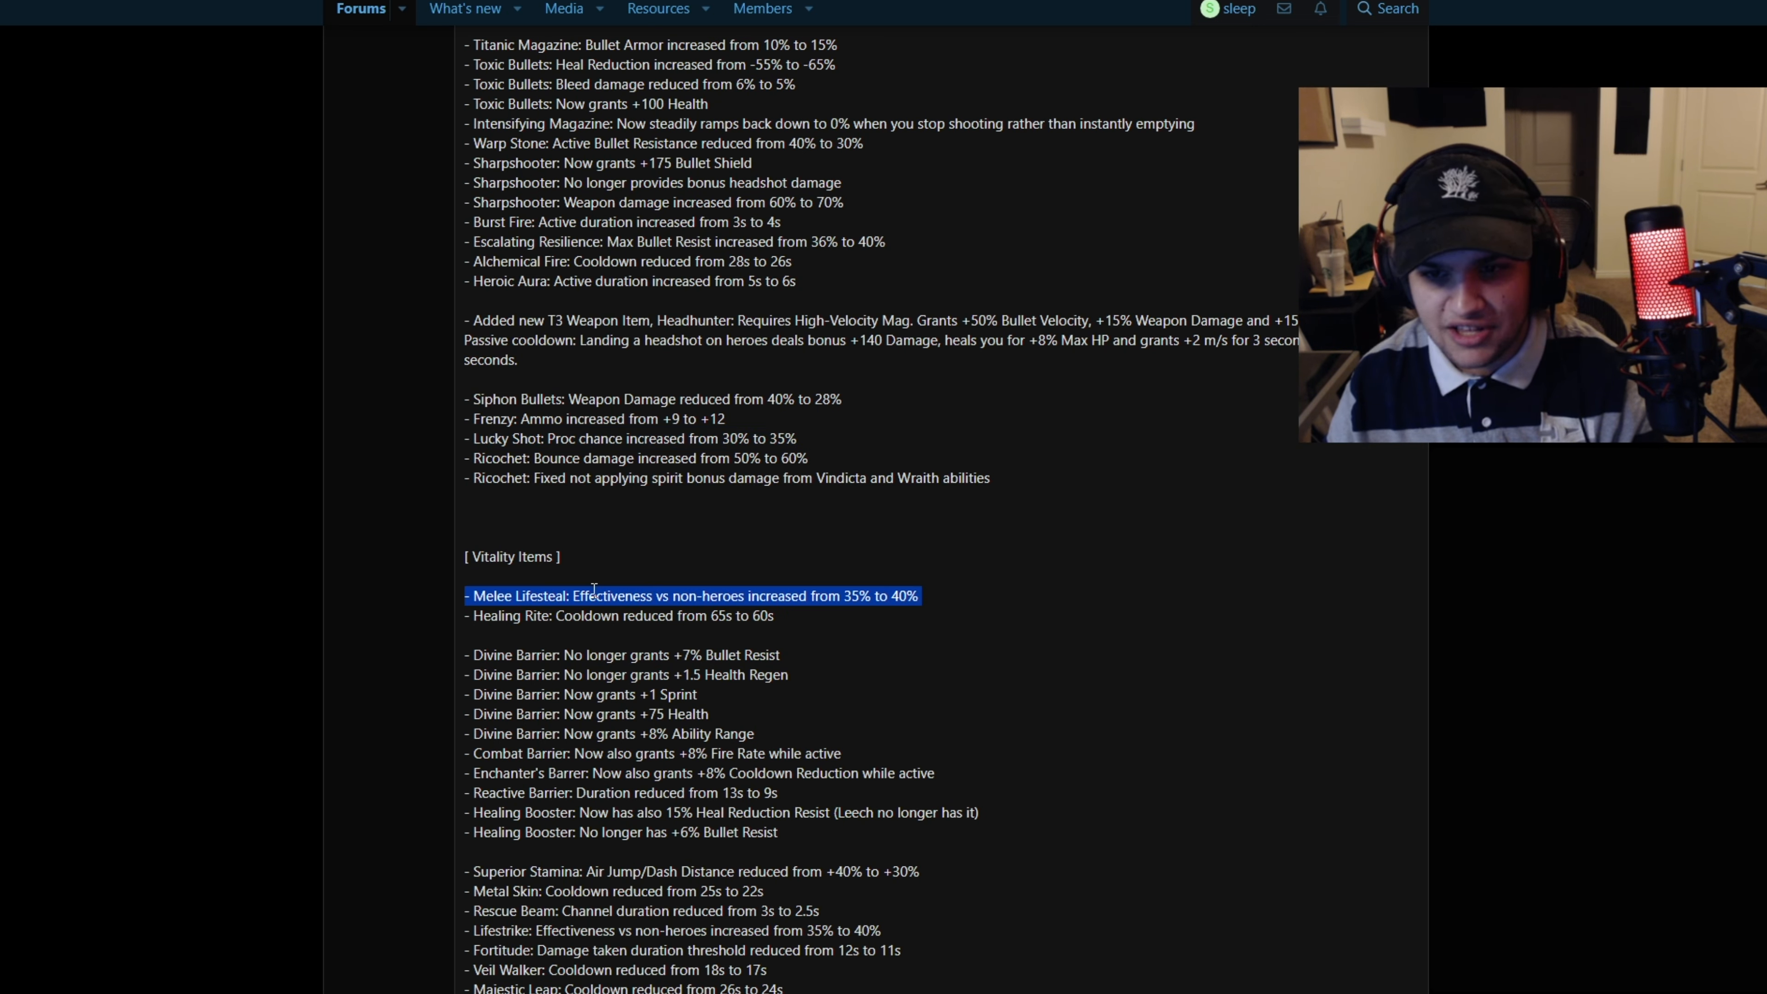
scroll("down", 3)
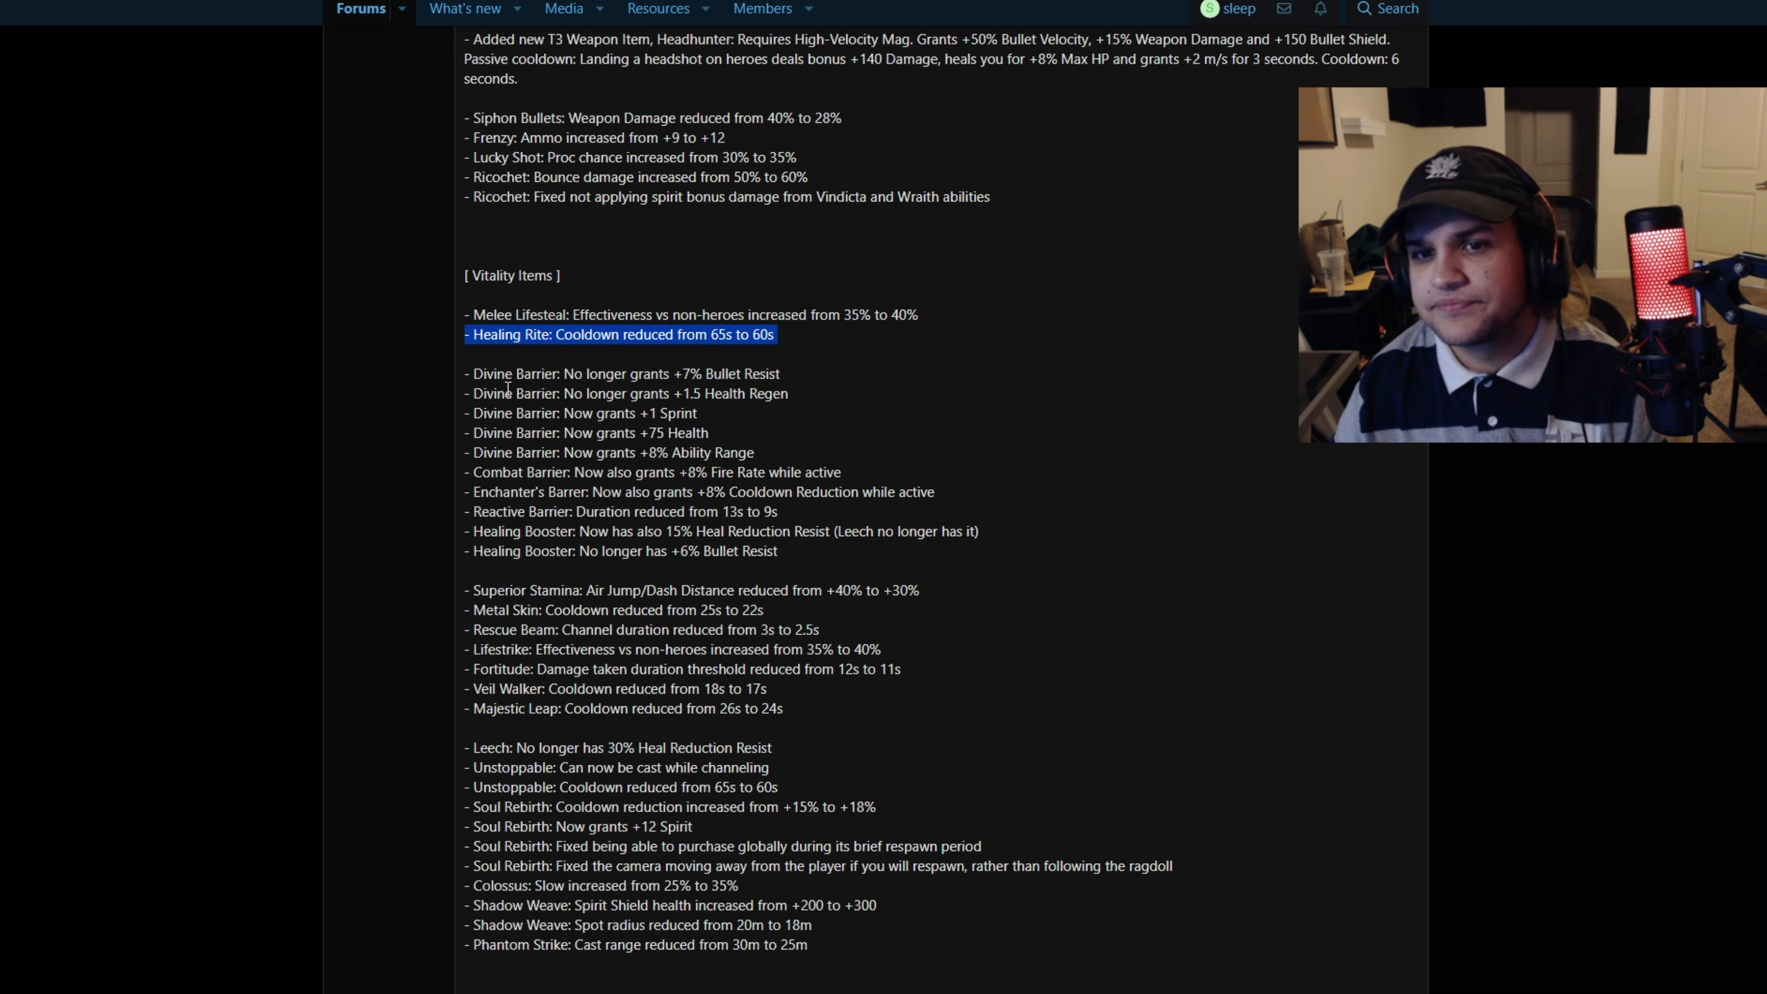
scroll("down", 3)
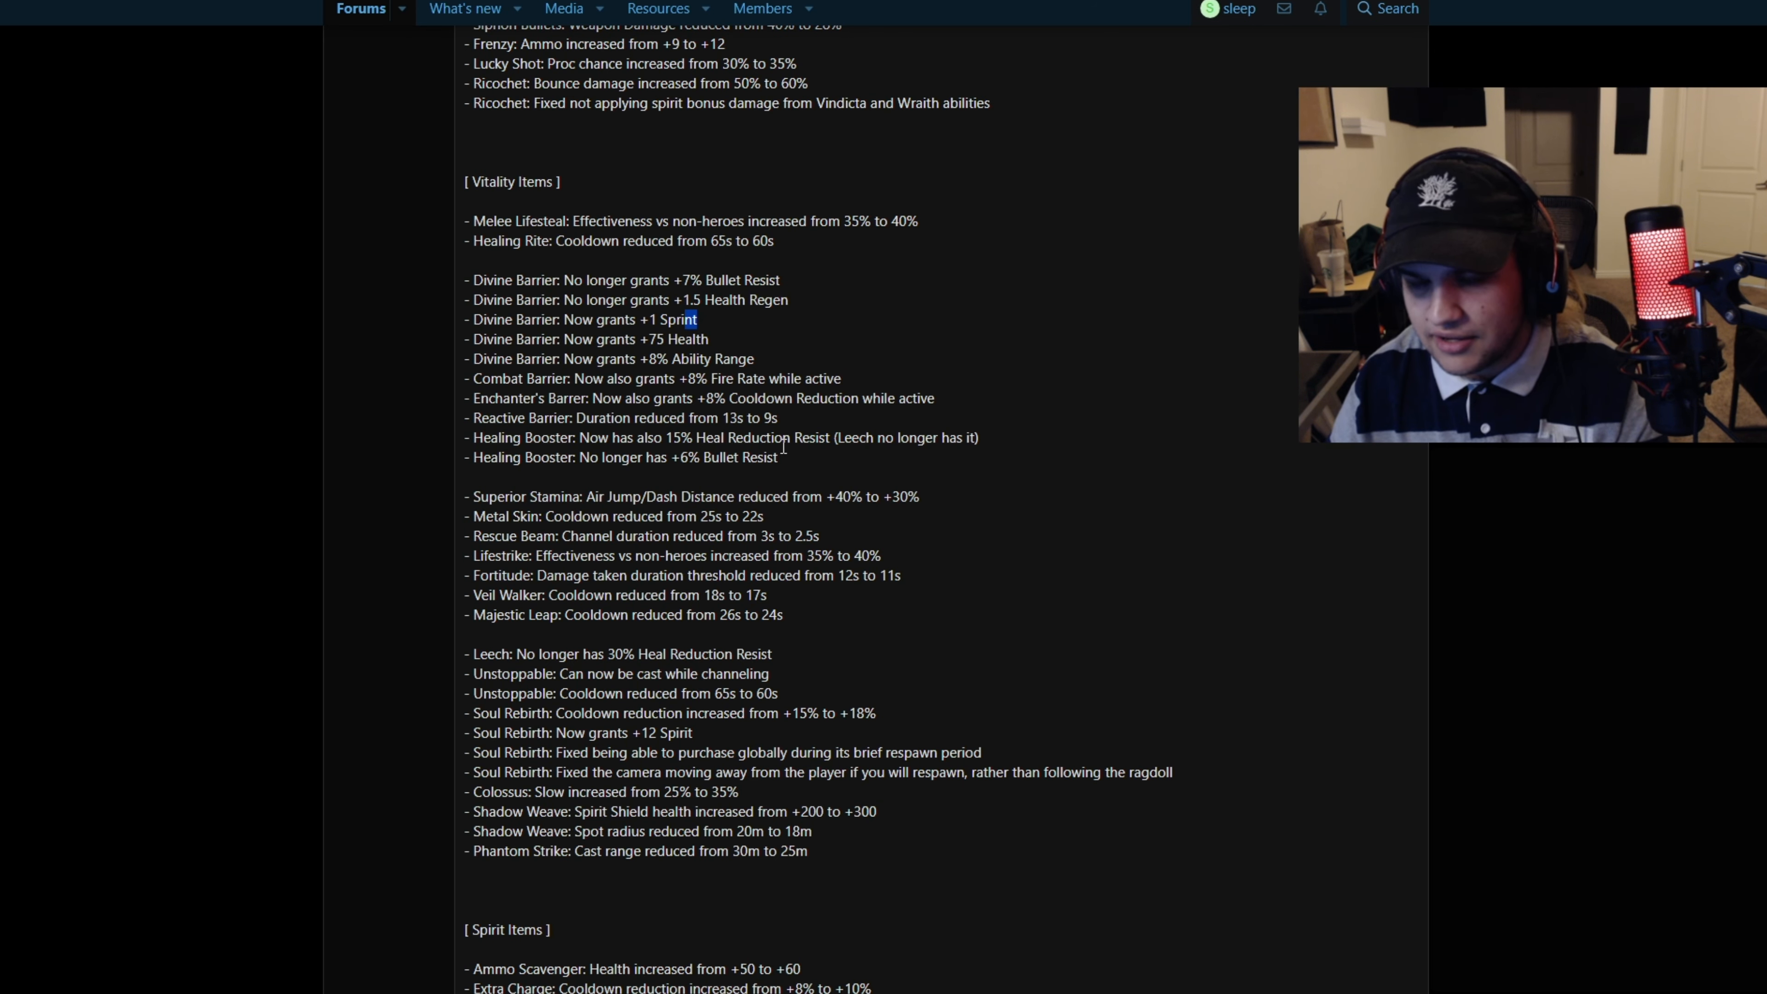
mouse_move(984, 446)
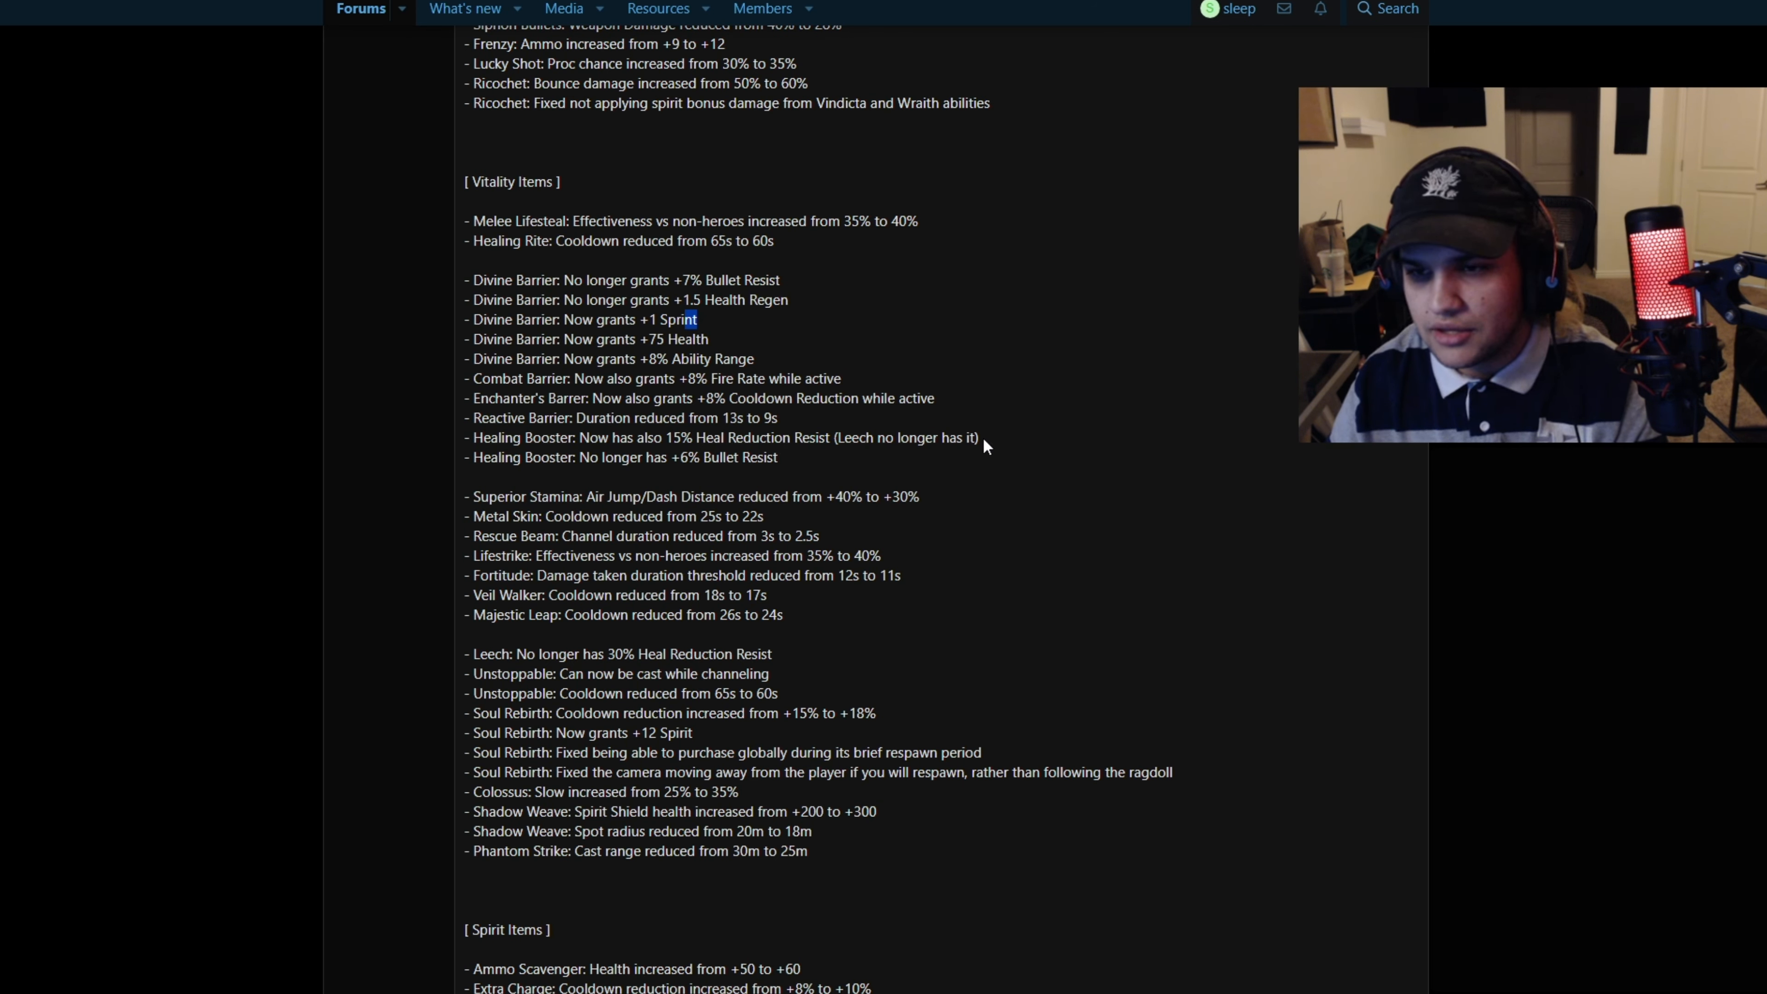
left_click_drag(579, 437, 830, 437)
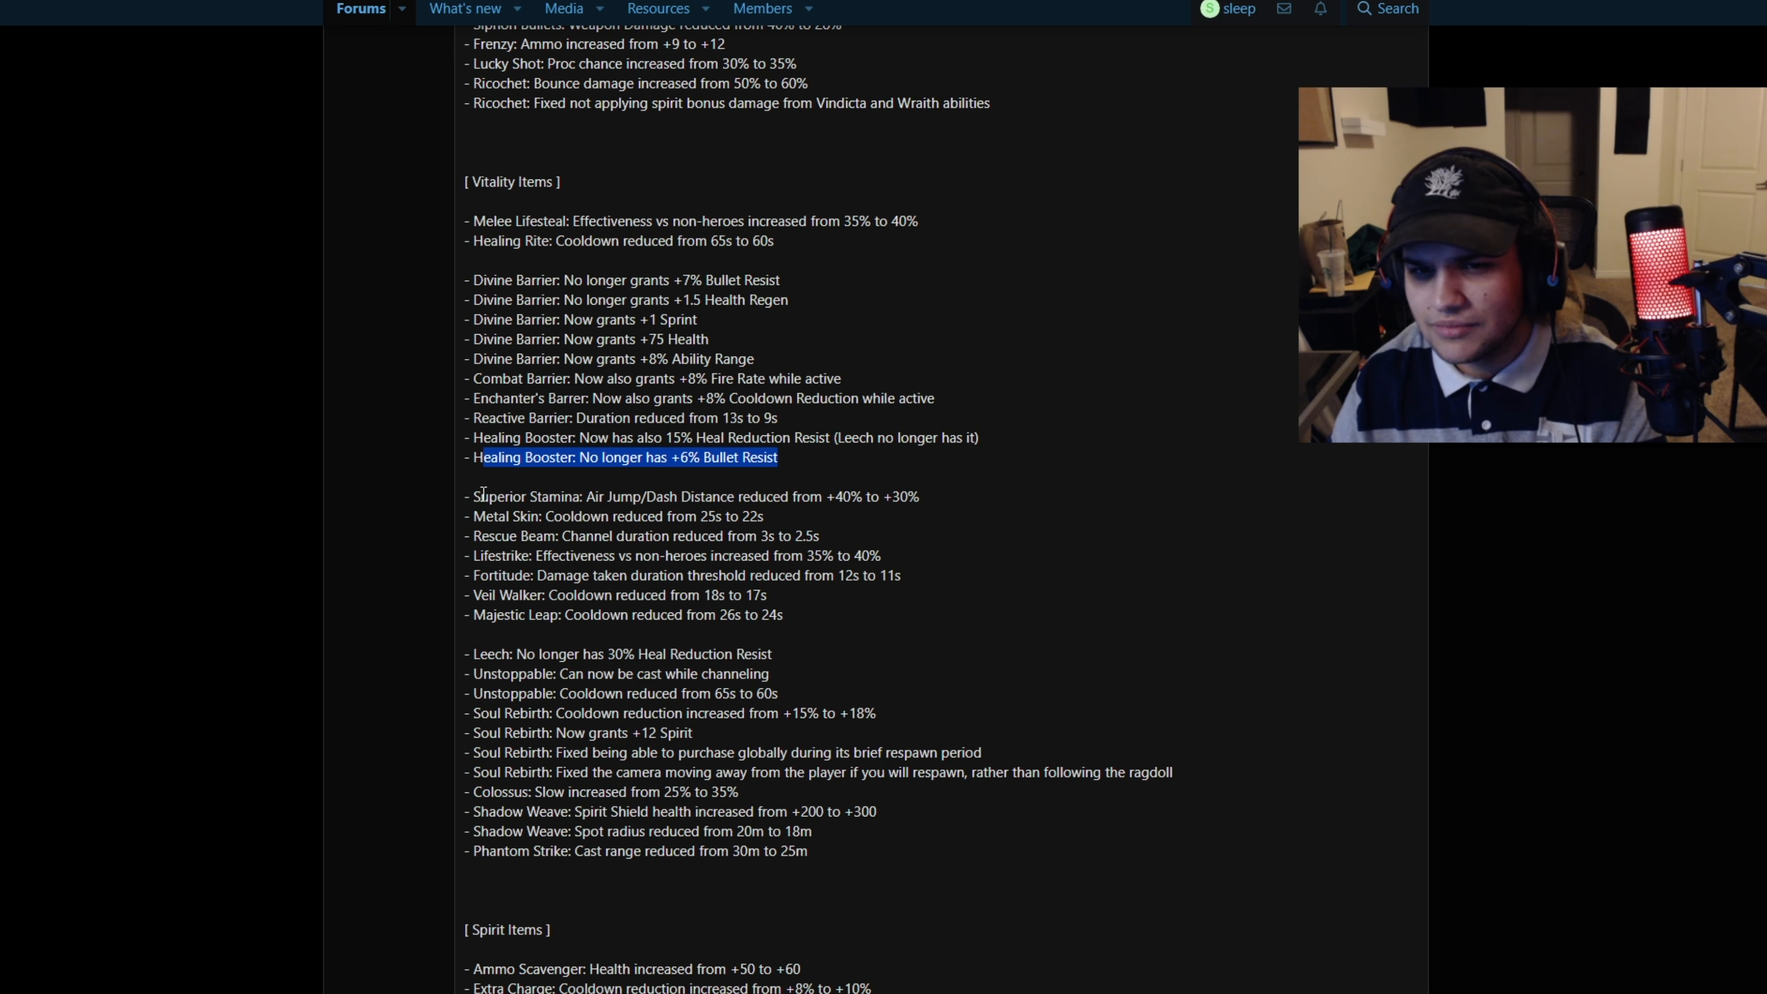
scroll("down", 3)
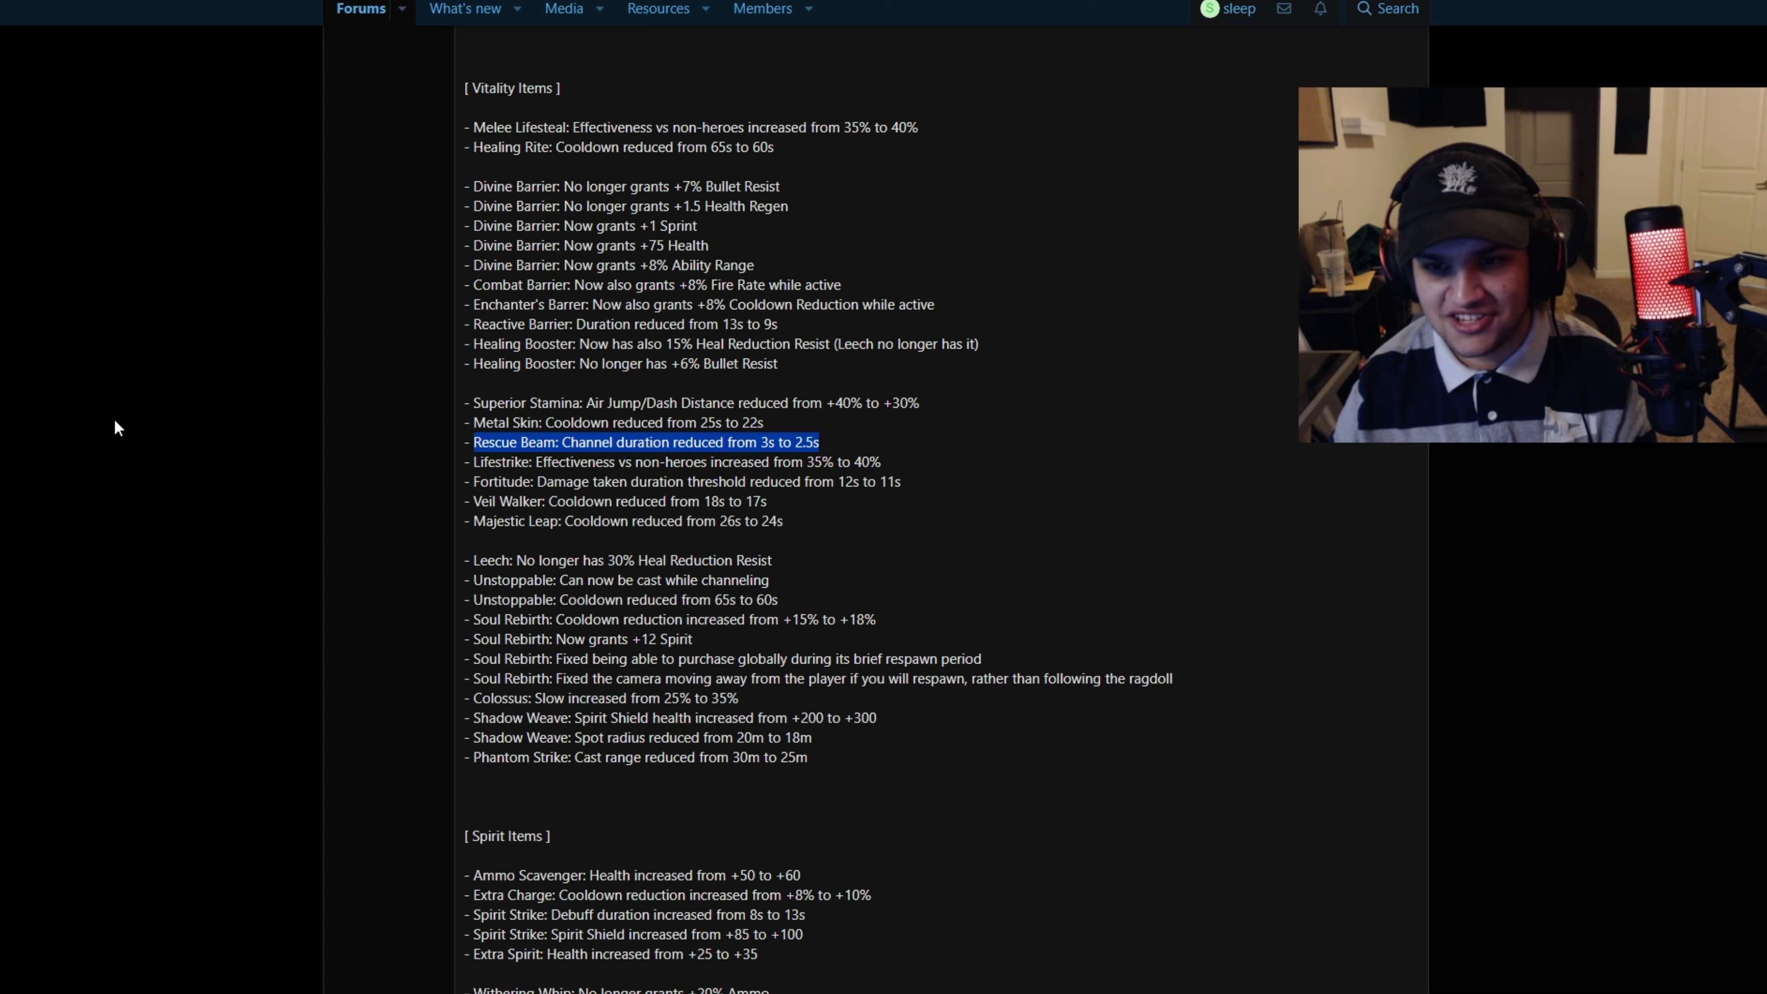
Highlight the Soul Rebirth cooldown reduction line and scroll on into Spirit Items
scroll("down", 3)
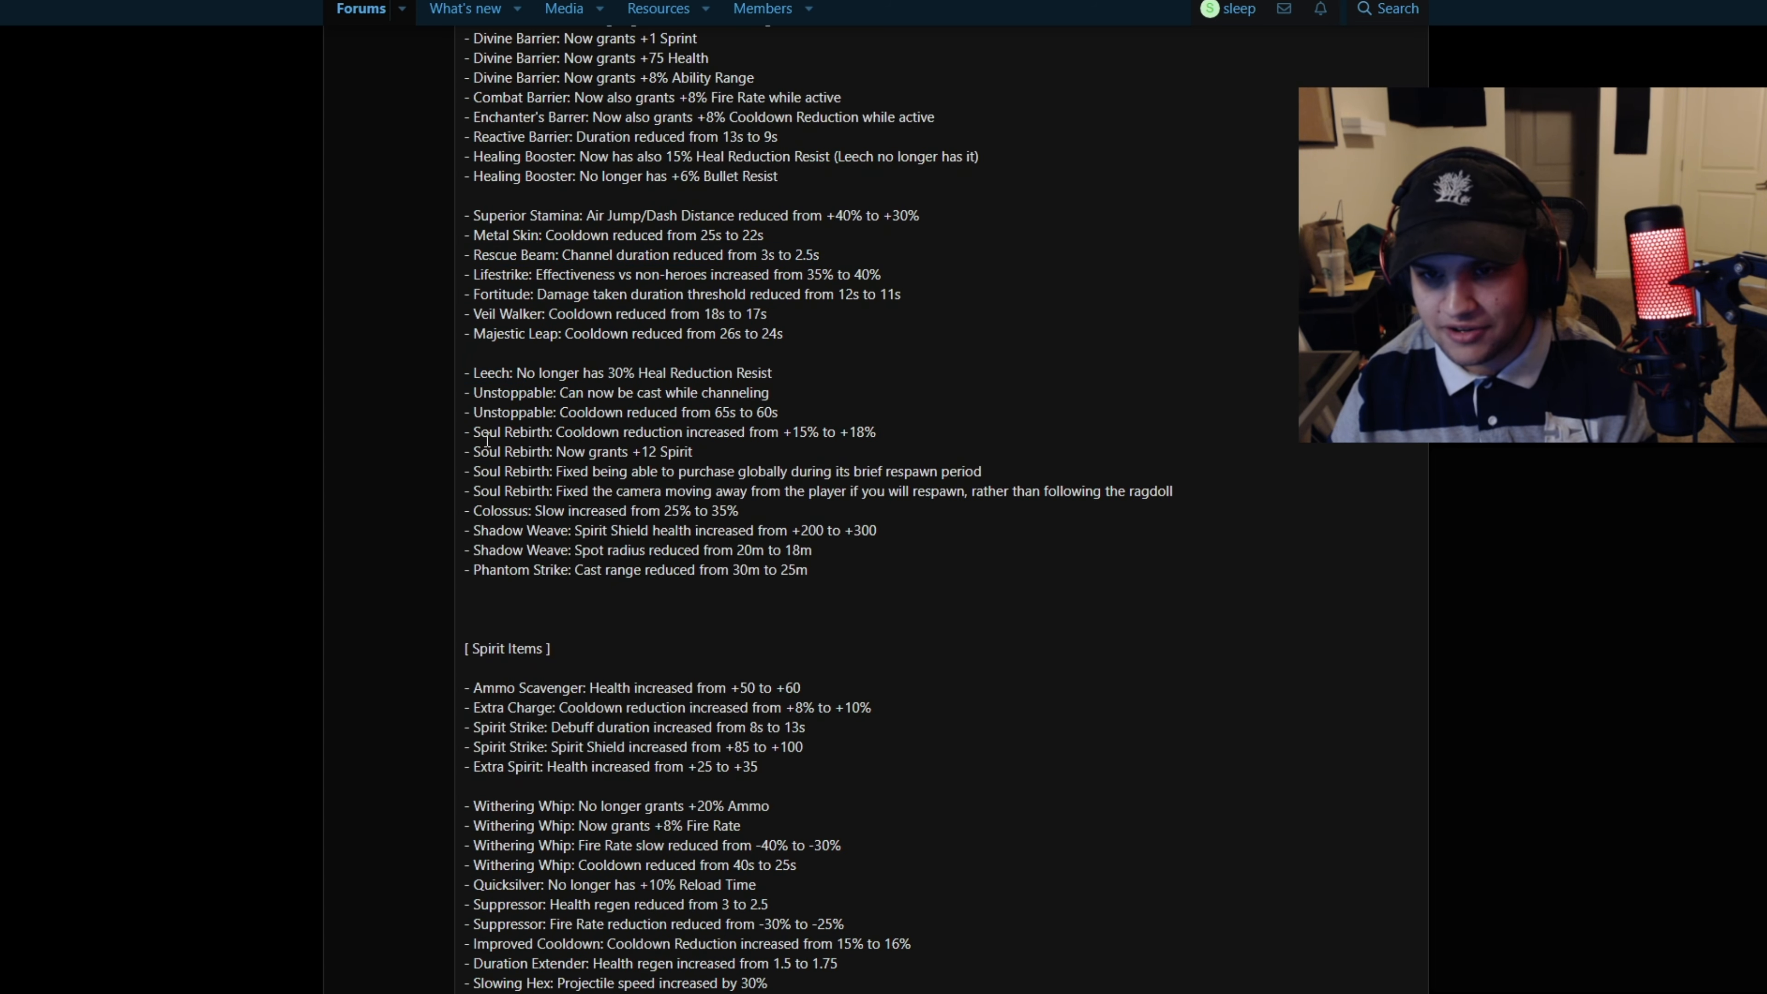
left_click_drag(473, 432, 697, 451)
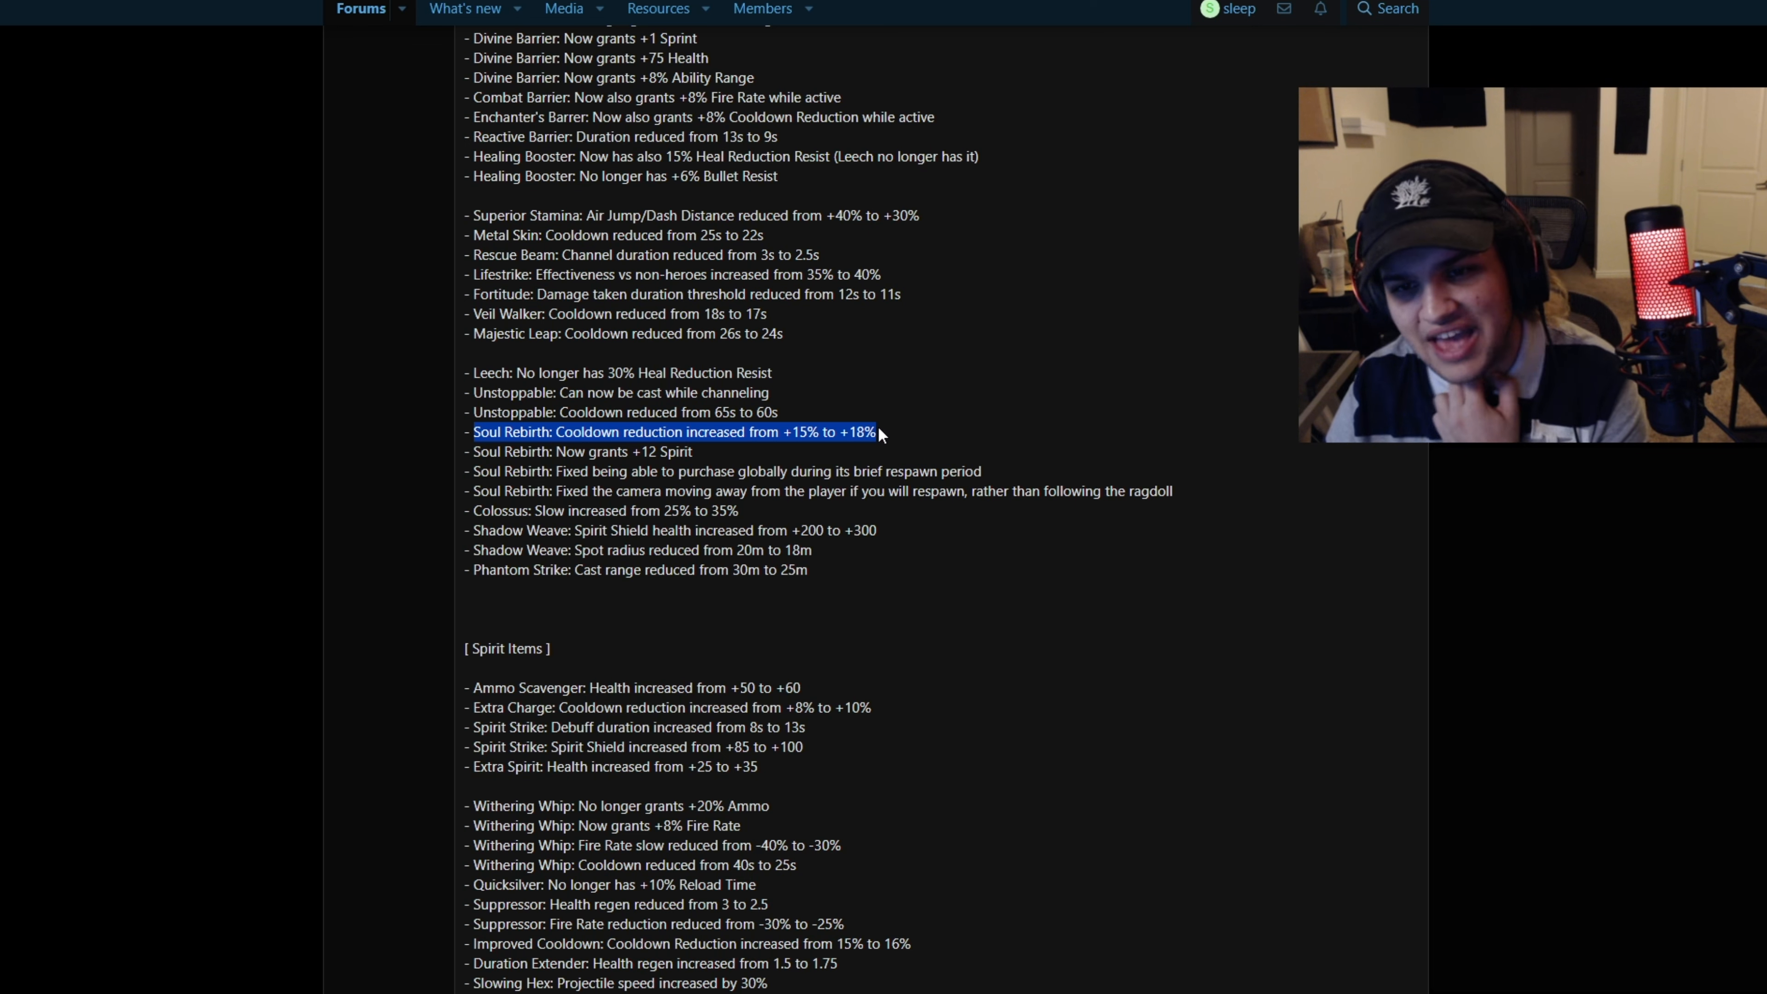
mouse_move(504, 451)
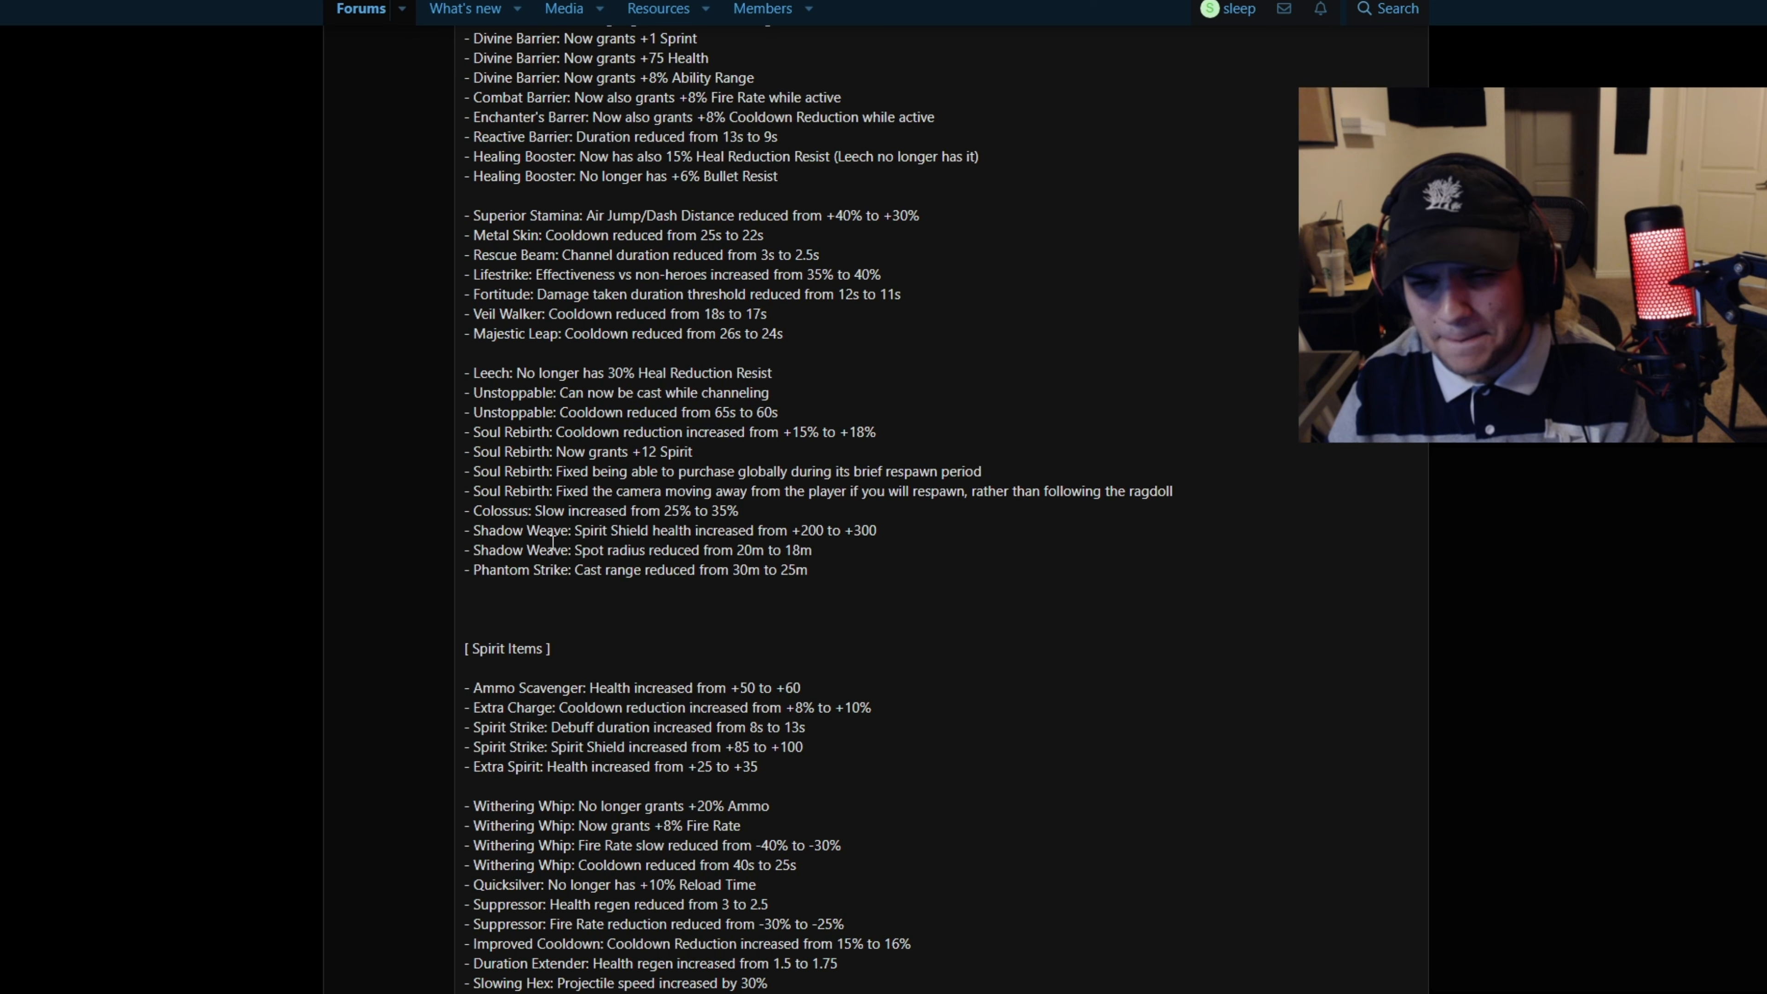
scroll("down", 3)
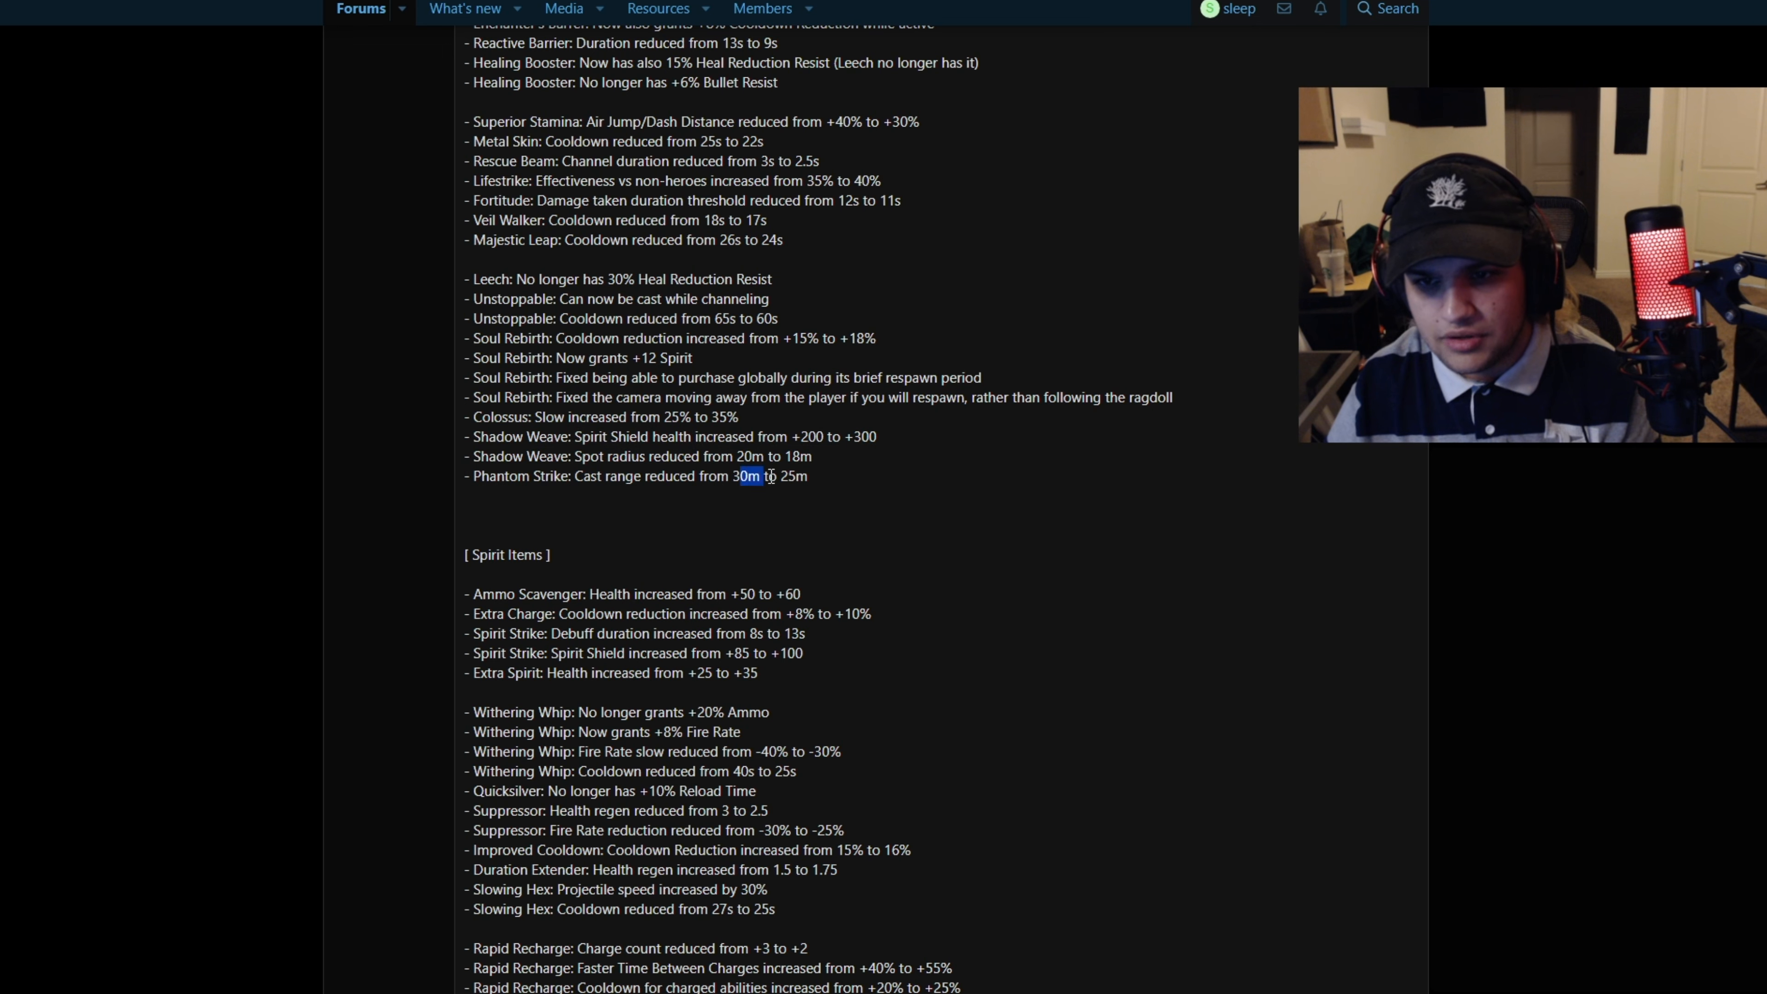
scroll("down", 3)
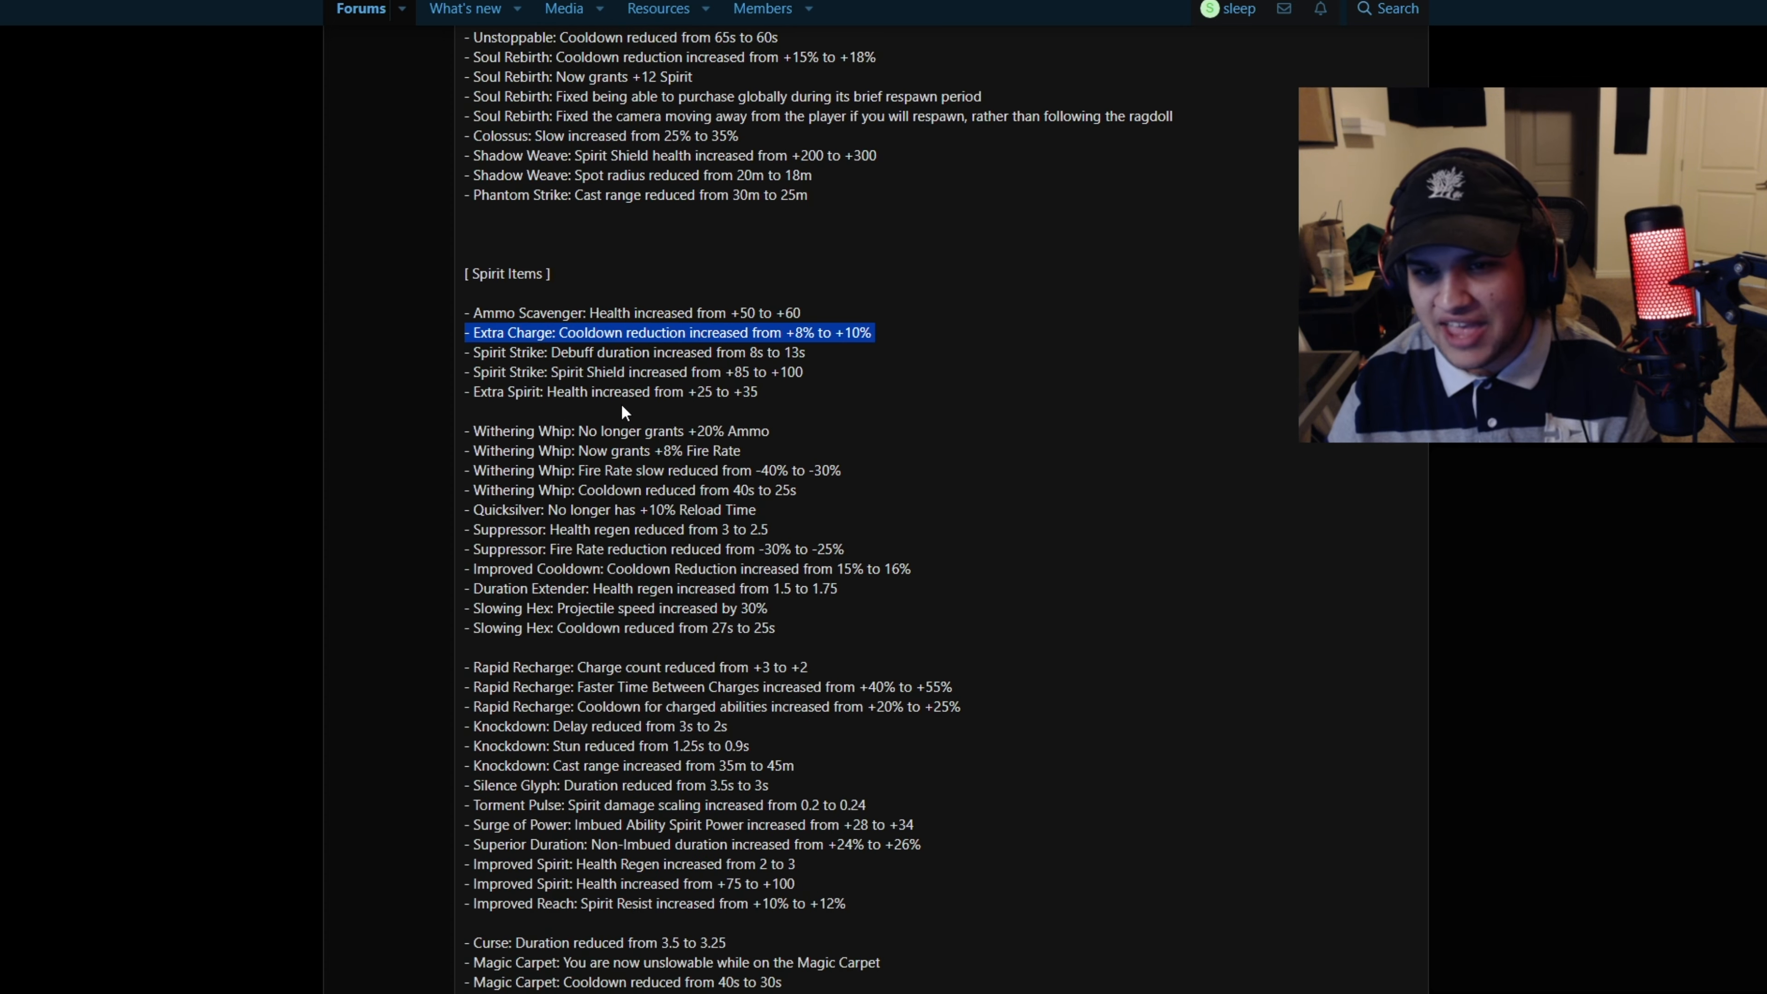
Read down to the Heroes heading, highlighting the Refresher +8% Bullet Resist line
scroll("down", 3)
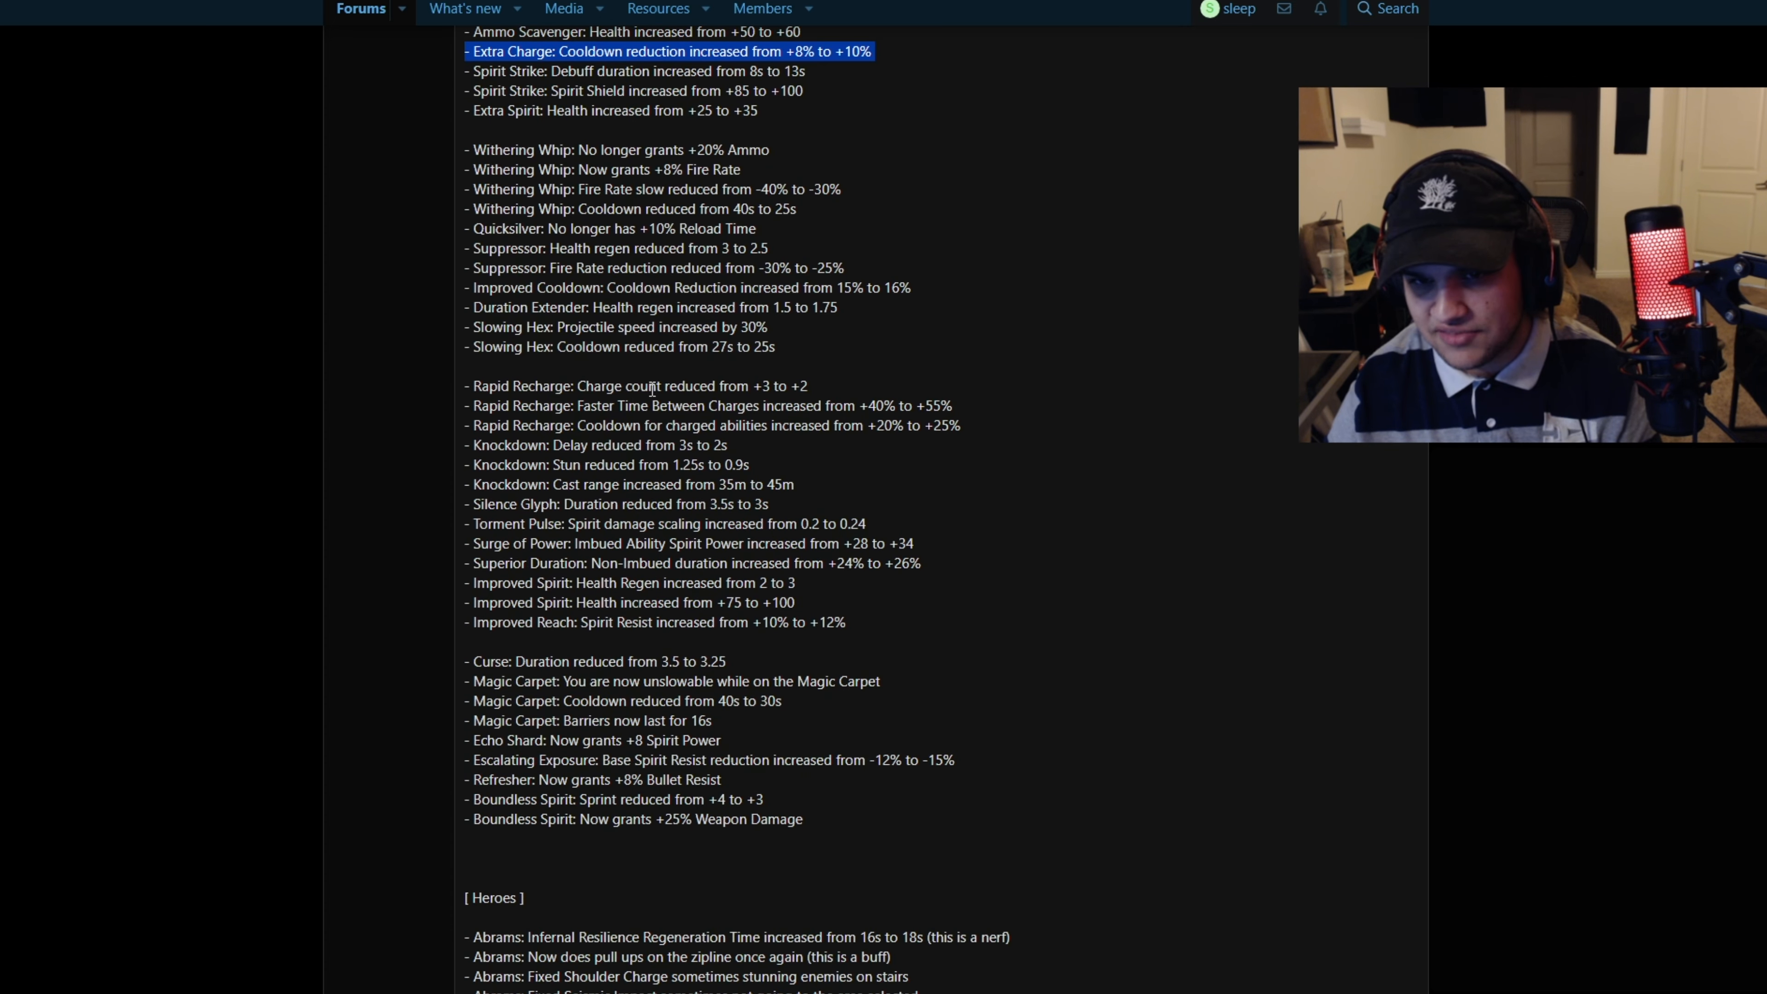
scroll("down", 3)
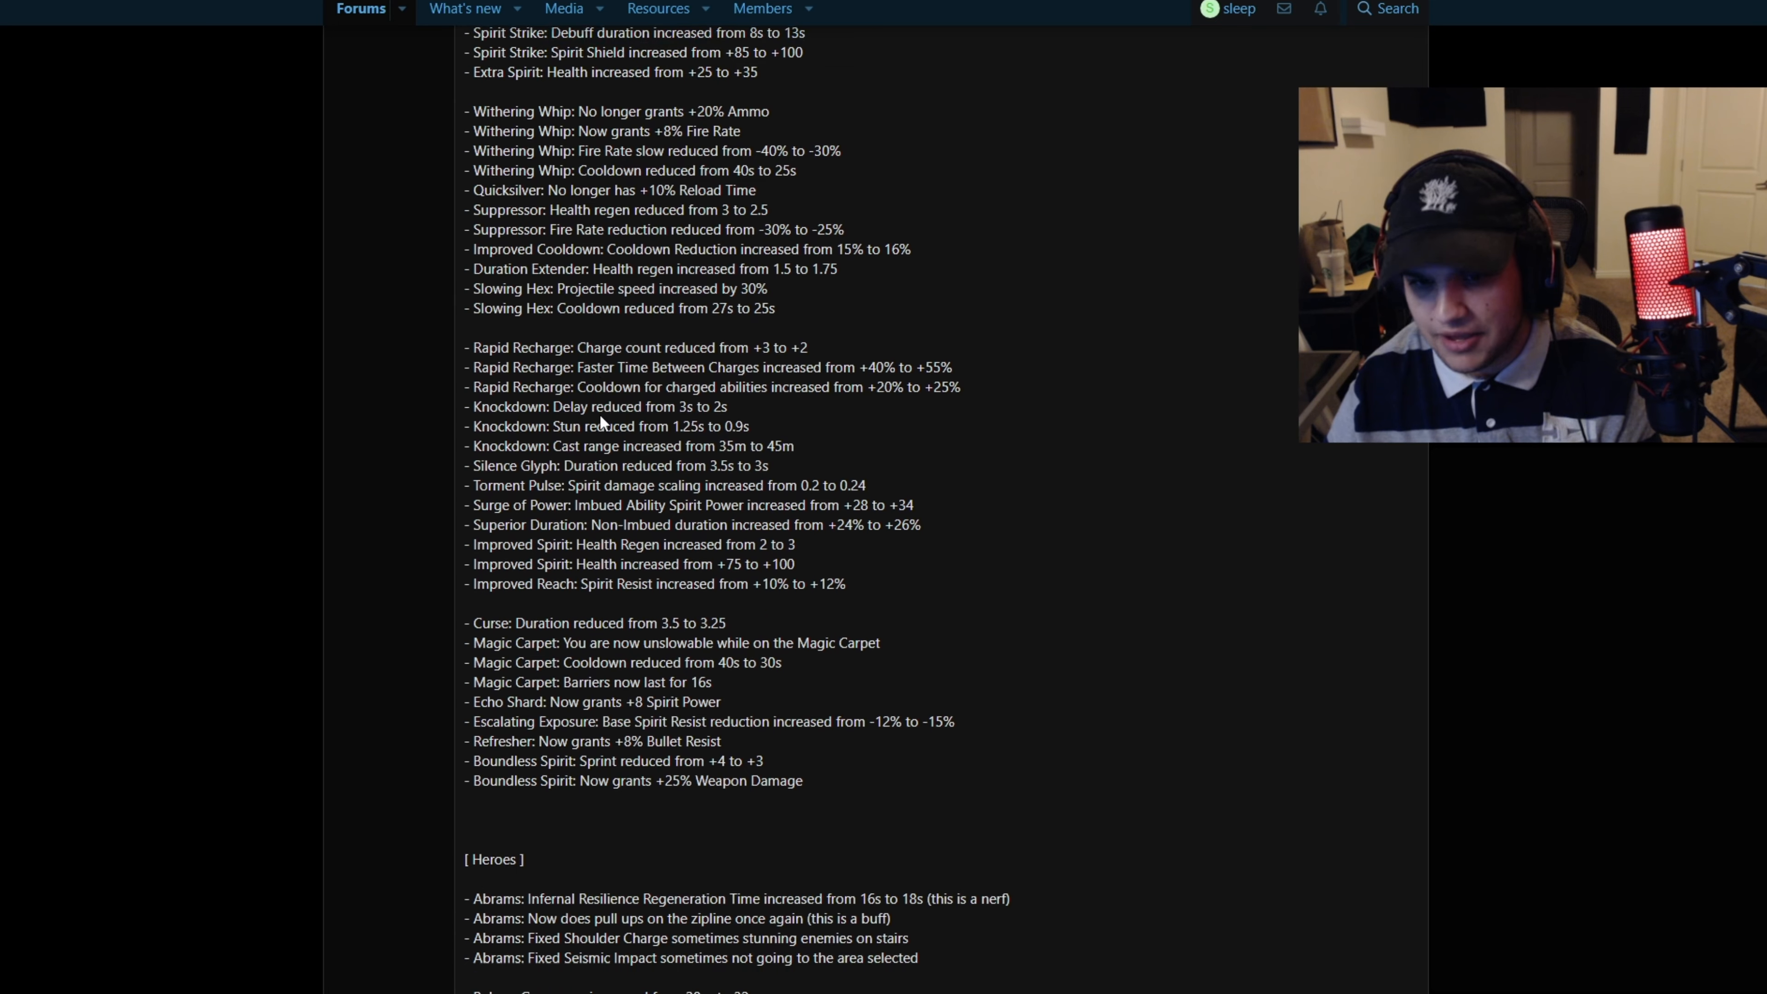
scroll("down", 3)
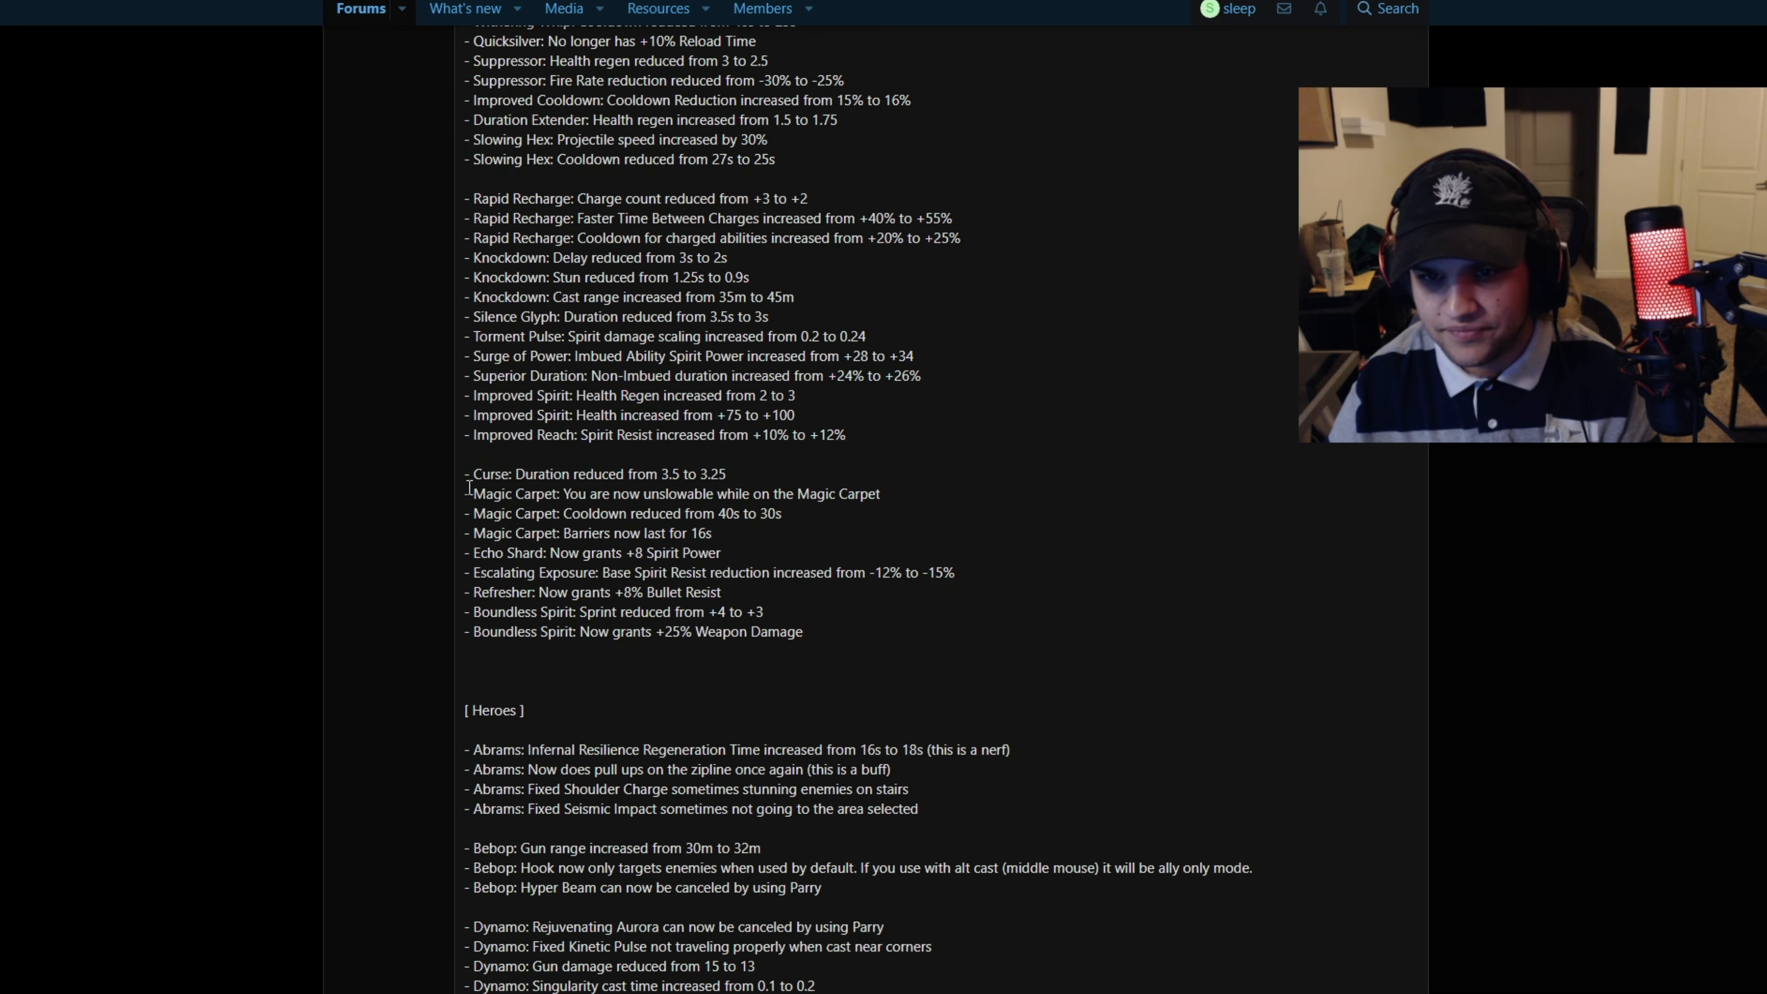
left_click_drag(465, 494, 716, 493)
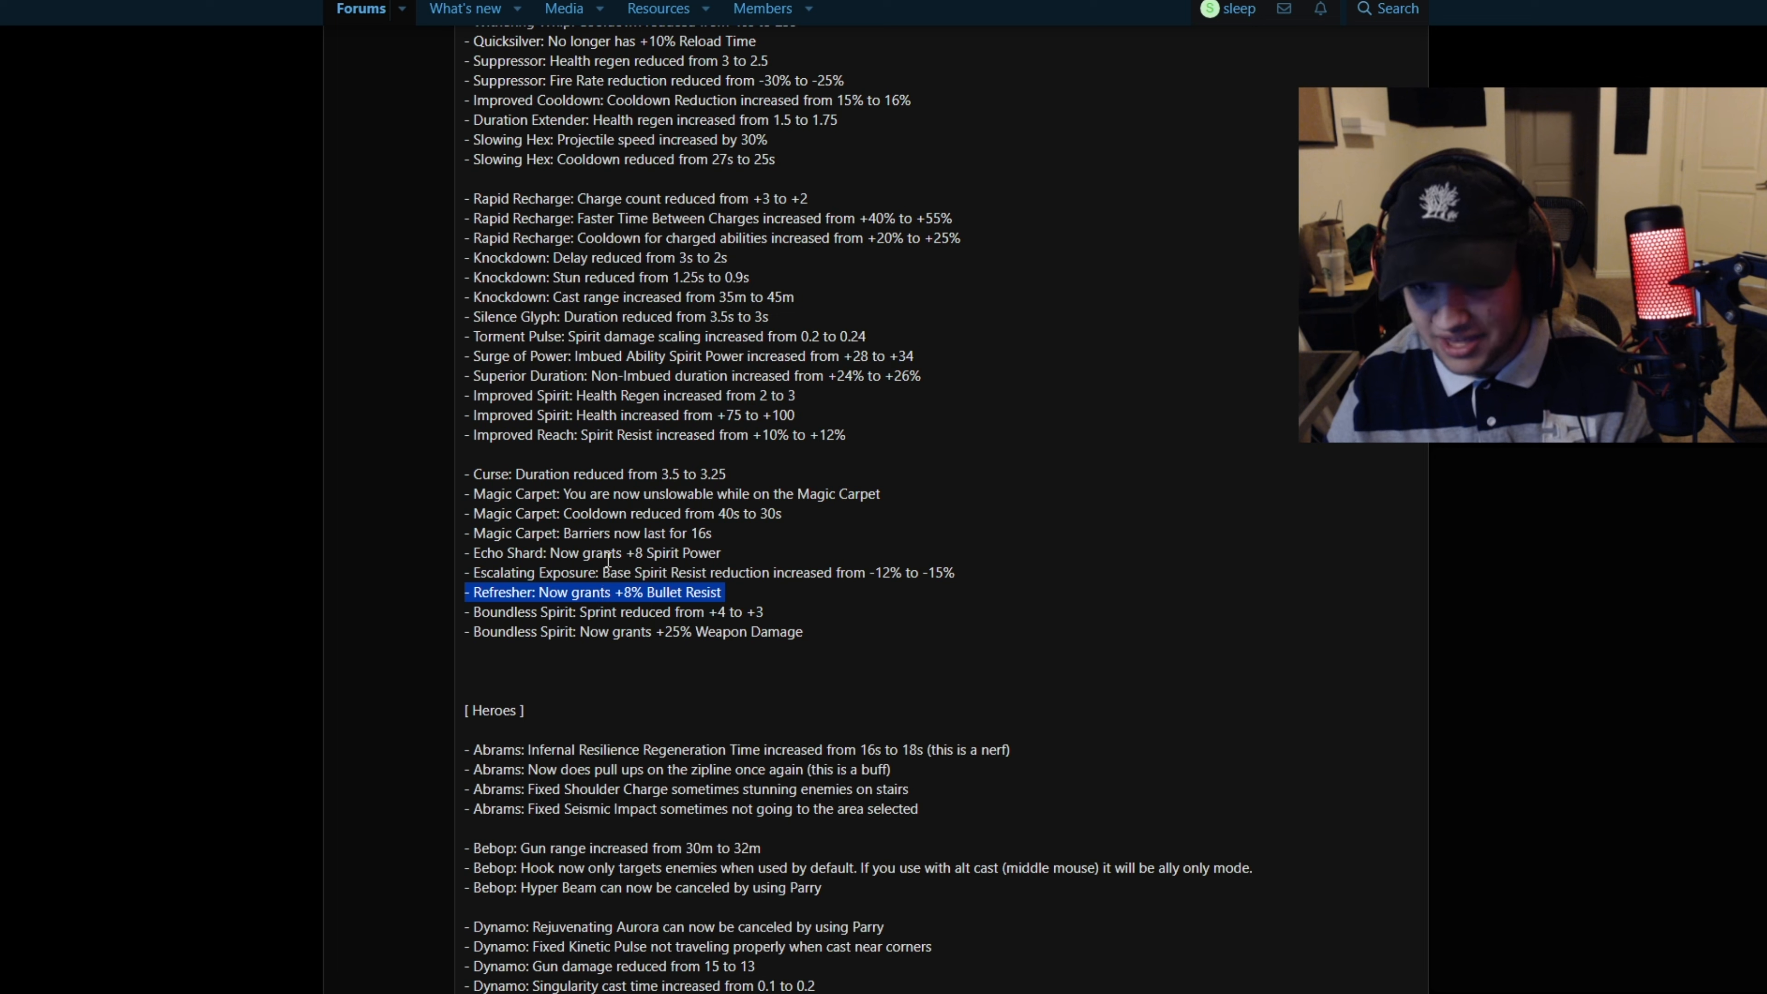
Continue into the Heroes section, then scroll back up to the Vitality Items changes
scroll("down", 3)
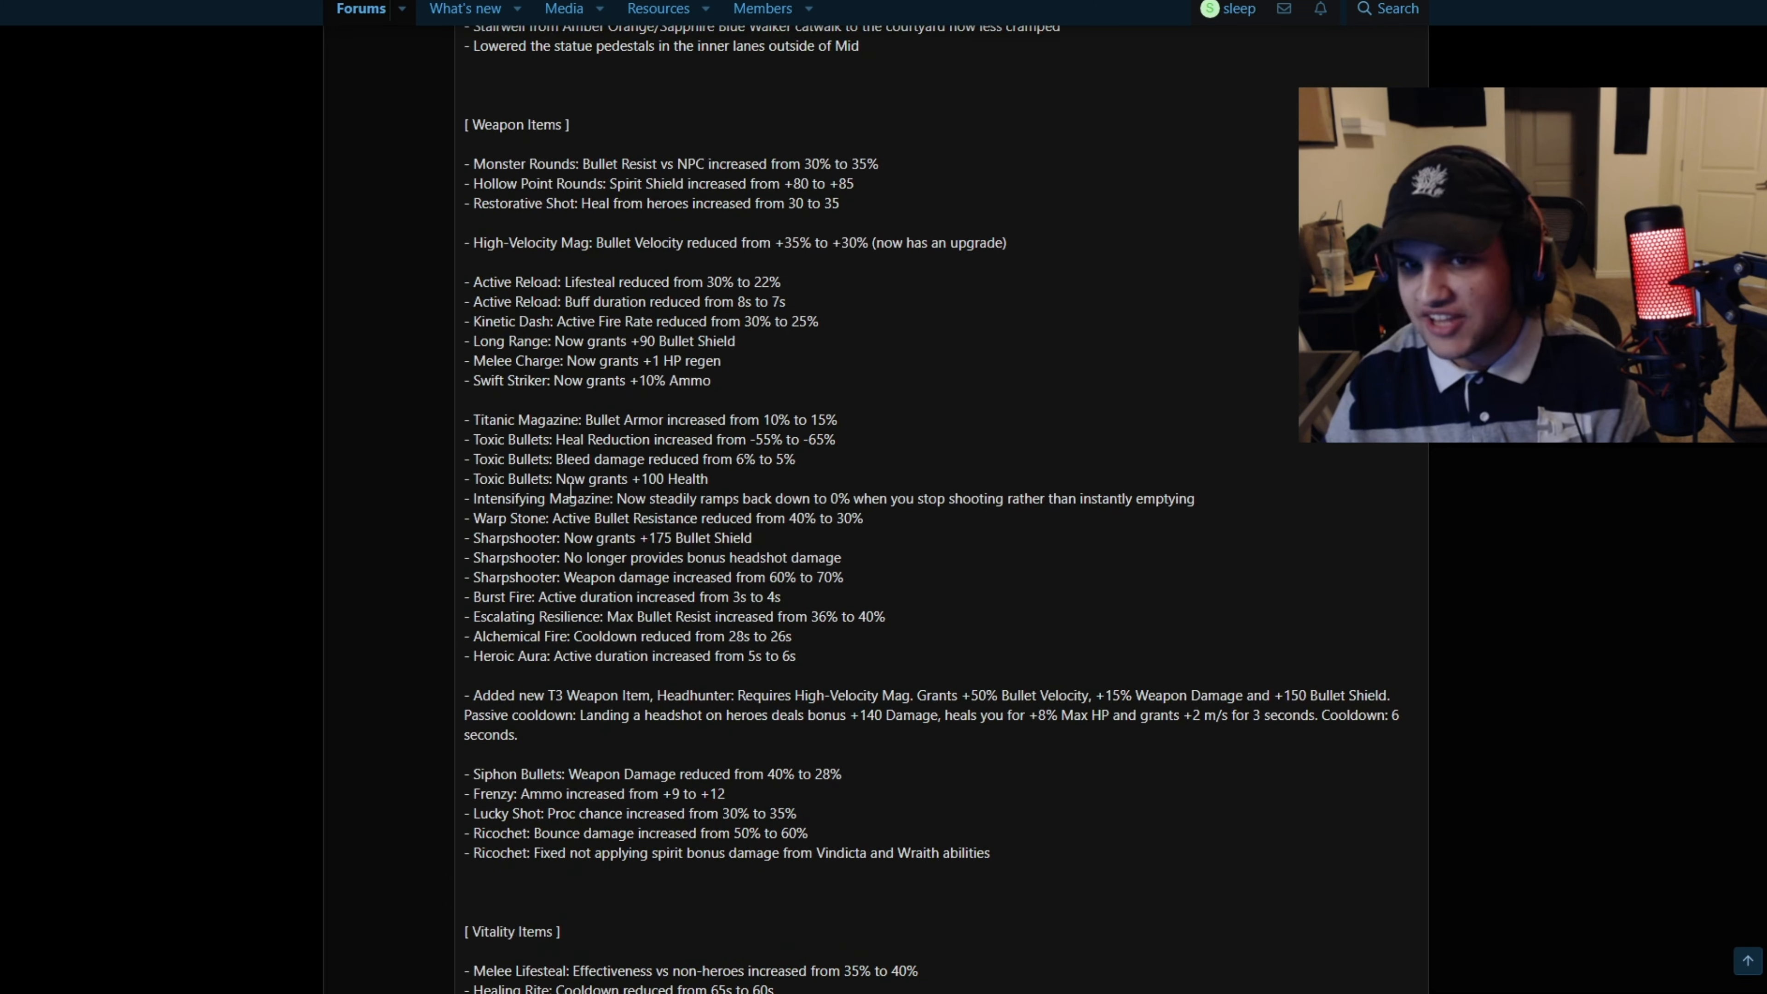
scroll("down", 3)
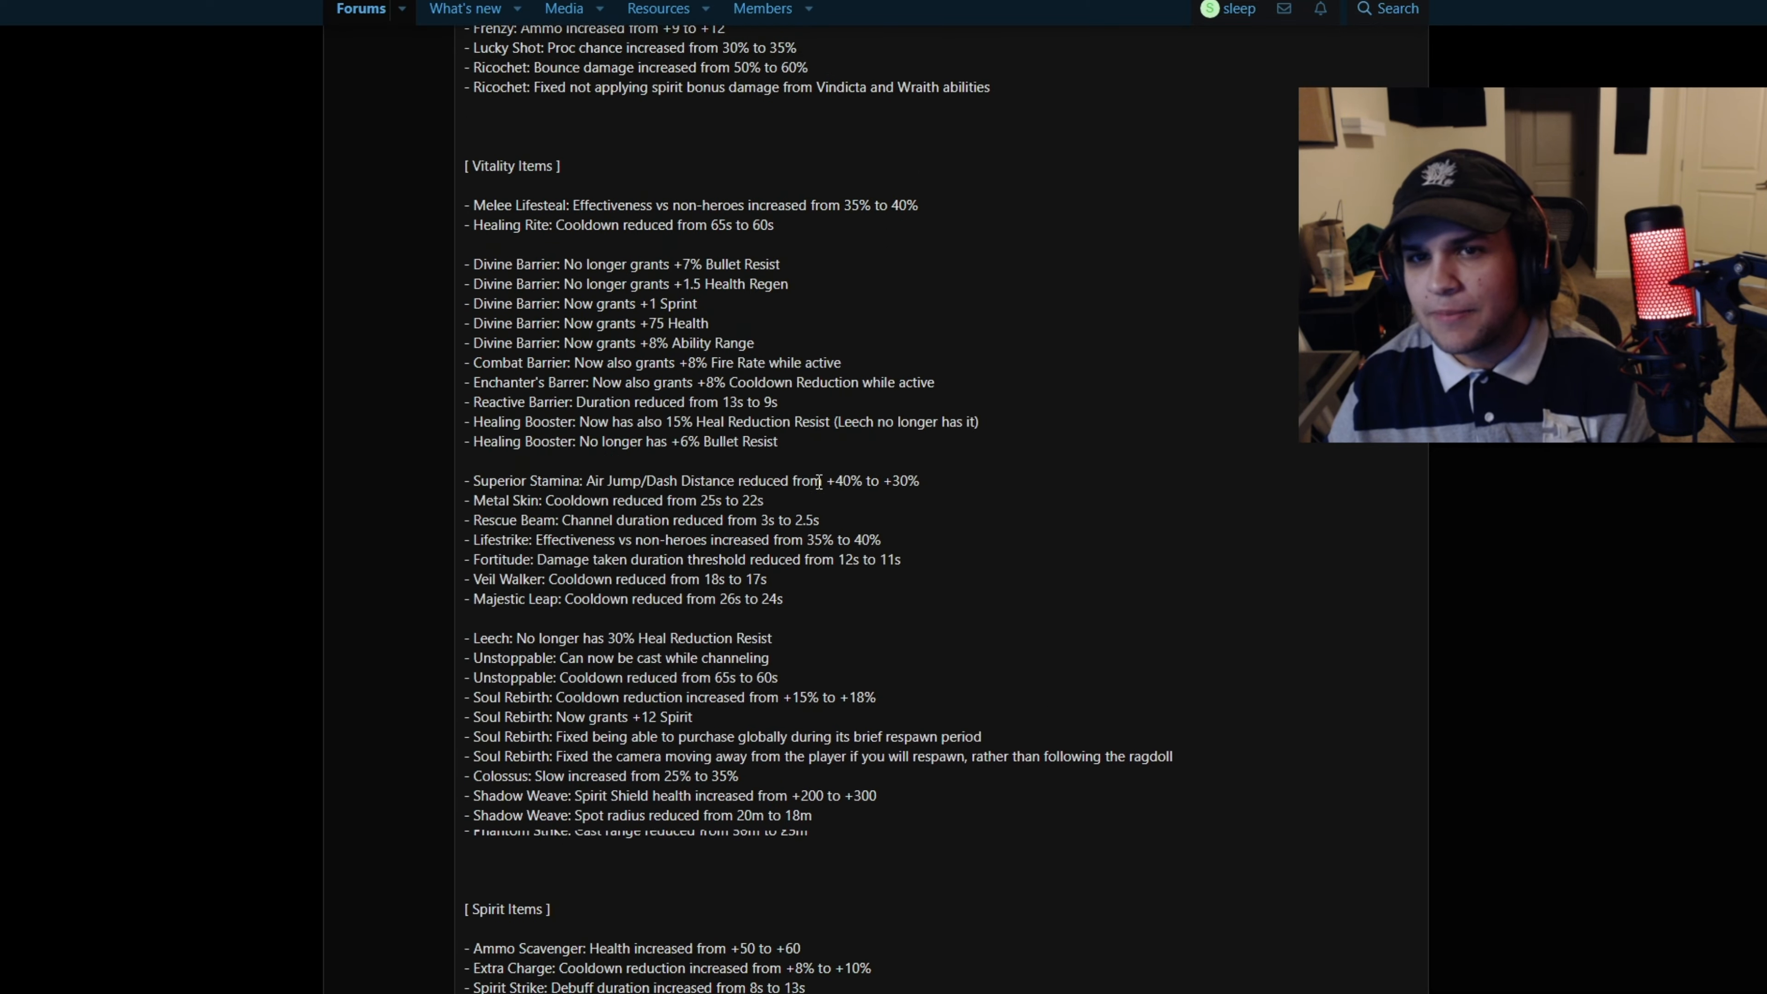
scroll("up", 3)
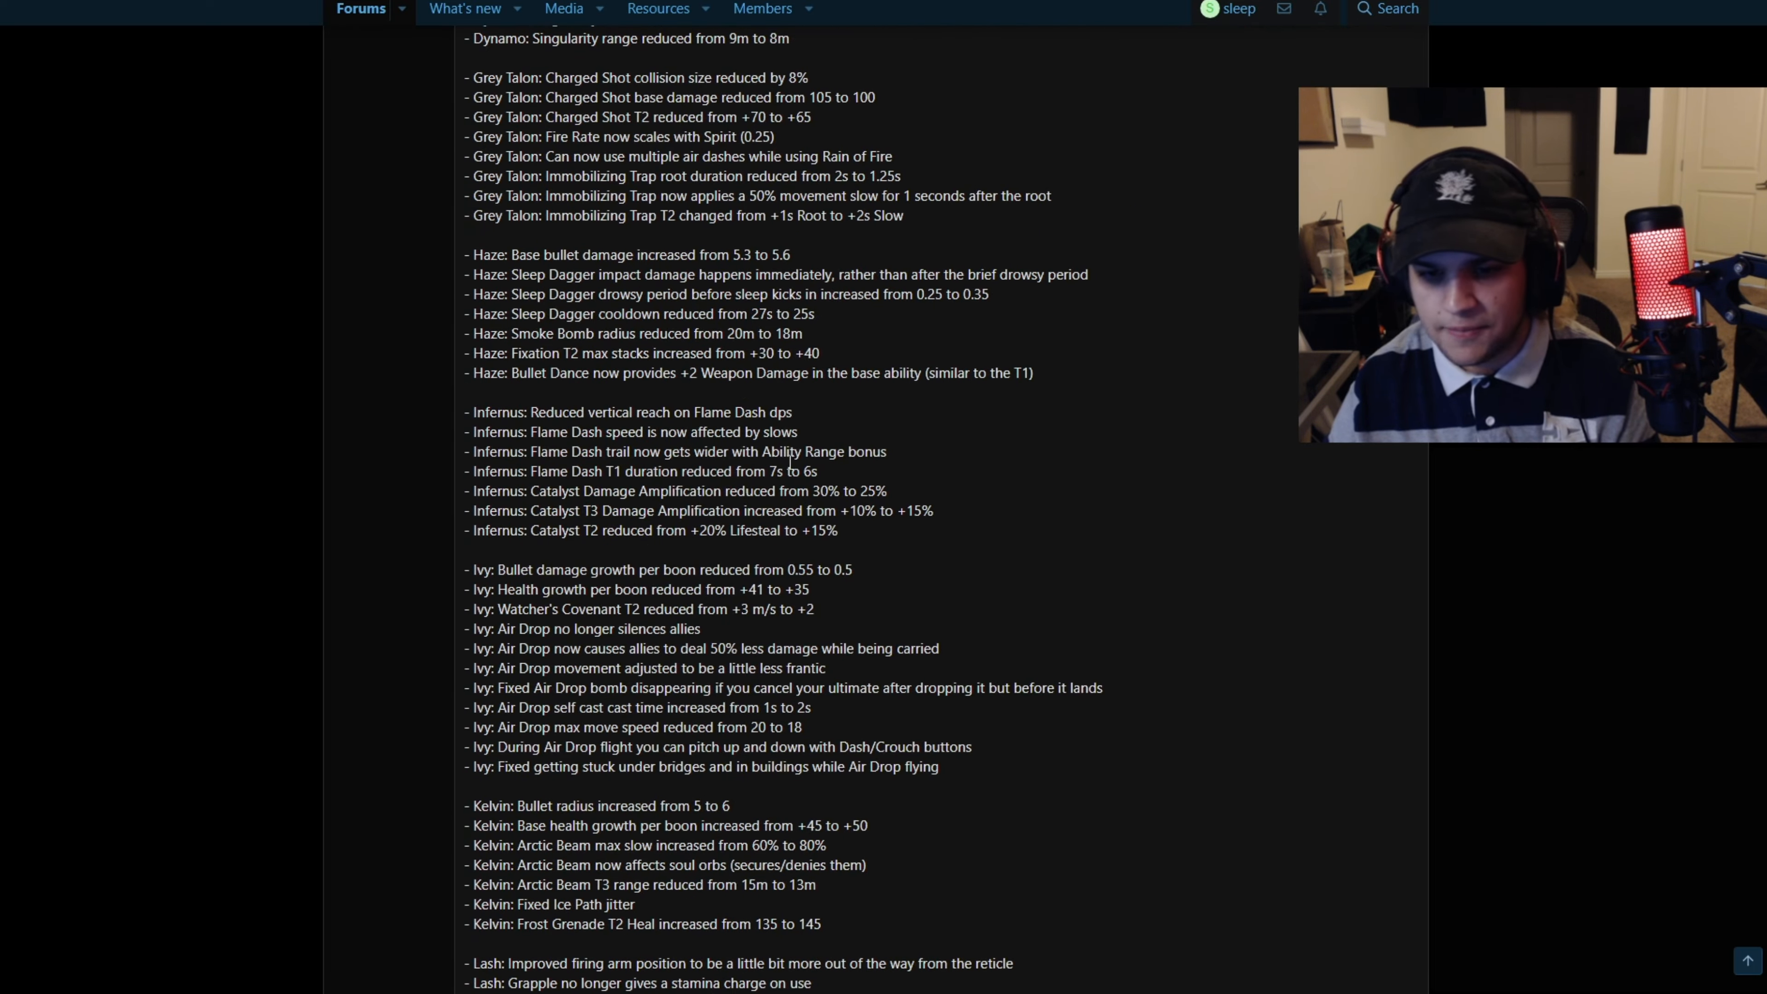
Read the Abrams changes, highlighting the zipline pull-up change, then continue down the Heroes section
scroll("up", 3)
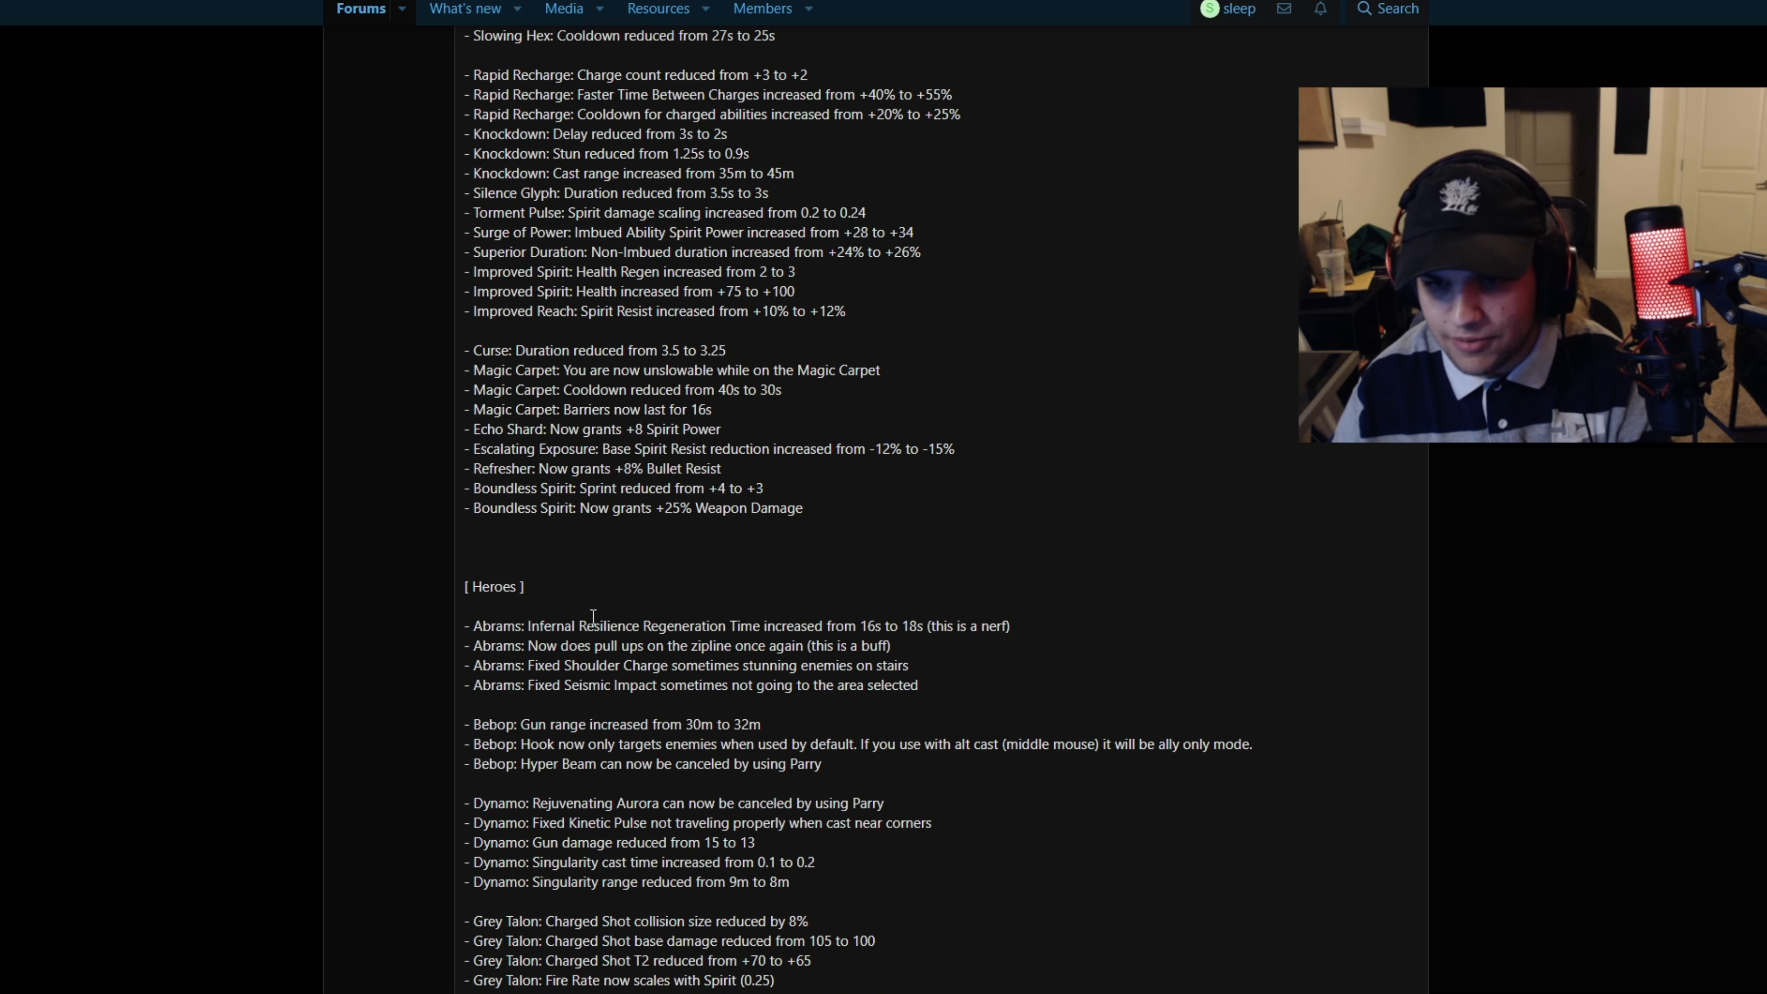
left_click_drag(464, 626, 586, 626)
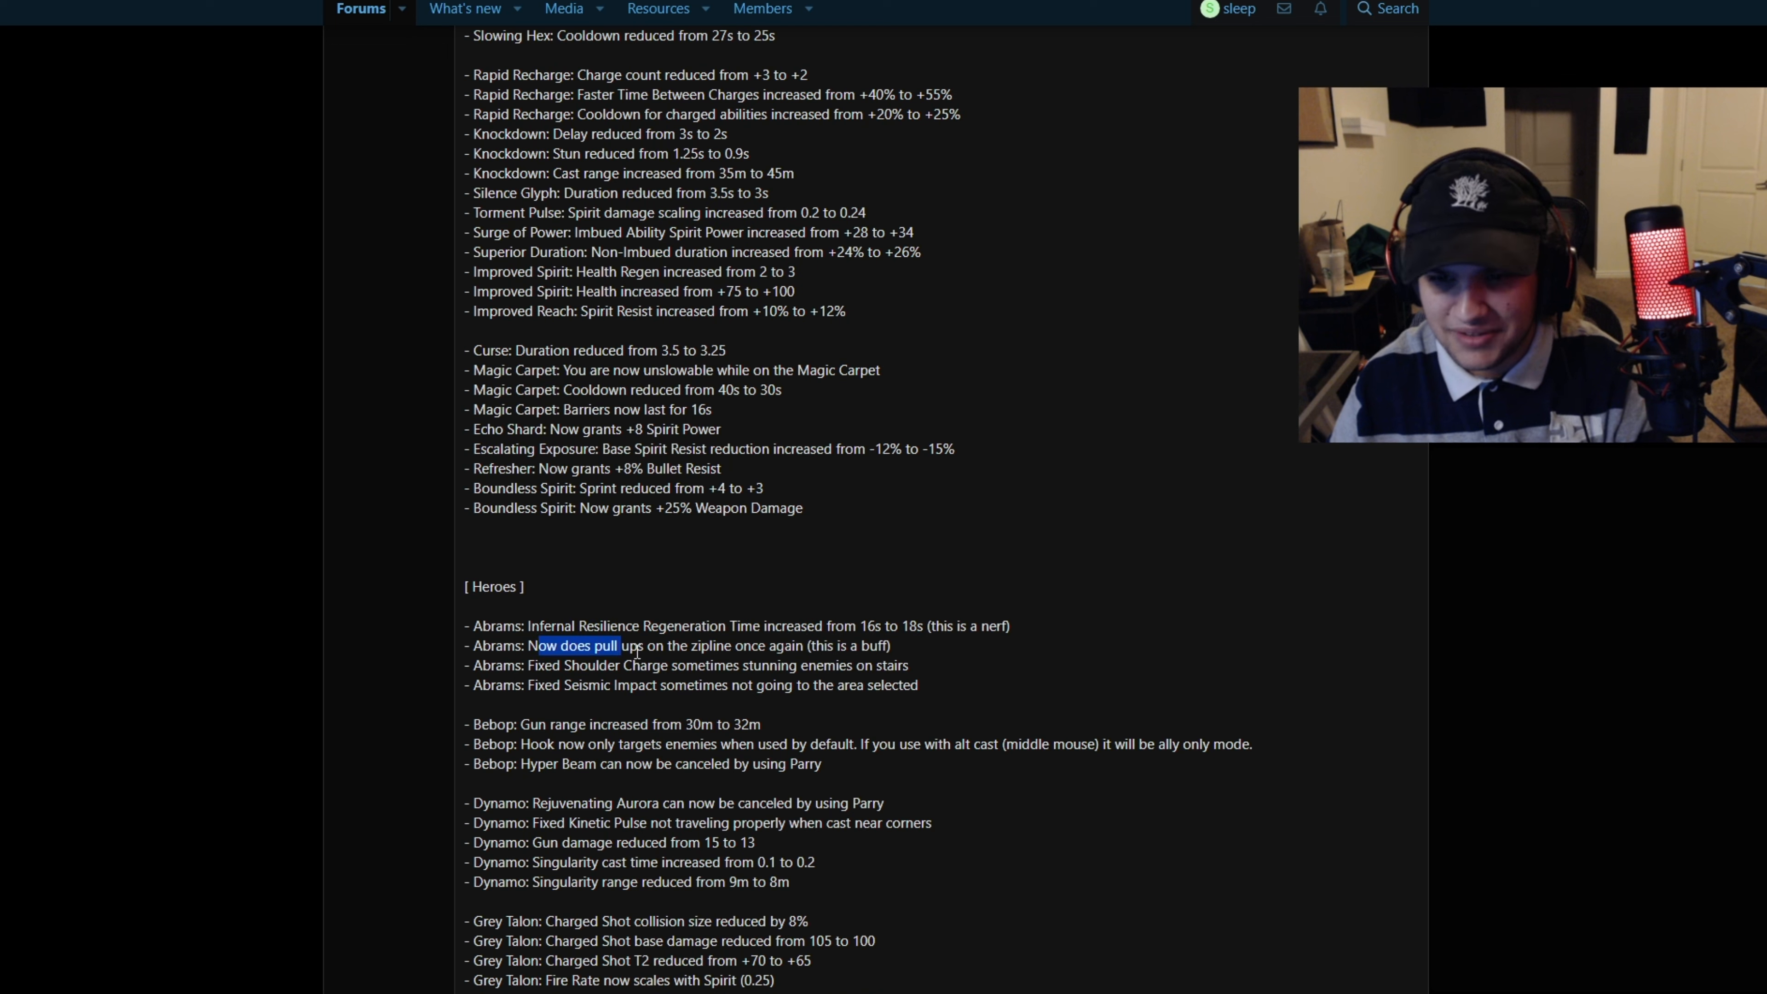
left_click_drag(614, 646, 857, 647)
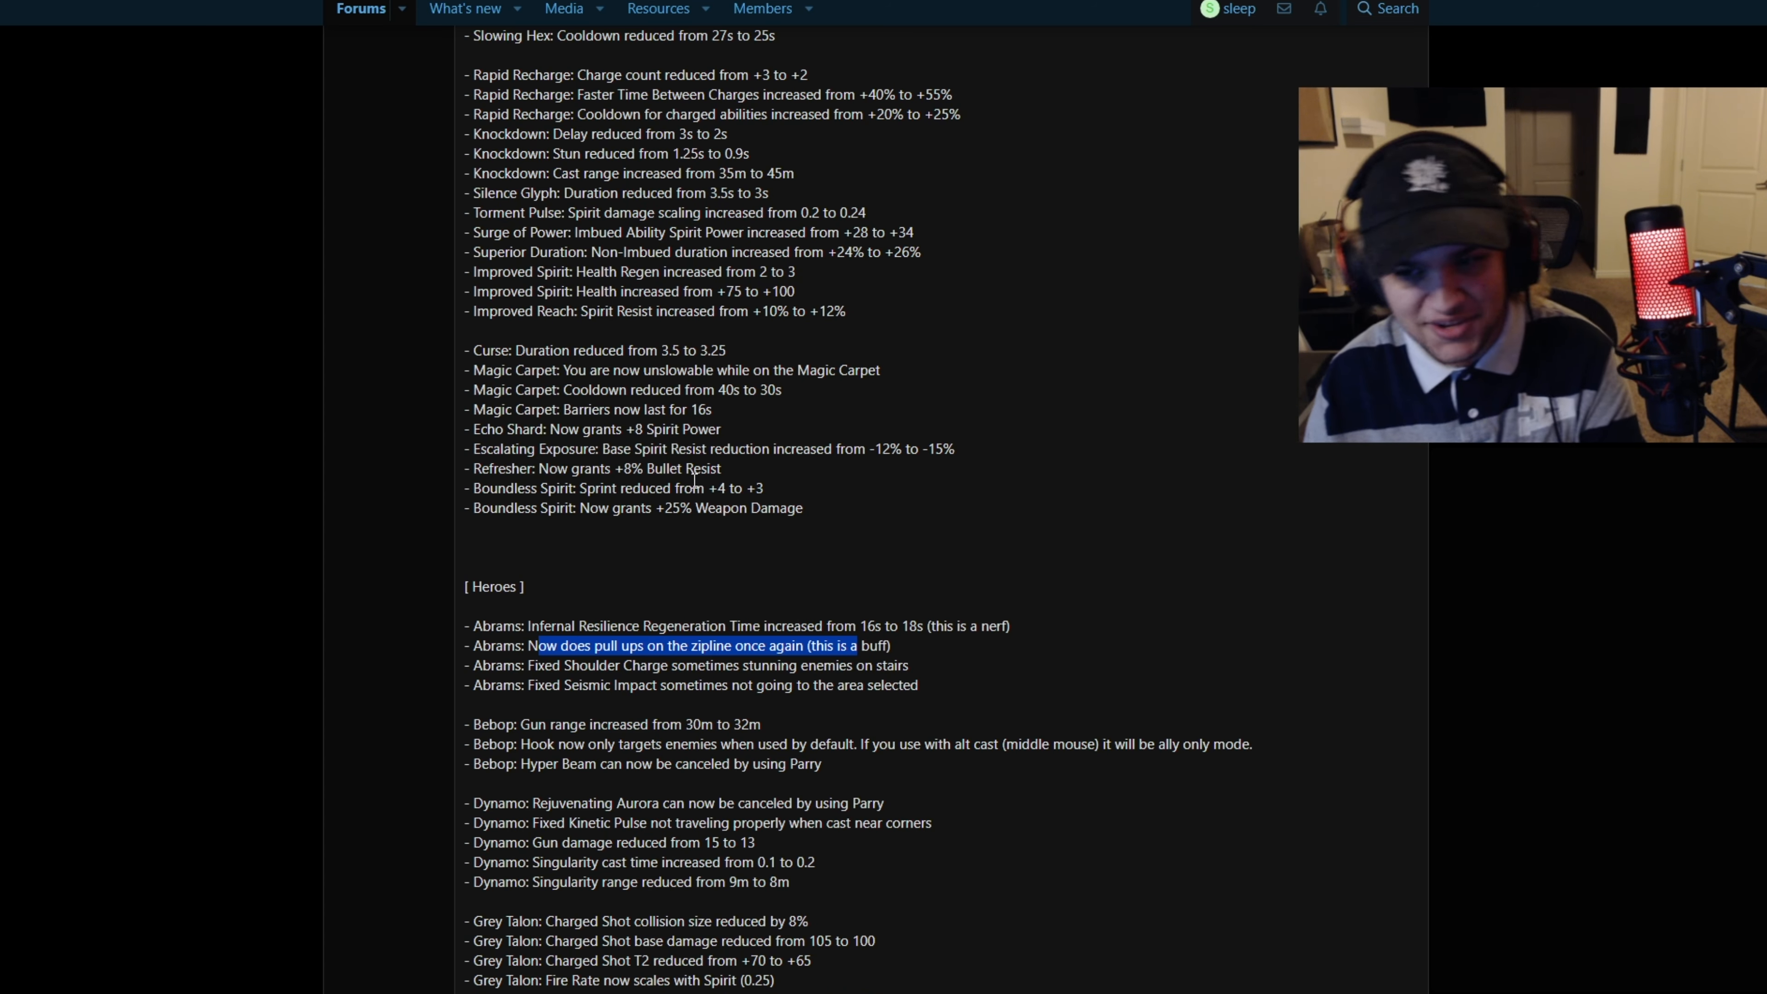
scroll("down", 3)
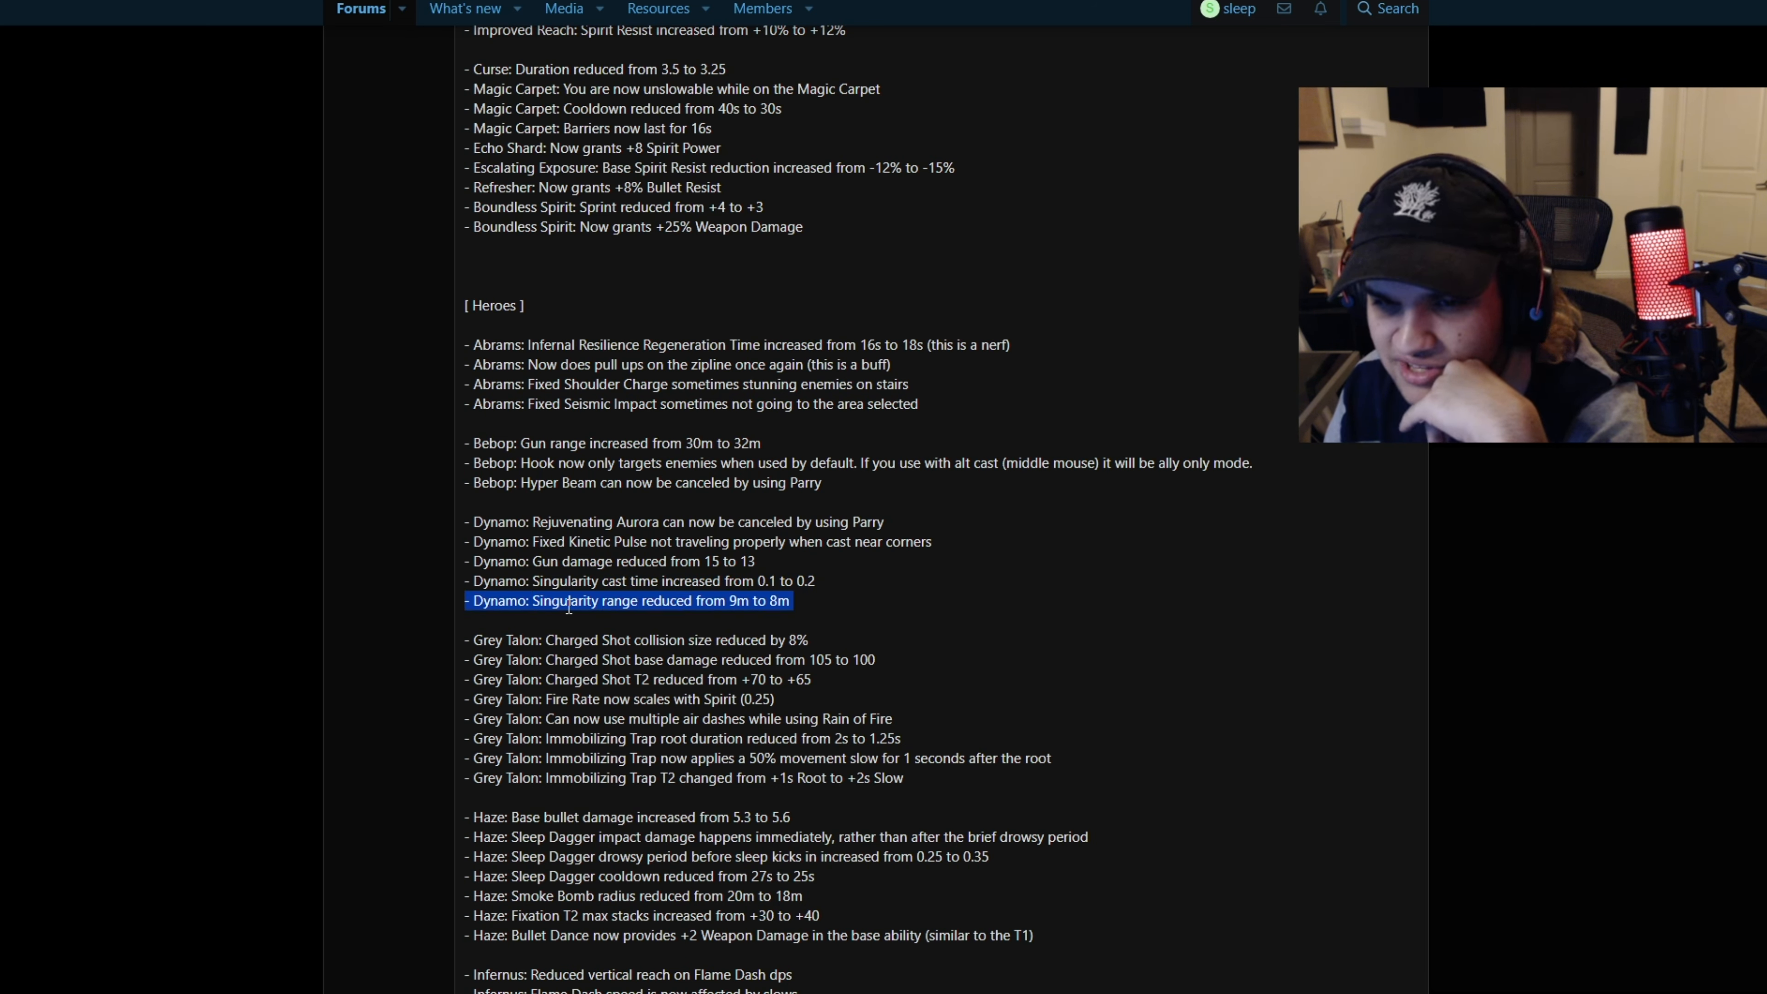
Read the Grey Talon changes, highlighting the trap root duration reduction
scroll("down", 3)
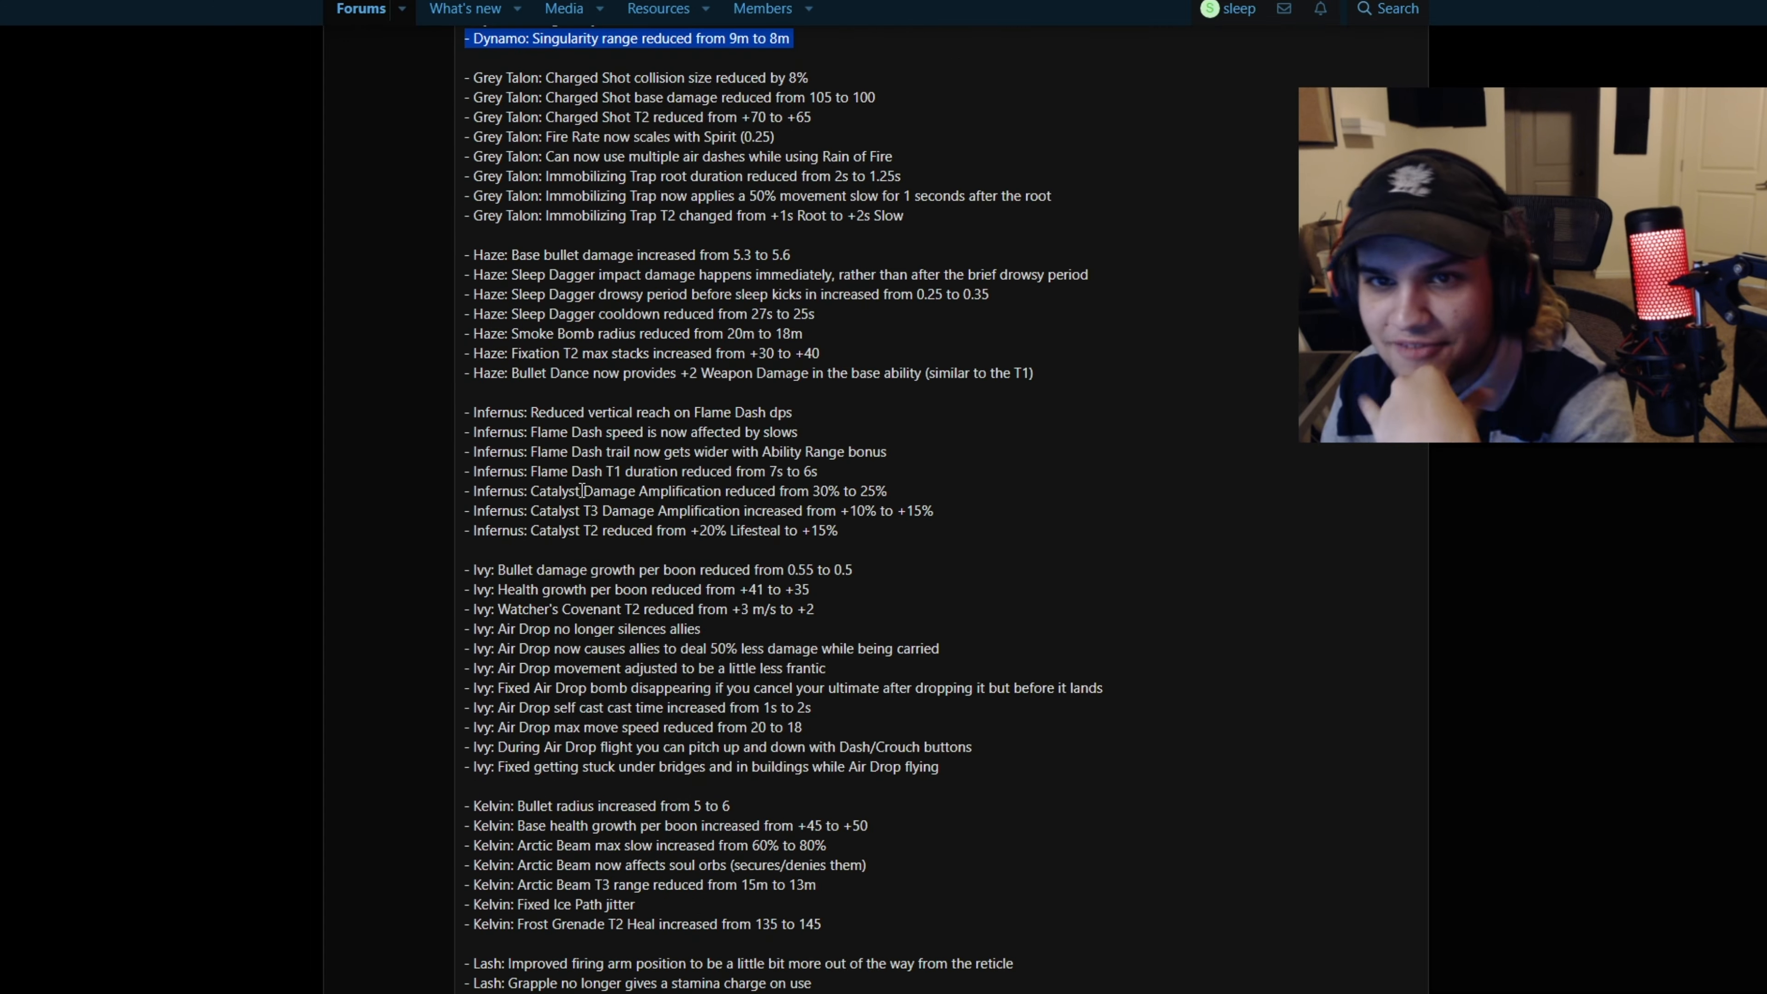
scroll("up", 3)
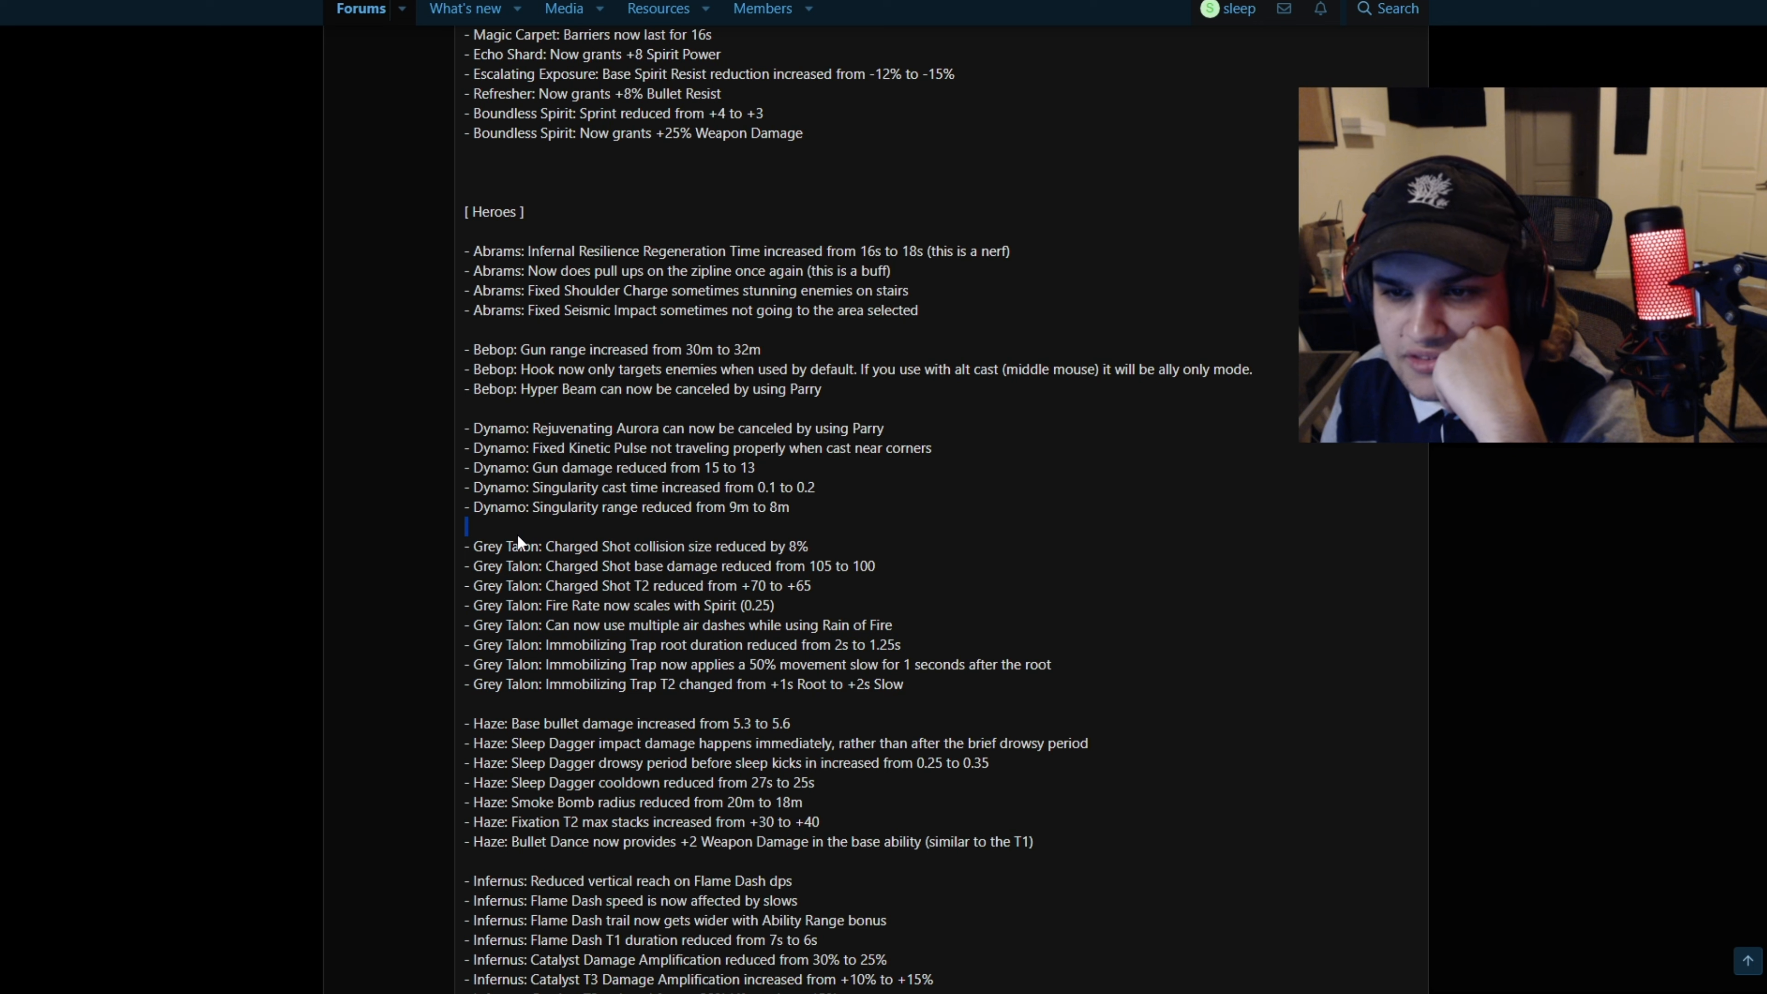
left_click_drag(466, 546, 809, 546)
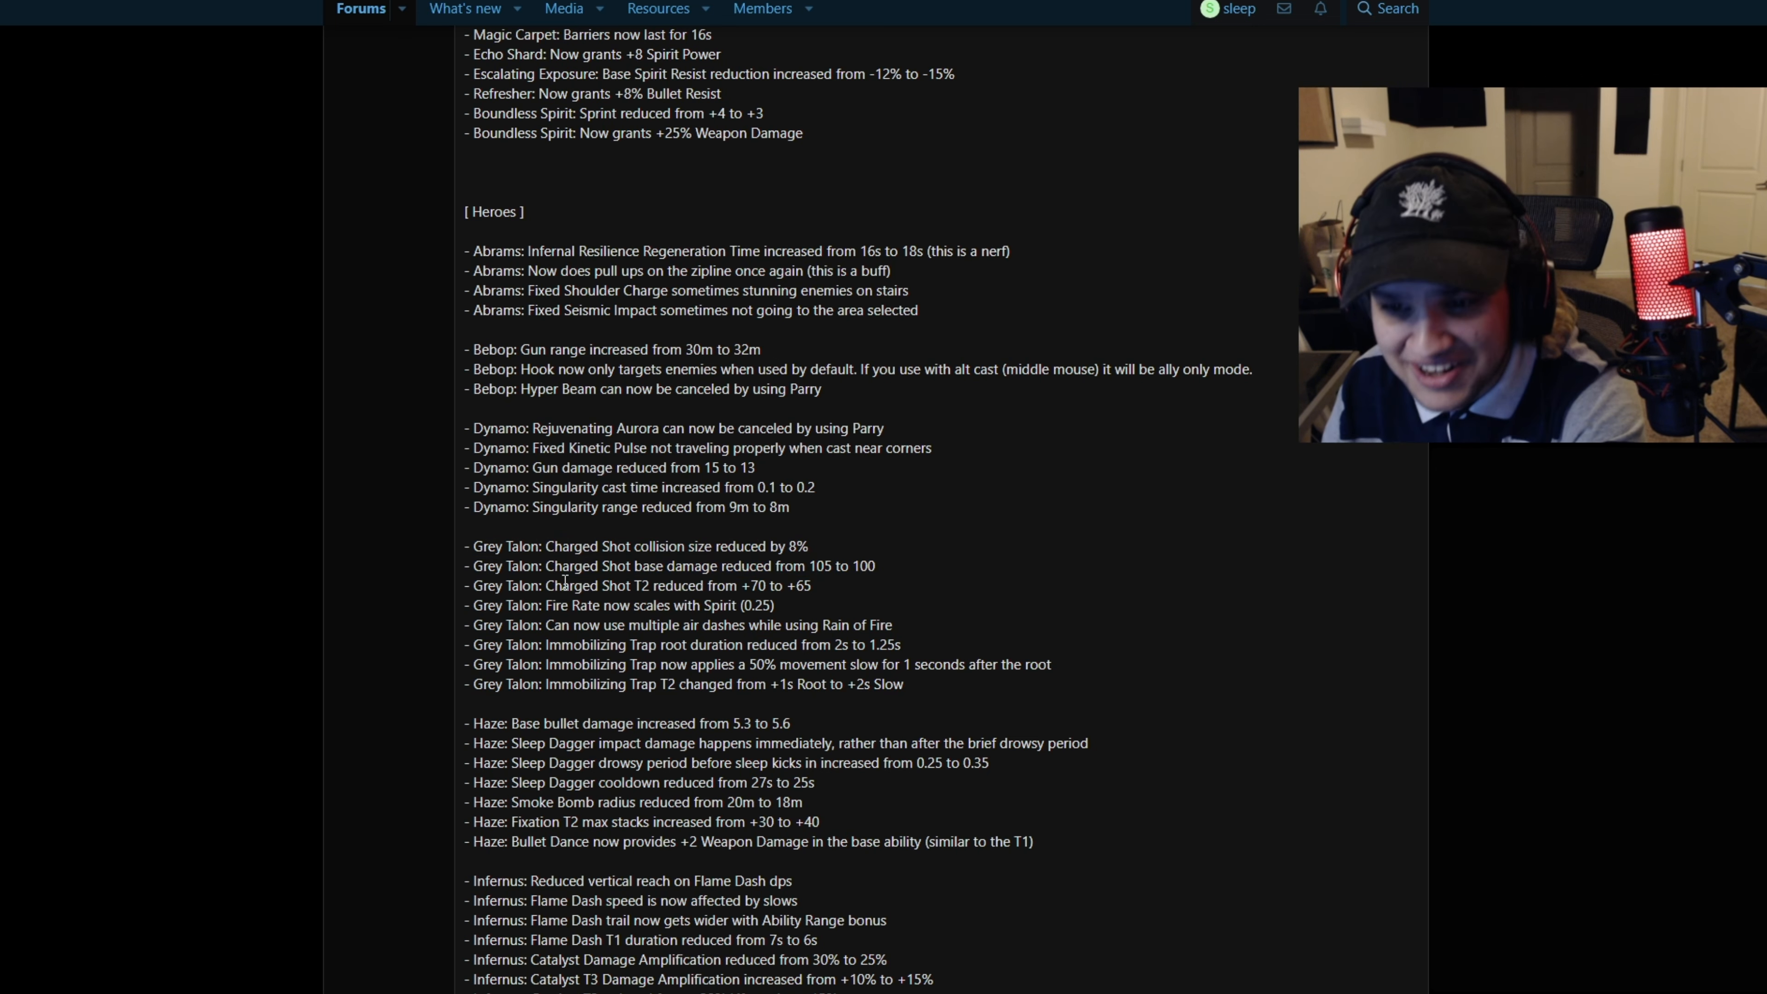
left_click_drag(676, 643, 902, 644)
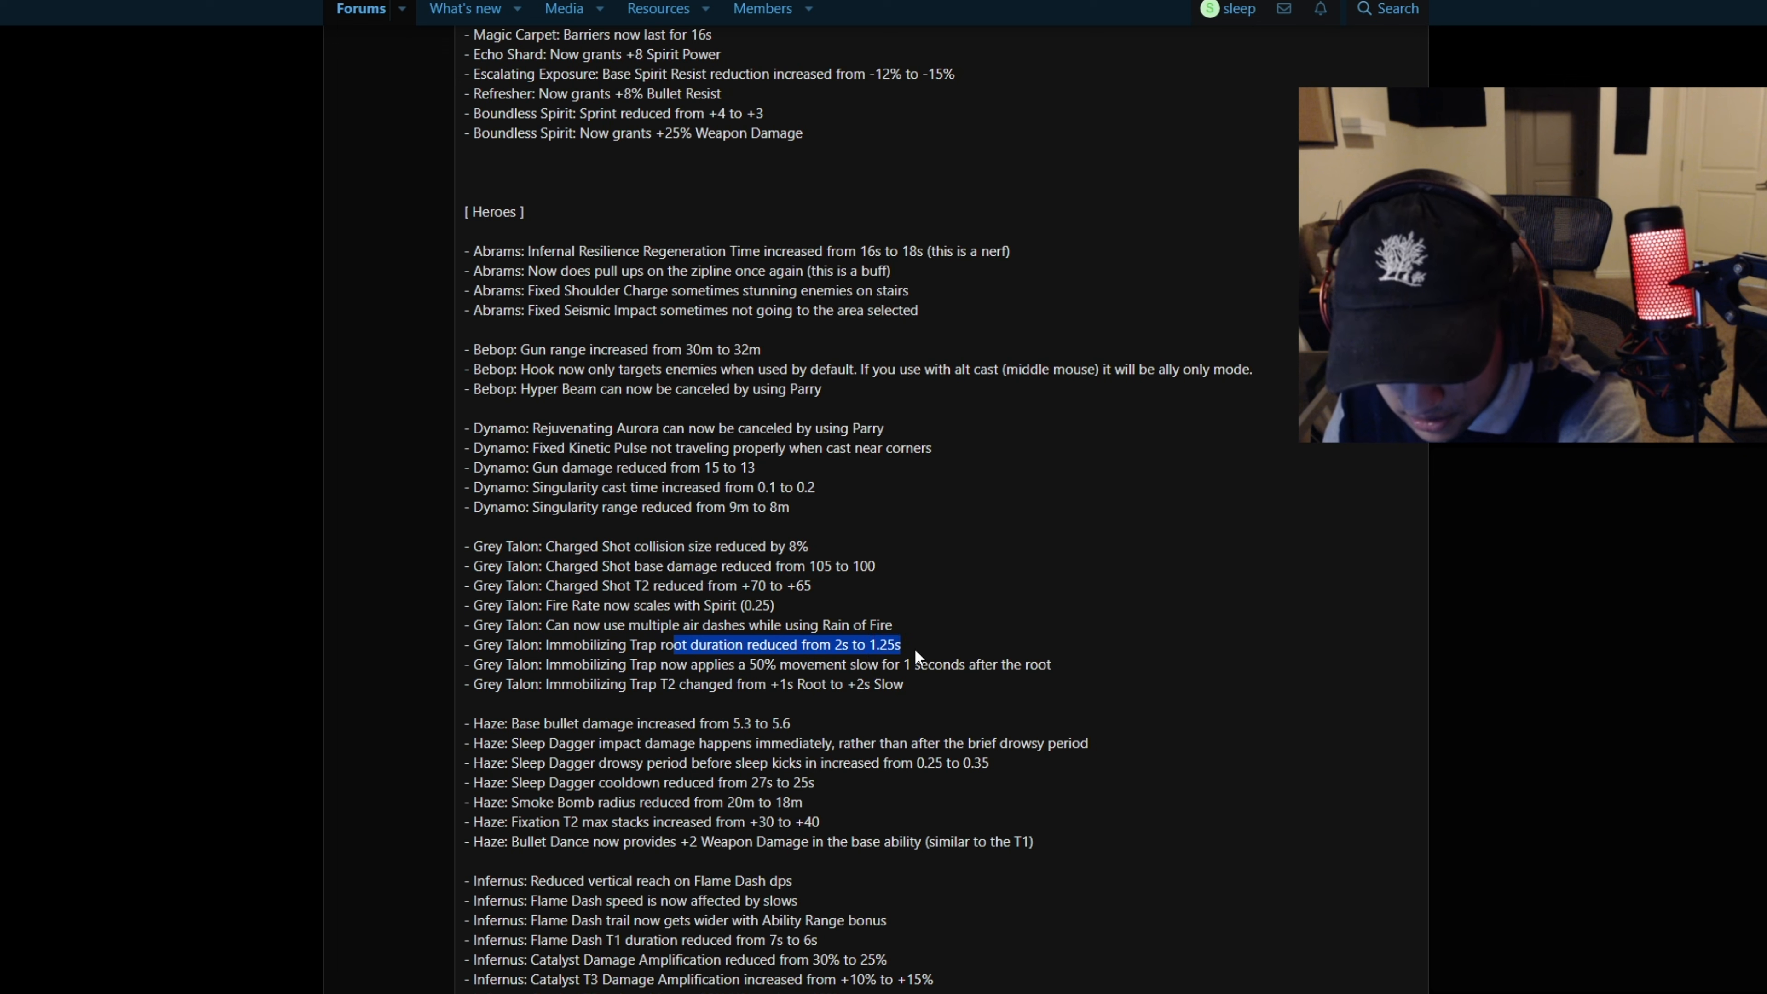
left_click(741, 644)
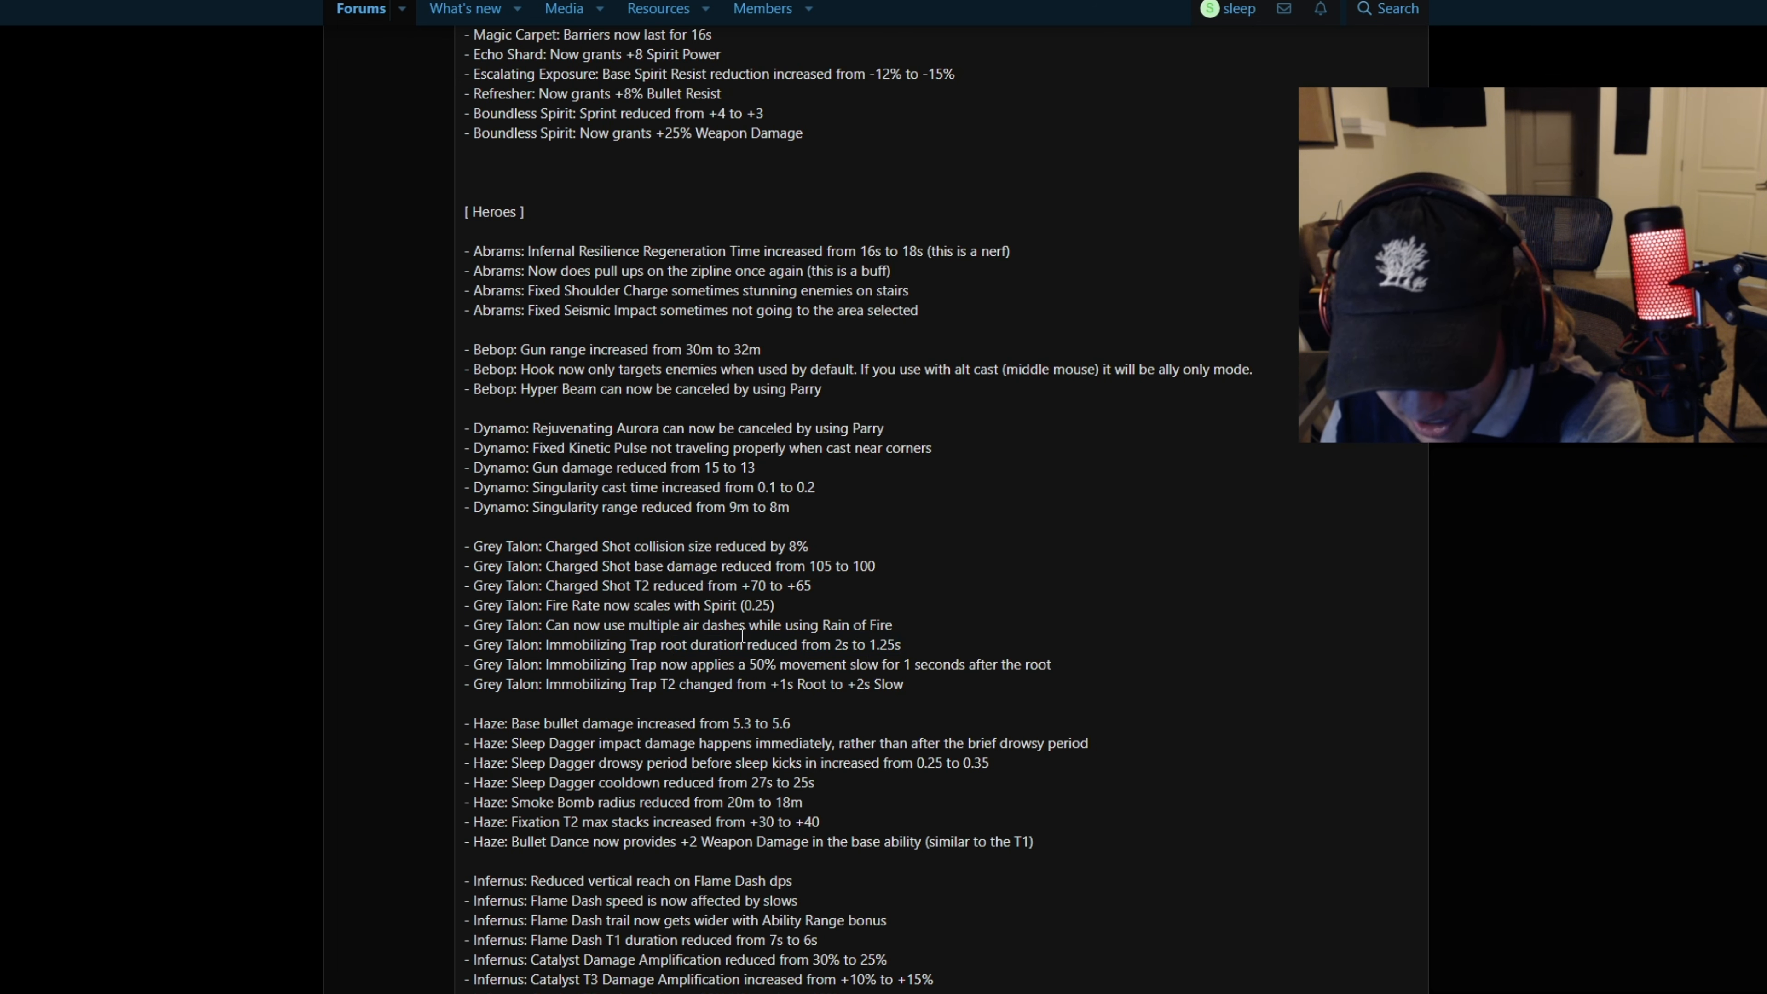
Highlight the first six Haze changes and read on through Infernus
scroll("down", 3)
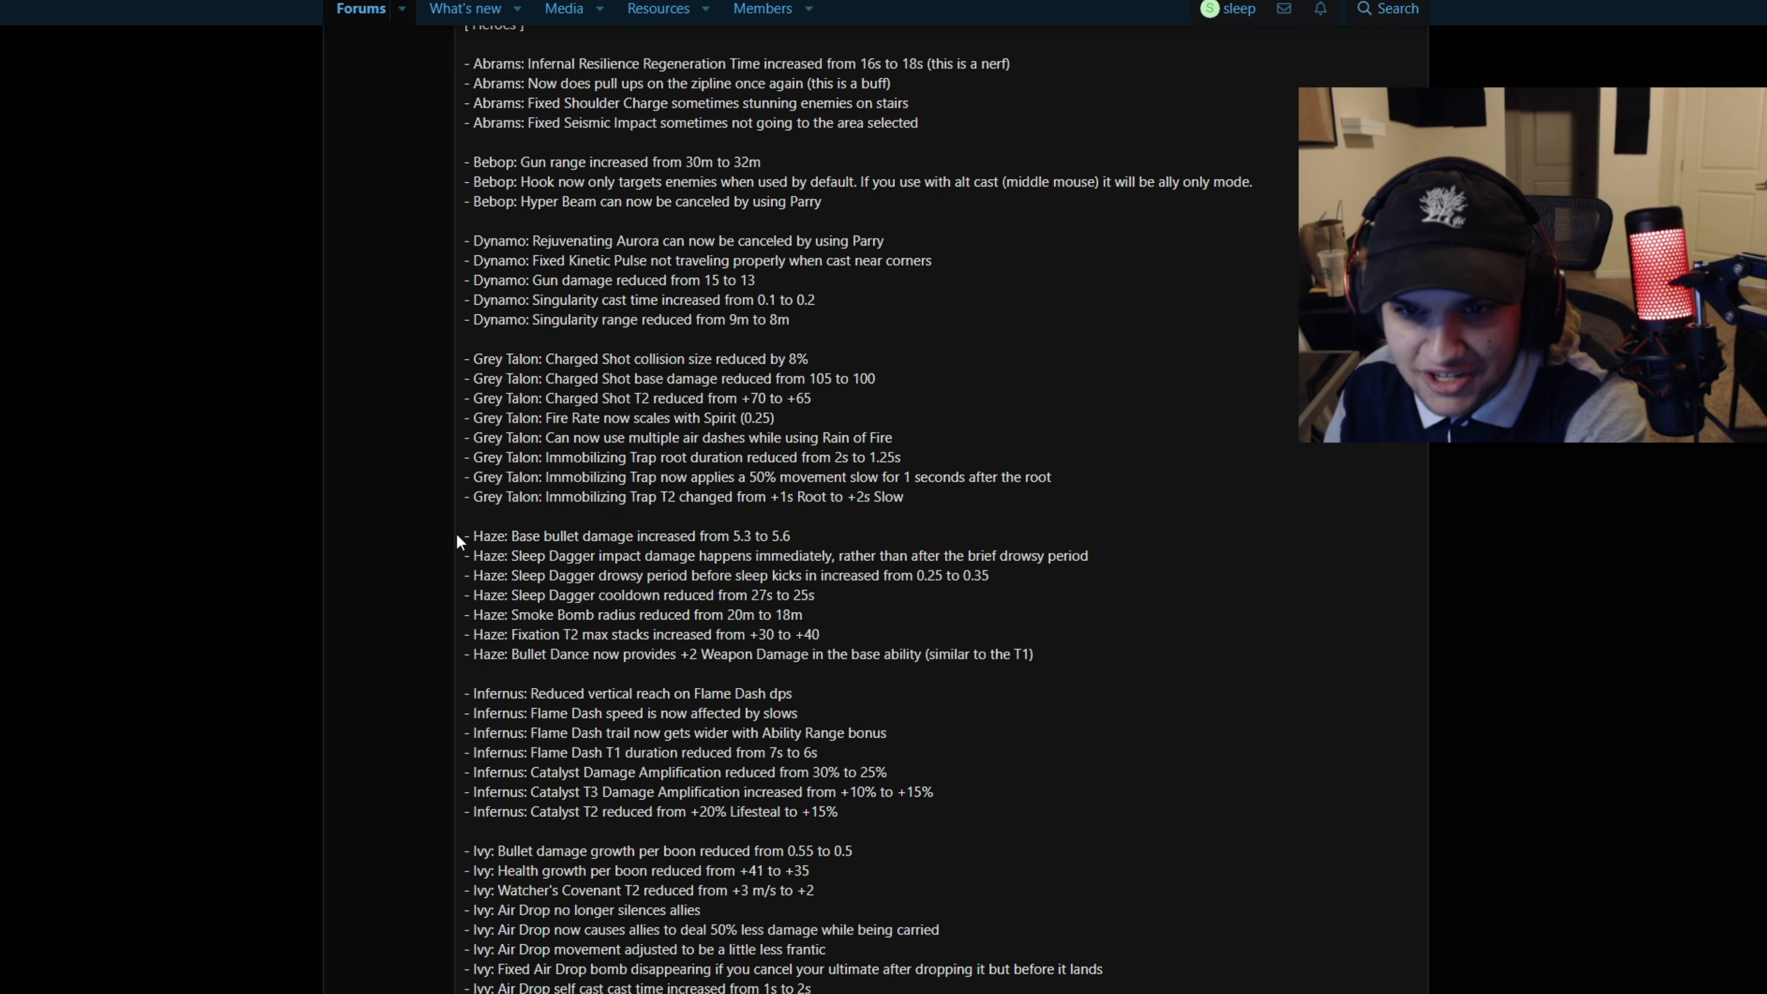
left_click_drag(461, 536, 802, 614)
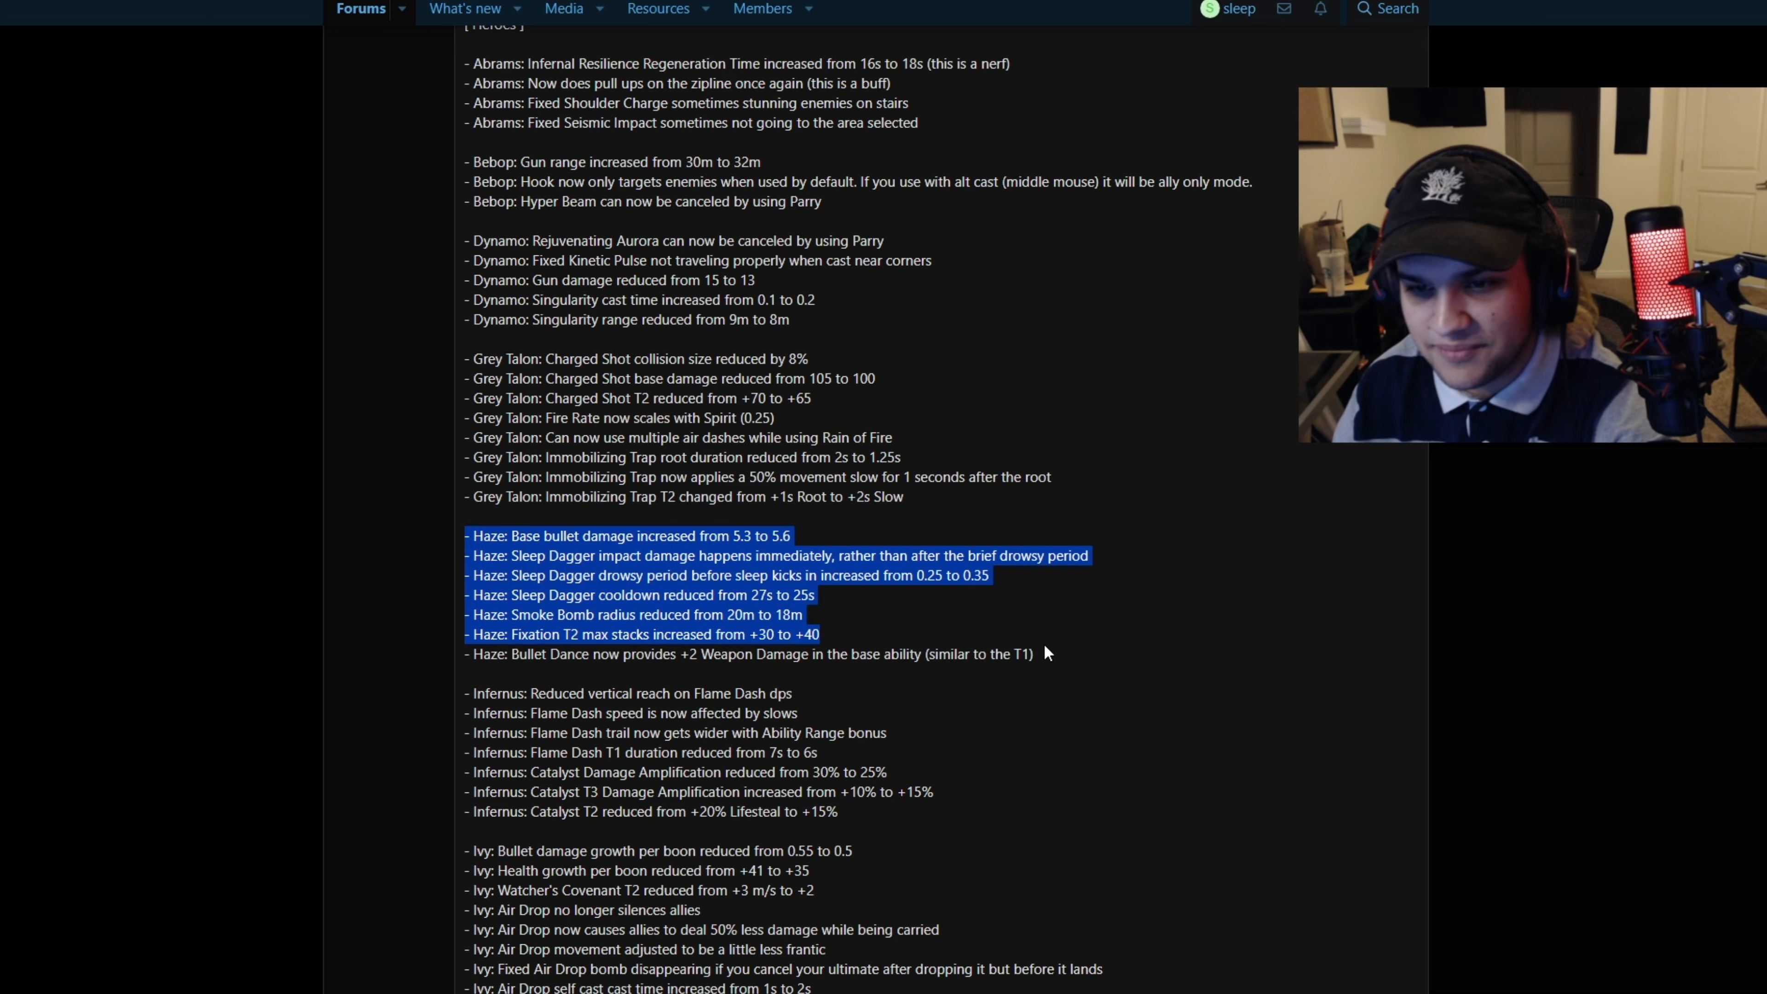
scroll("down", 3)
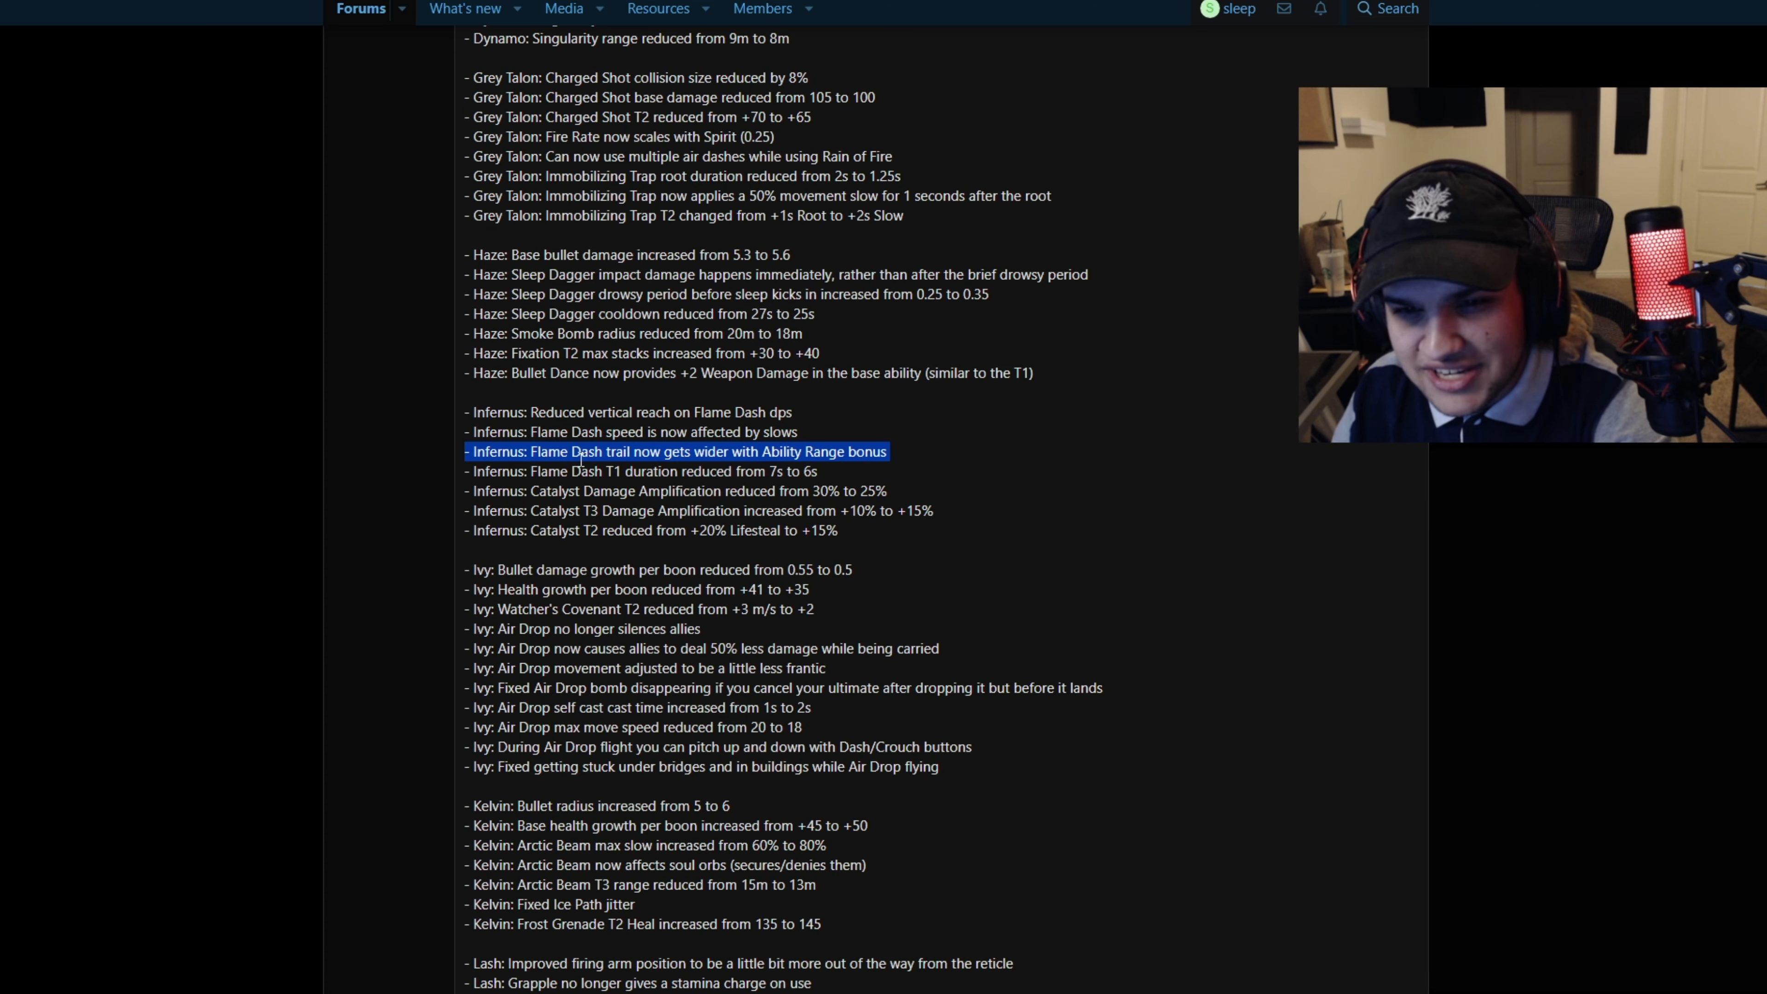
scroll("down", 3)
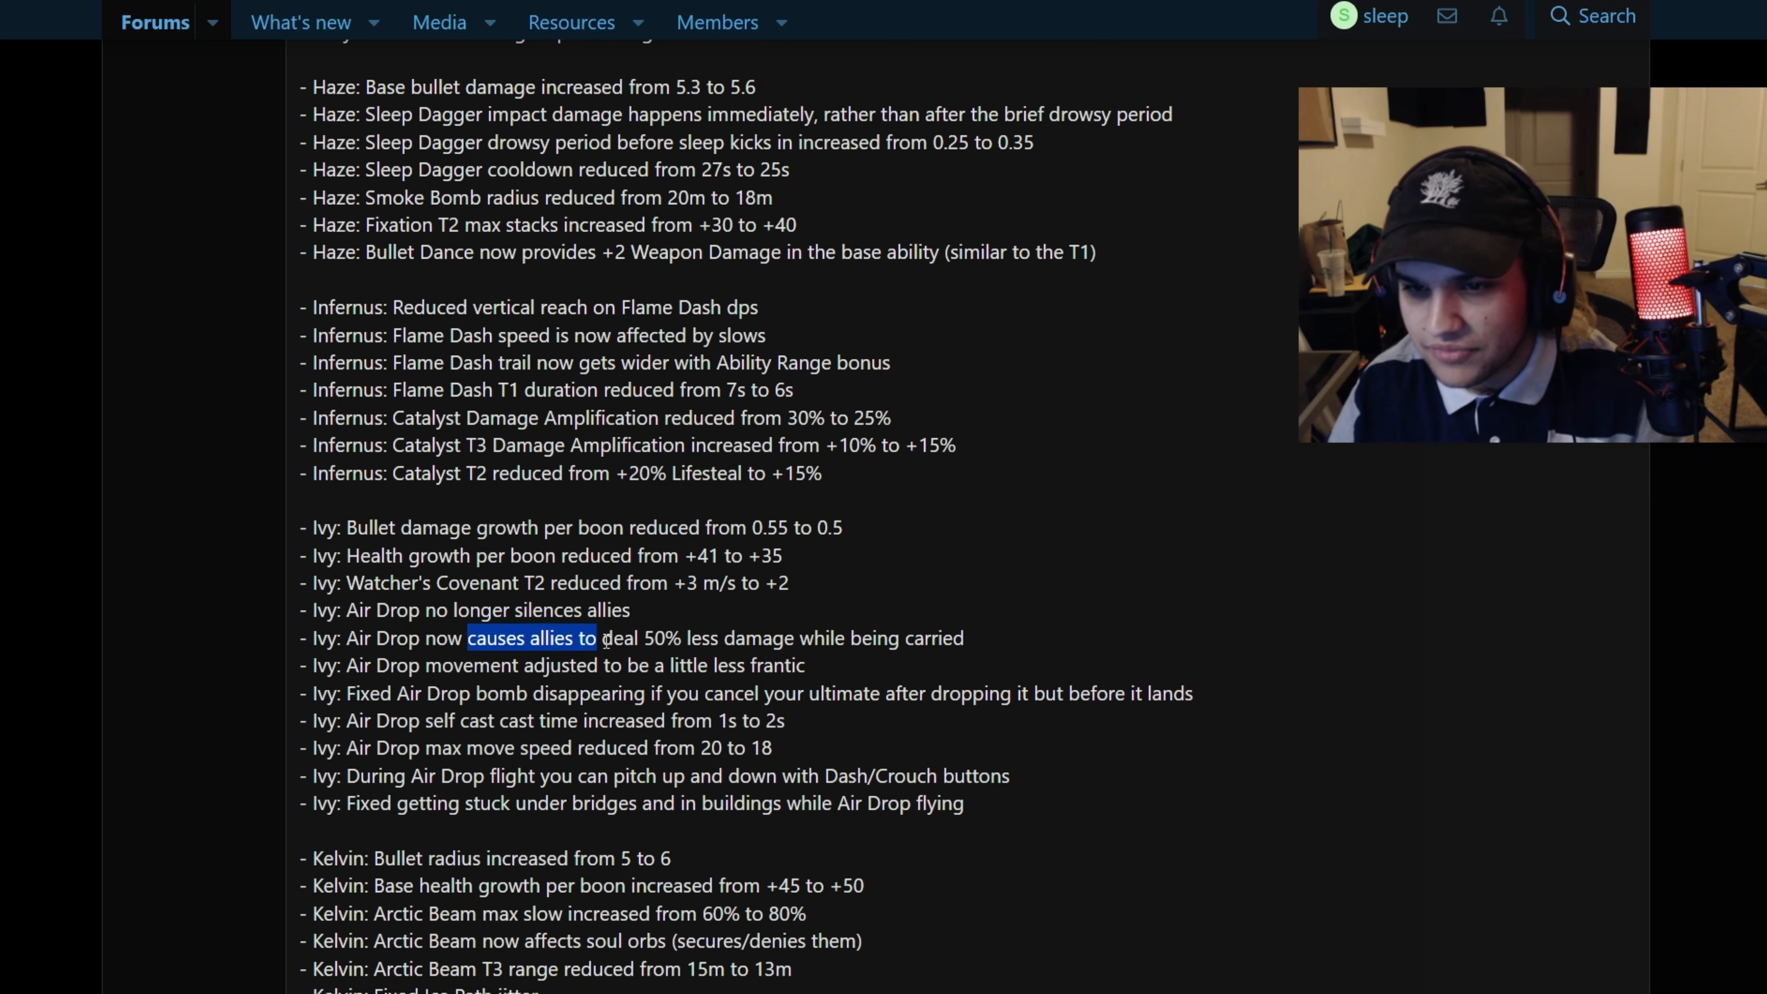
Read Ivy's changes, highlighting the Air Drop ally damage change and the getting-stuck-under-bridges fix
left_click_drag(602, 638, 879, 638)
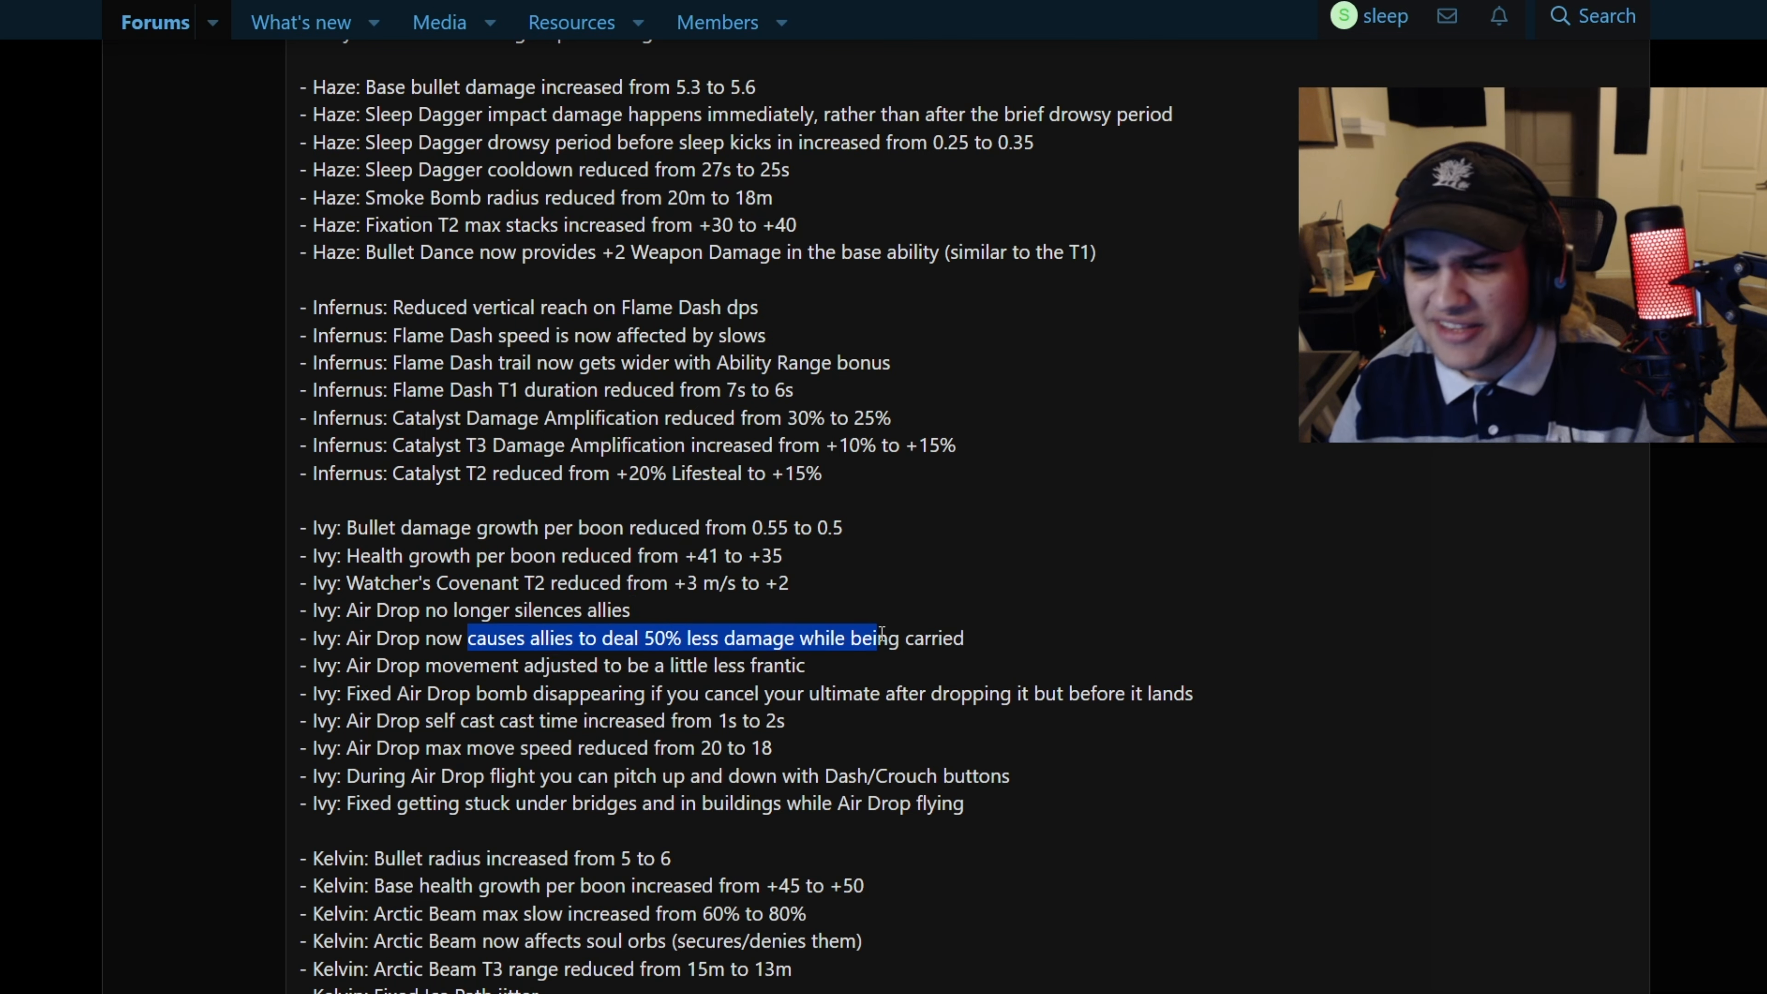
scroll("down", 3)
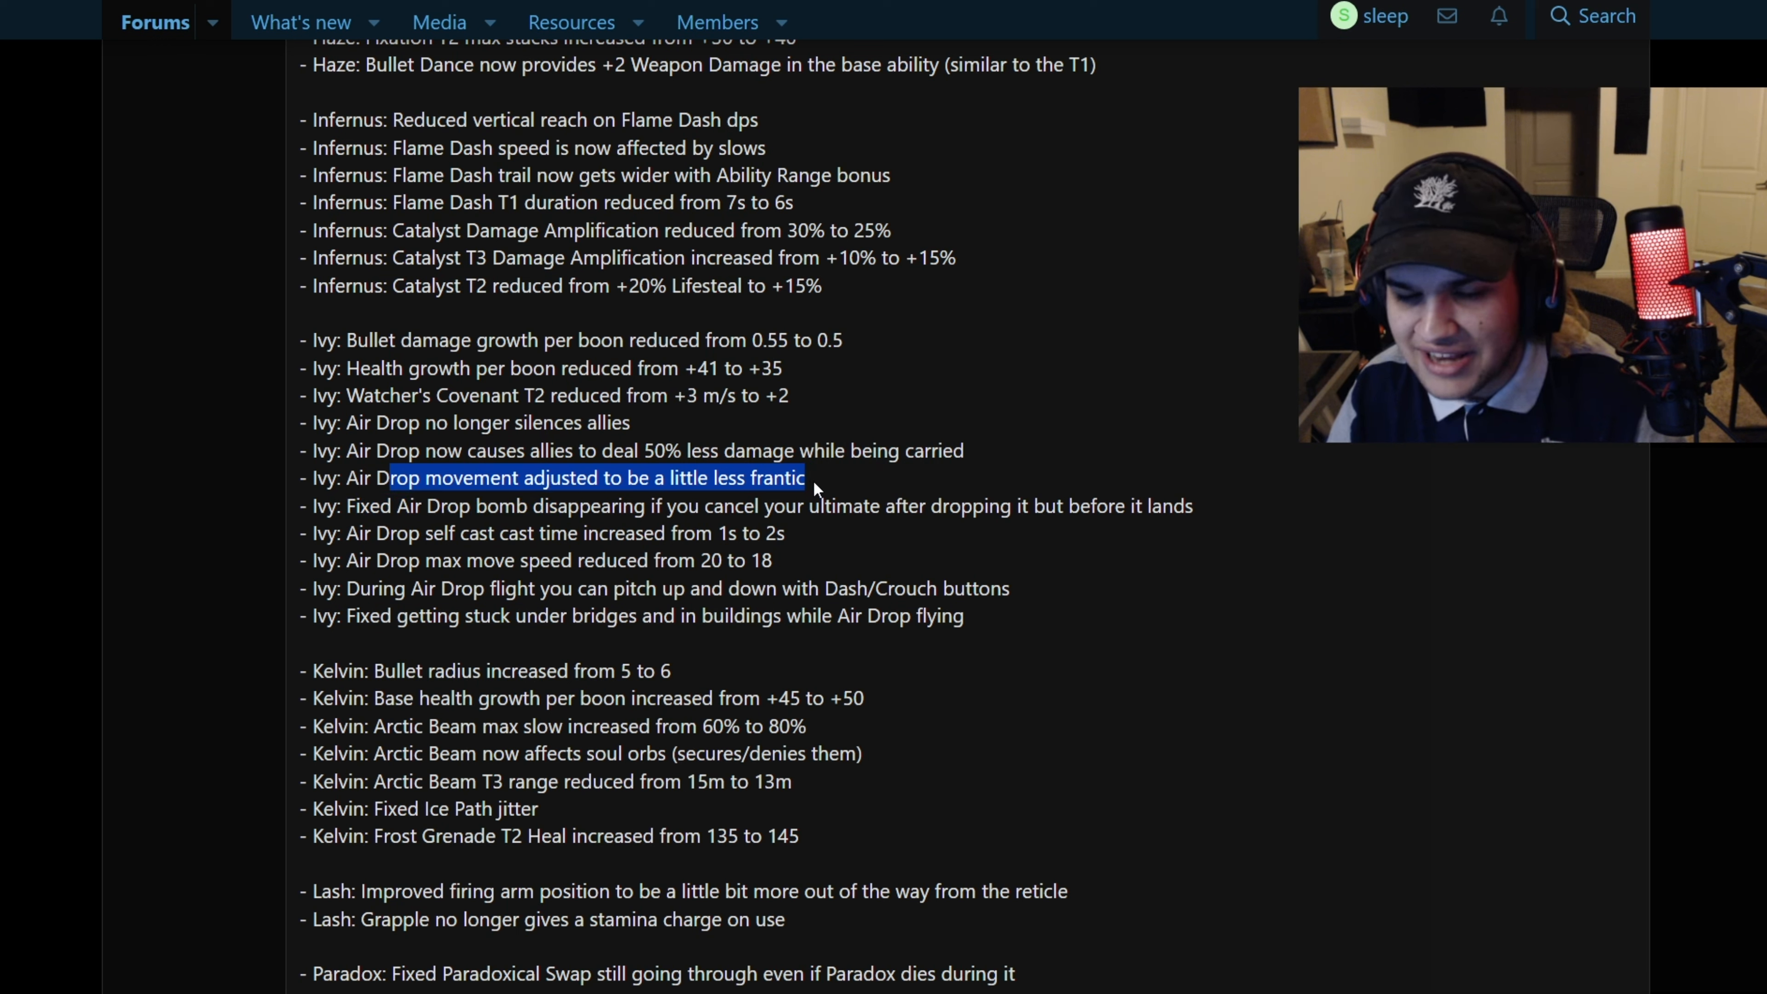
mouse_move(999, 452)
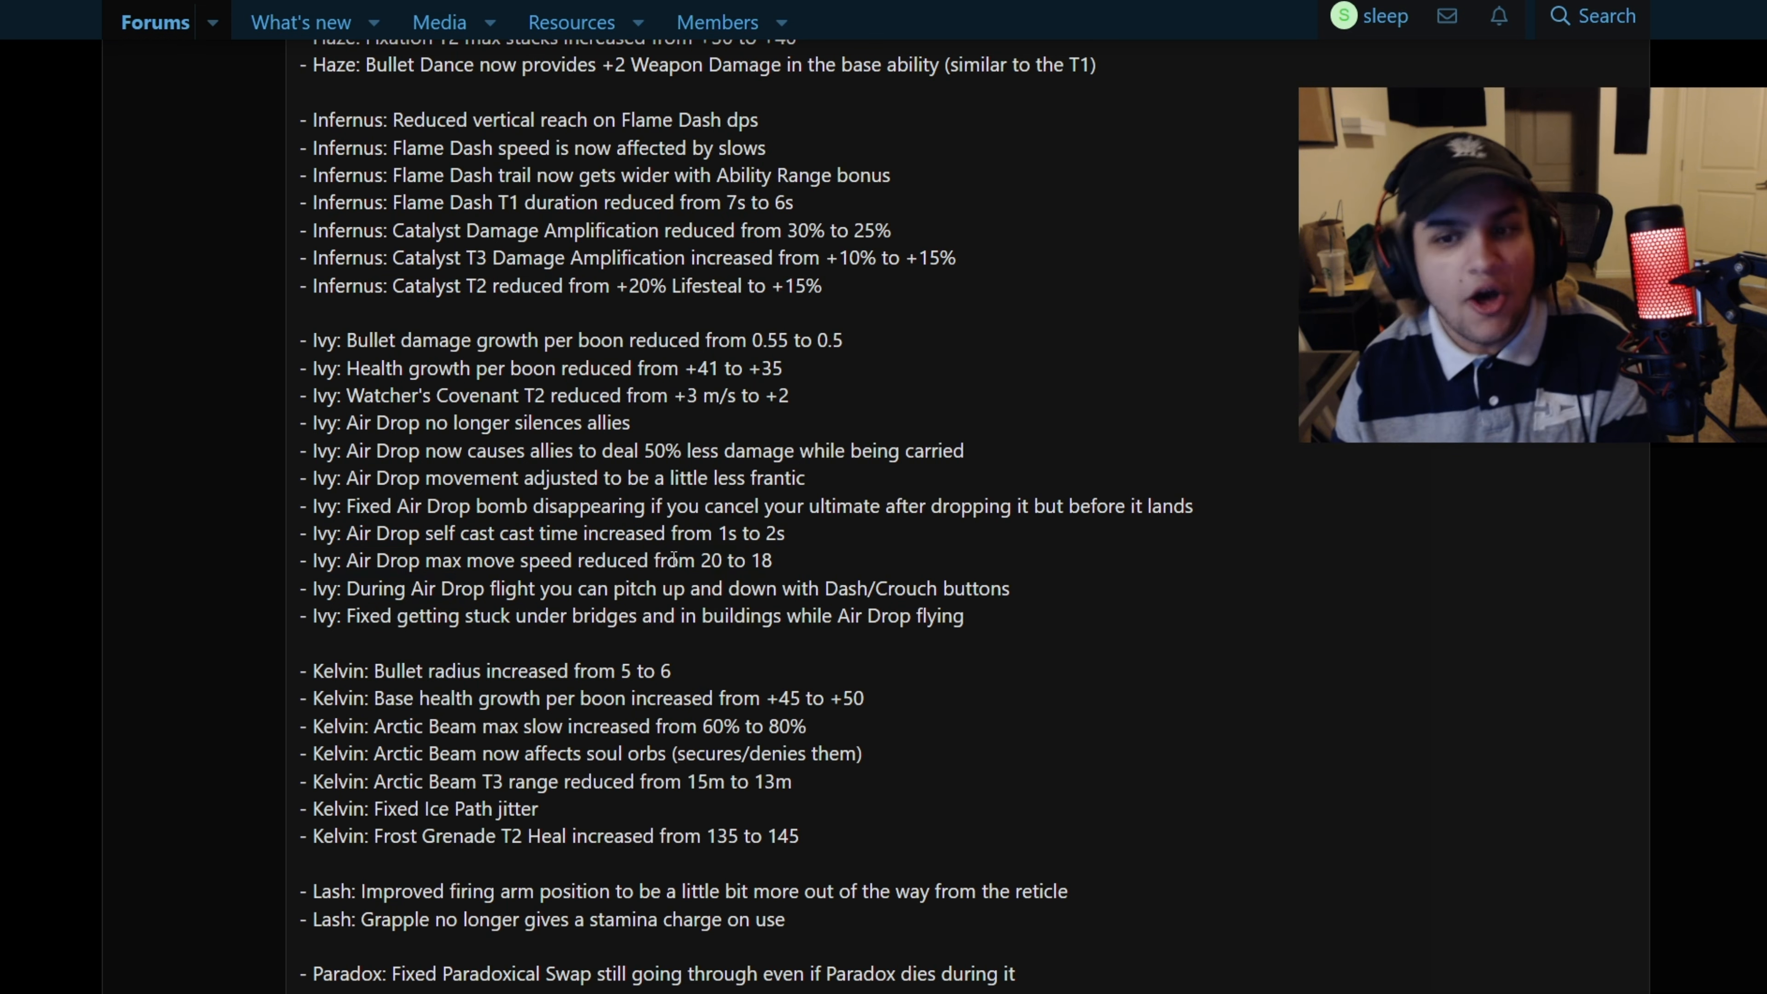
double_click(613, 561)
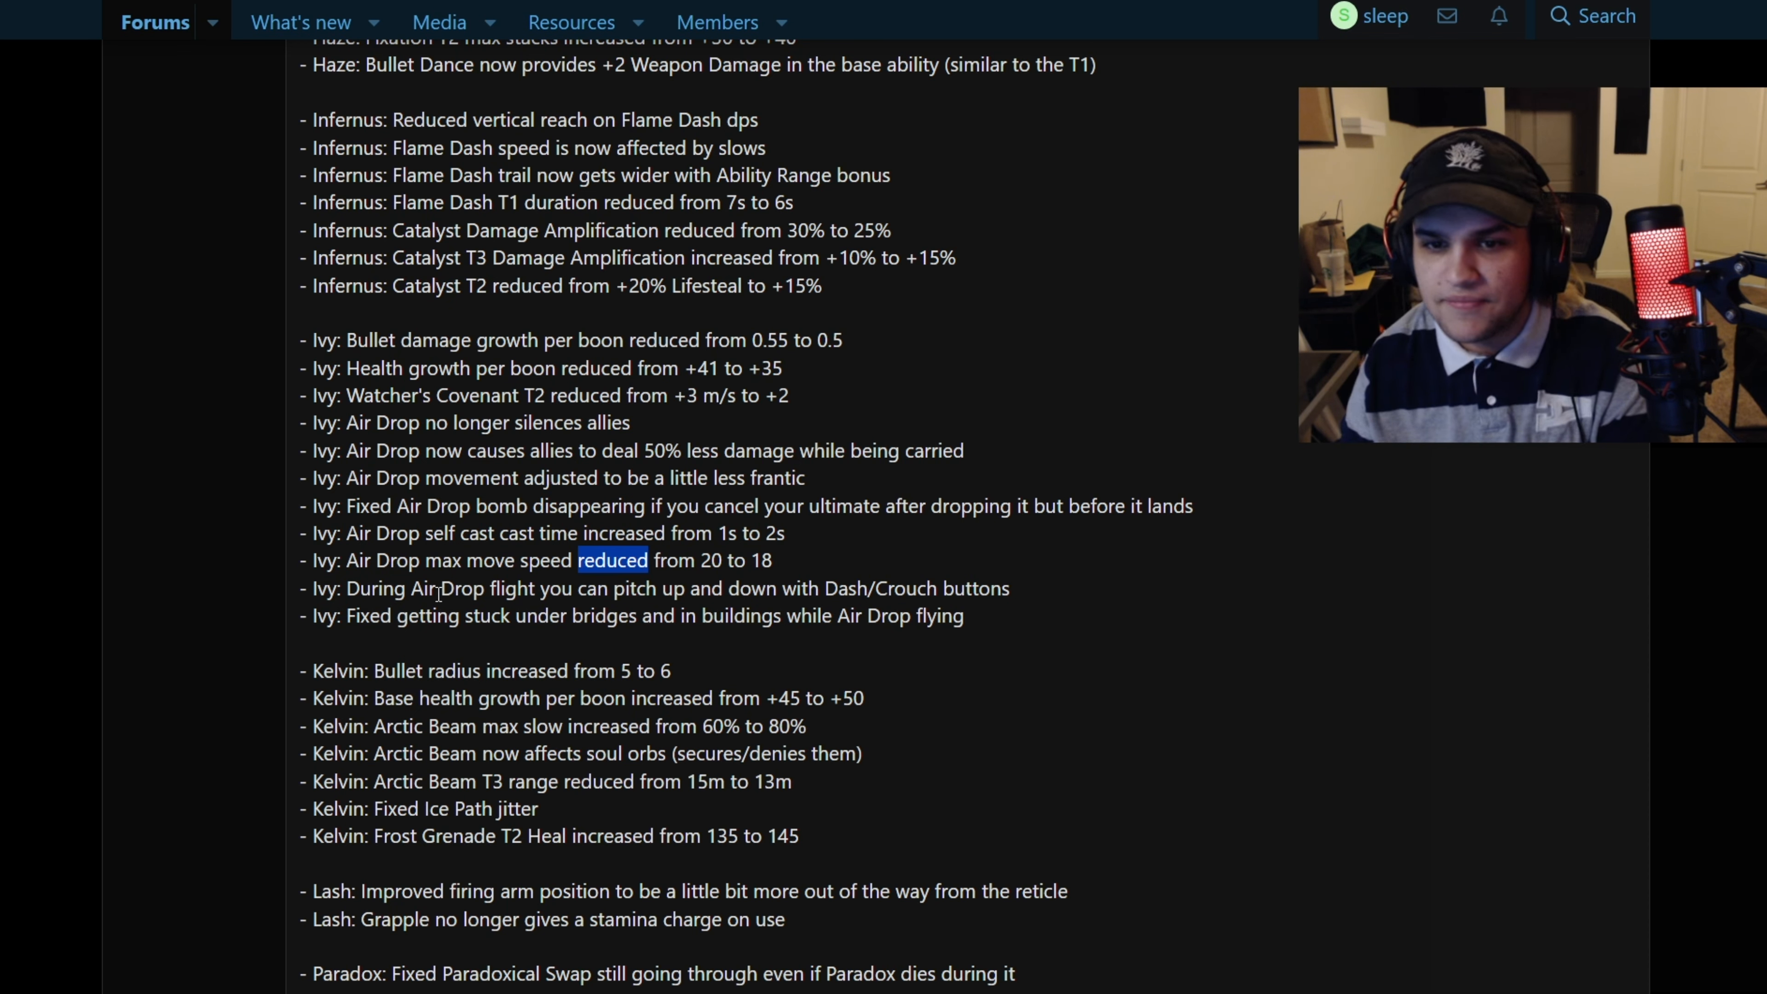
left_click_drag(612, 561, 902, 587)
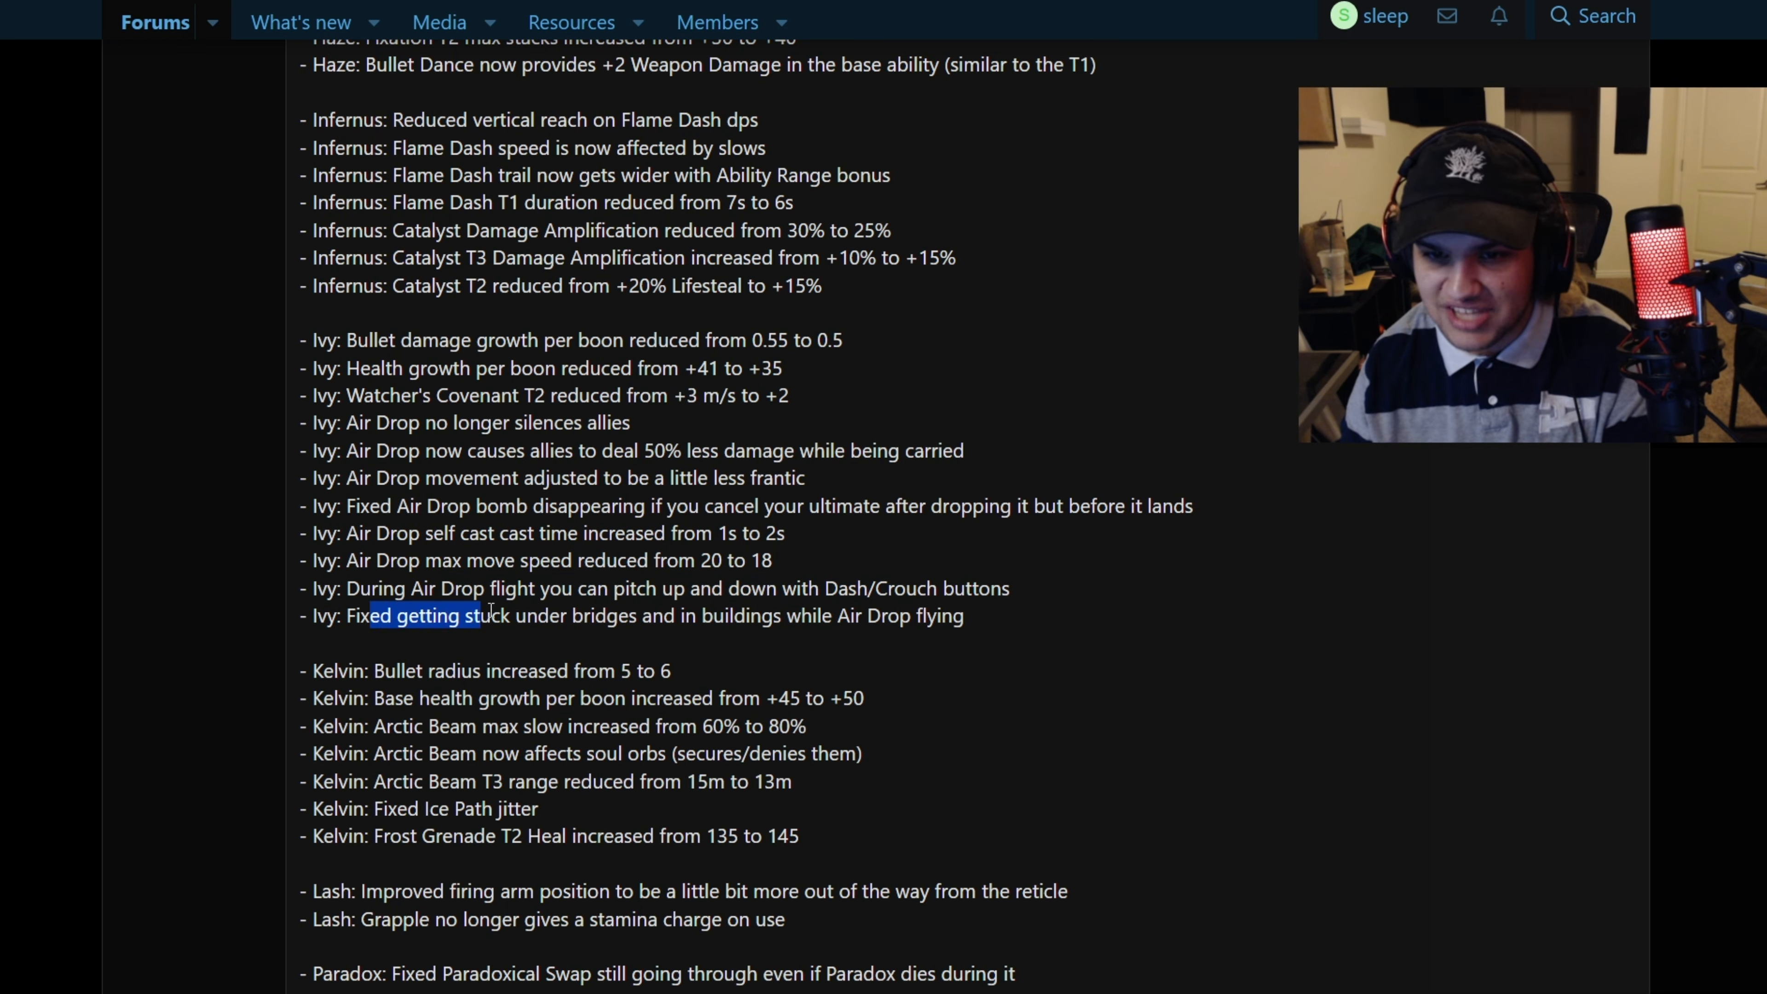
left_click_drag(485, 616, 965, 615)
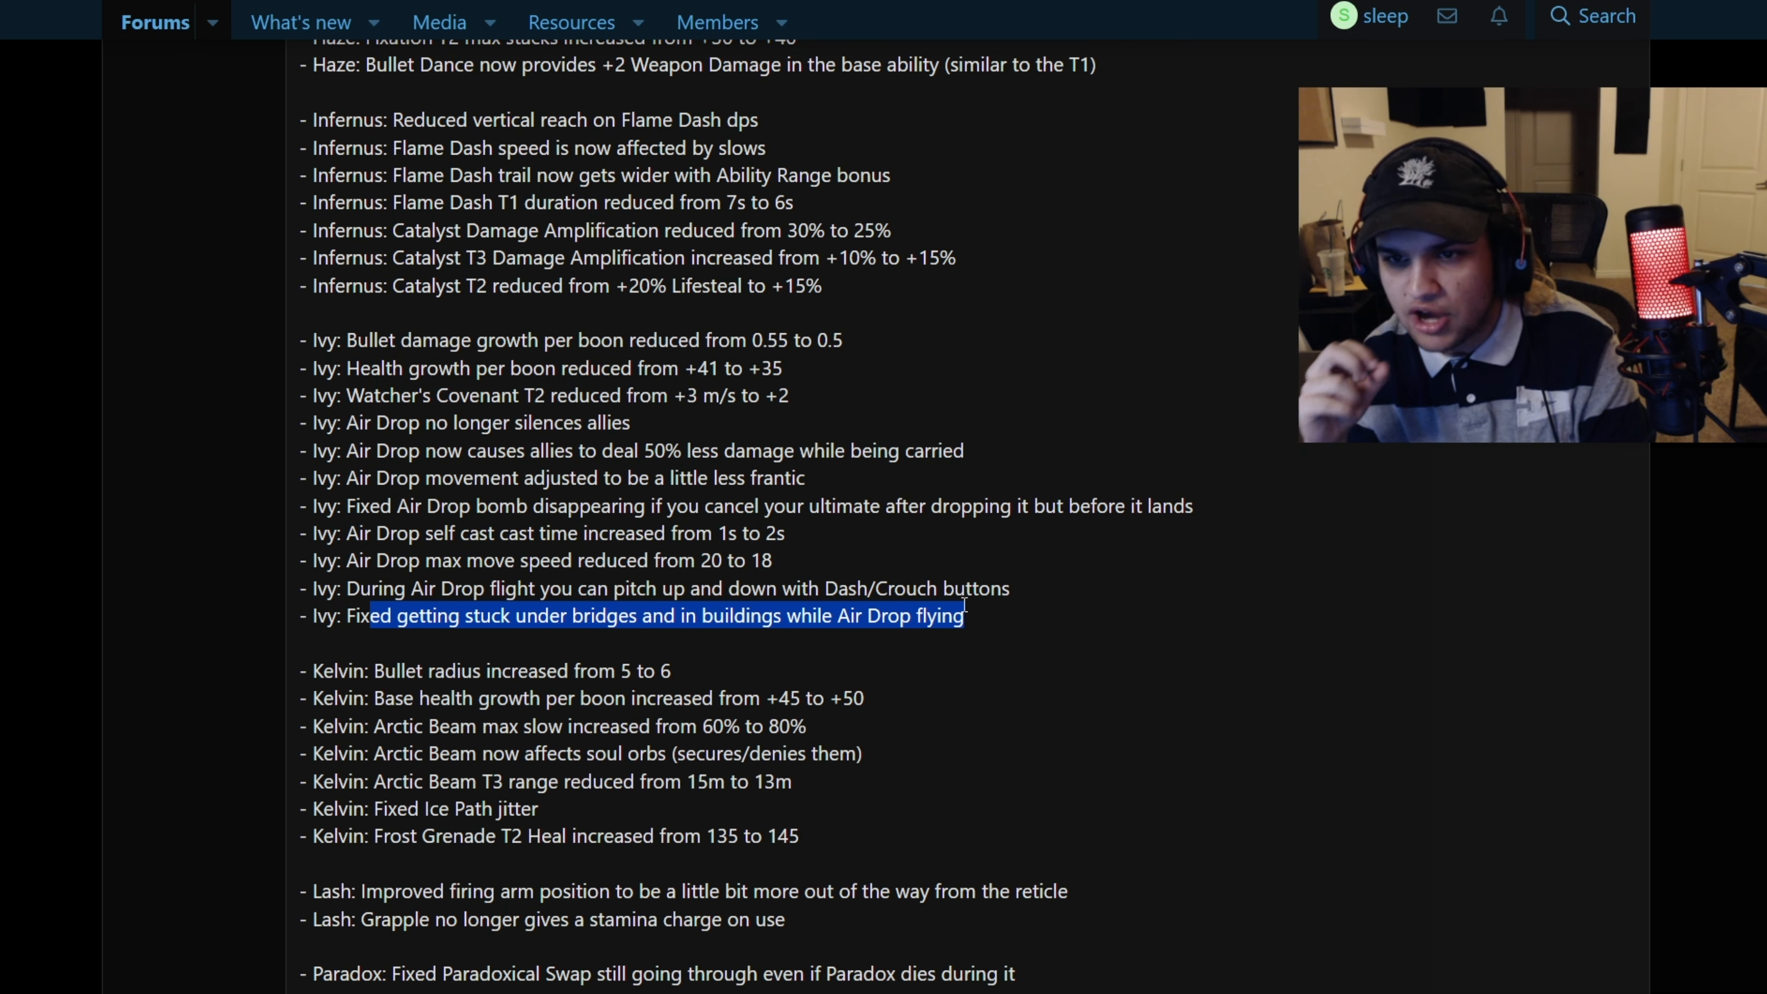
Read the Kelvin changes, highlighting the Arctic Beam soul orbs note, and continue past Lash and Paradox
scroll("down", 3)
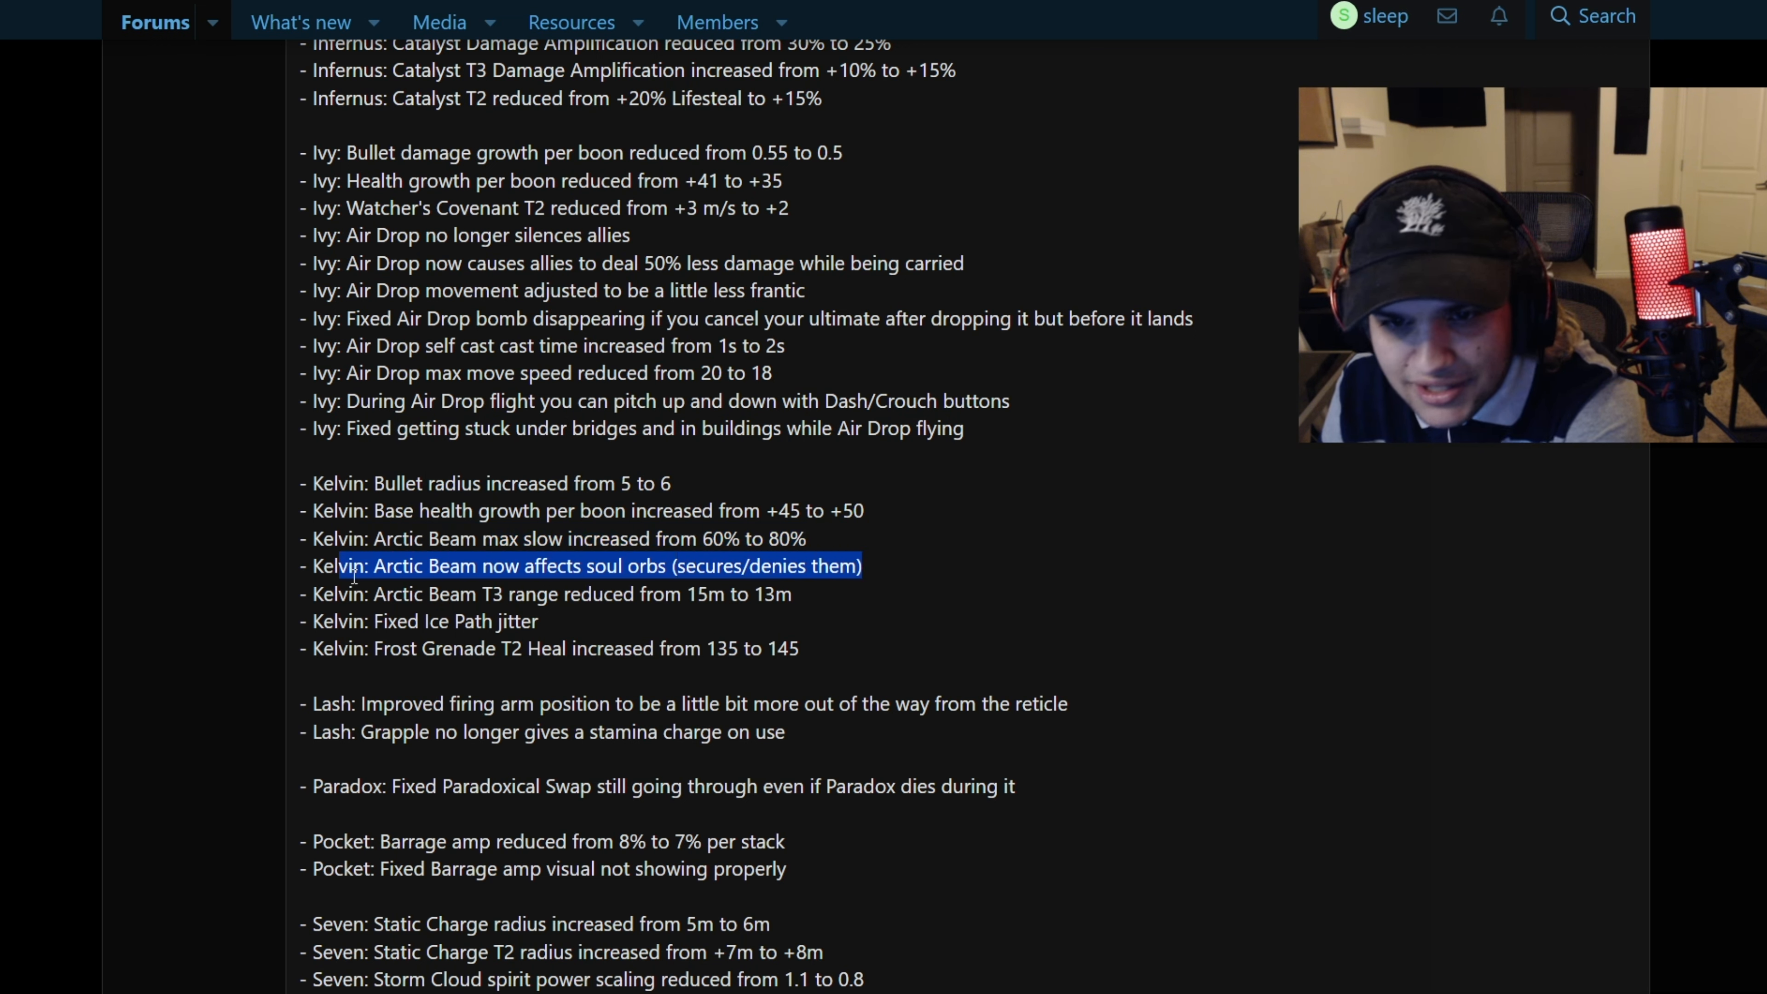
left_click_drag(350, 566, 791, 594)
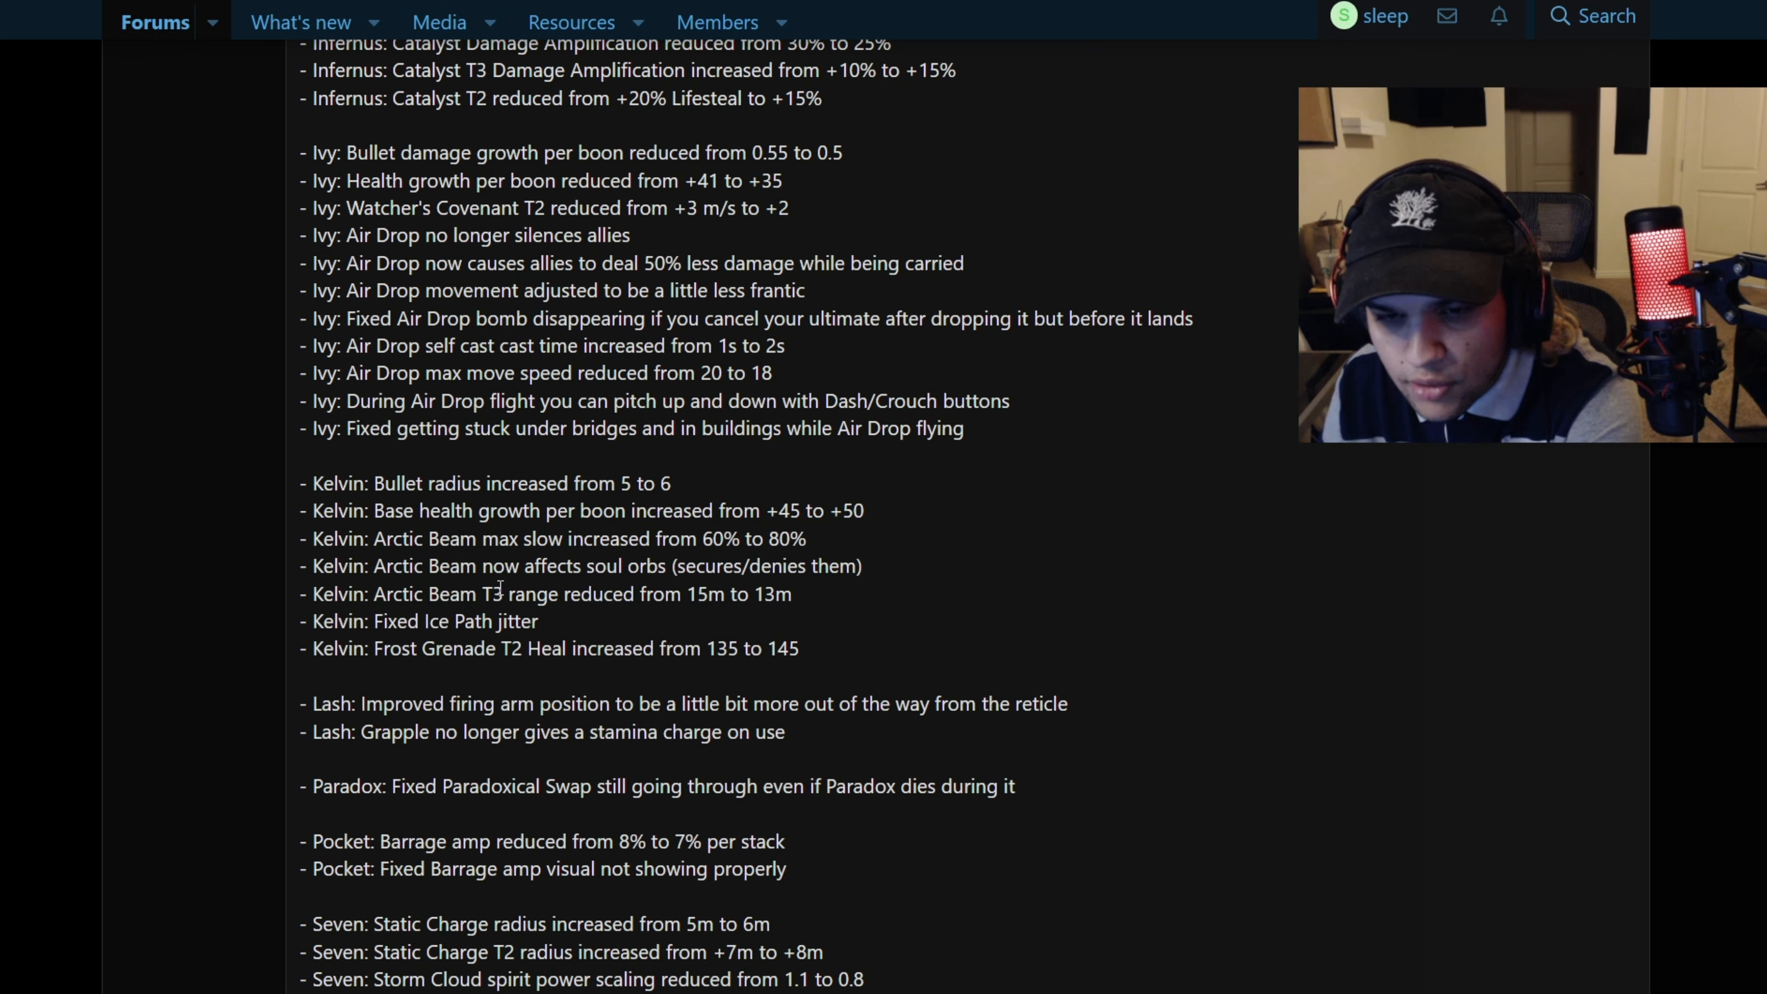
left_click_drag(313, 482, 799, 648)
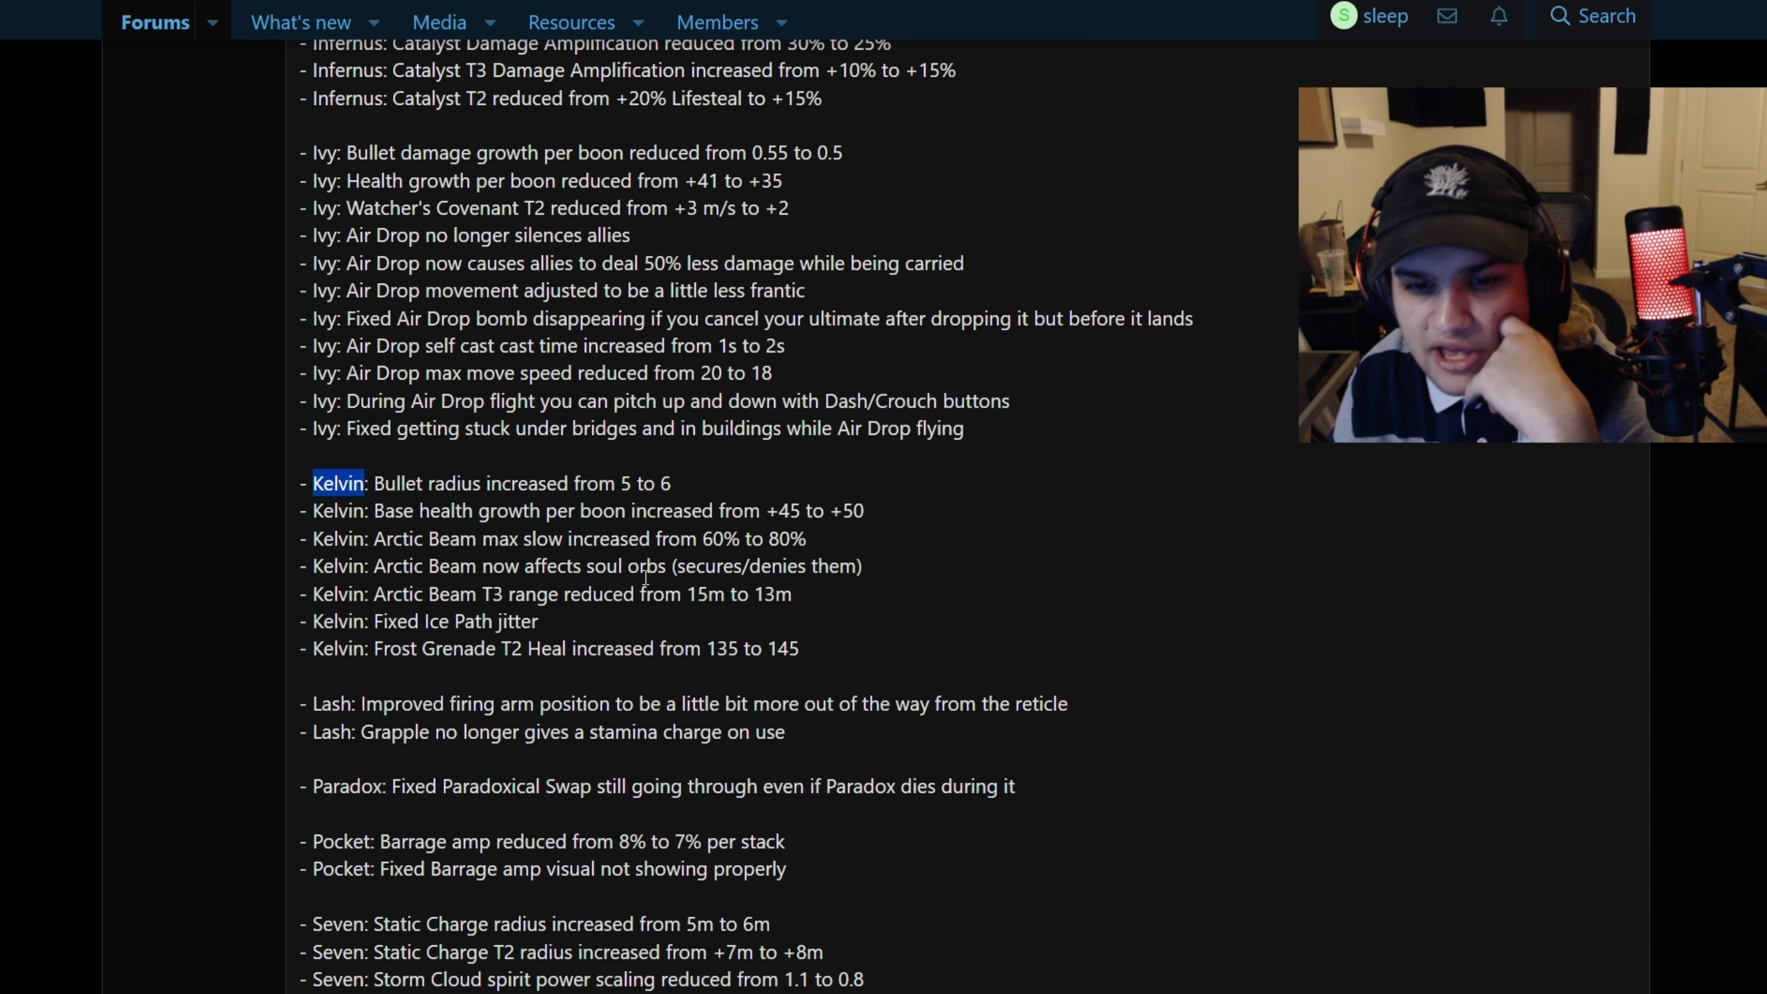
scroll("down", 3)
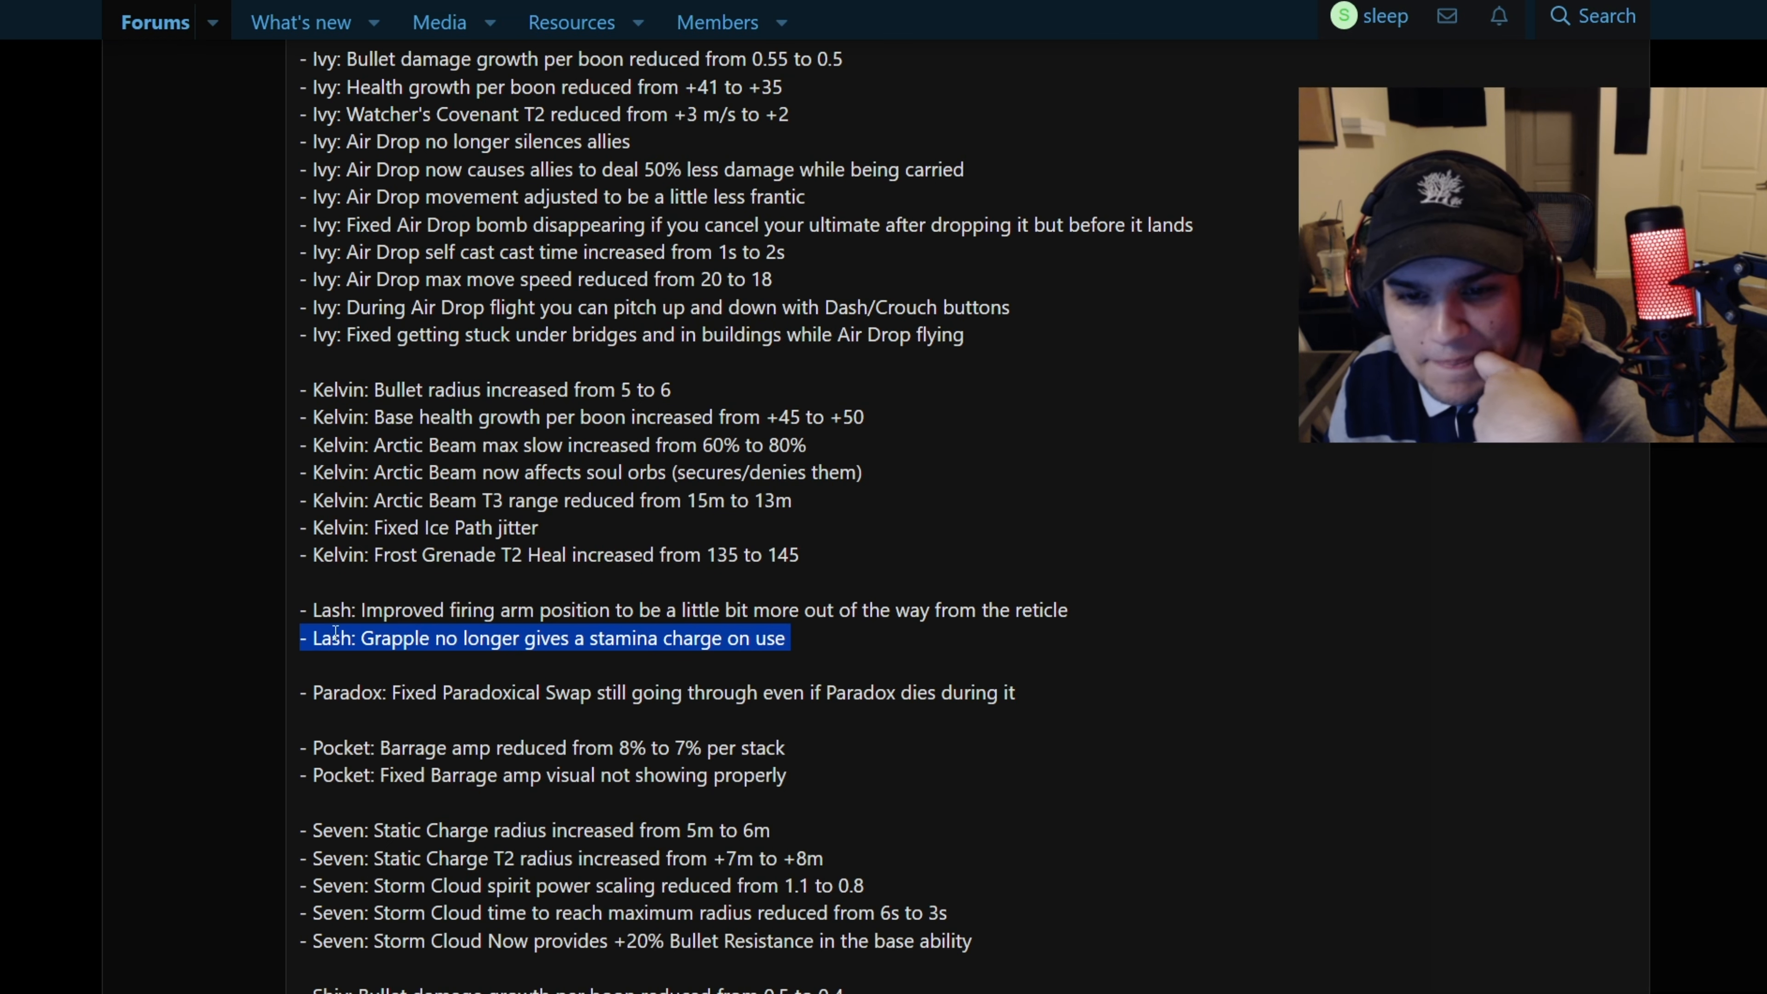
scroll("down", 3)
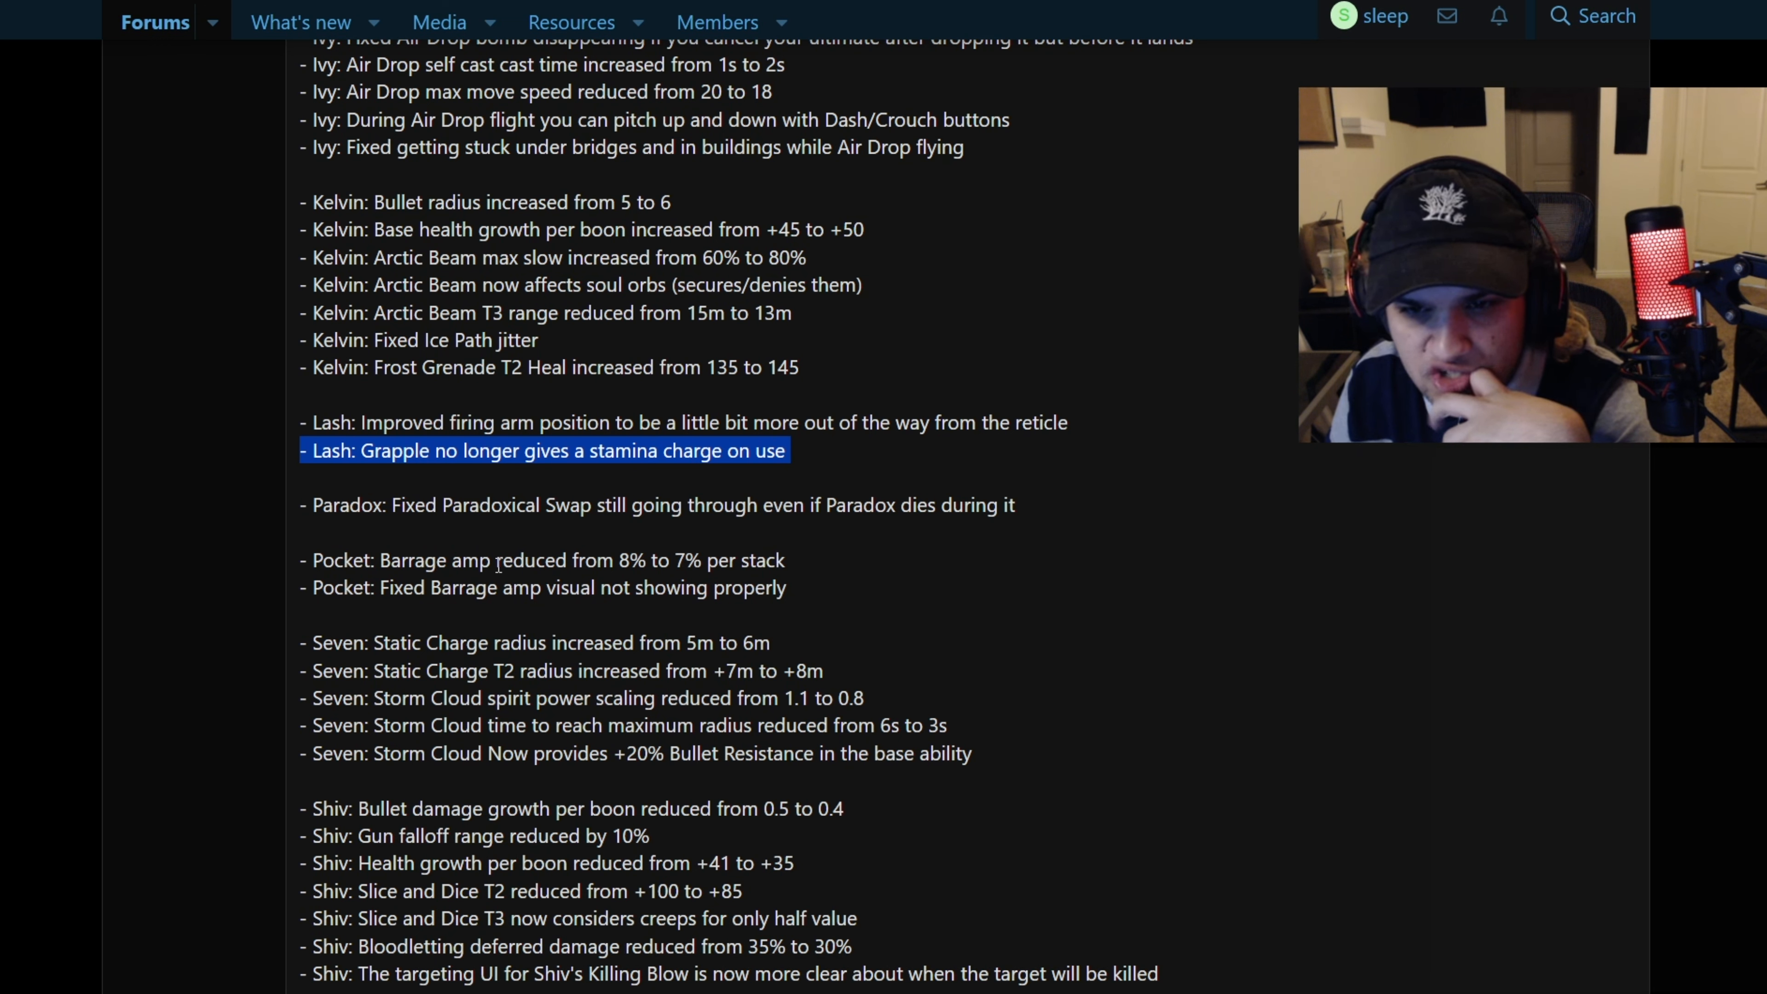
Highlight Pocket's Barrage amp reduction, Seven's Storm Cloud changes and the first two Shiv changes
left_click_drag(496, 560, 785, 560)
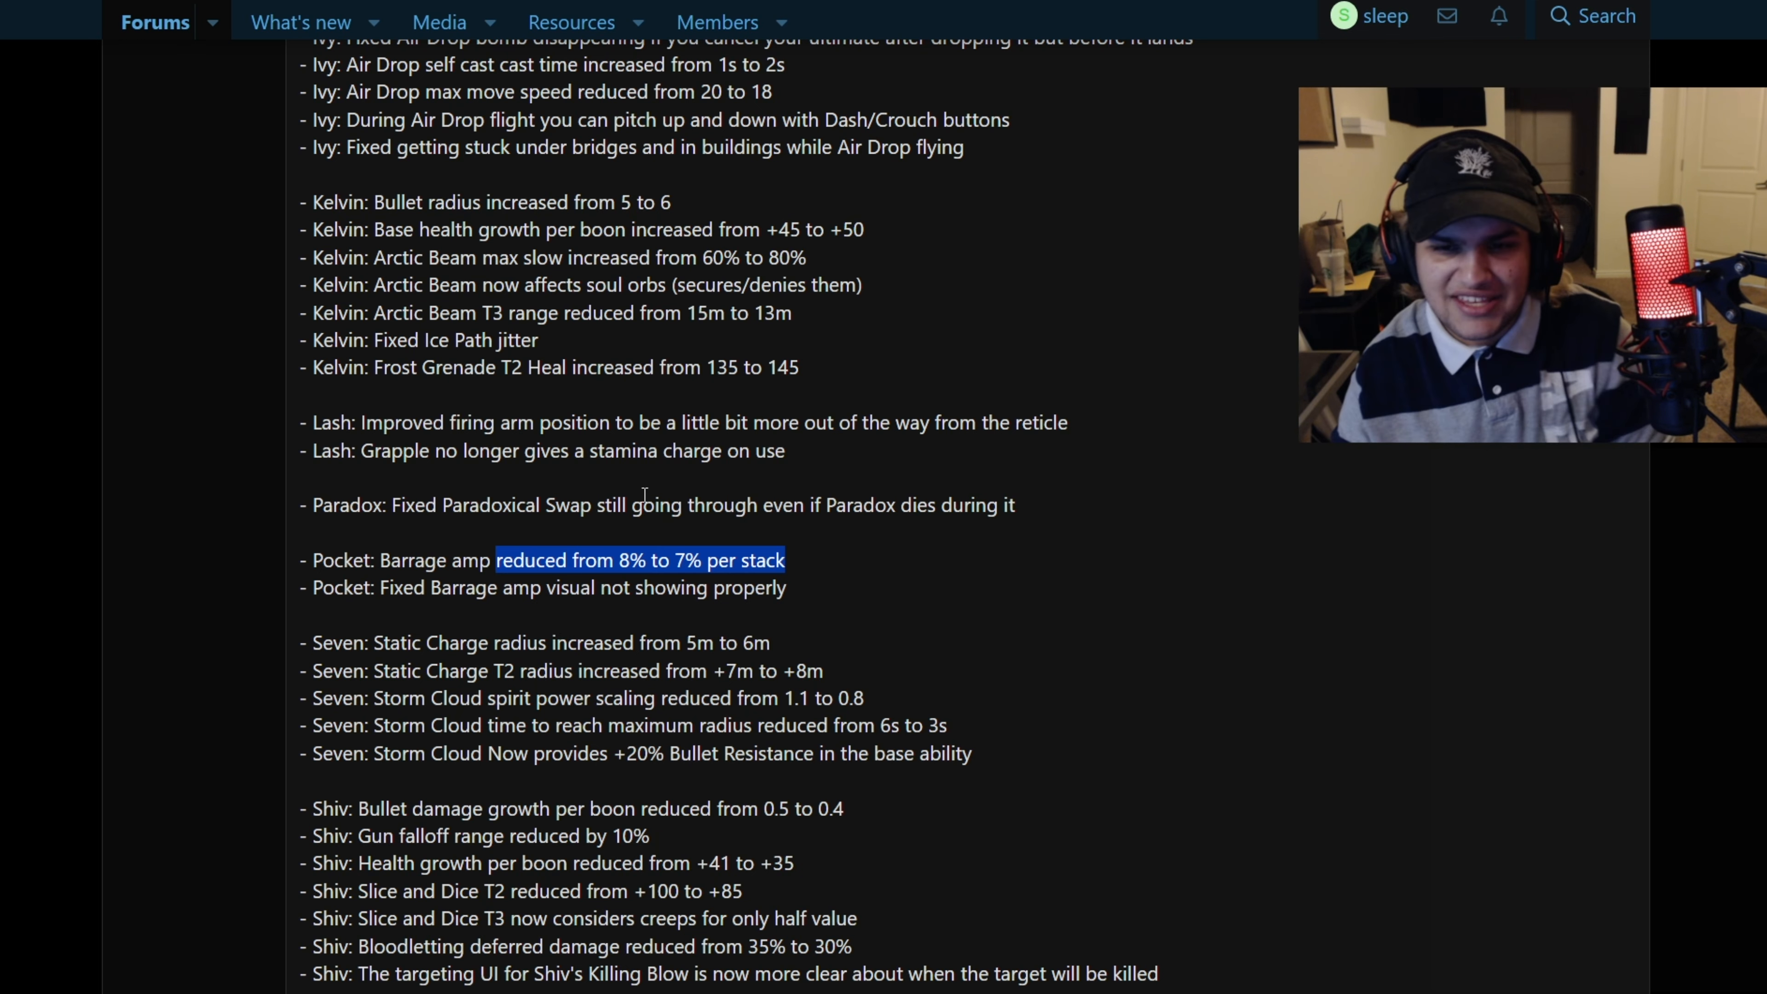
mouse_move(583, 487)
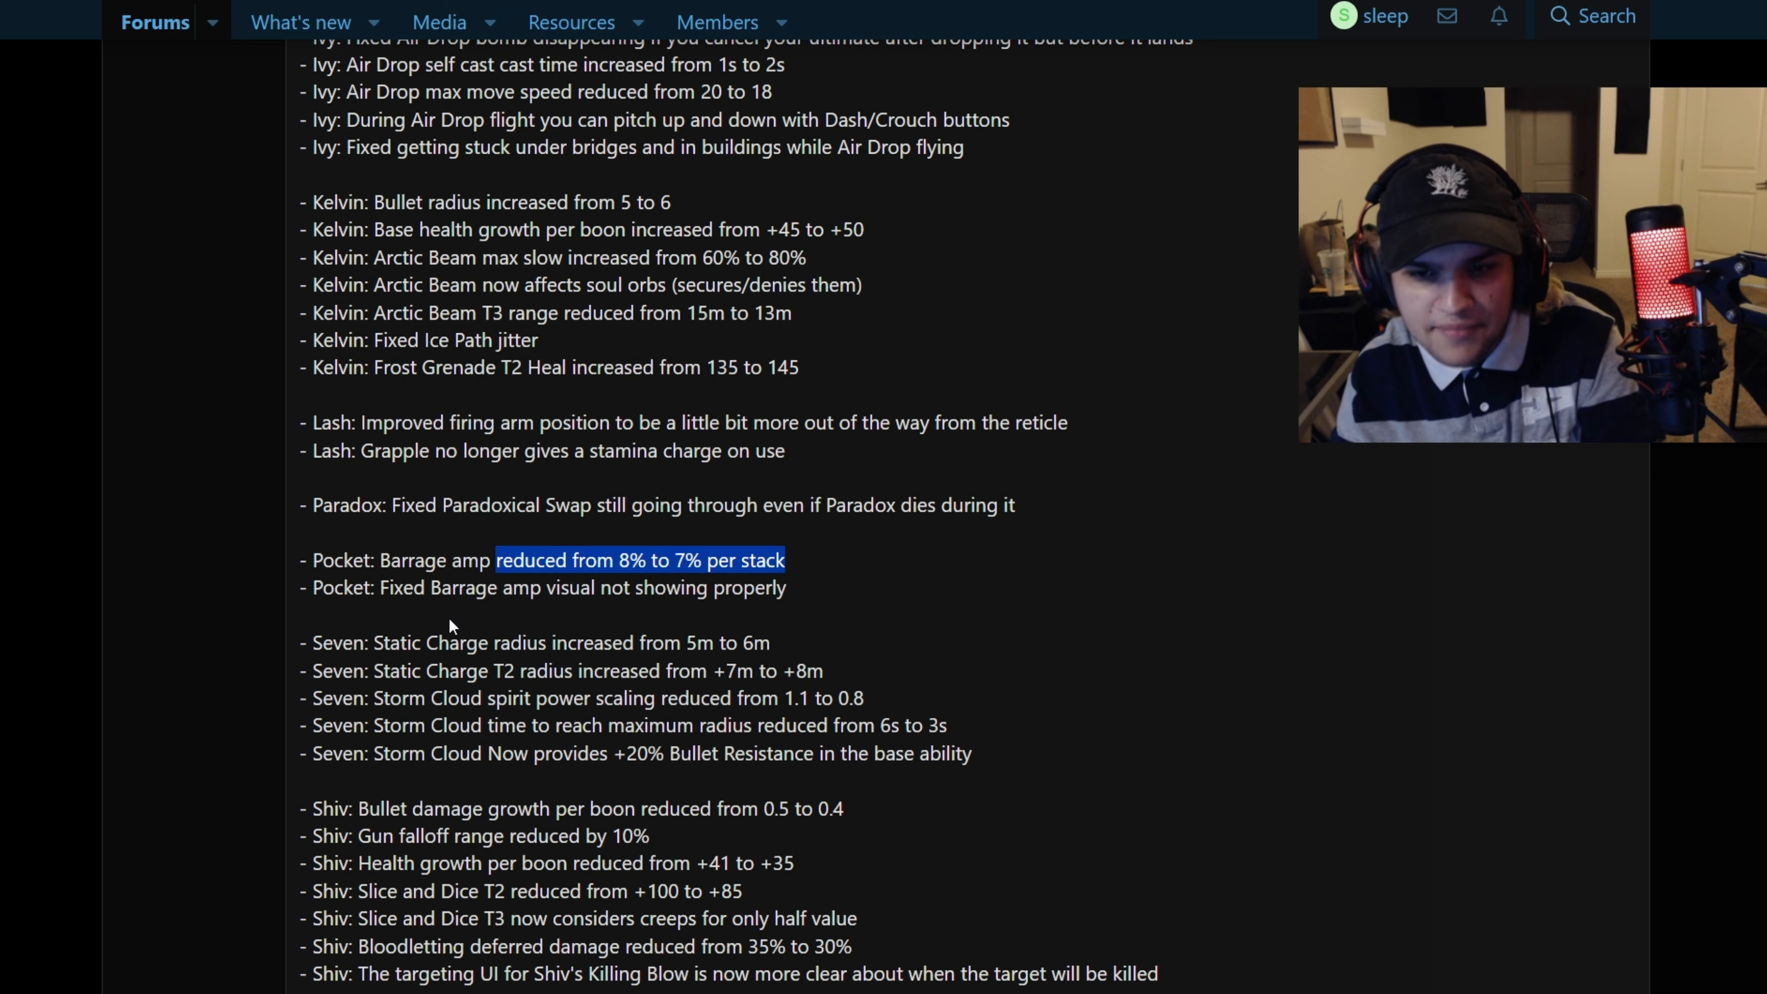
left_click(395, 665)
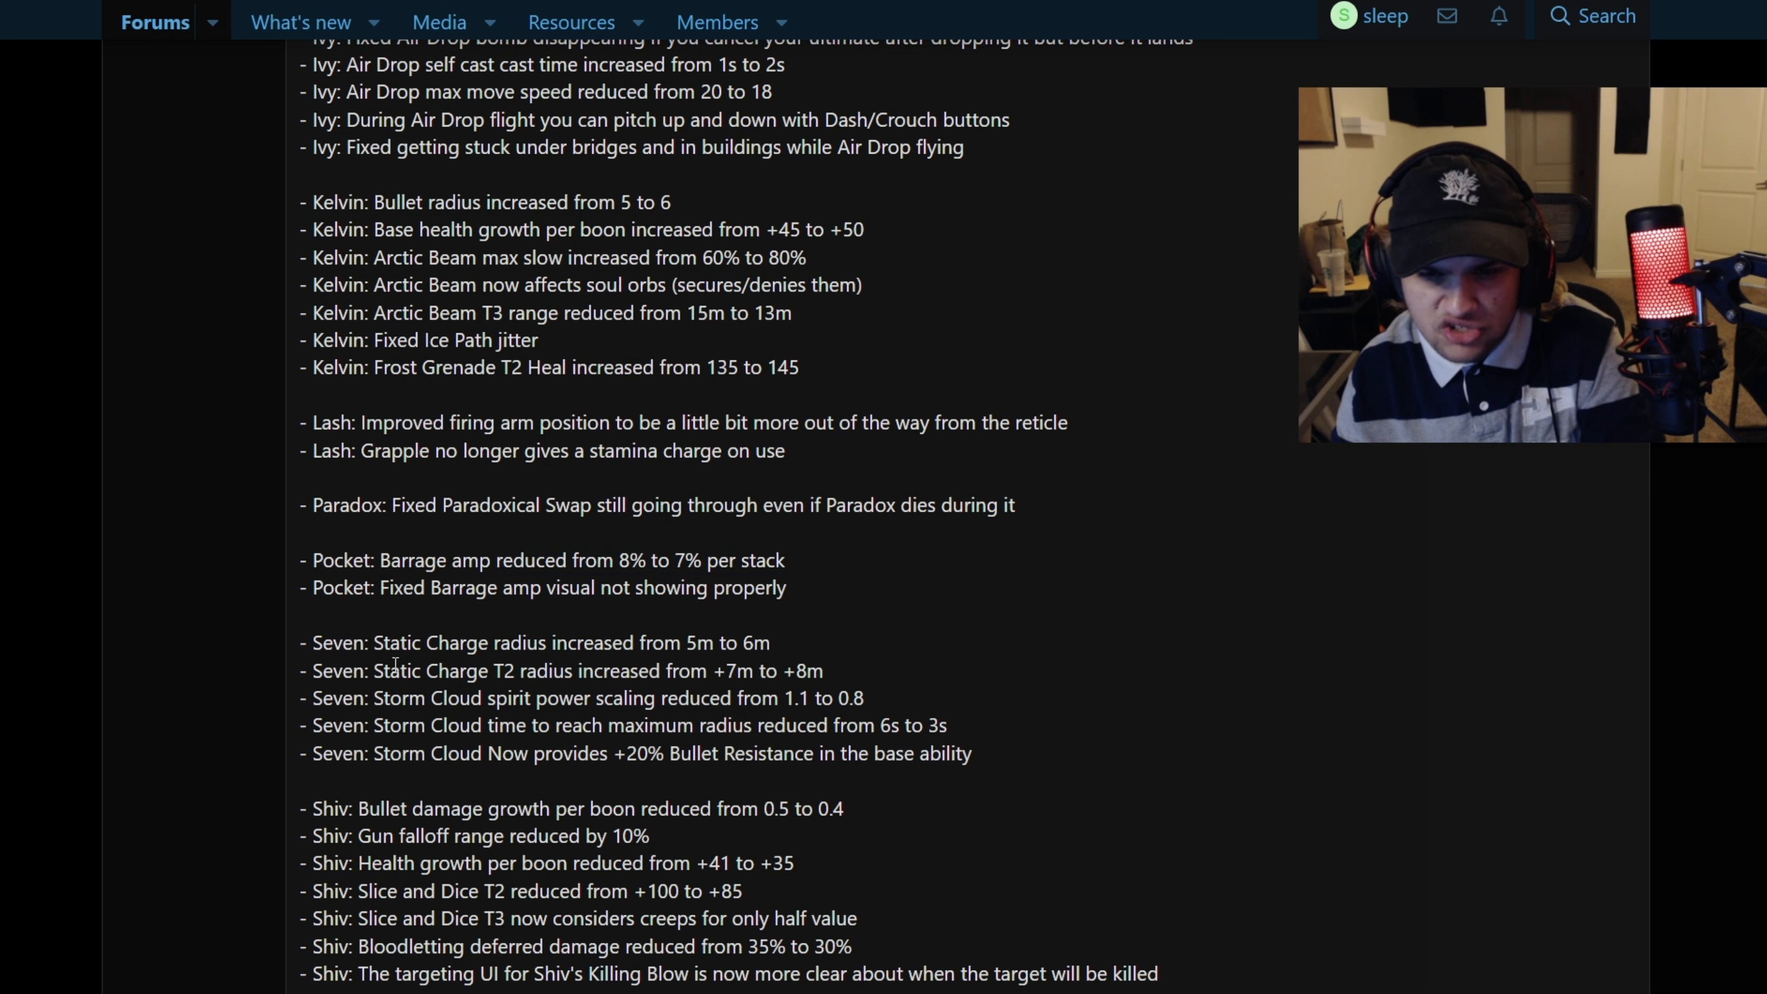
left_click_drag(400, 697, 845, 724)
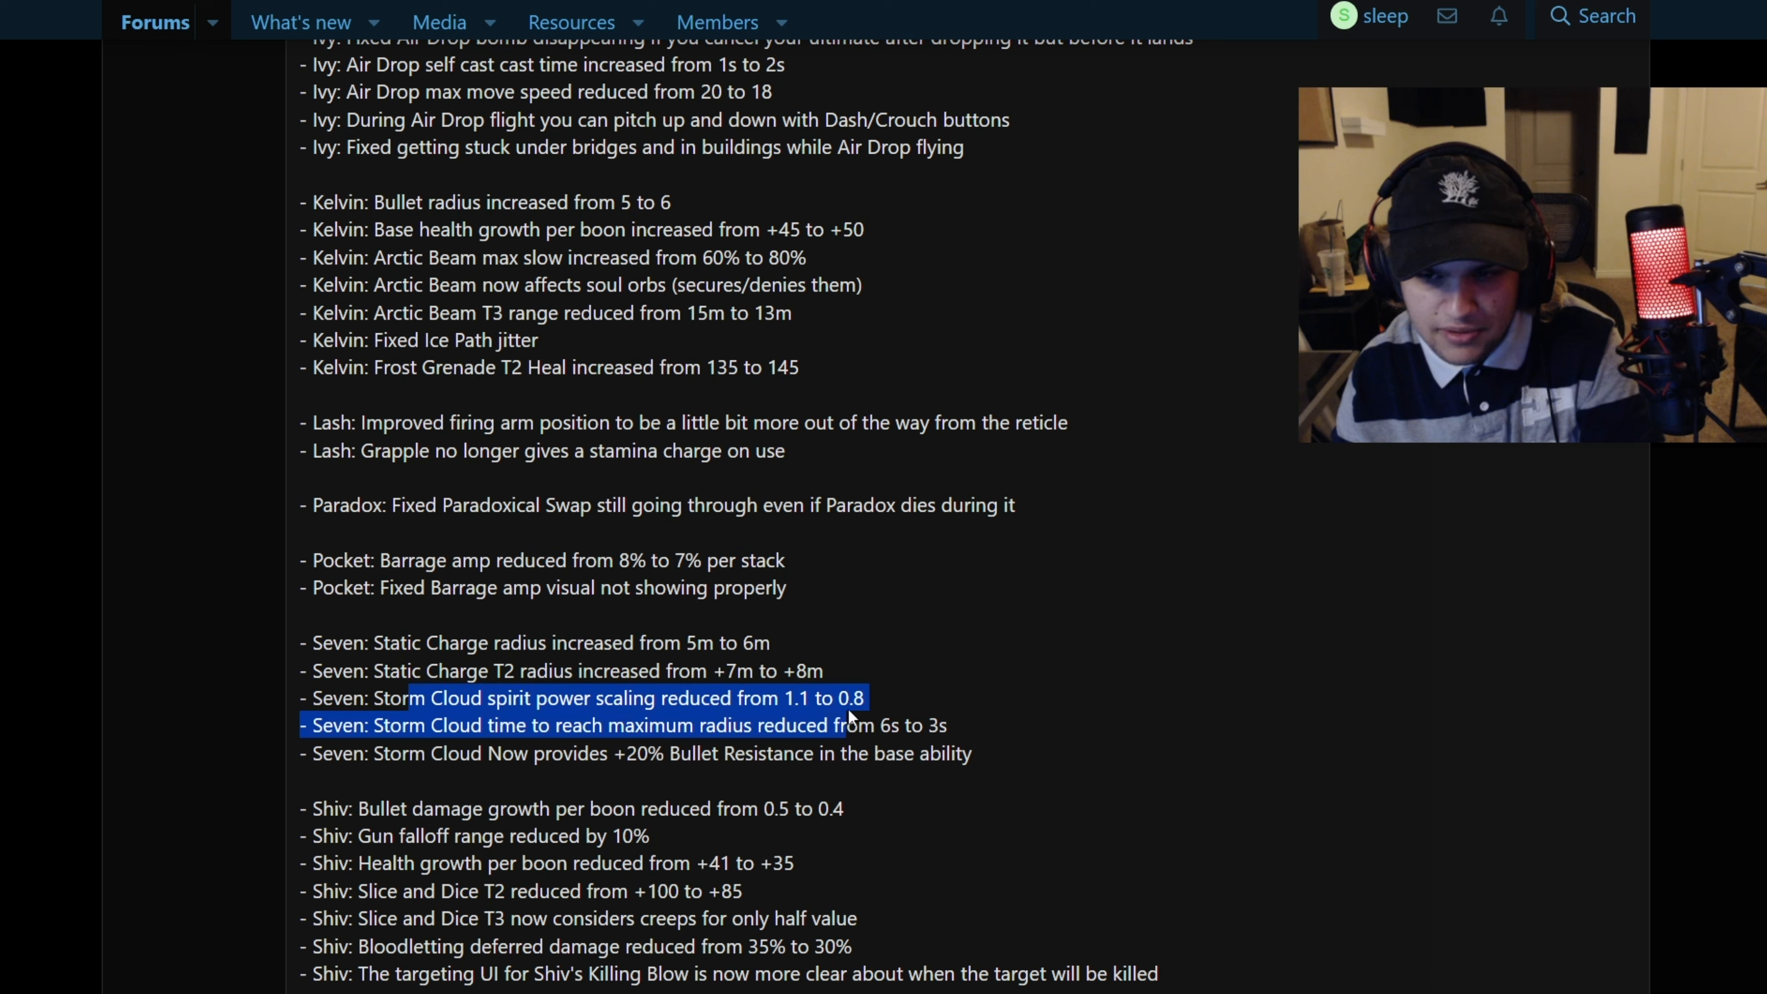
left_click(599, 712)
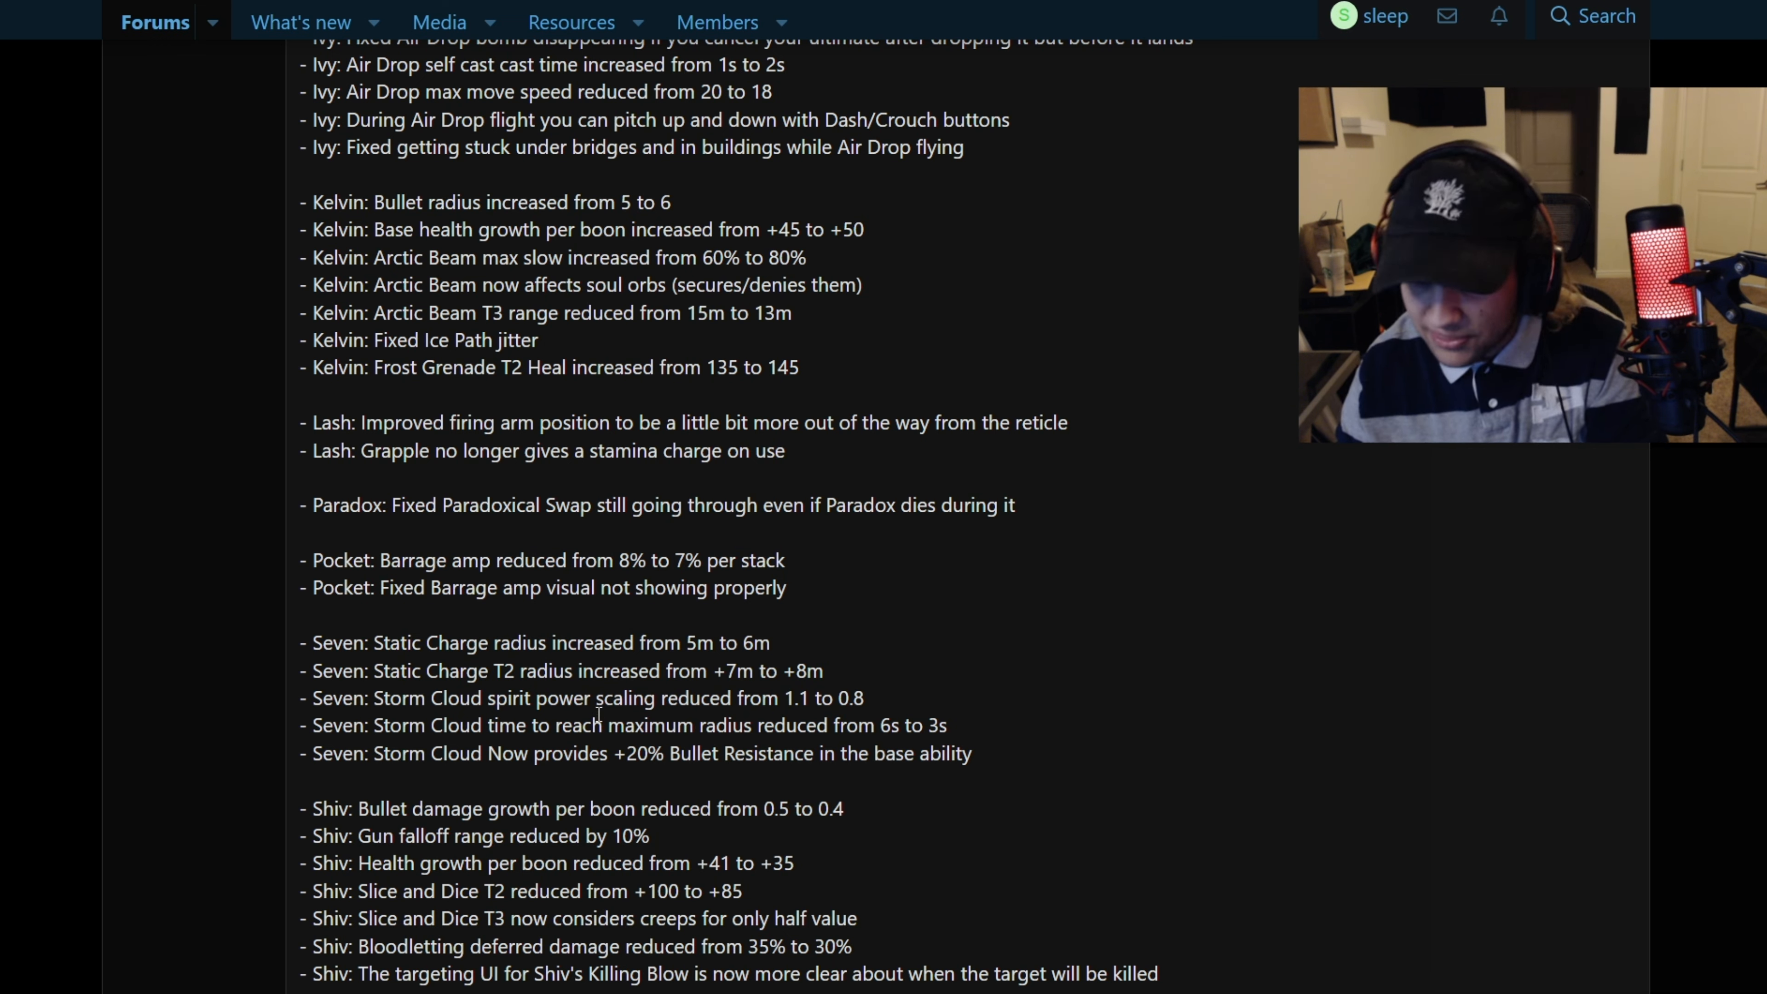
triple_click(623, 725)
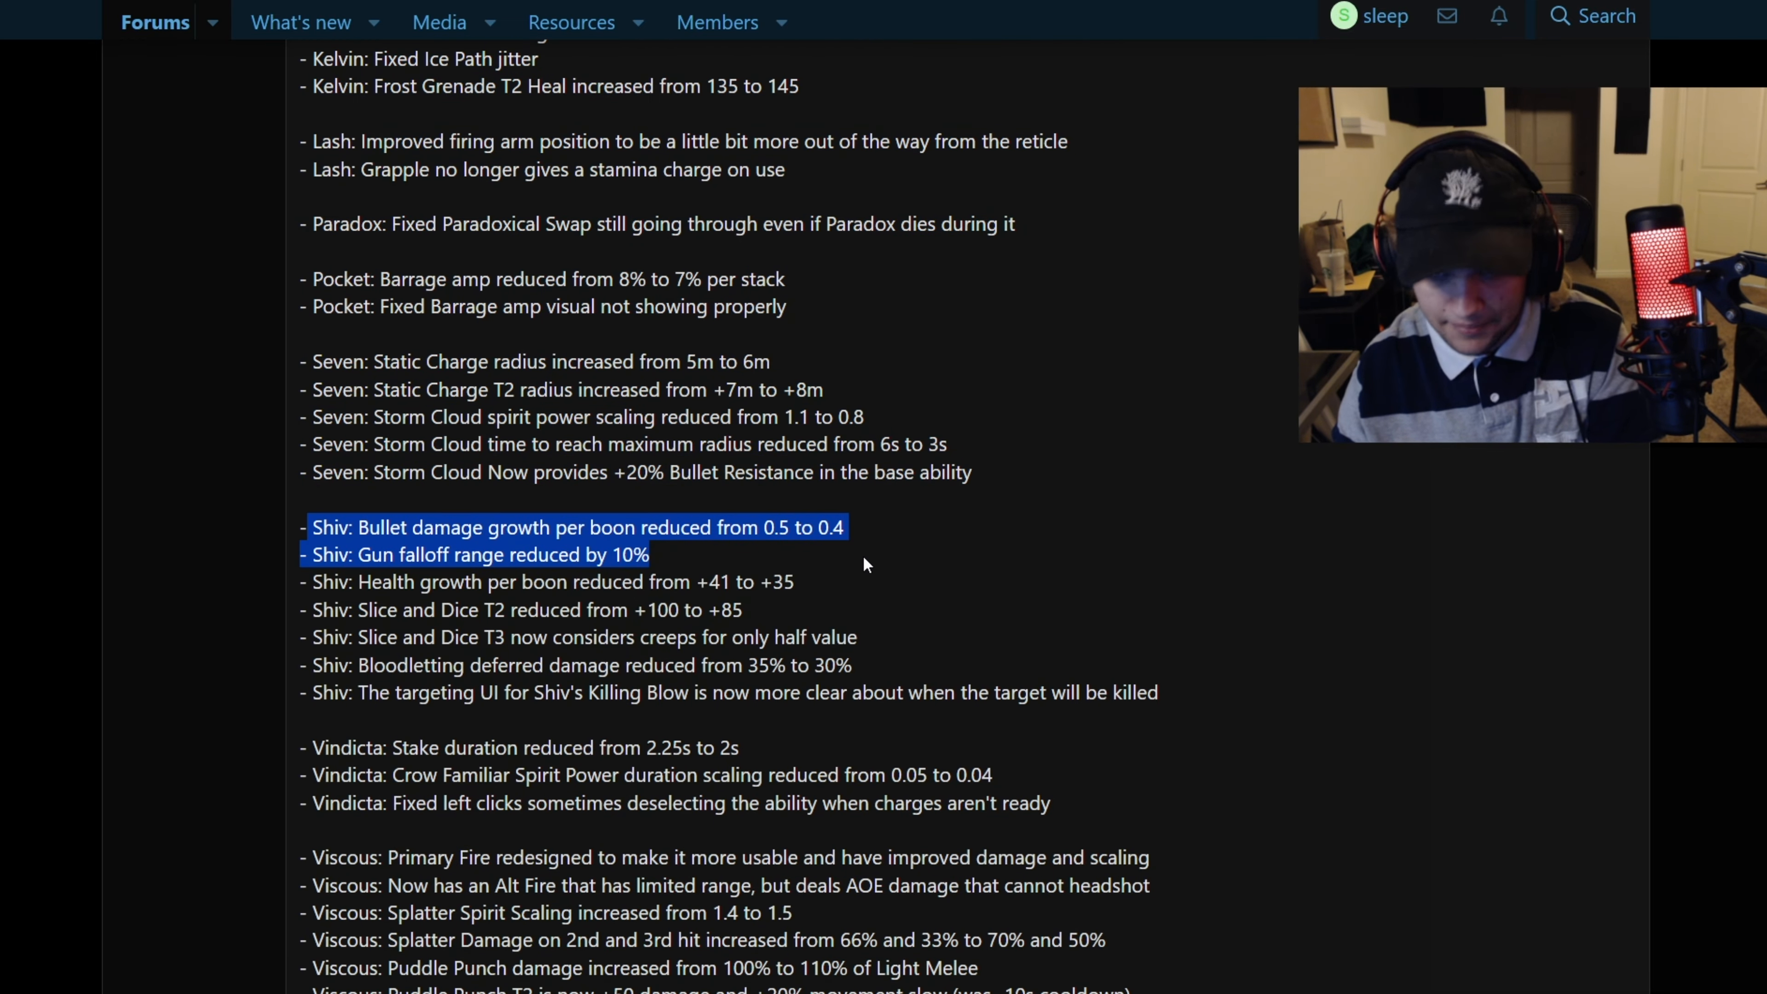
left_click_drag(865, 564, 879, 628)
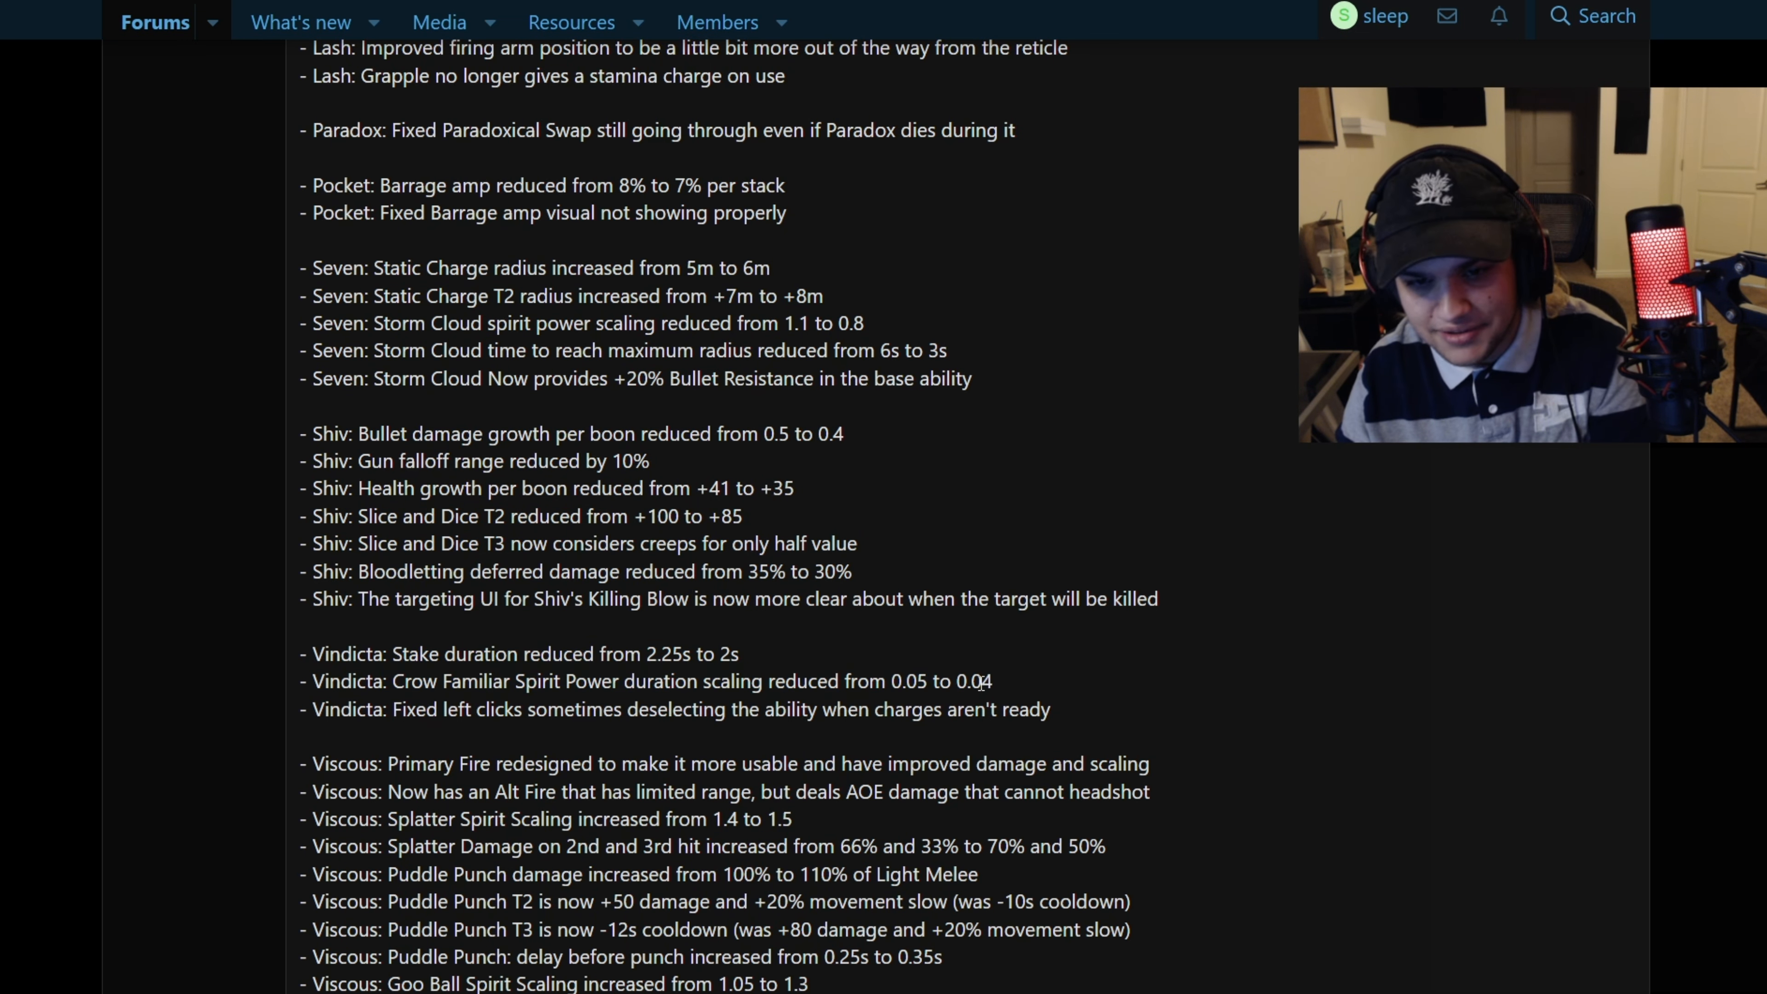
Read the Viscous changes, highlighting the Primary Fire redesign and Alt Fire notes
scroll("down", 3)
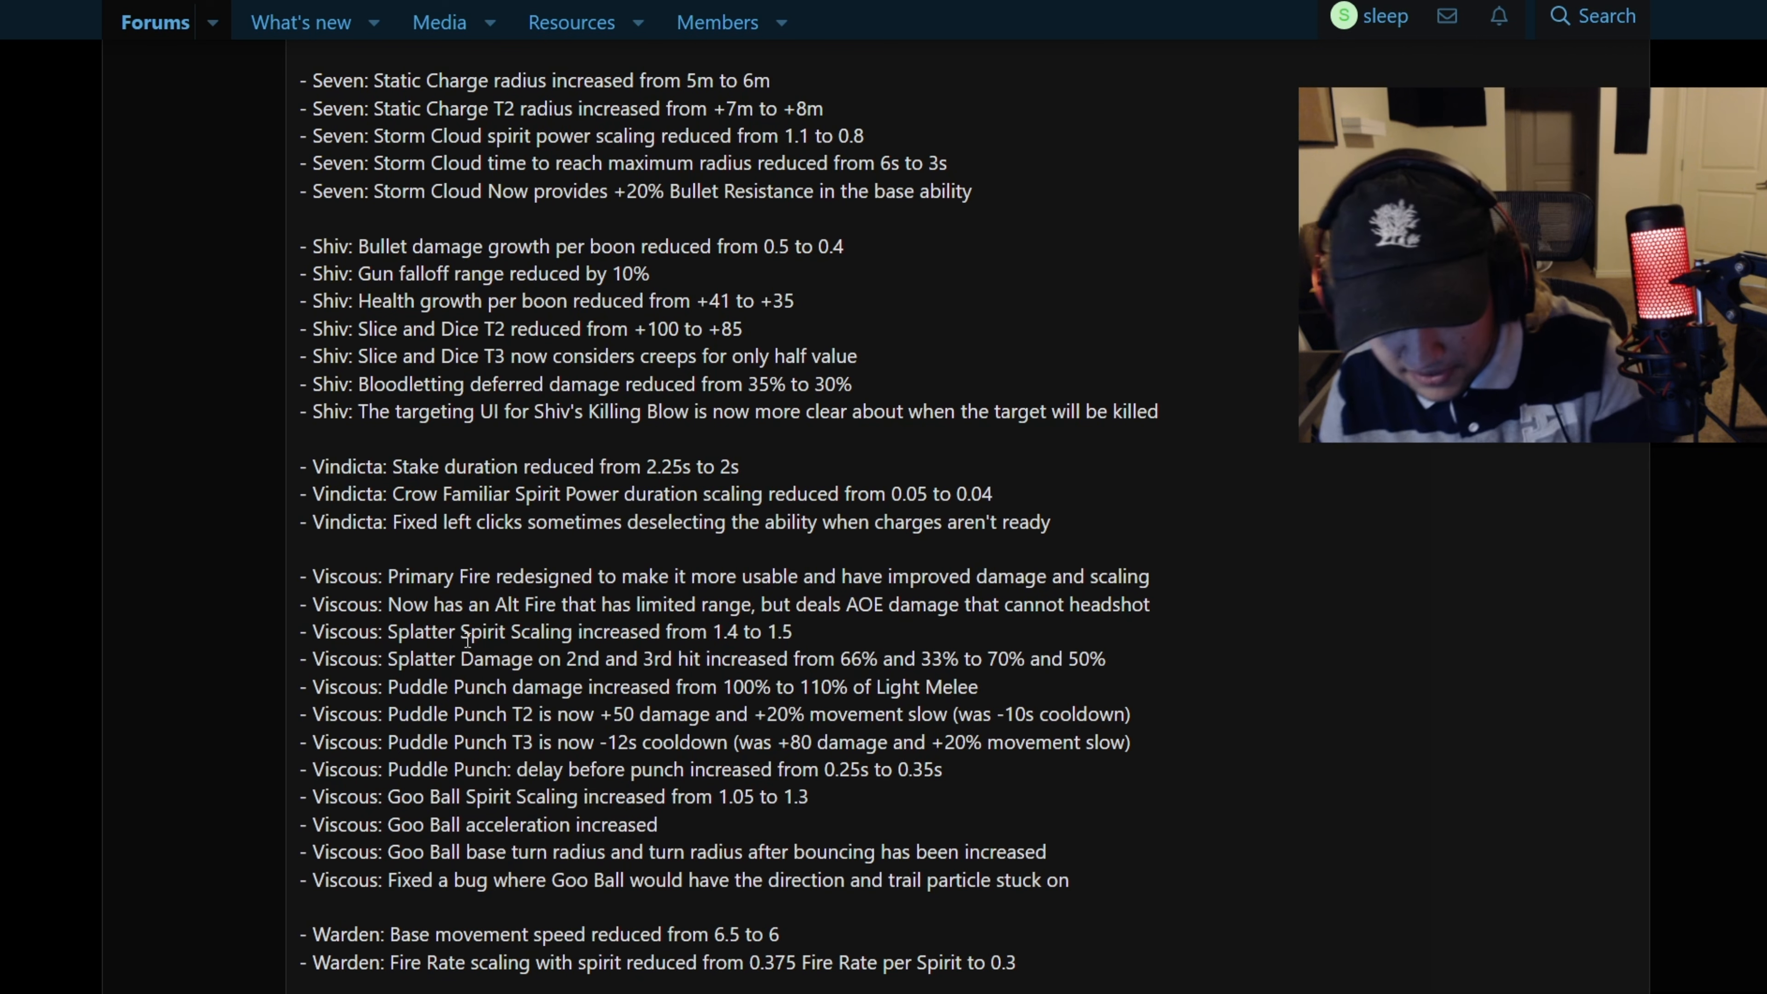
left_click_drag(389, 577, 635, 604)
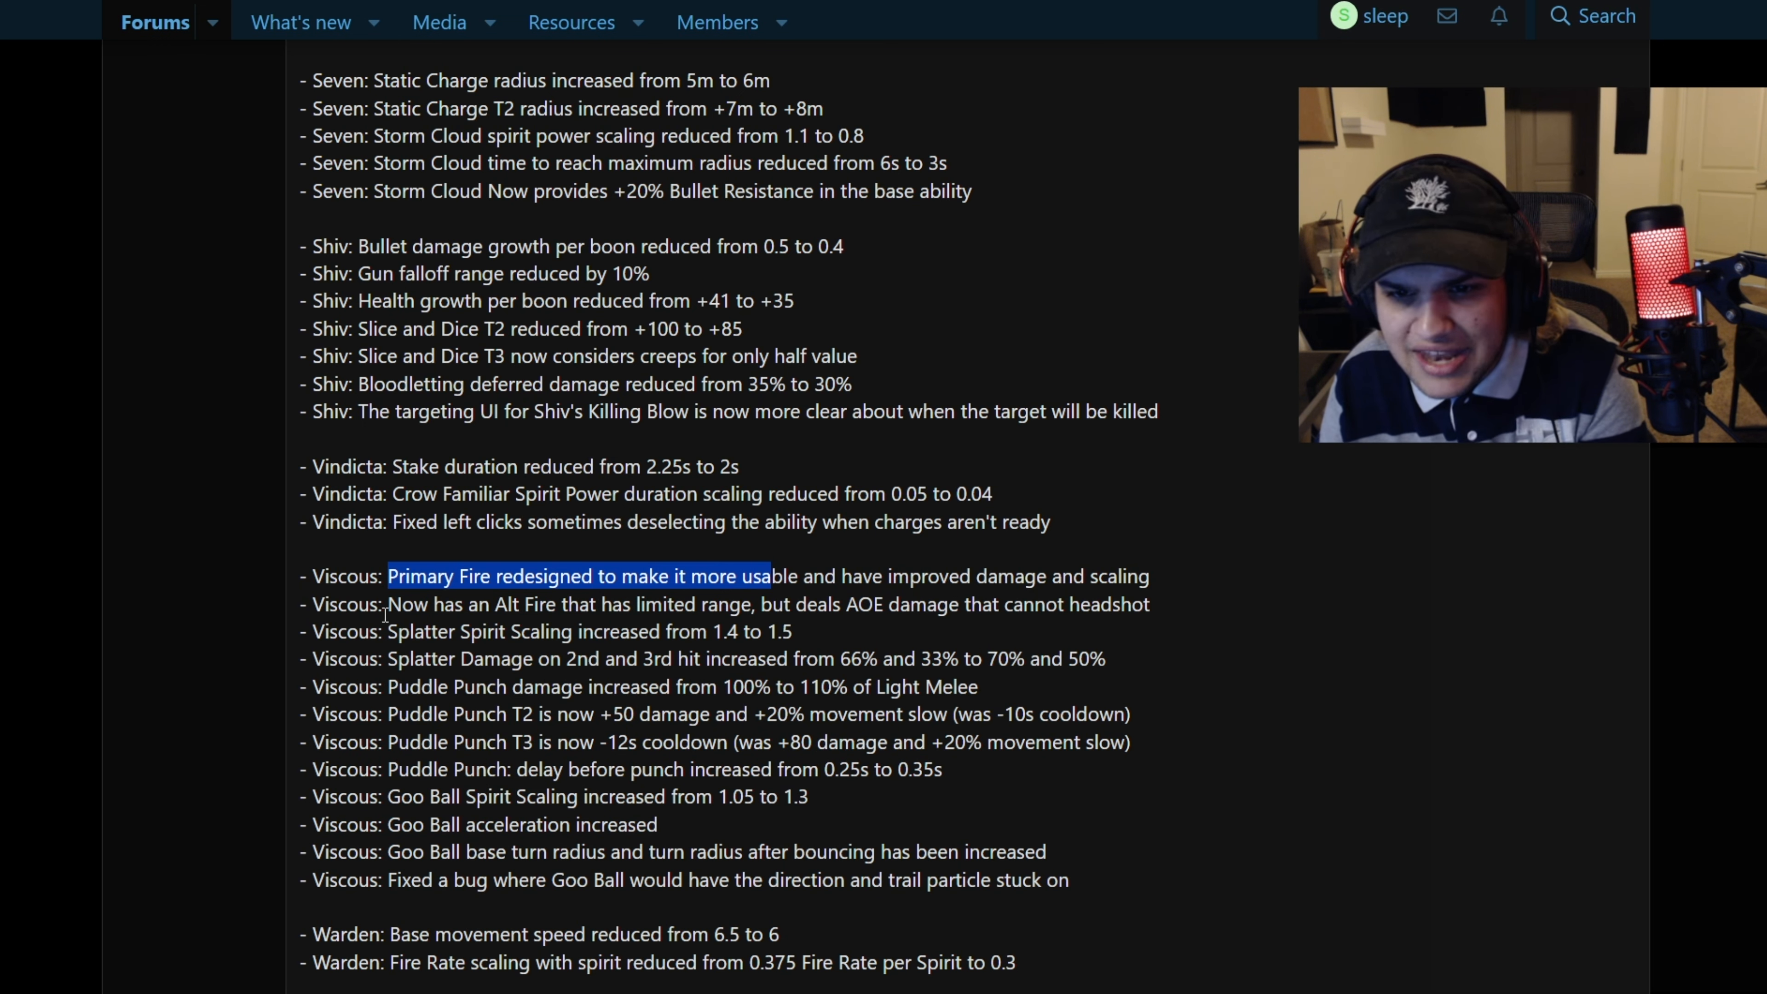
left_click_drag(387, 576, 789, 604)
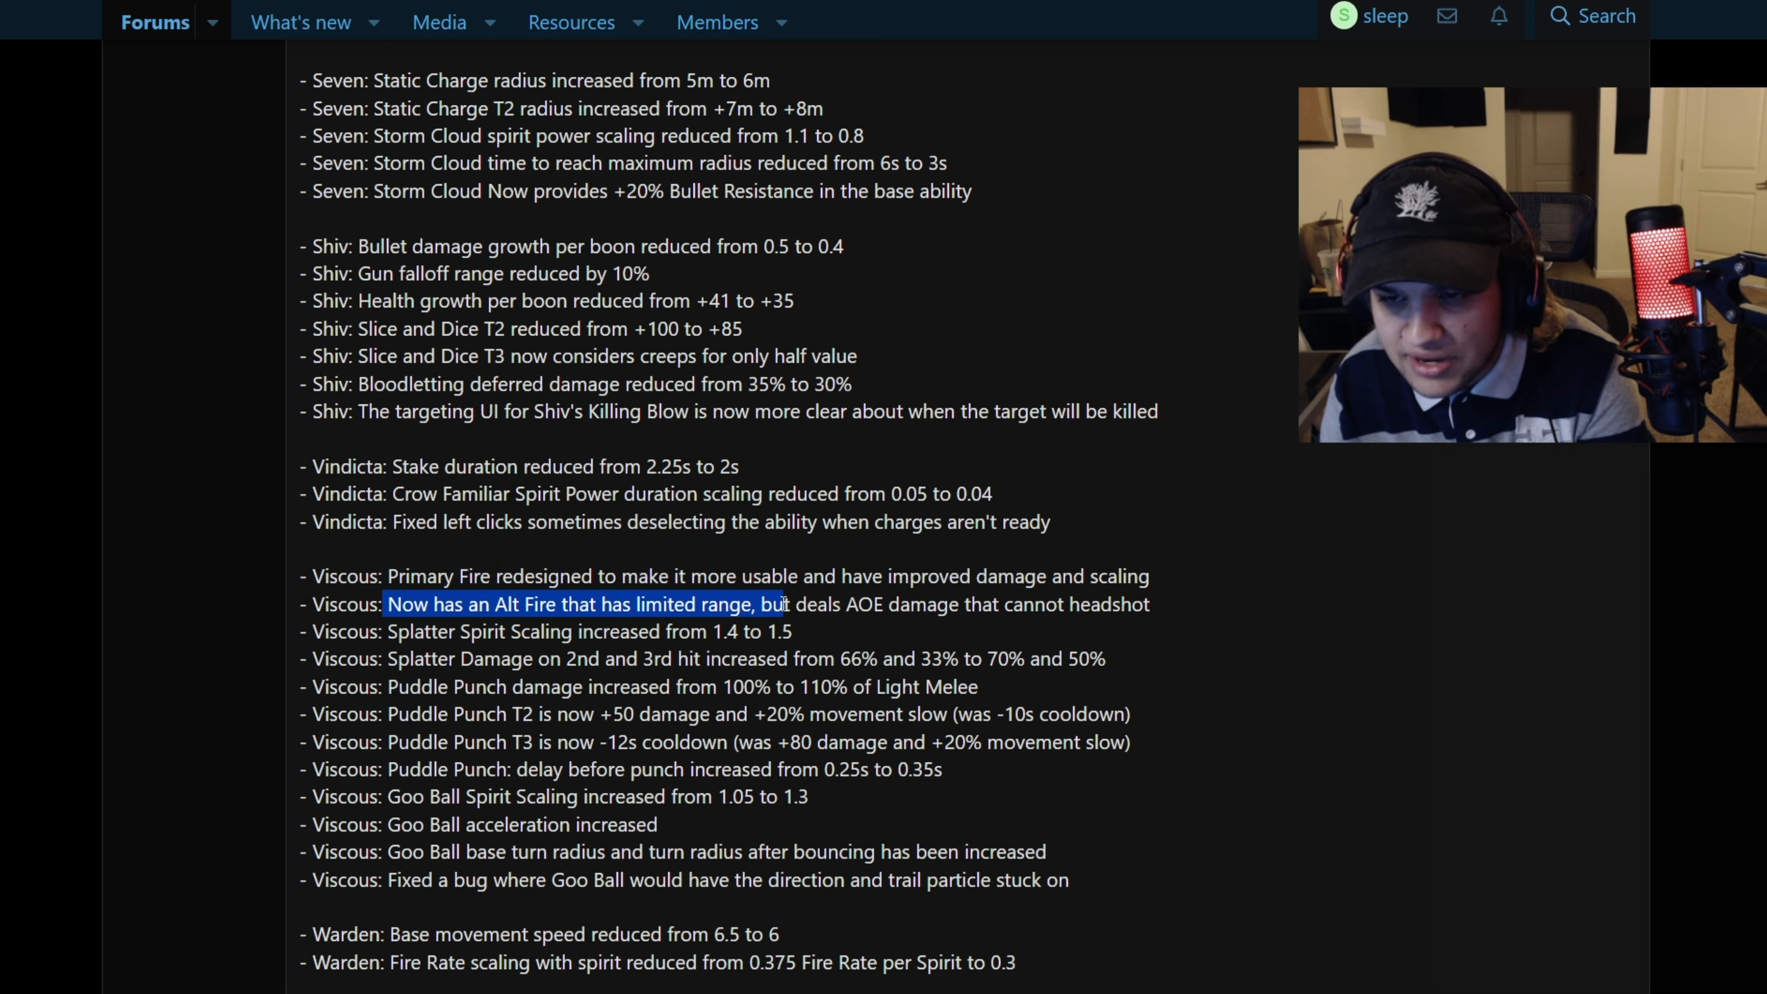
left_click_drag(789, 603, 1076, 631)
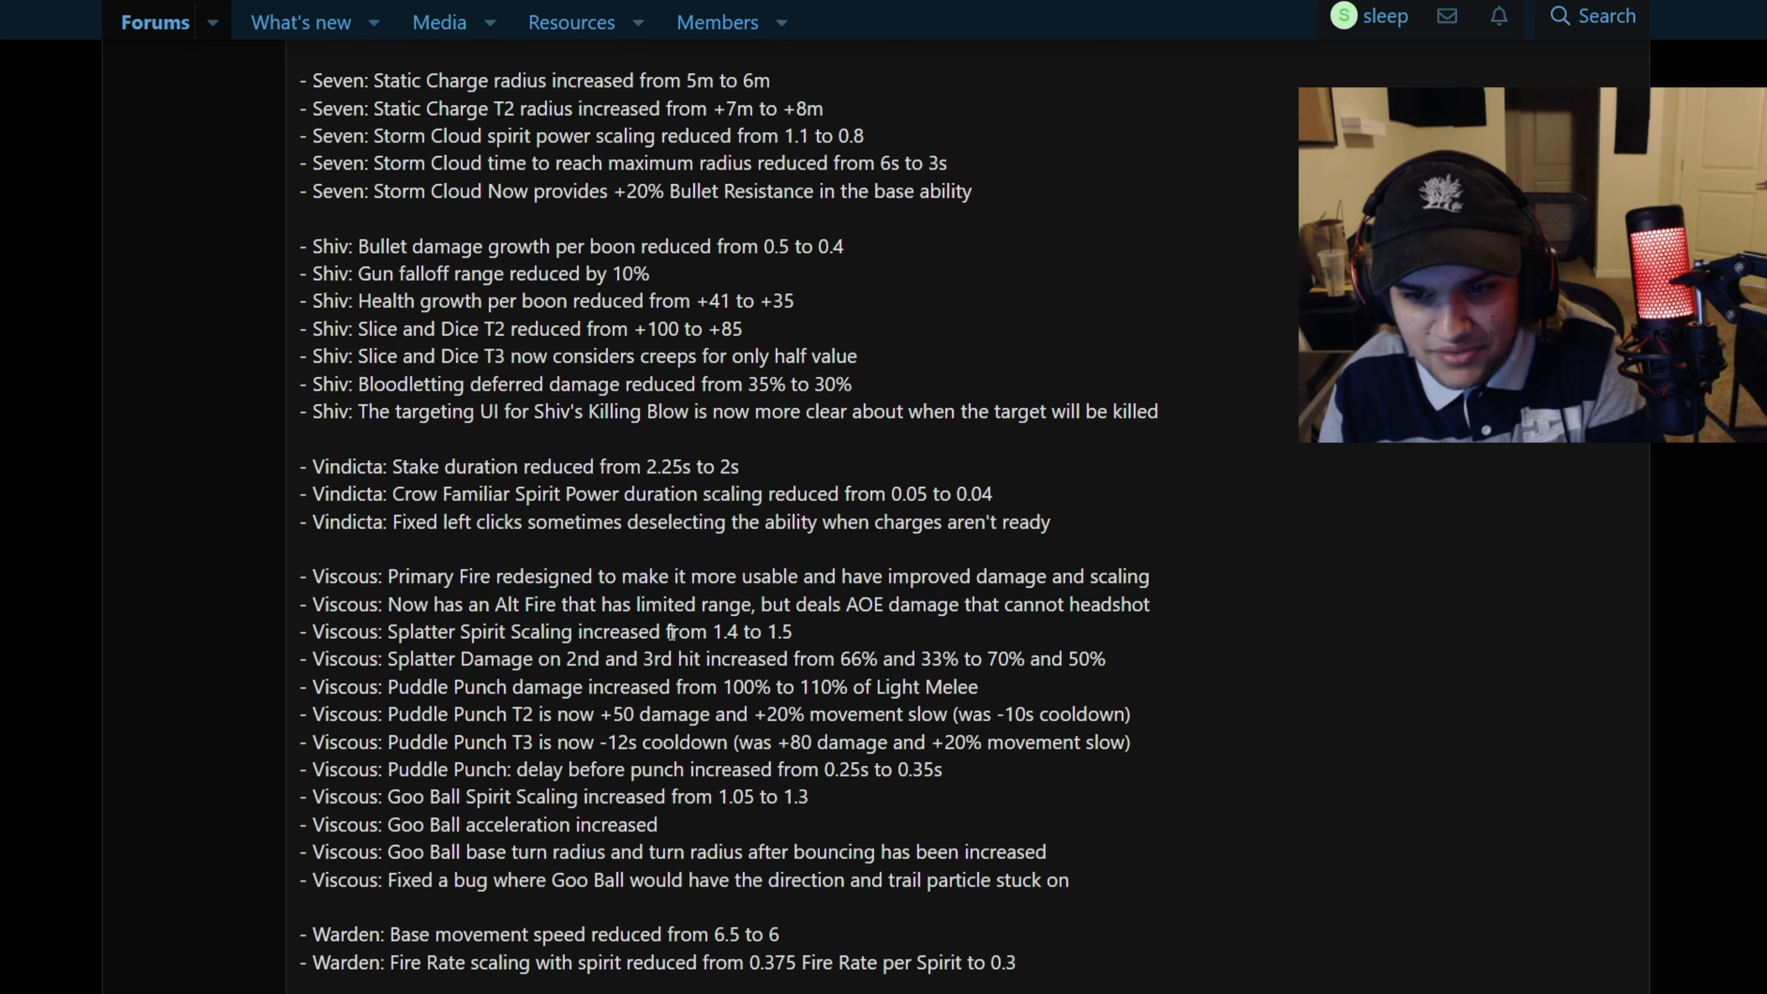
scroll("down", 3)
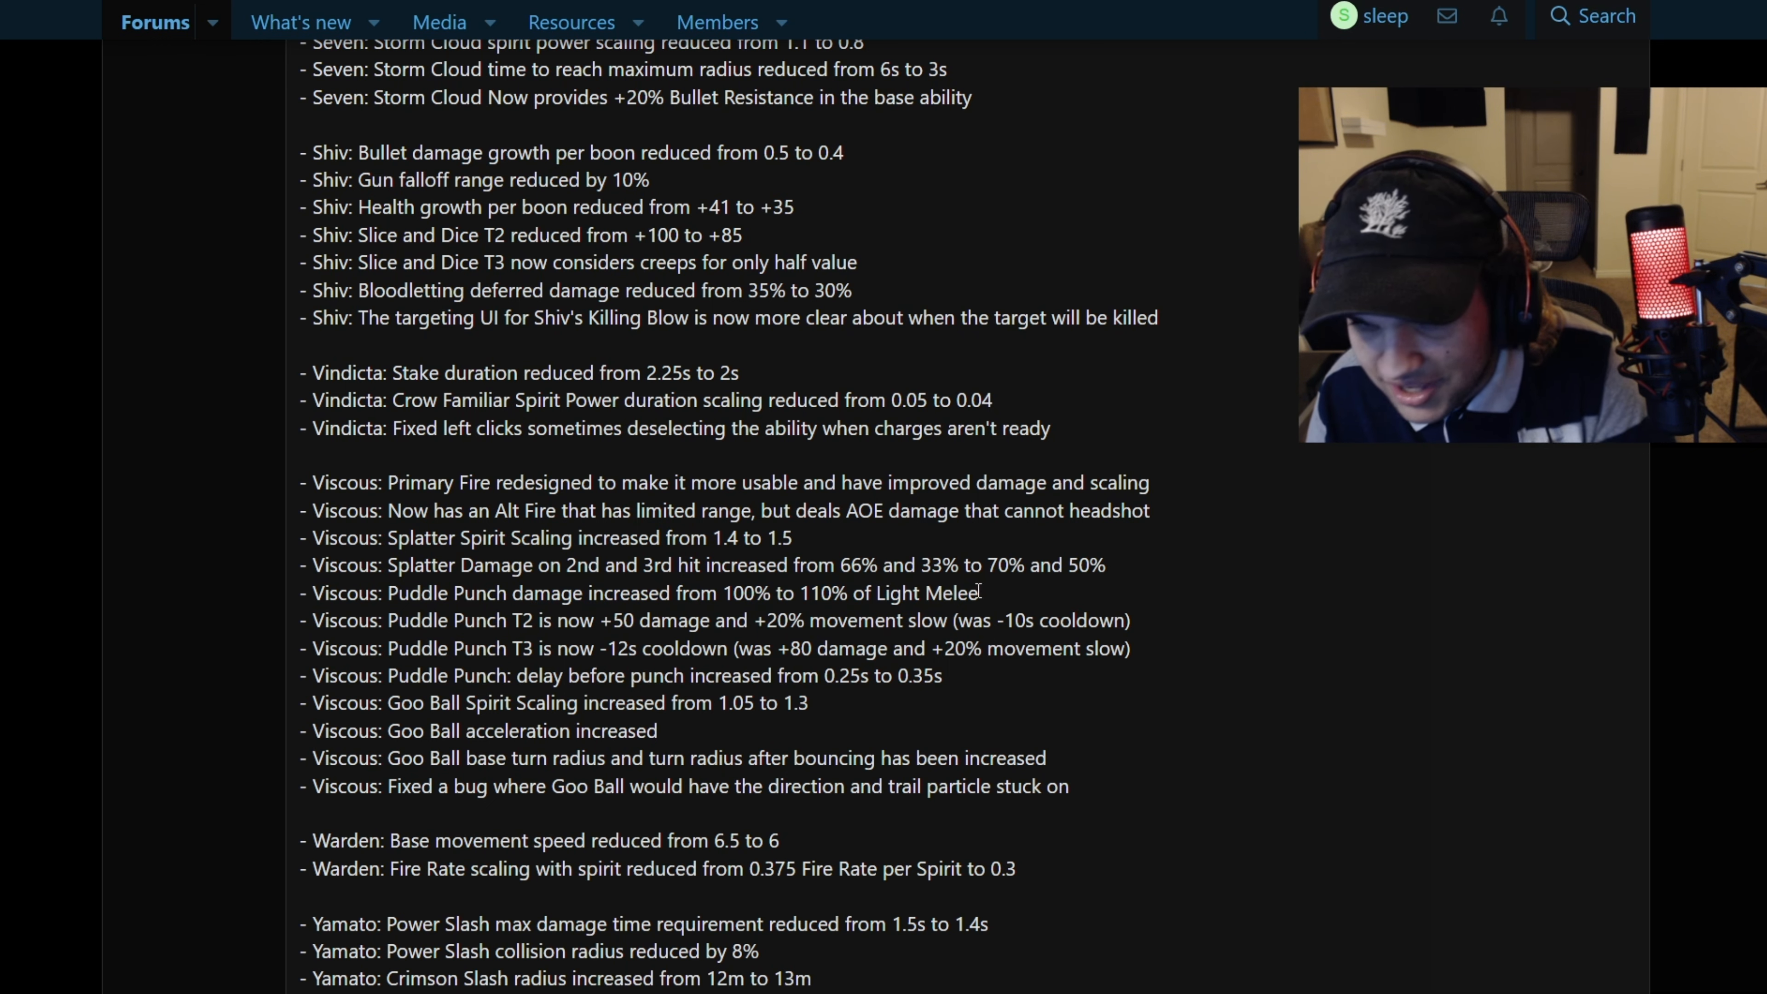
Highlight the Puddle Punch damage and T2 changes, then the first three Yamato changes at the post's end
left_click_drag(476, 593, 979, 593)
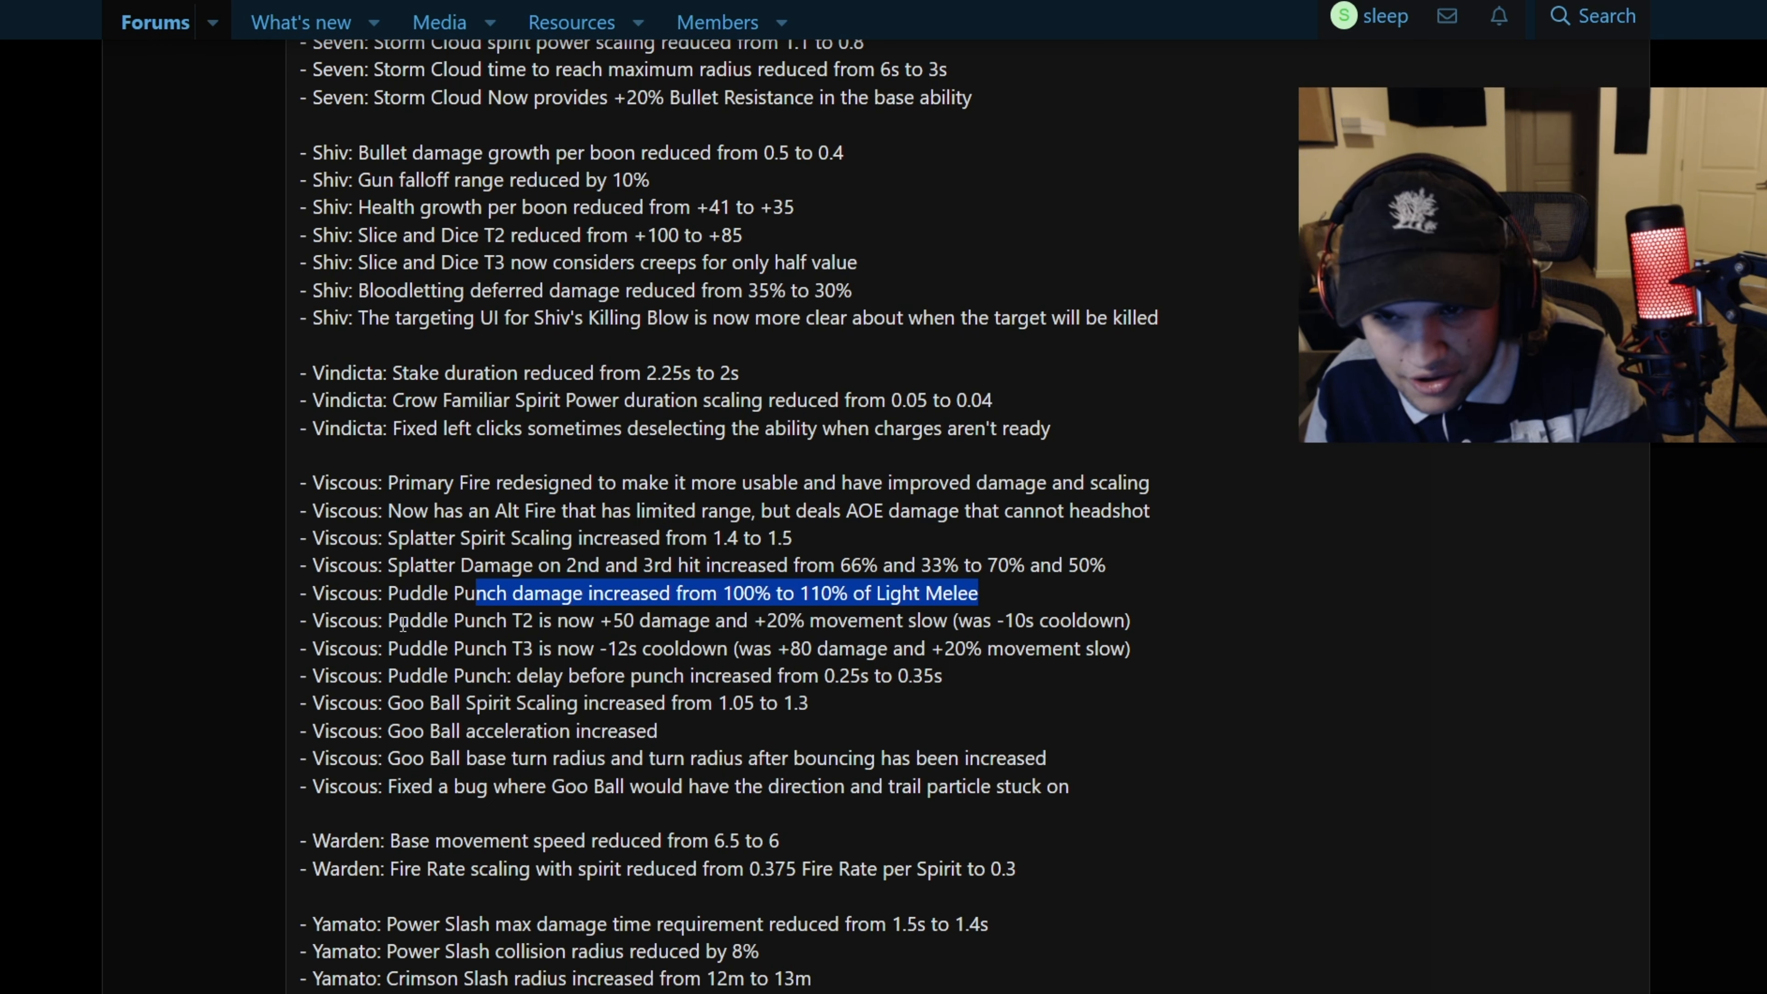
double_click(452, 619)
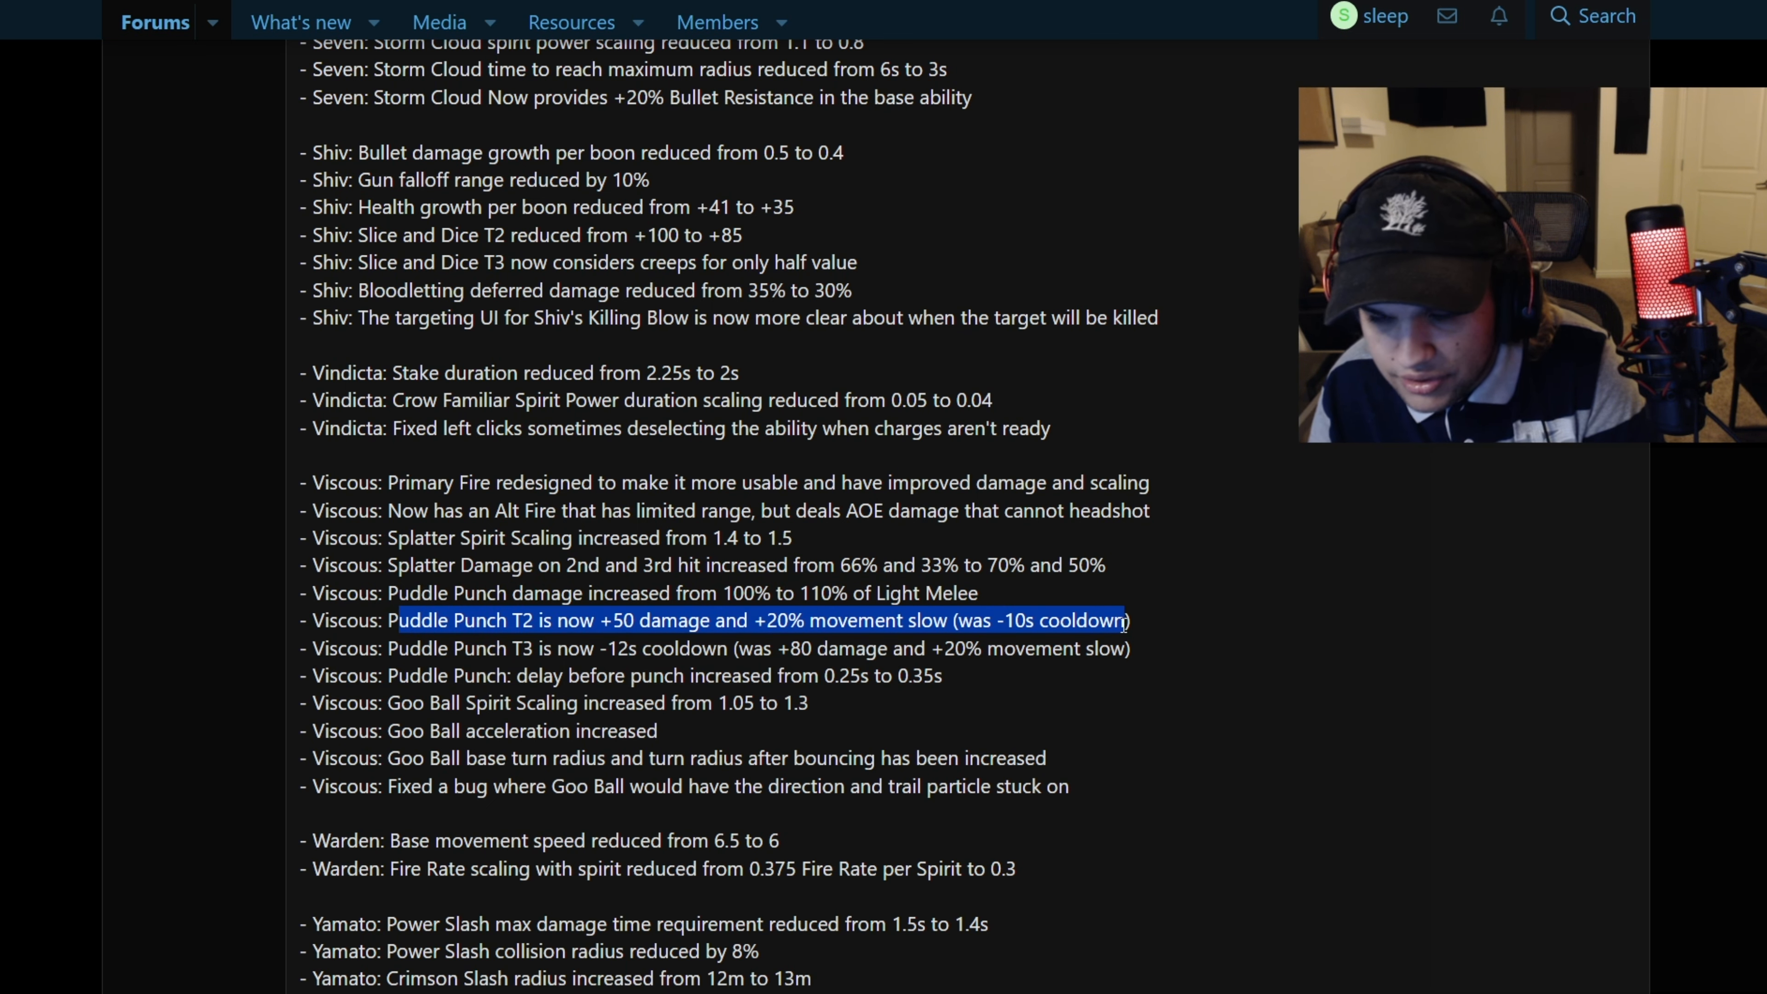
scroll("down", 3)
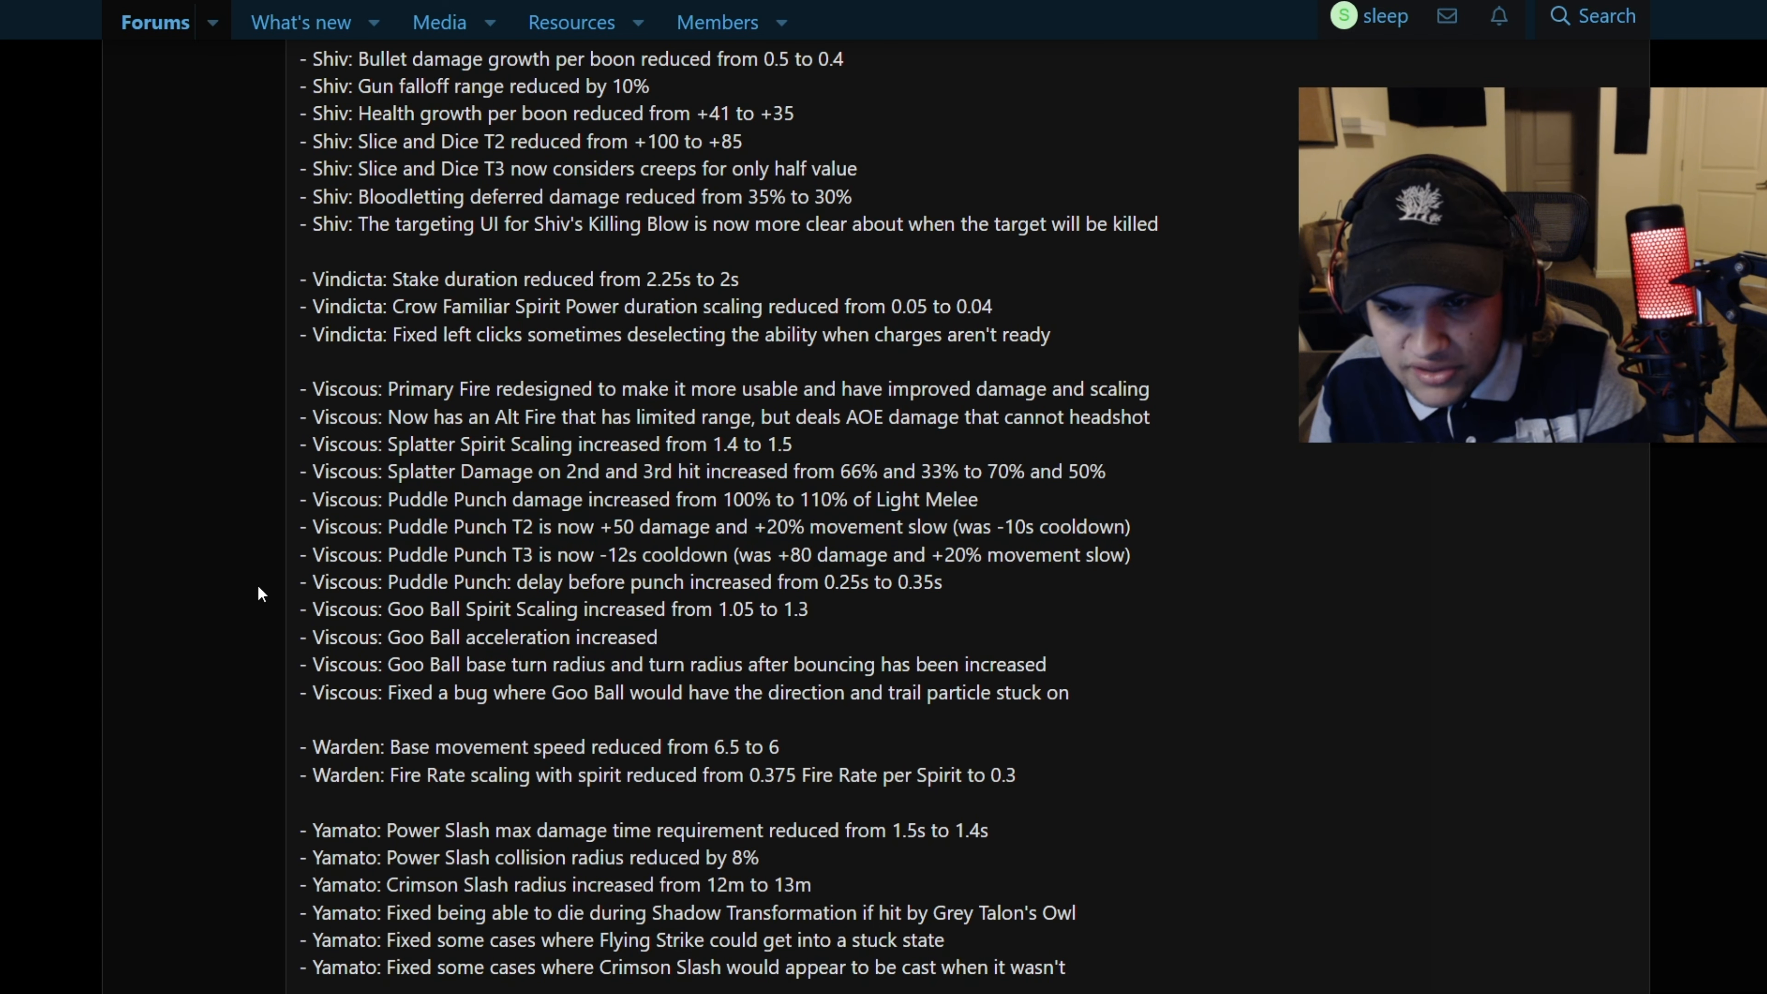
double_click(355, 608)
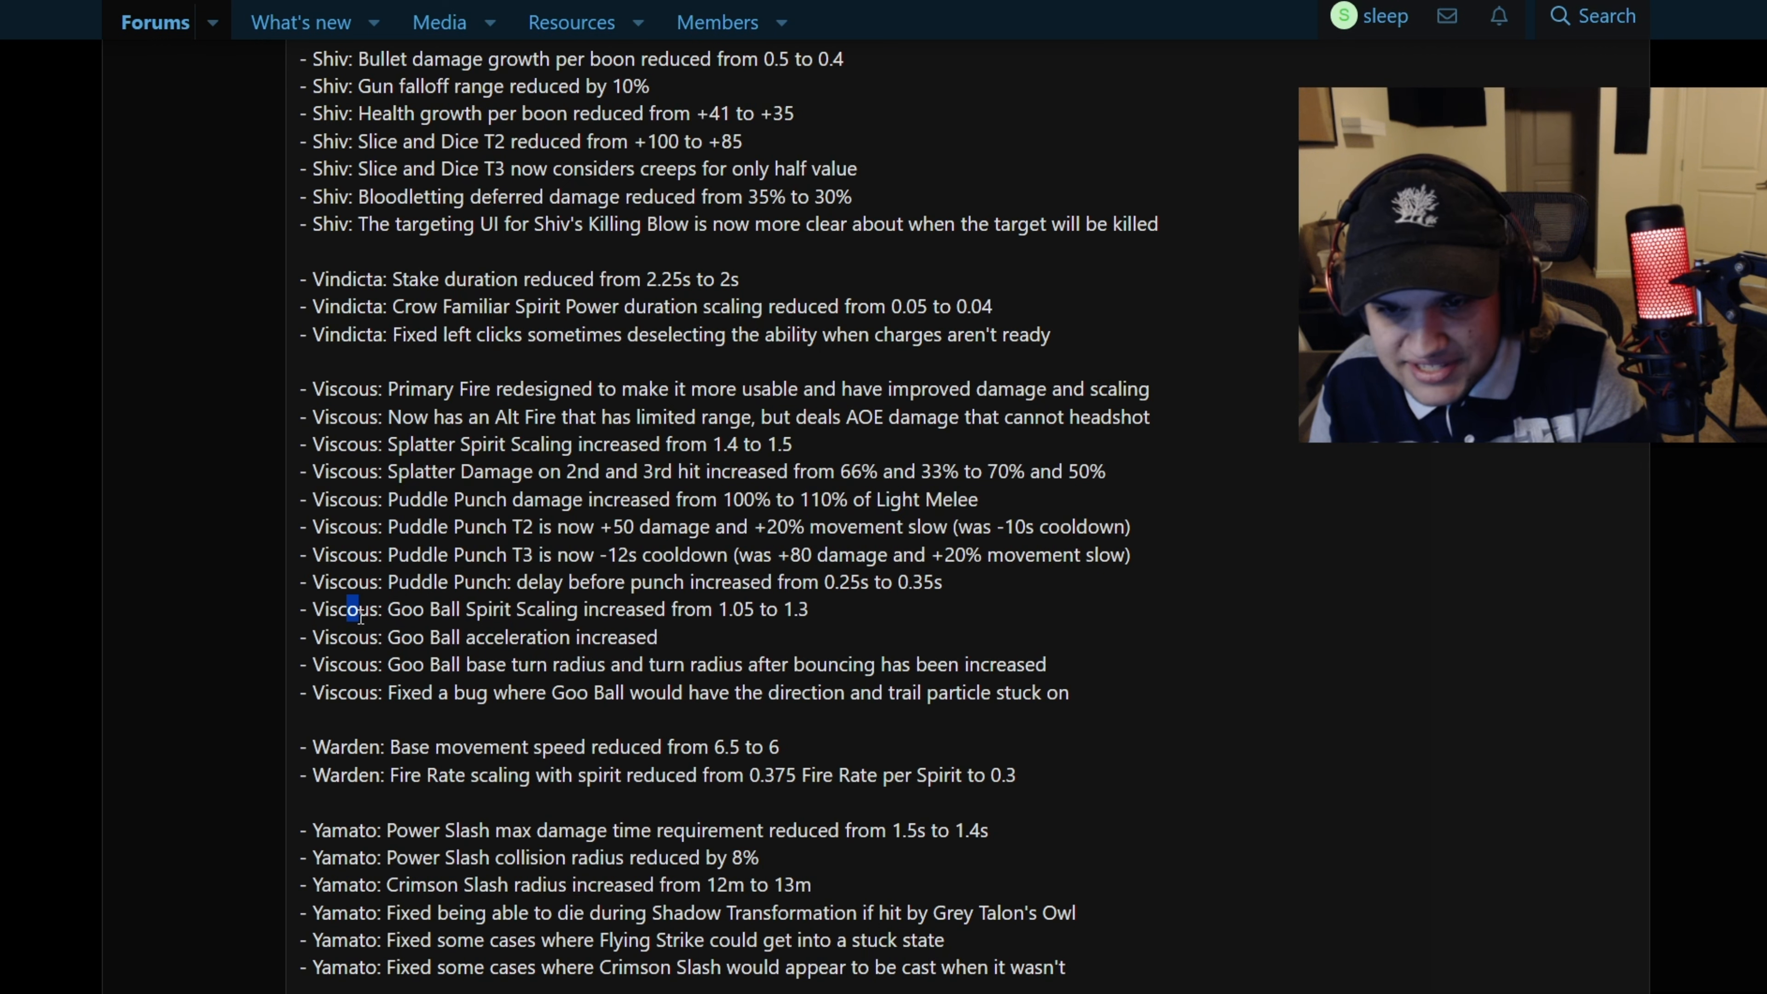
triple_click(552, 608)
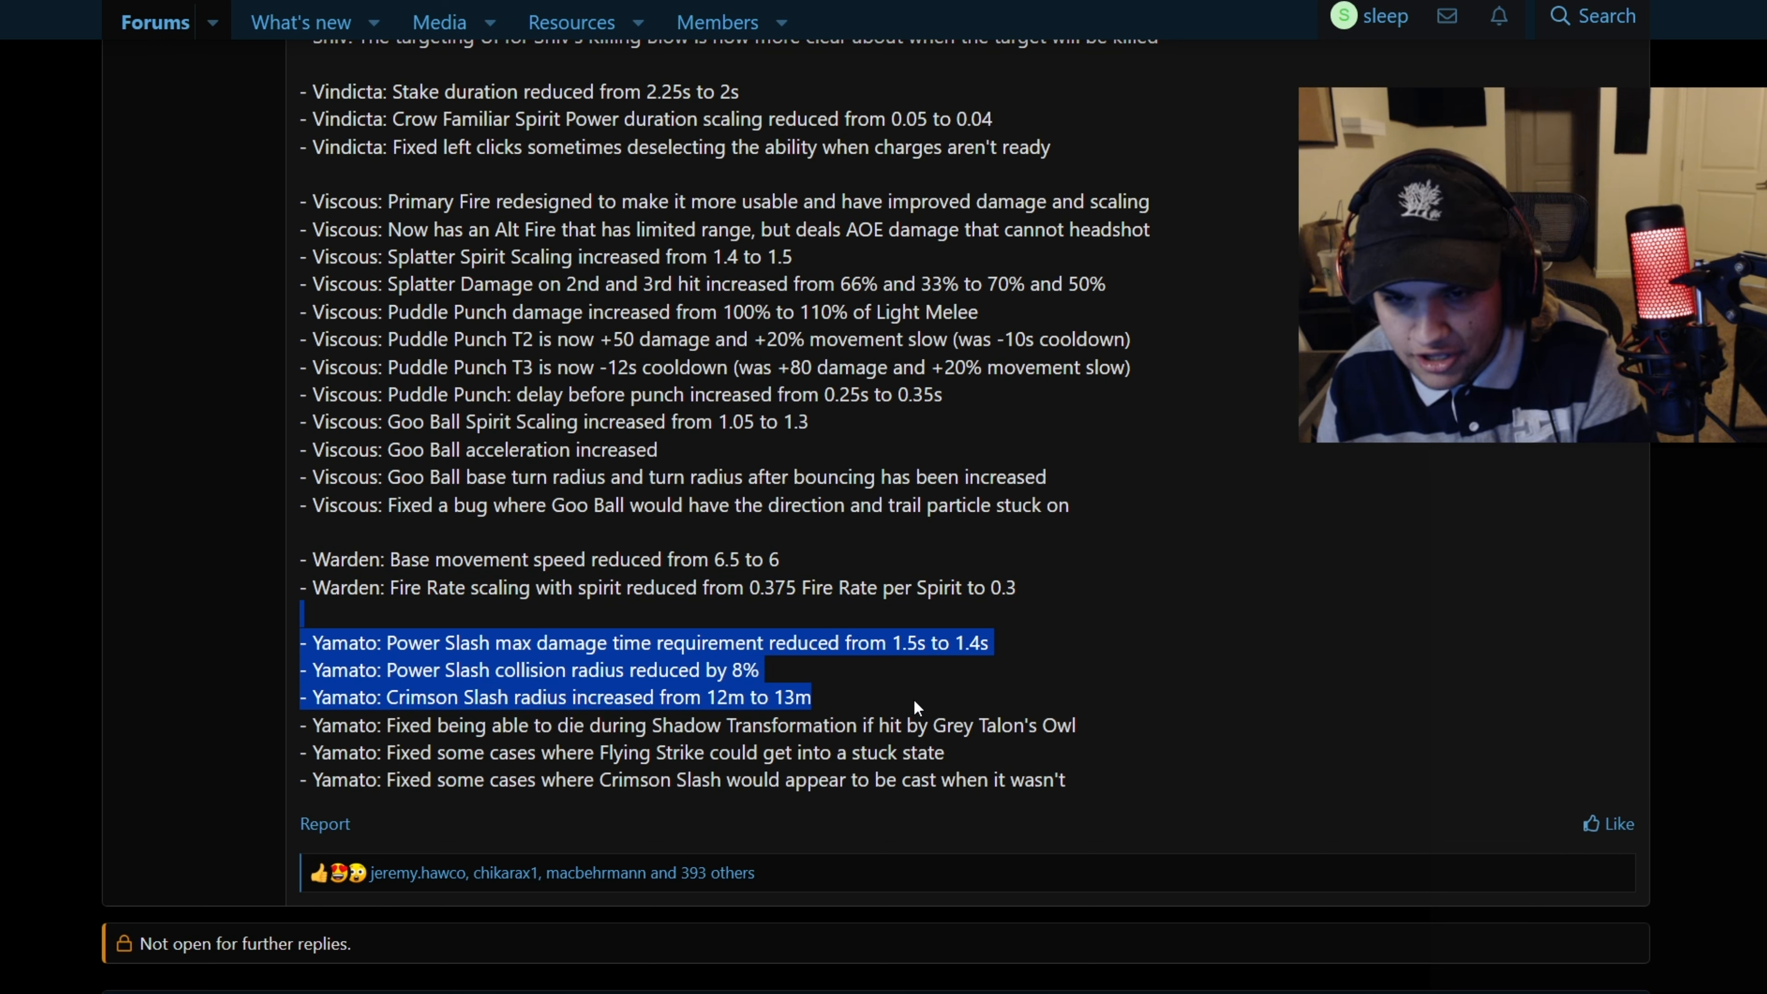
Clear the text highlight before scrolling back up to the Heroes section
left_click(1050, 767)
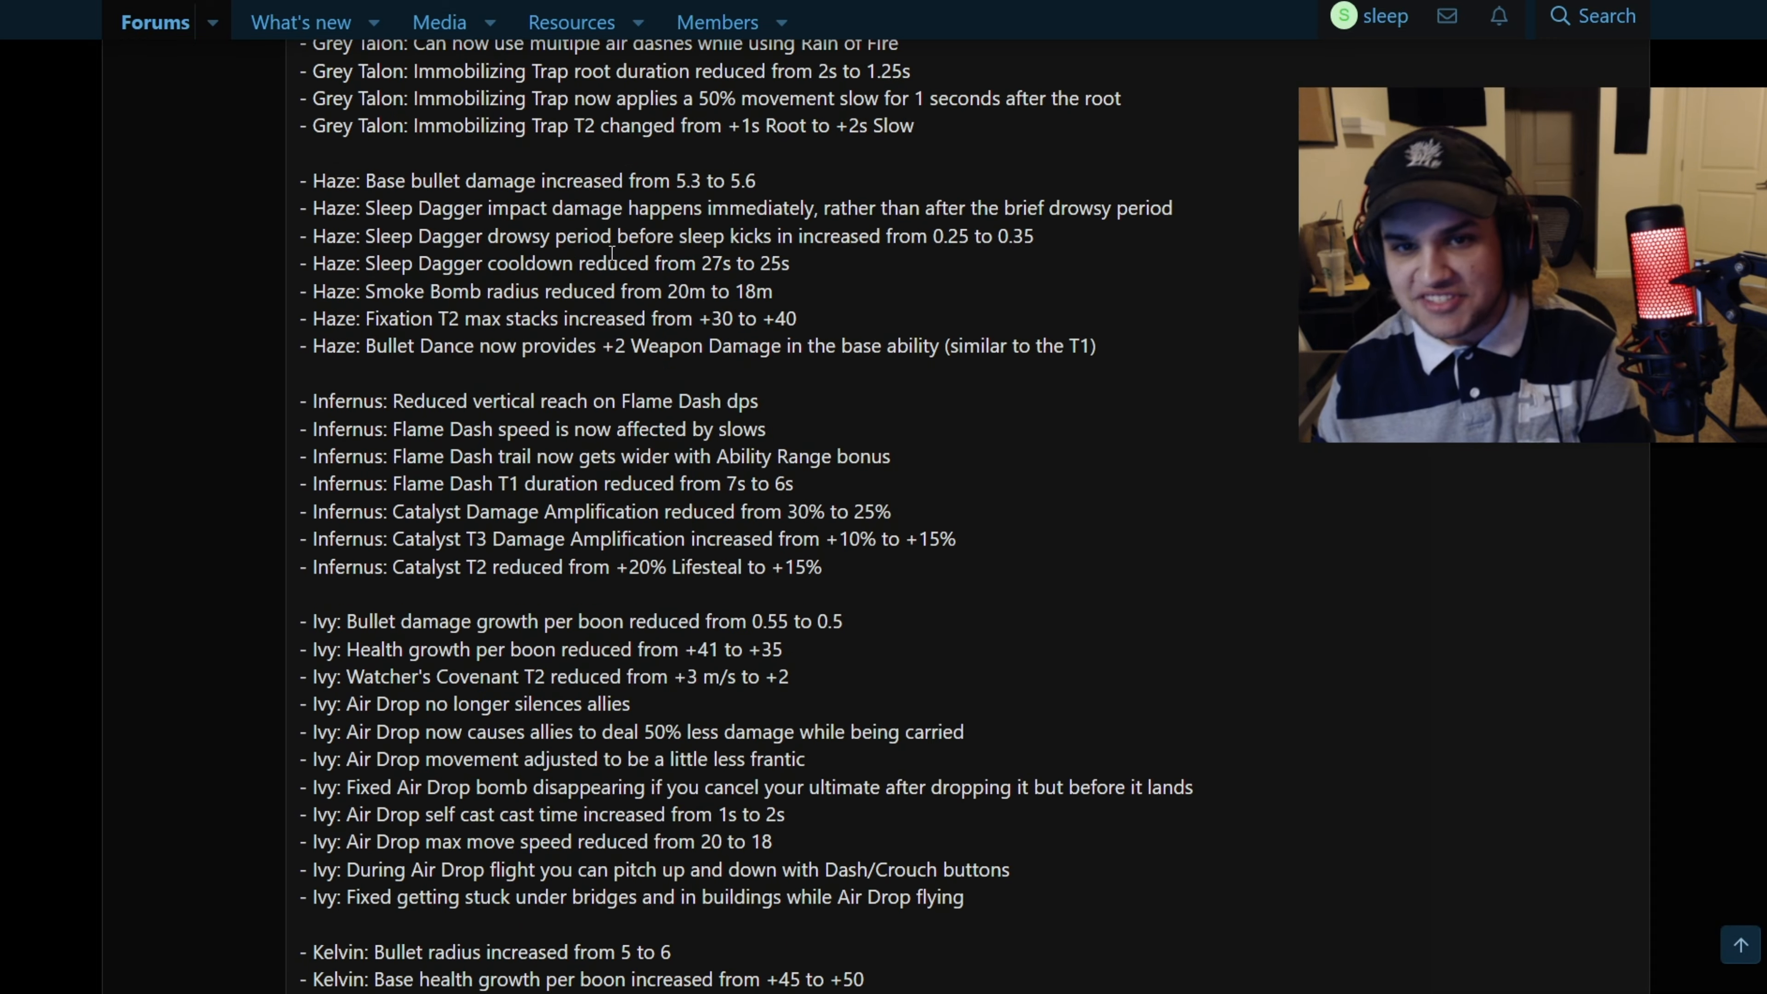
Review the Kelvin changes and the Immobilizing Trap and Haze bullet damage notes, highlighting each
scroll("down", 3)
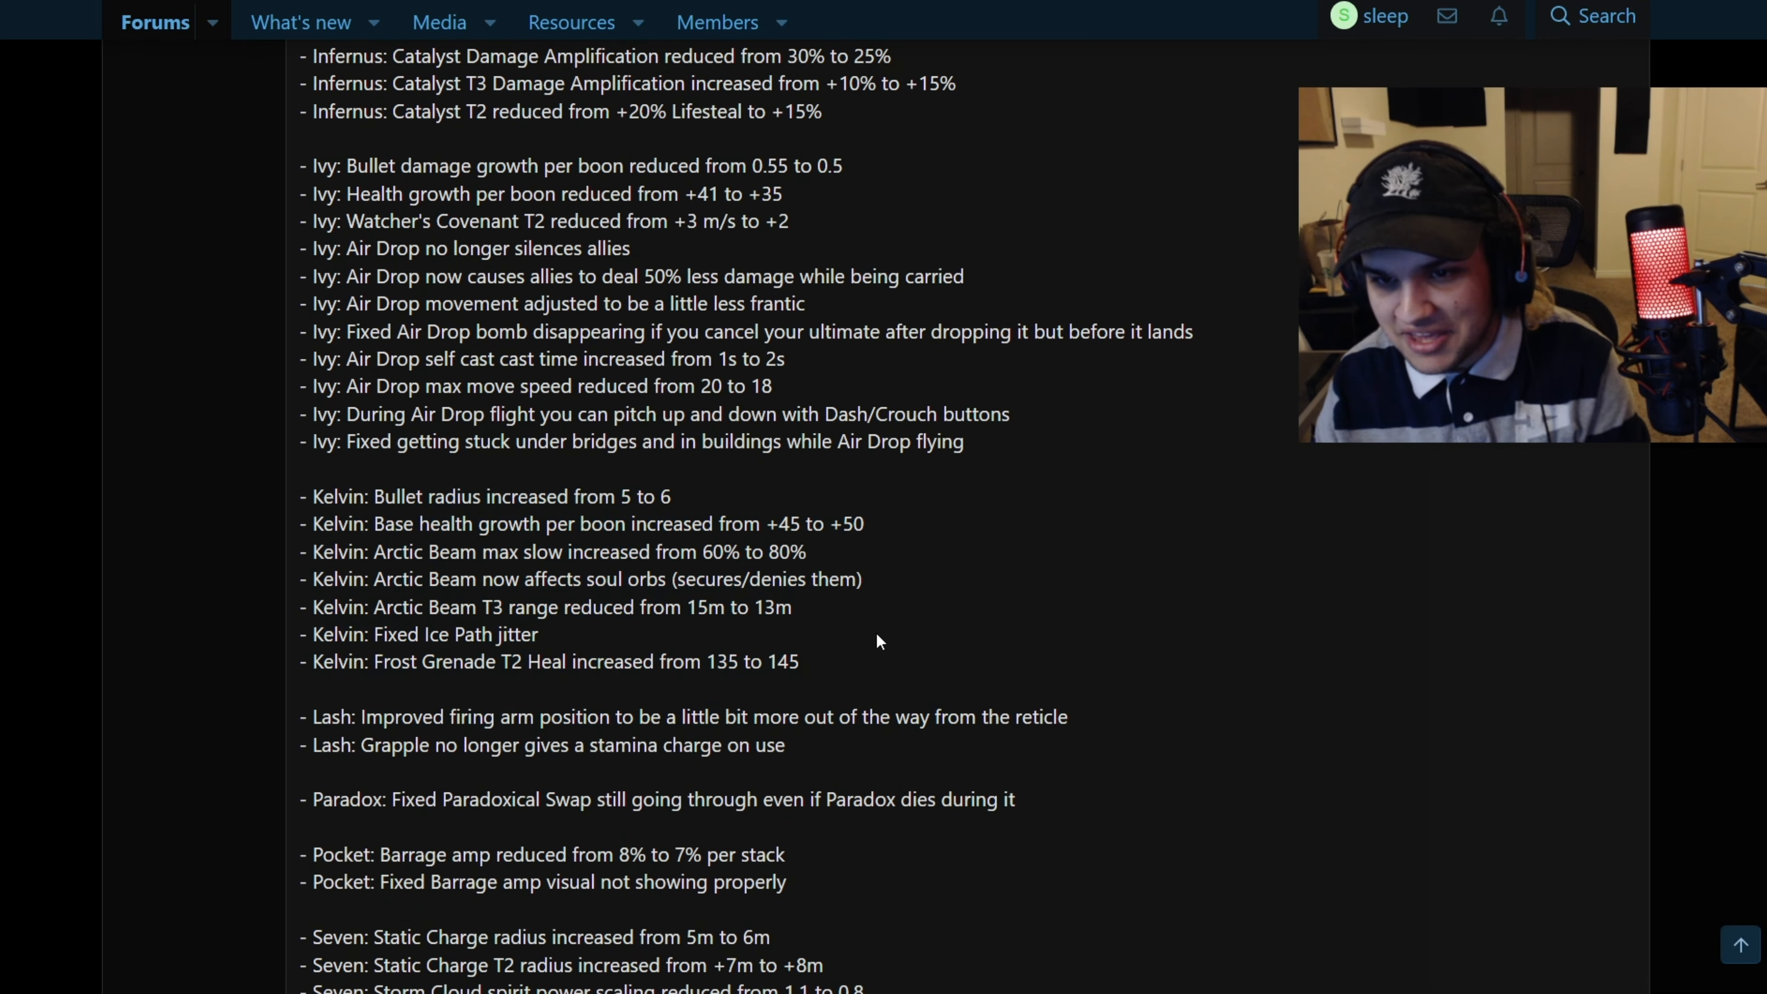
left_click_drag(312, 496, 800, 661)
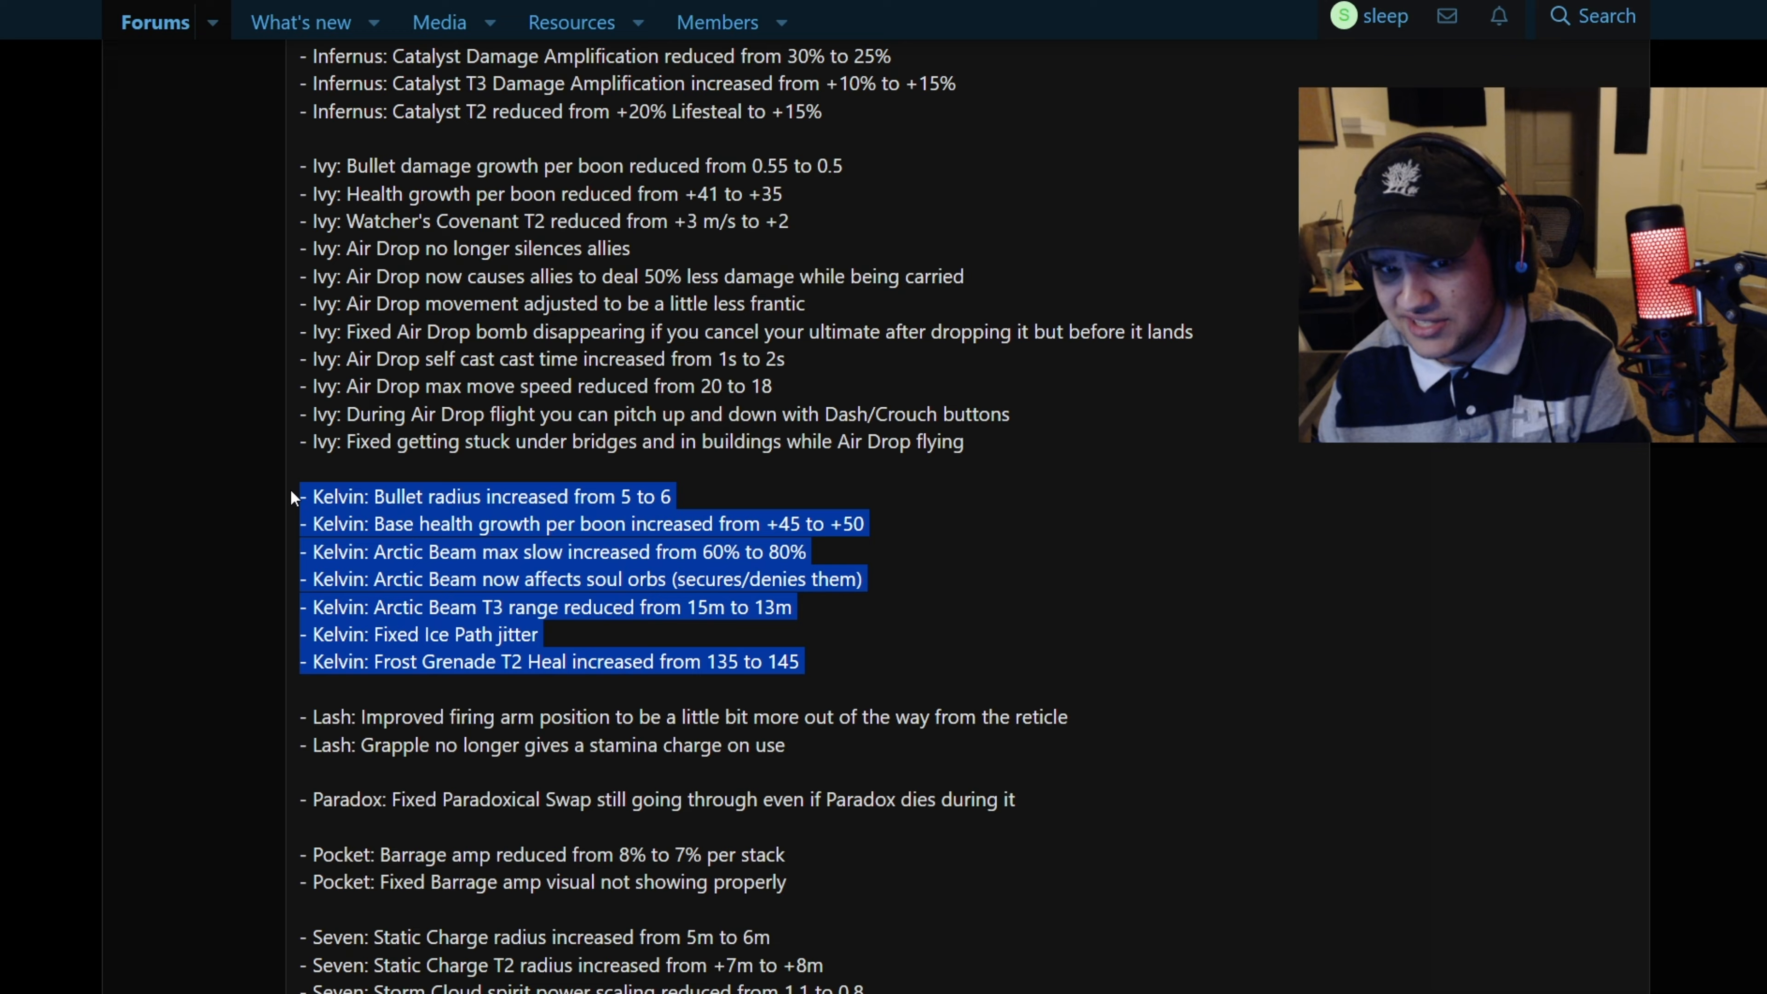
scroll("down", 3)
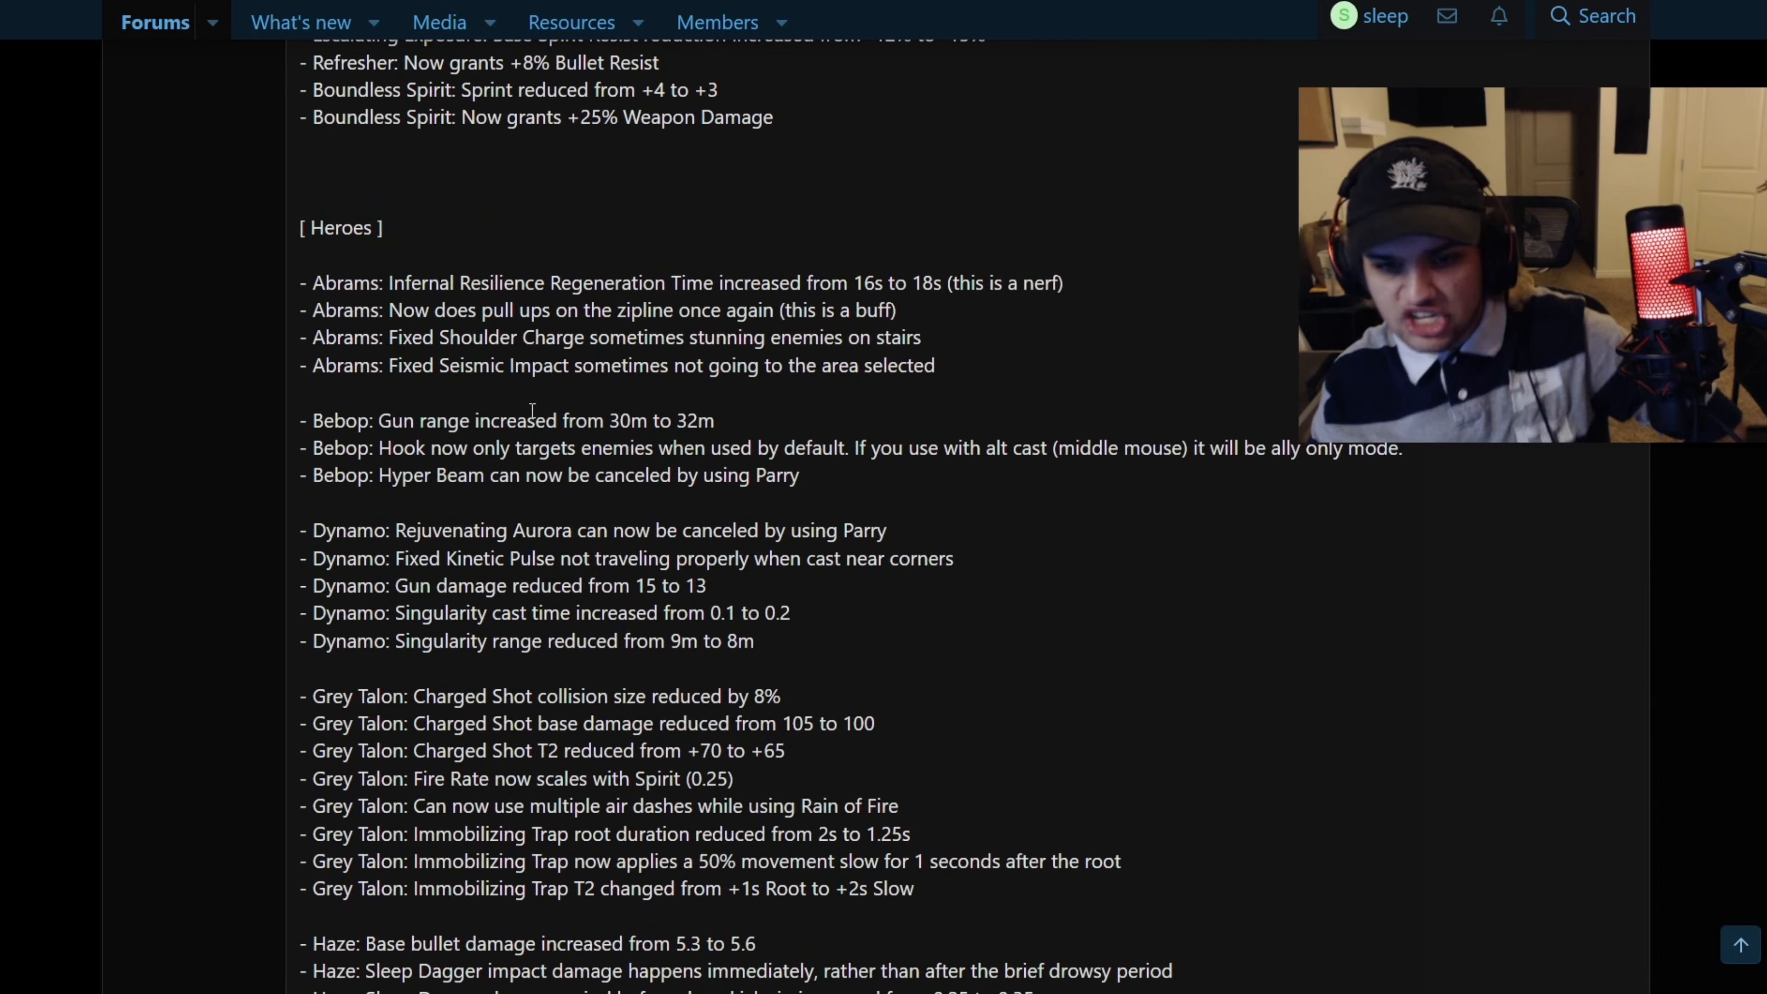
scroll("down", 3)
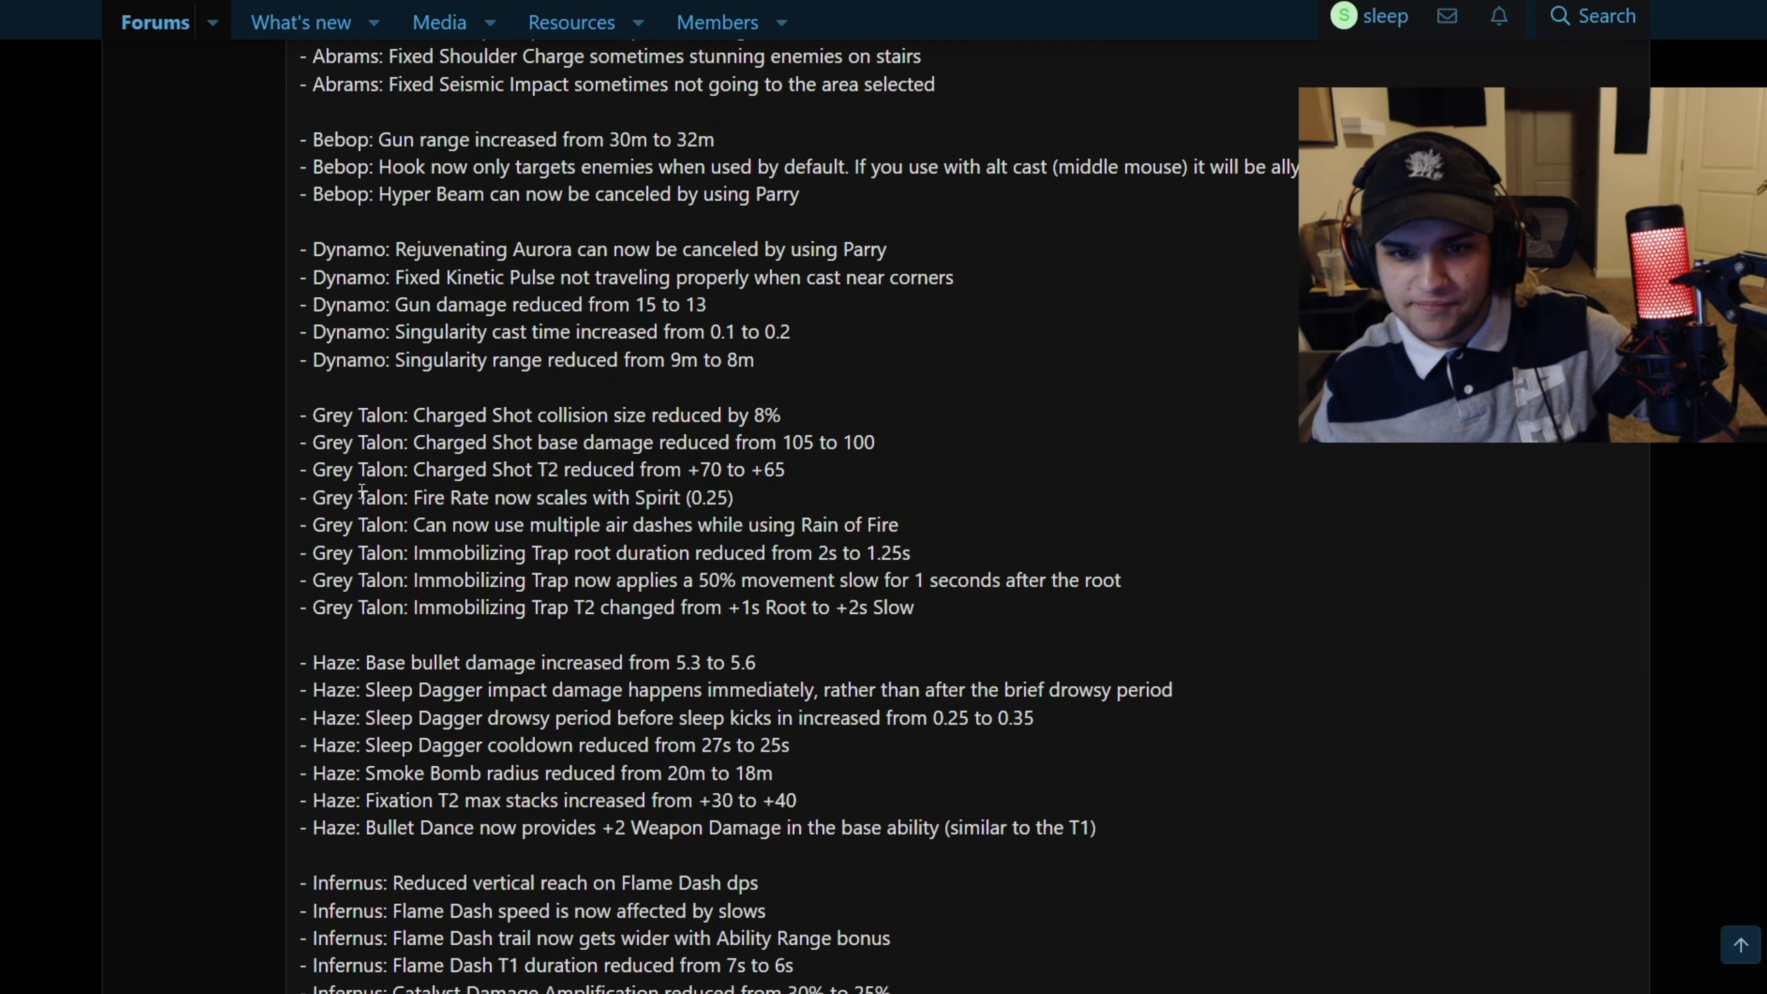
left_click_drag(587, 579, 756, 662)
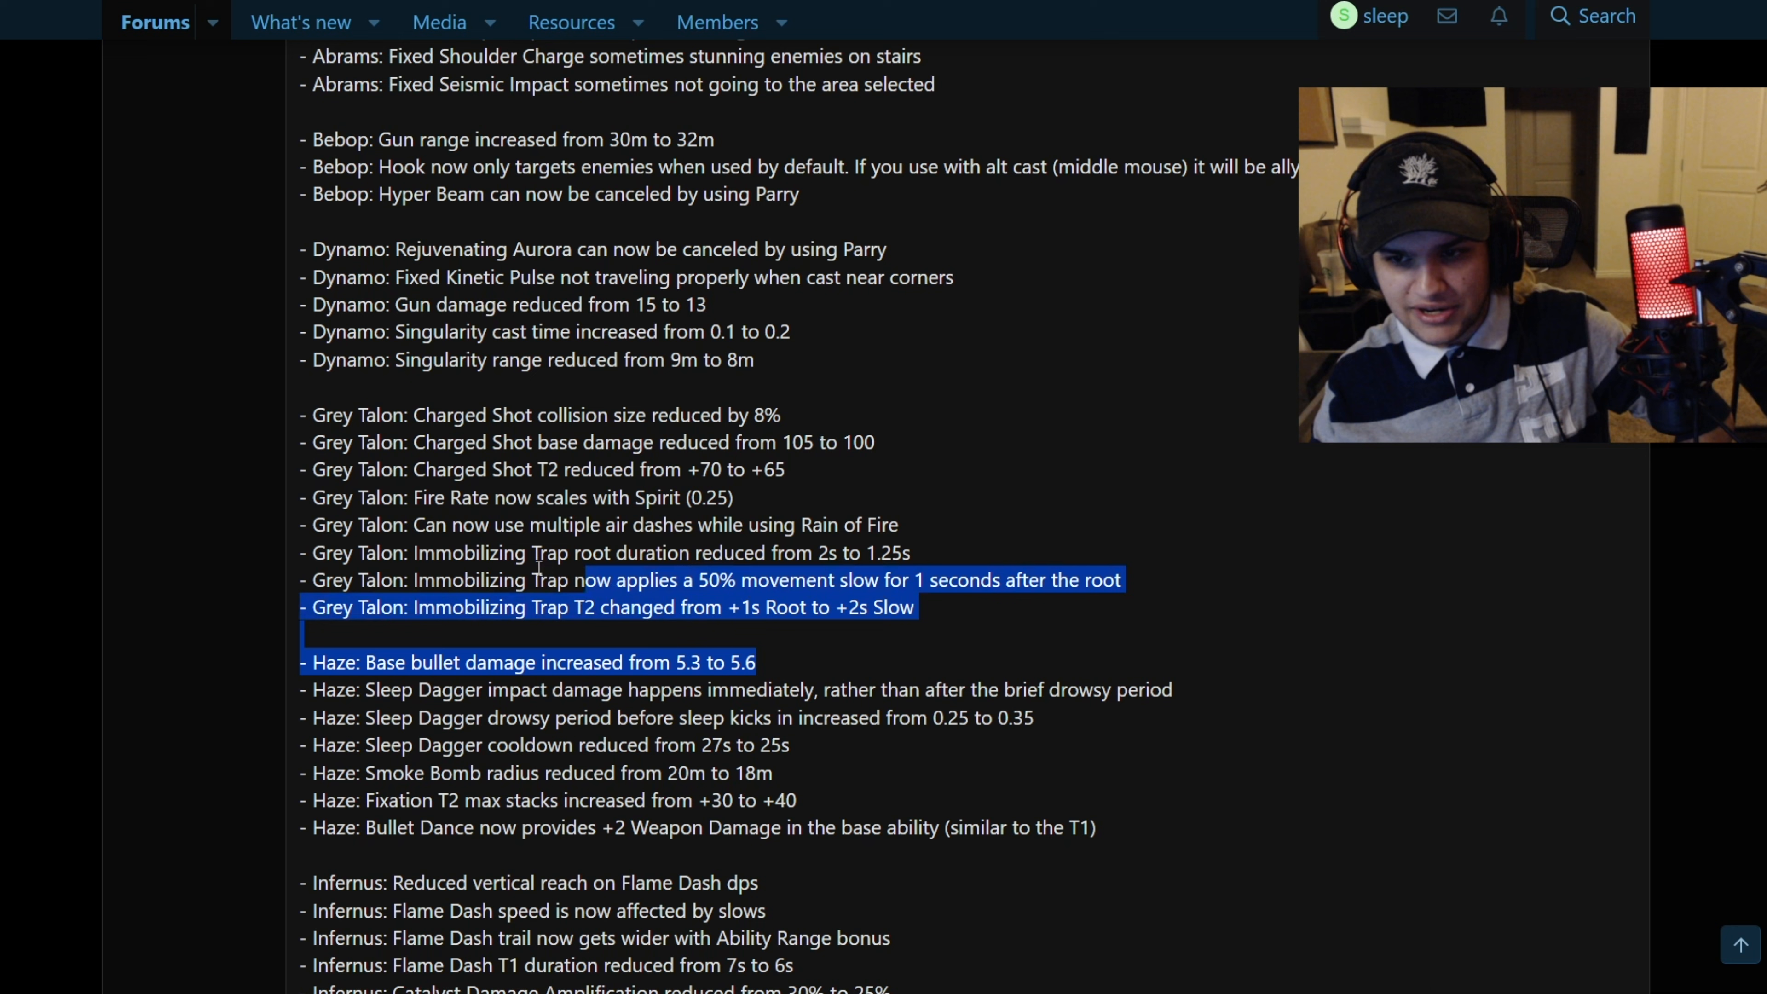
left_click(530, 360)
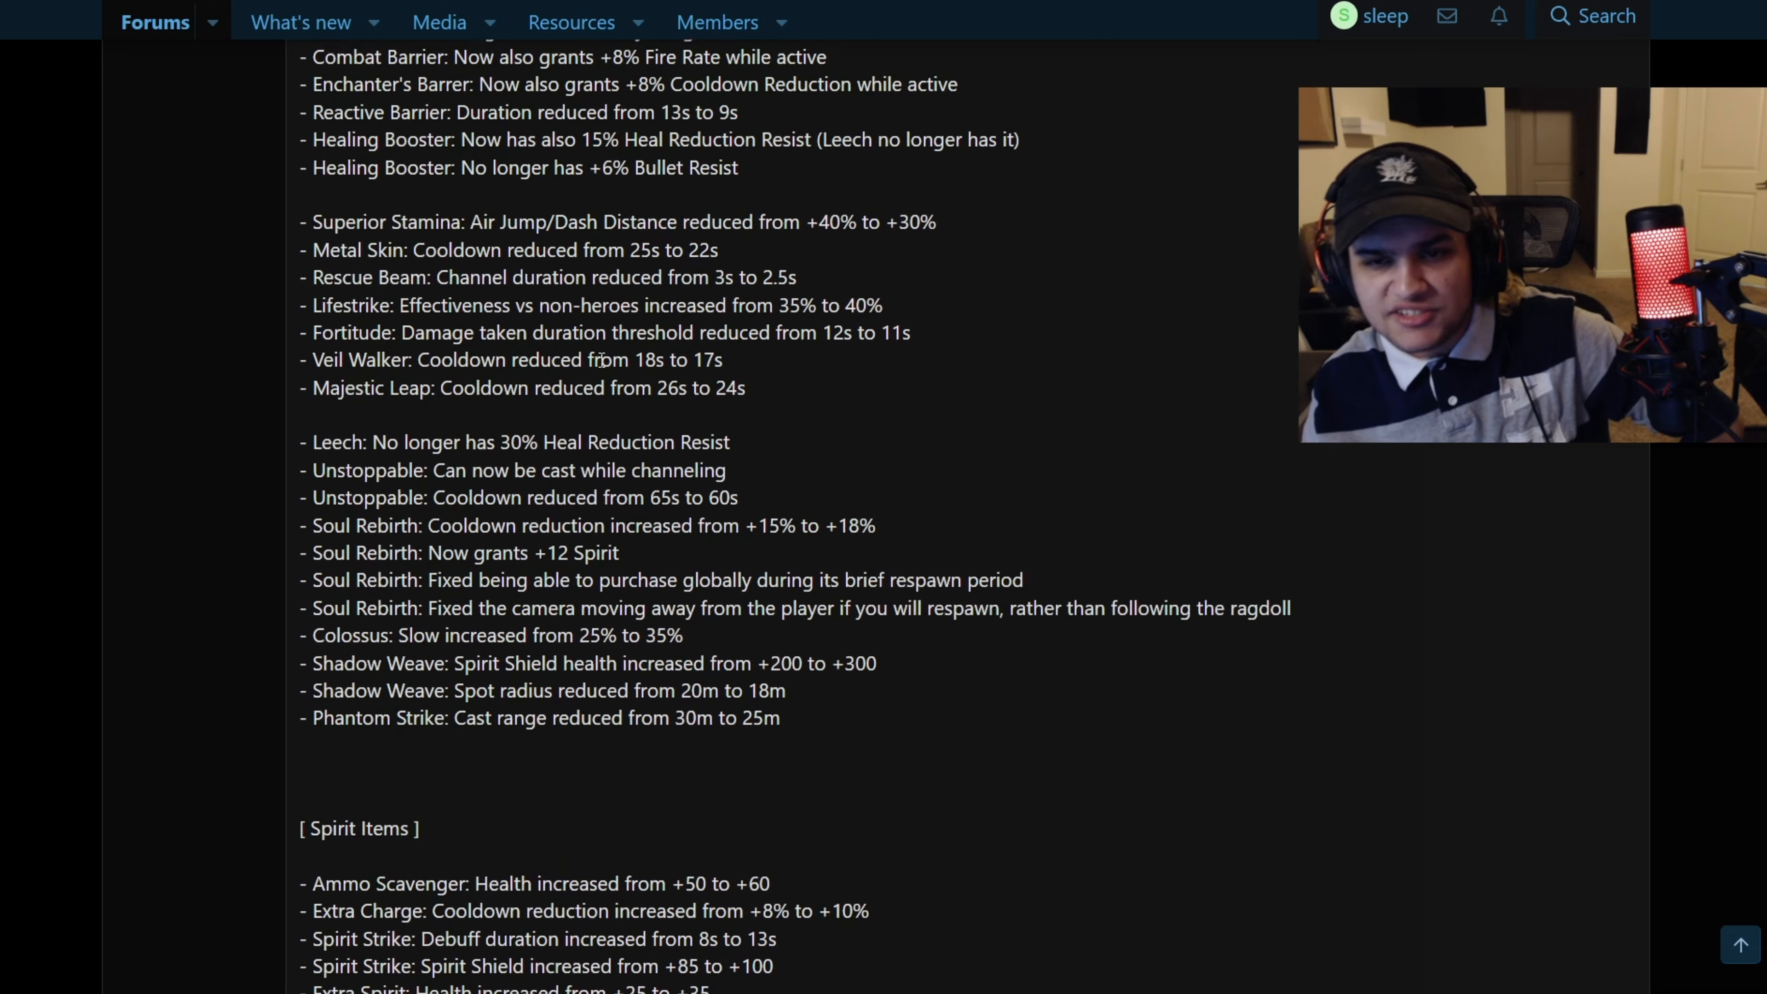
Skim back down through the remaining heroes to the Yamato changes and the closed-to-replies notice
scroll("down", 3)
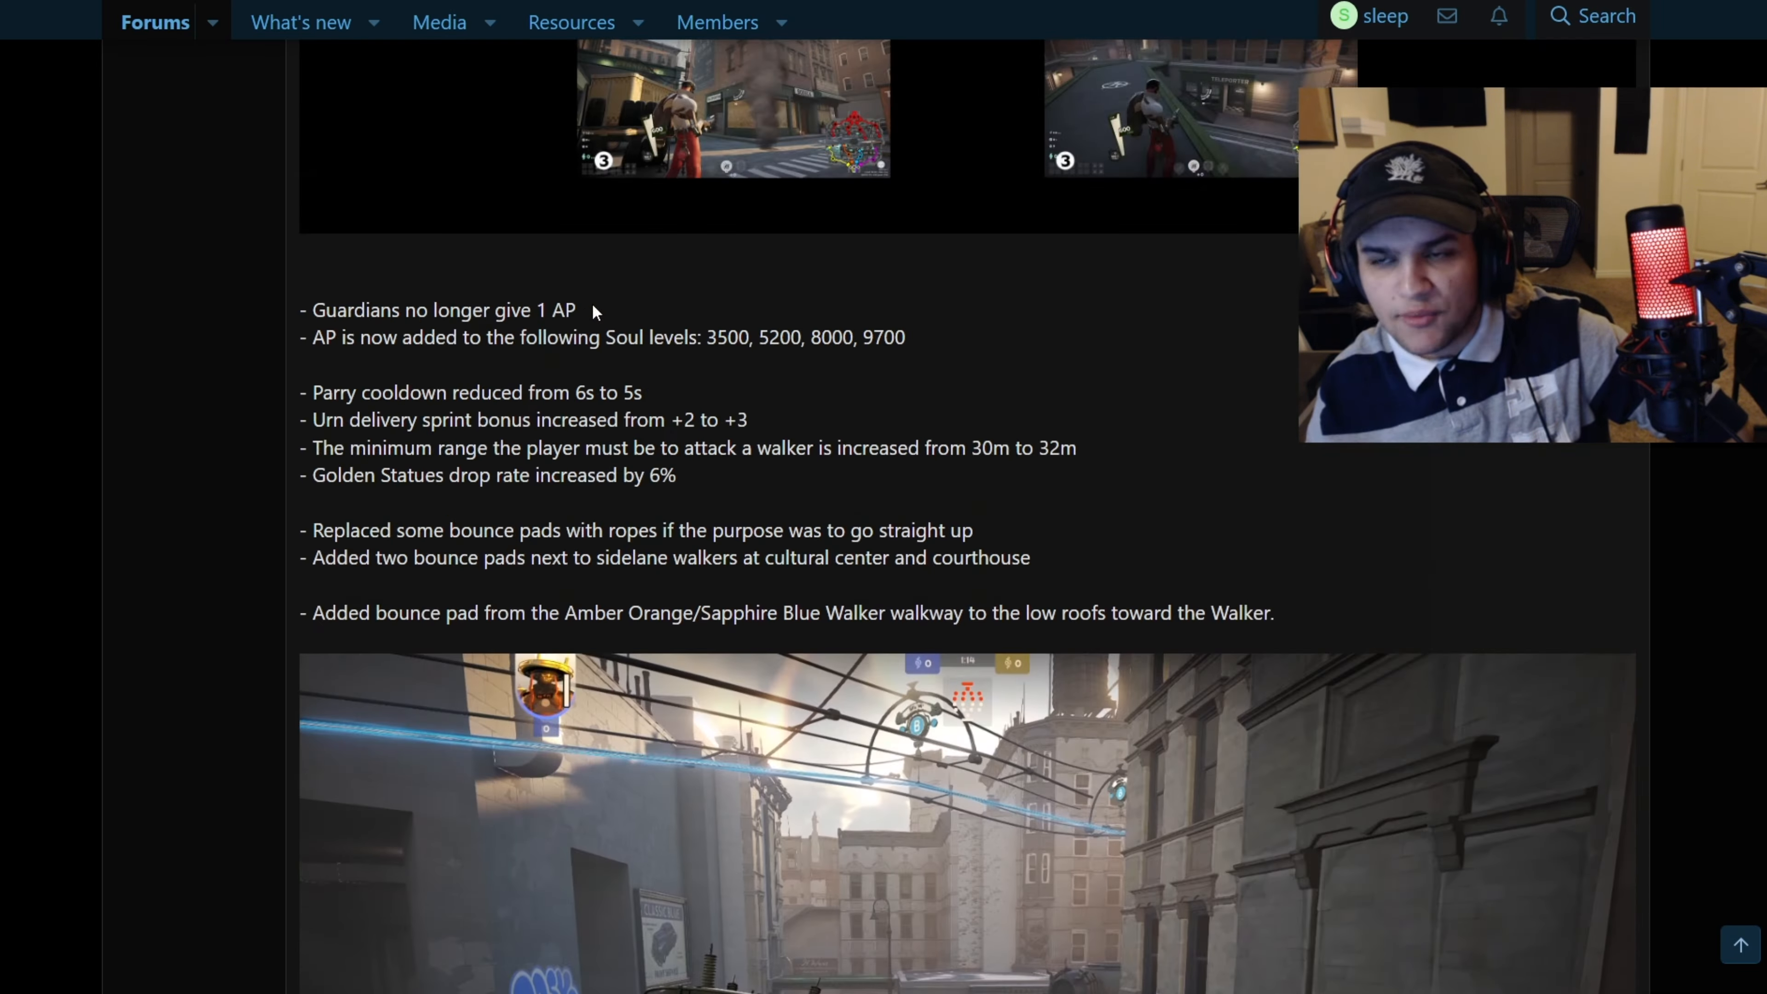
scroll("down", 3)
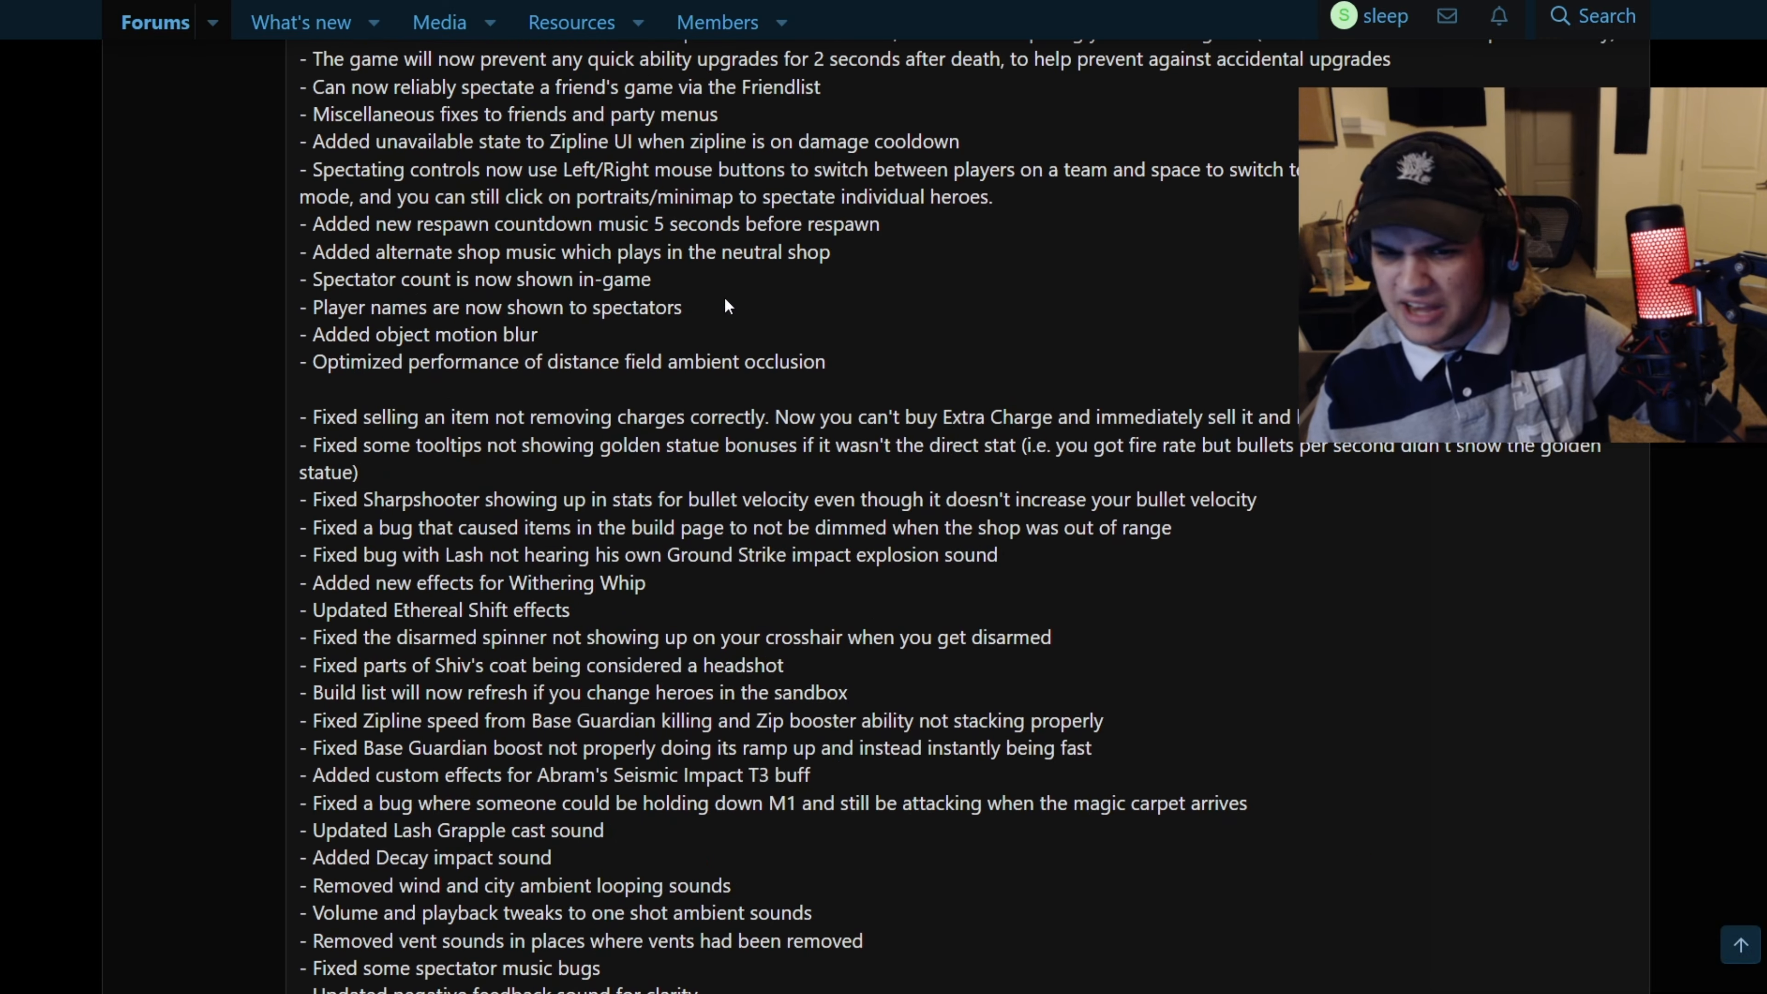
scroll("up", 3)
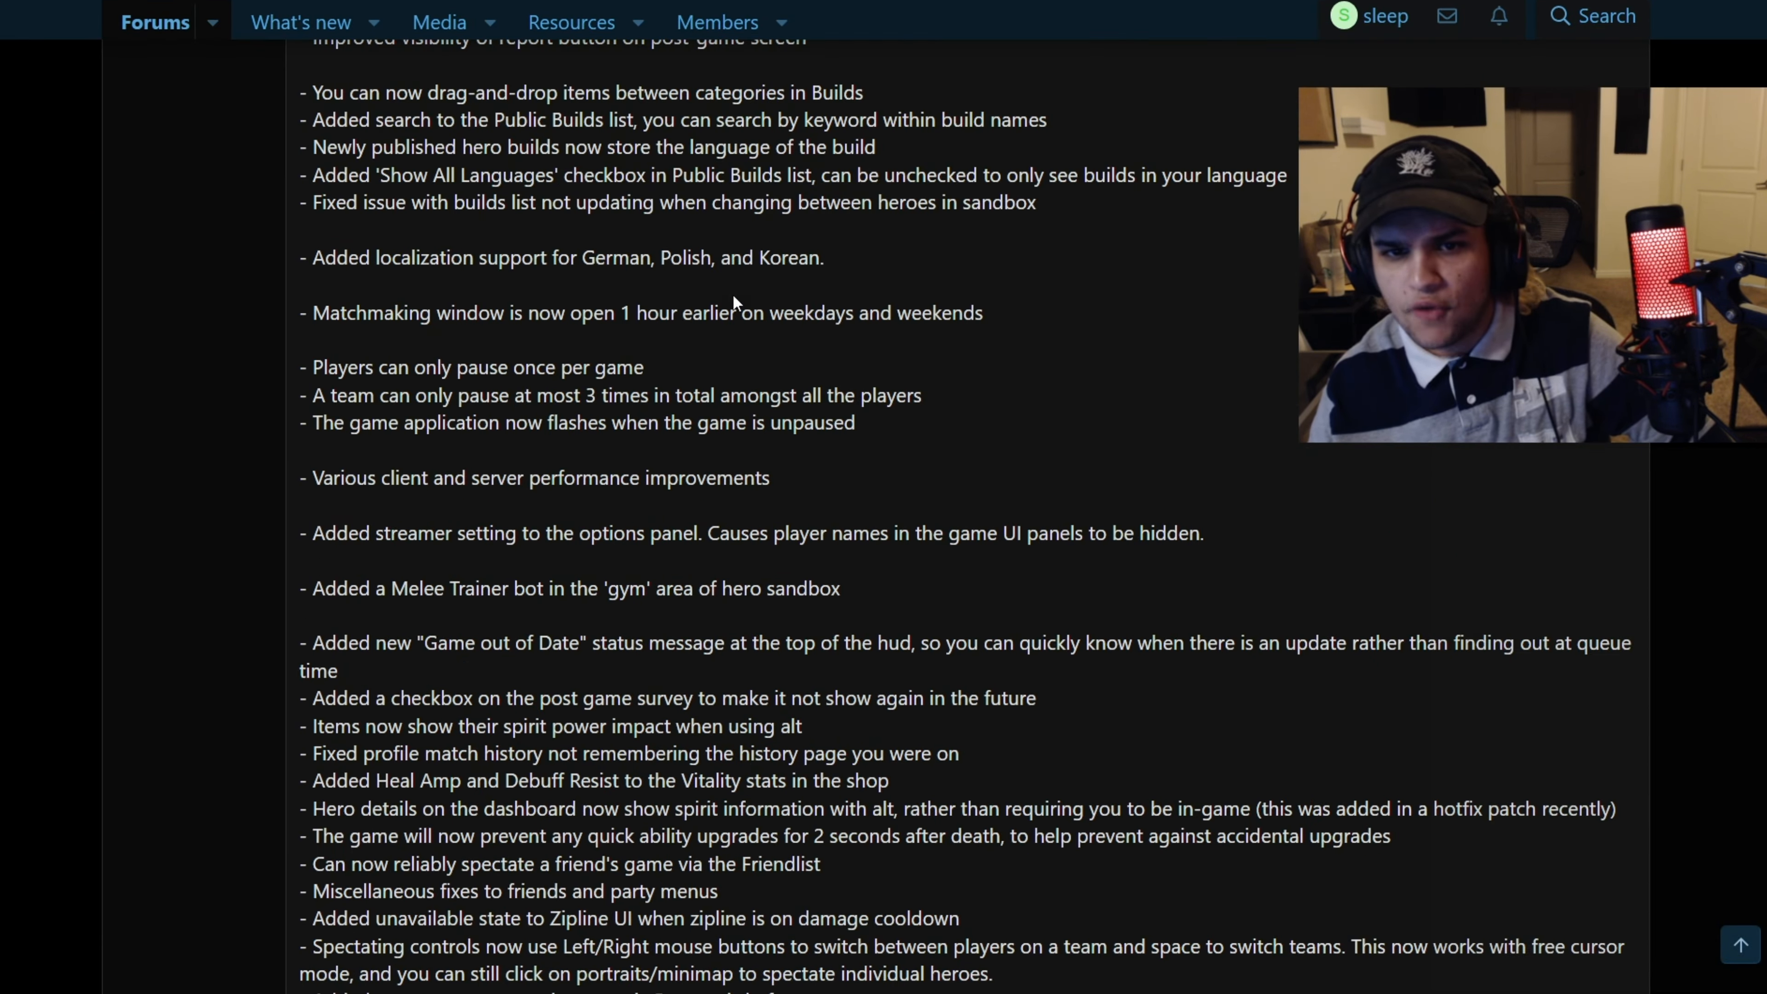
scroll("down", 3)
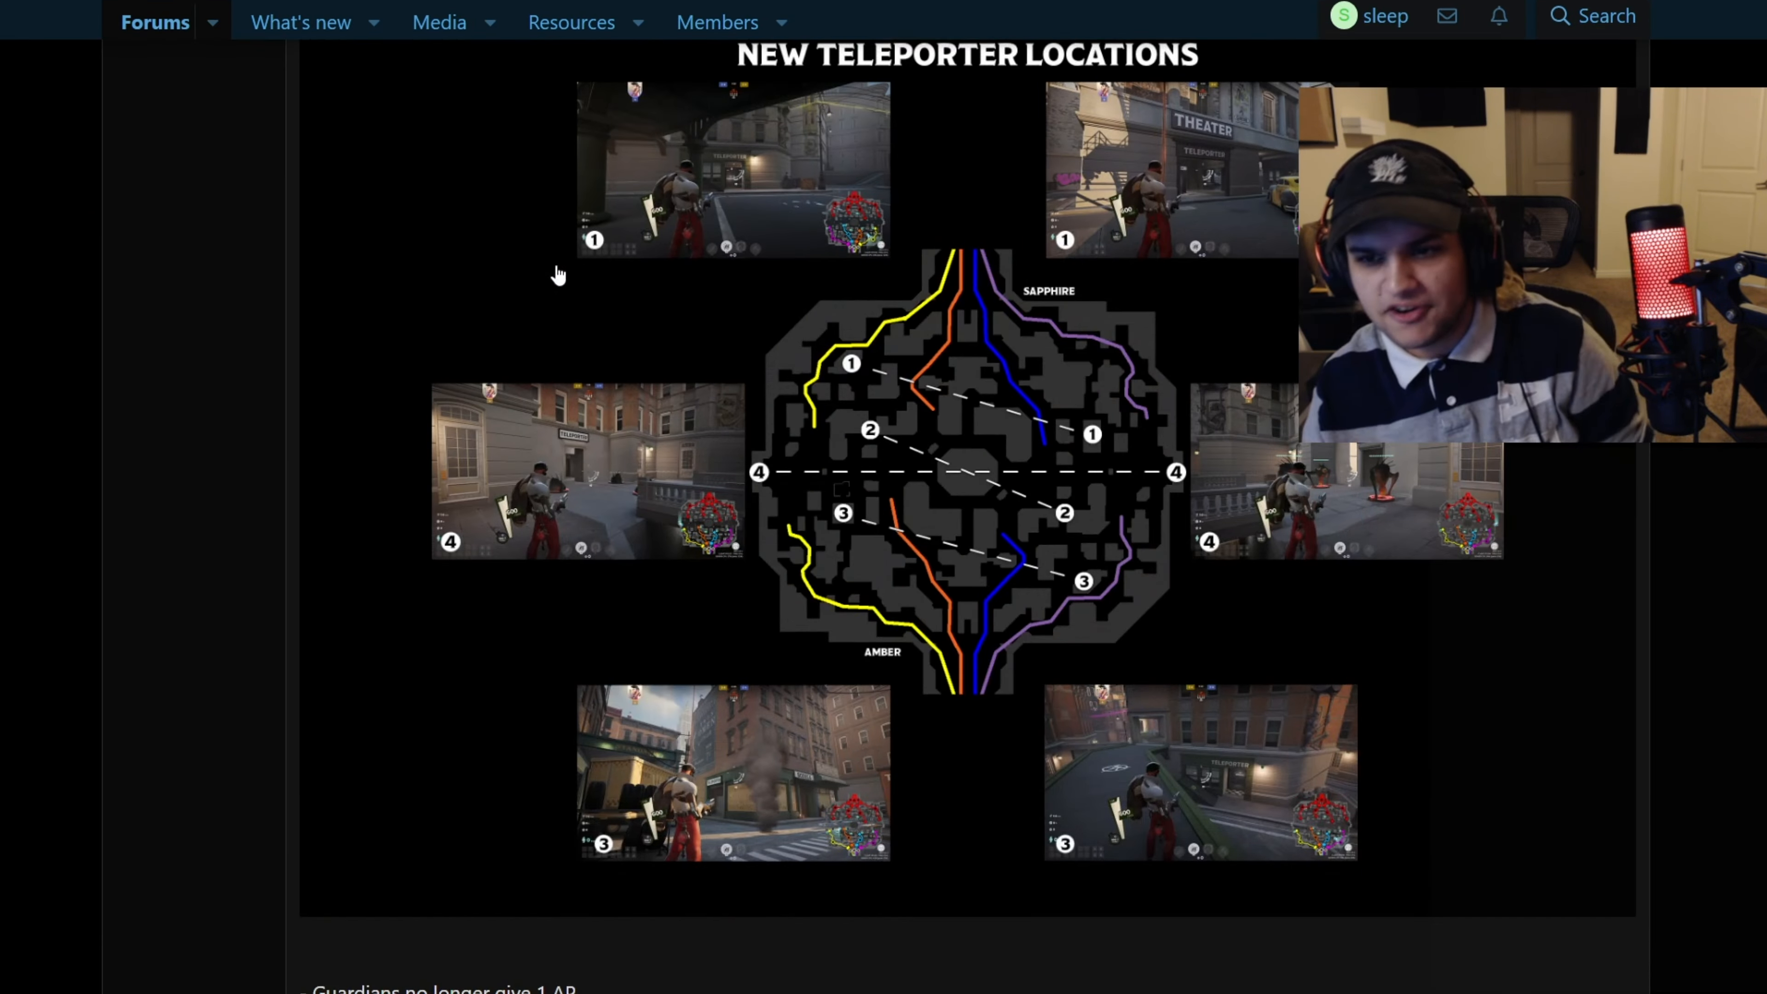
scroll("down", 3)
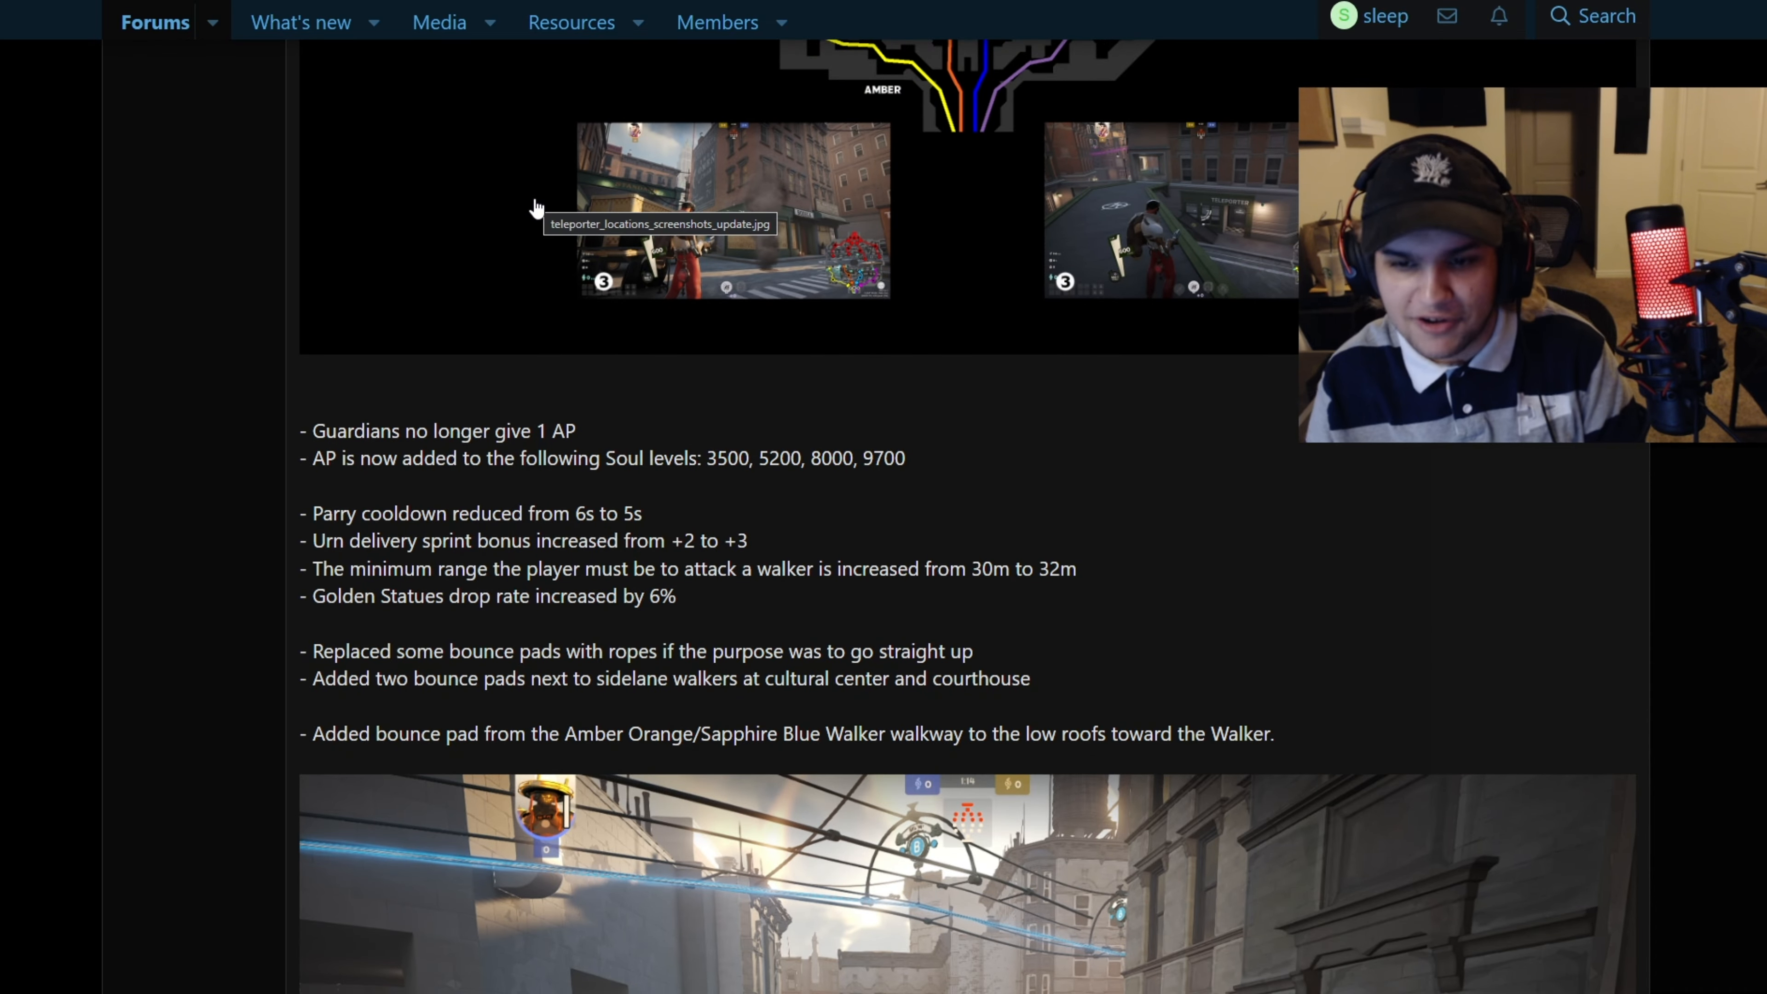
scroll("down", 3)
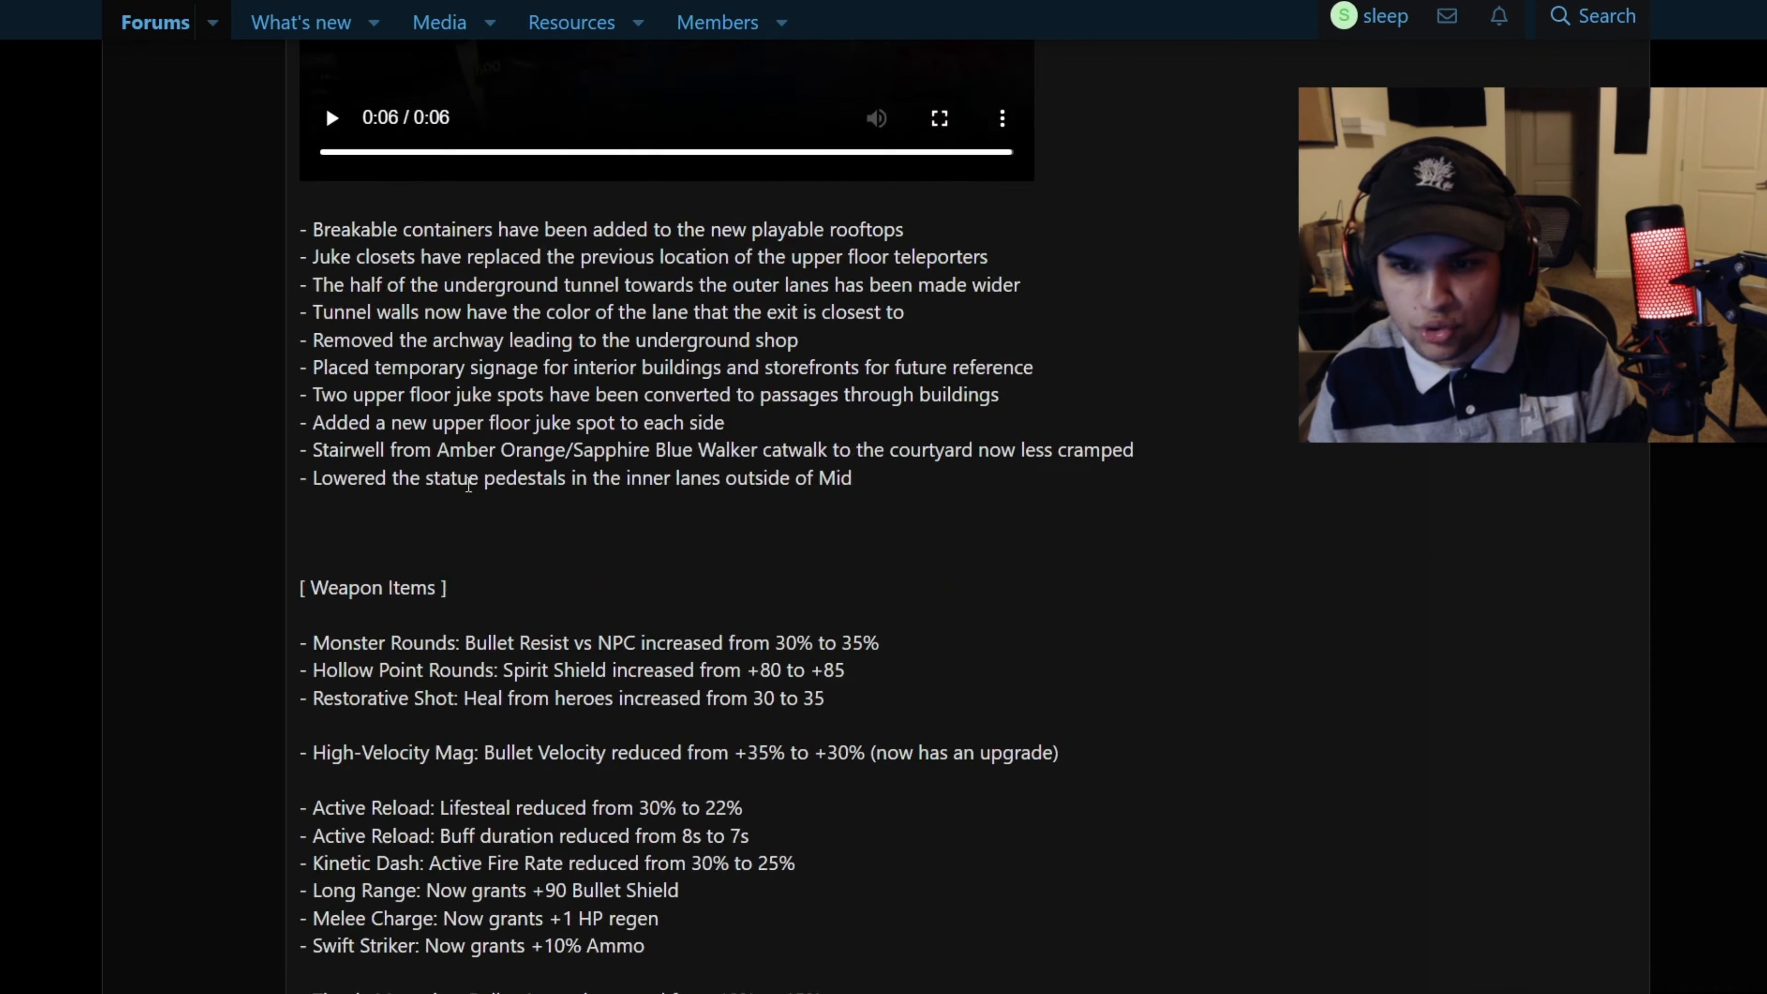
scroll("down", 3)
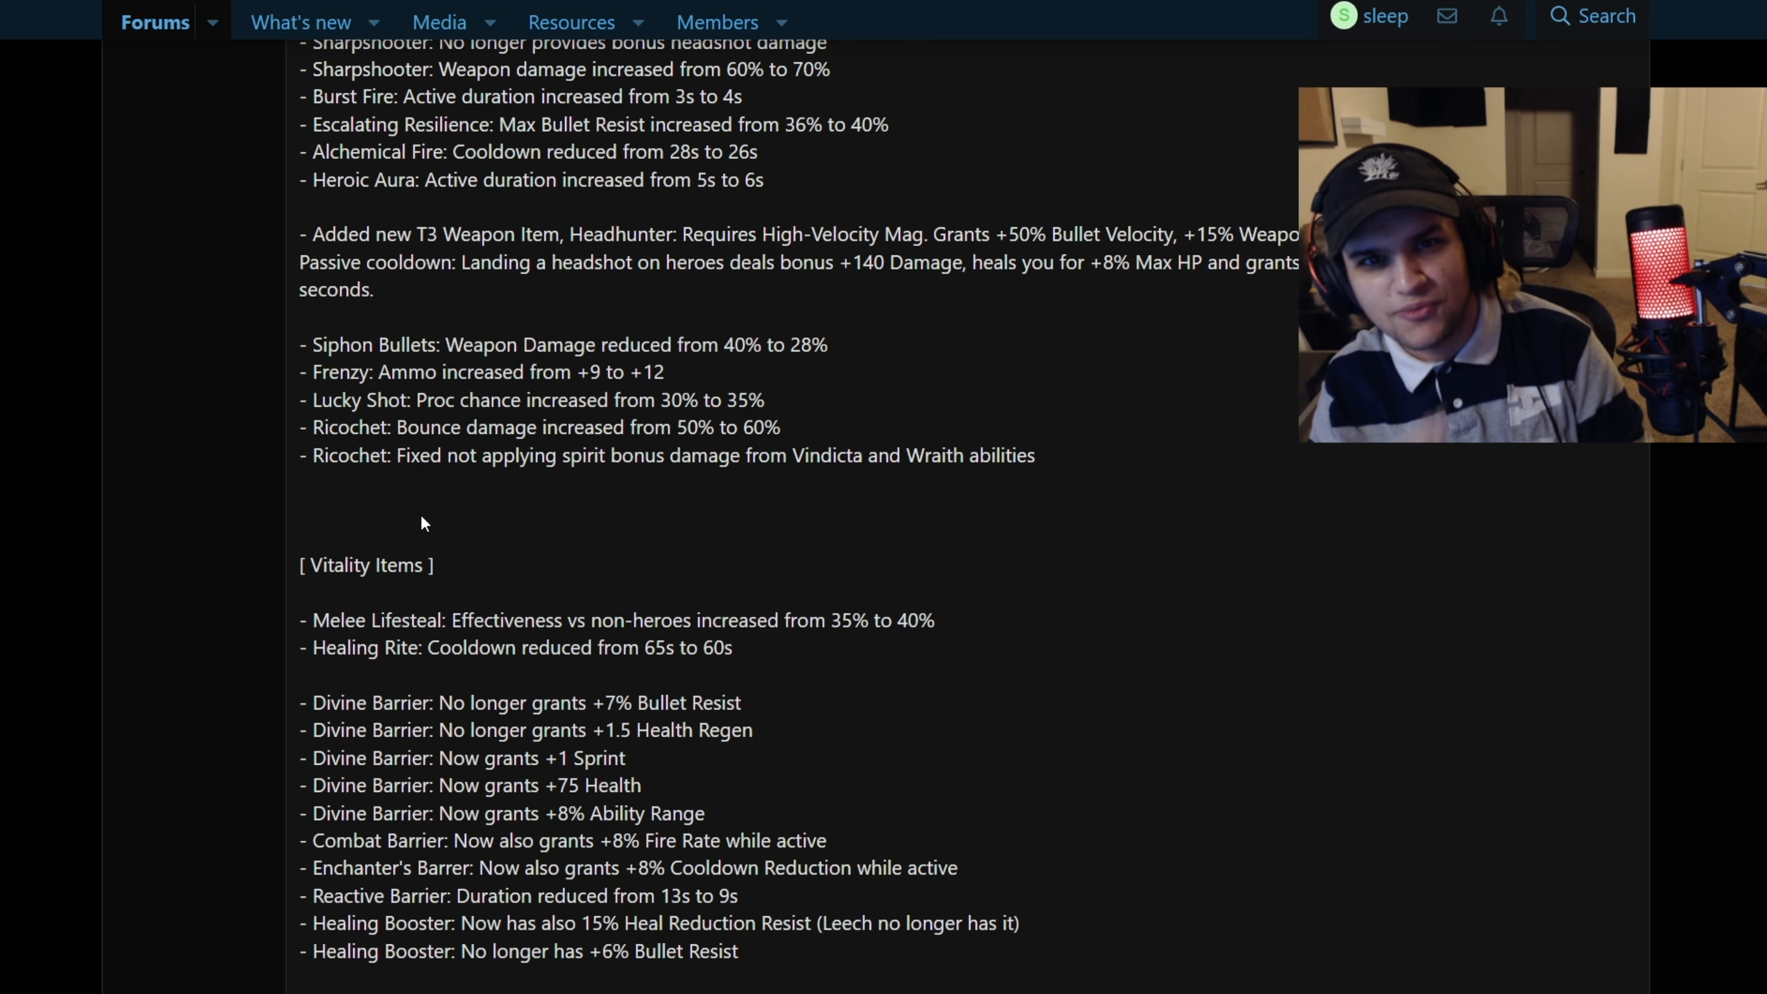
scroll("down", 3)
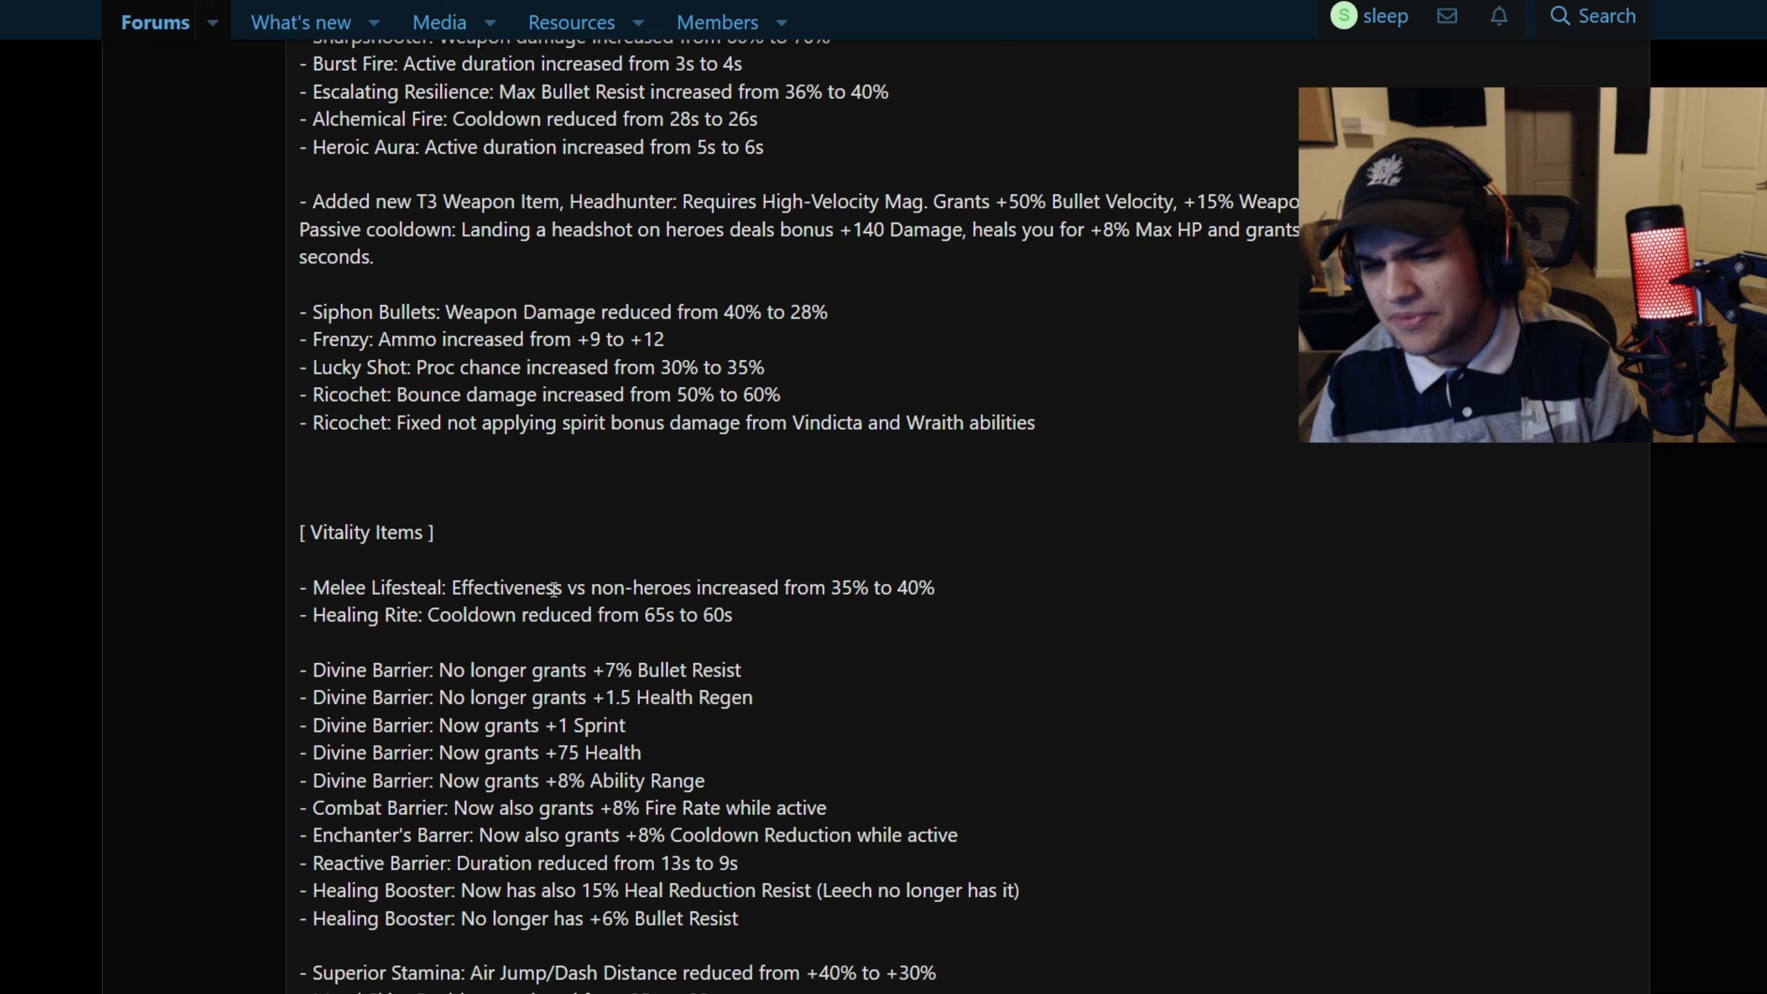
scroll("down", 3)
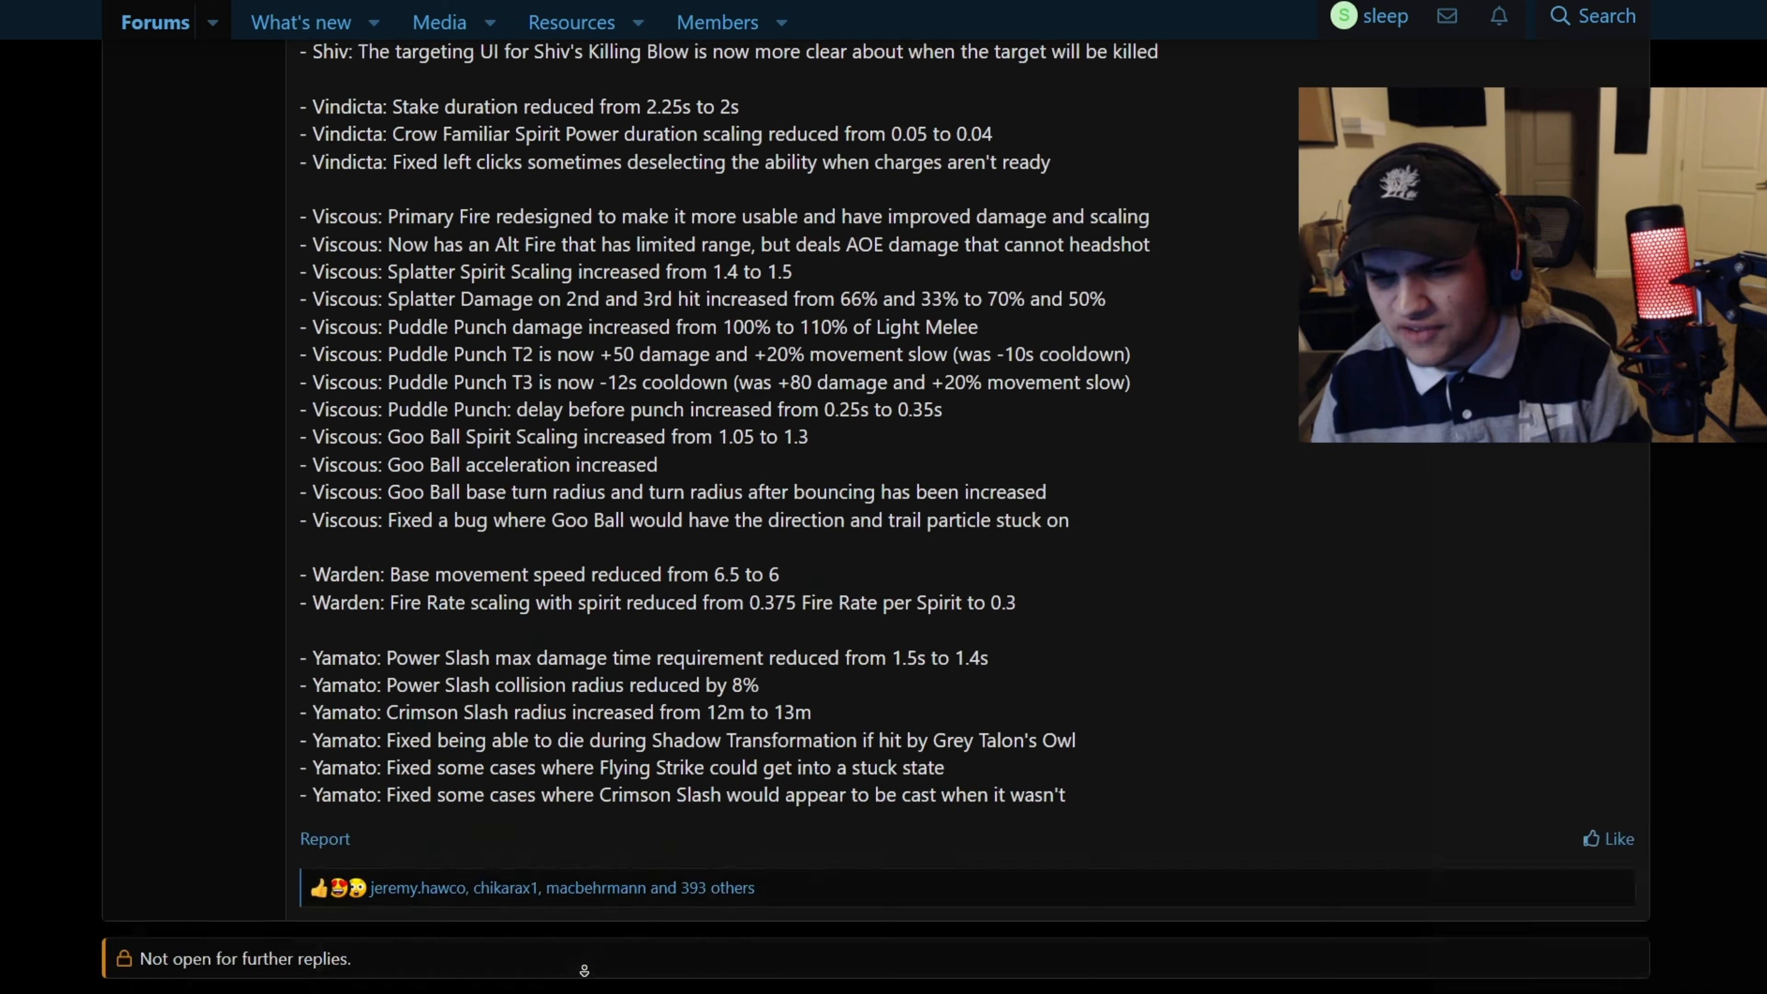